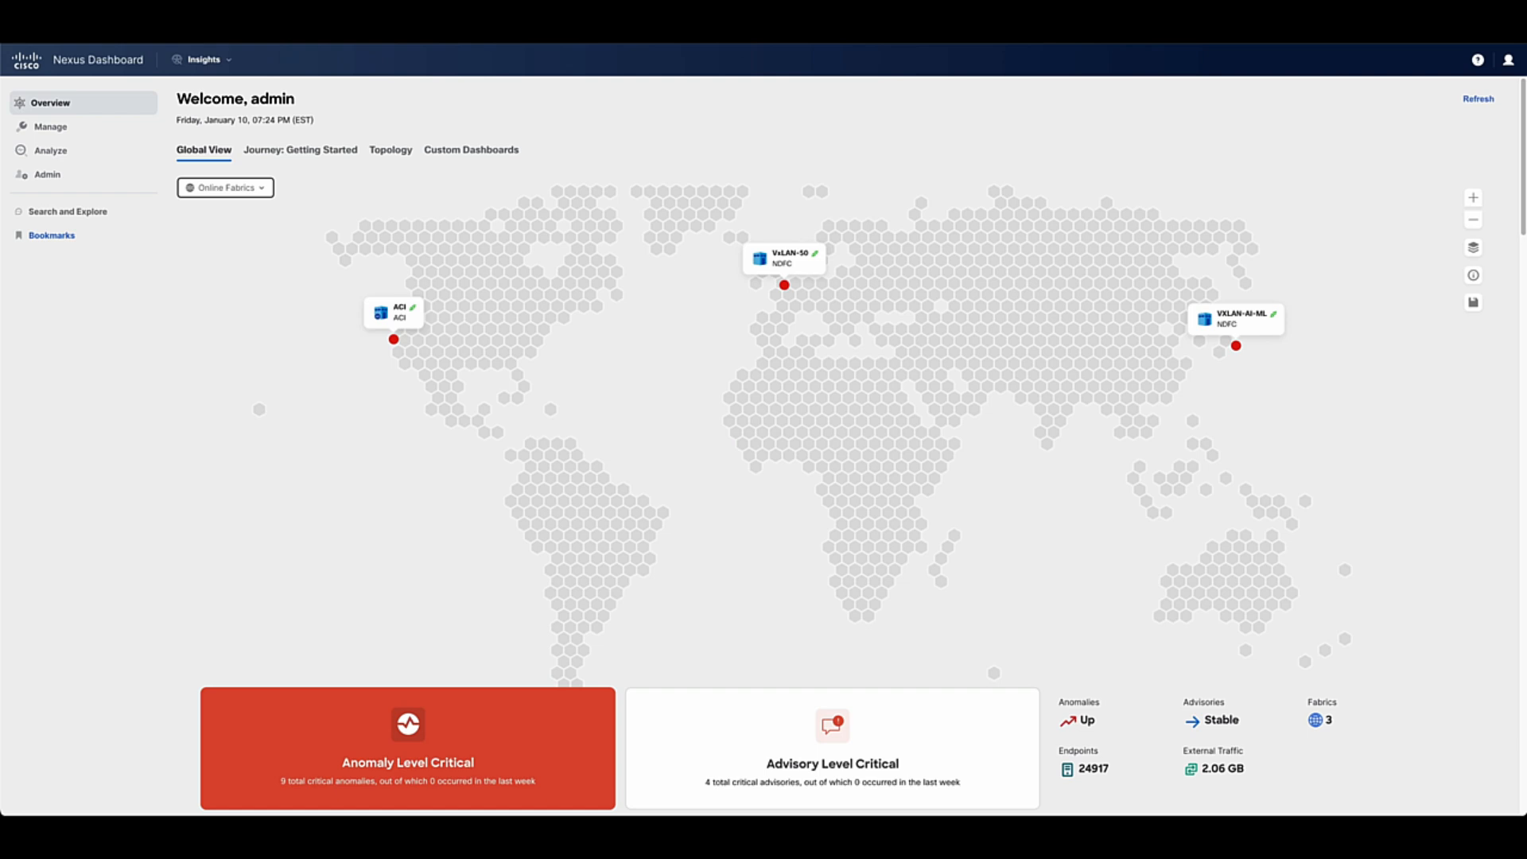
mouse_move(245, 141)
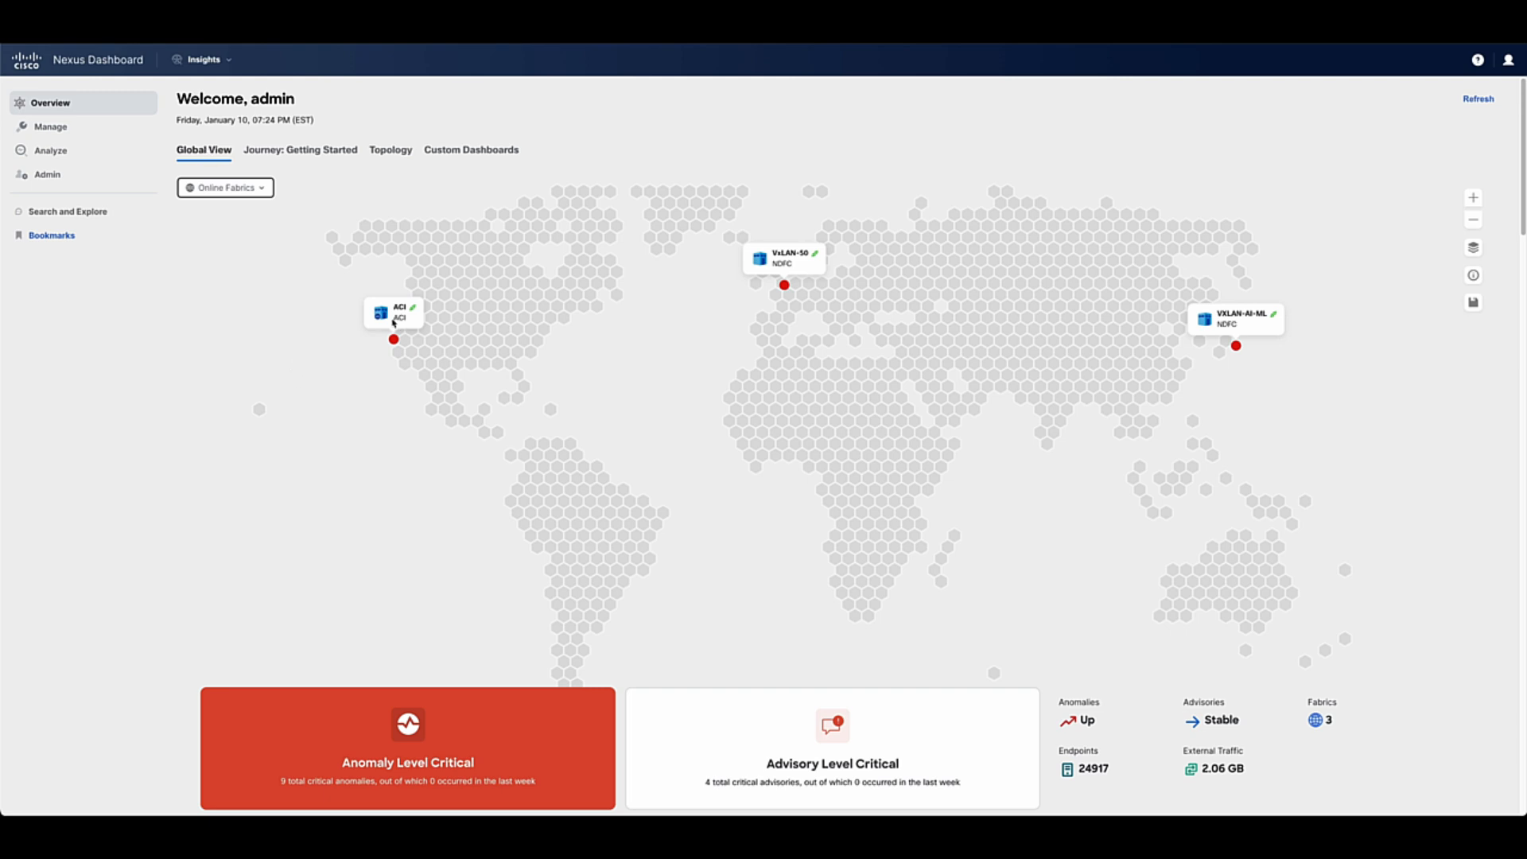
mouse_move(792, 259)
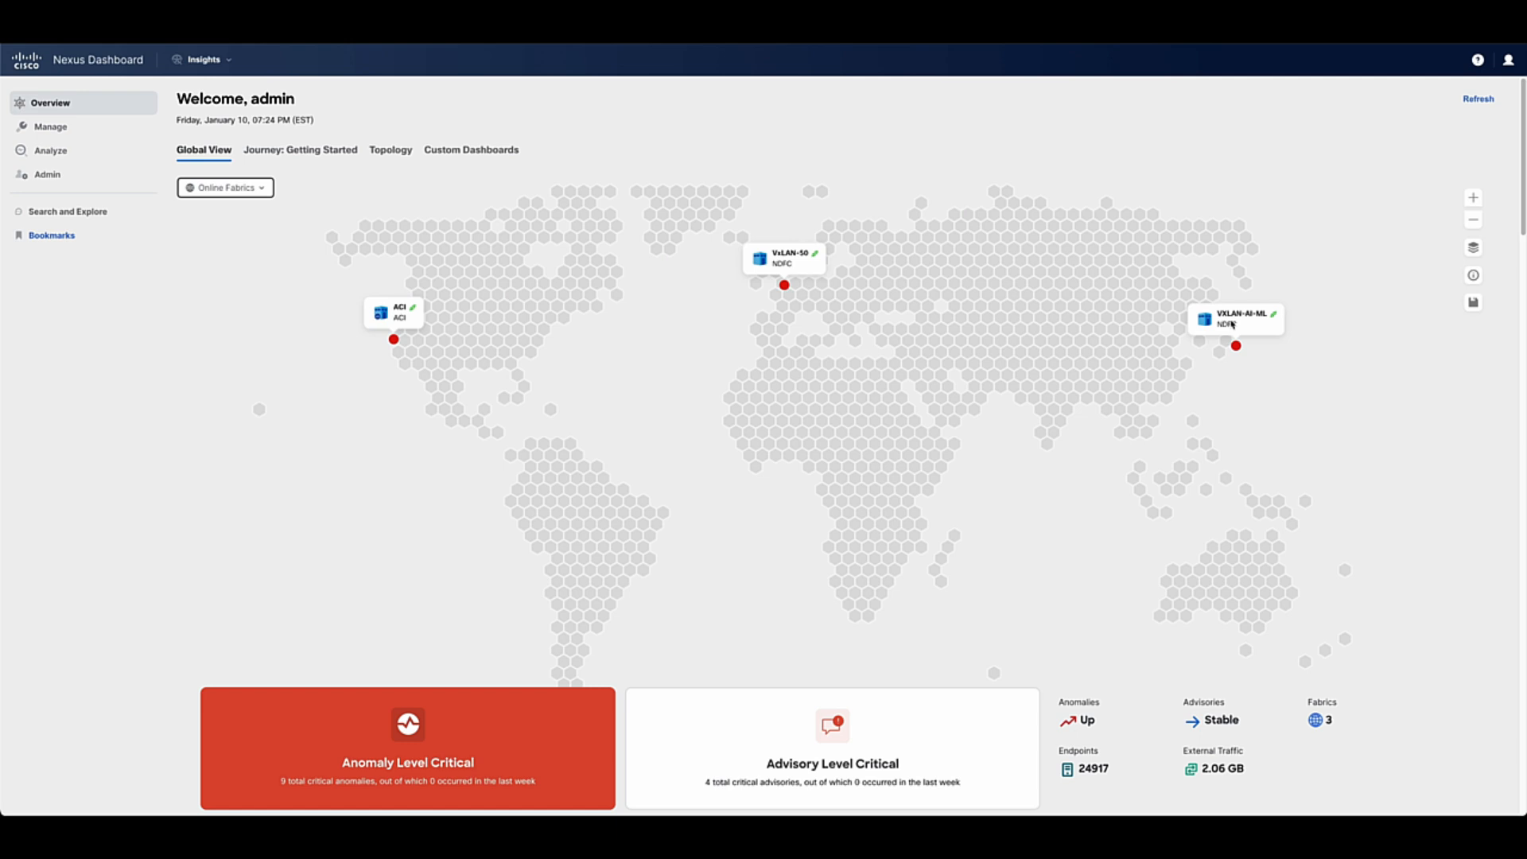
mouse_move(263, 519)
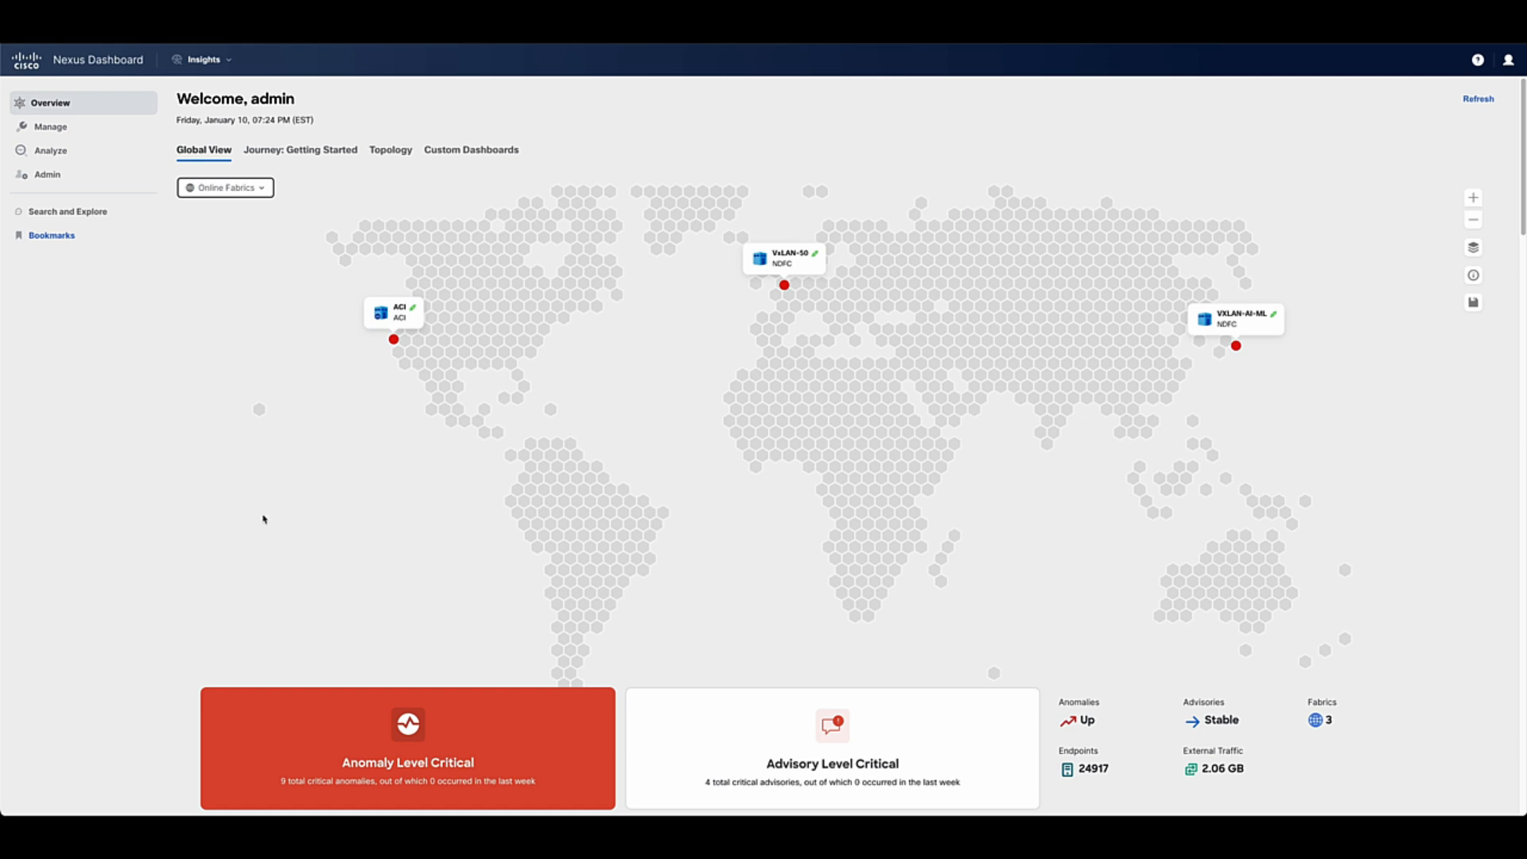
mouse_move(283, 320)
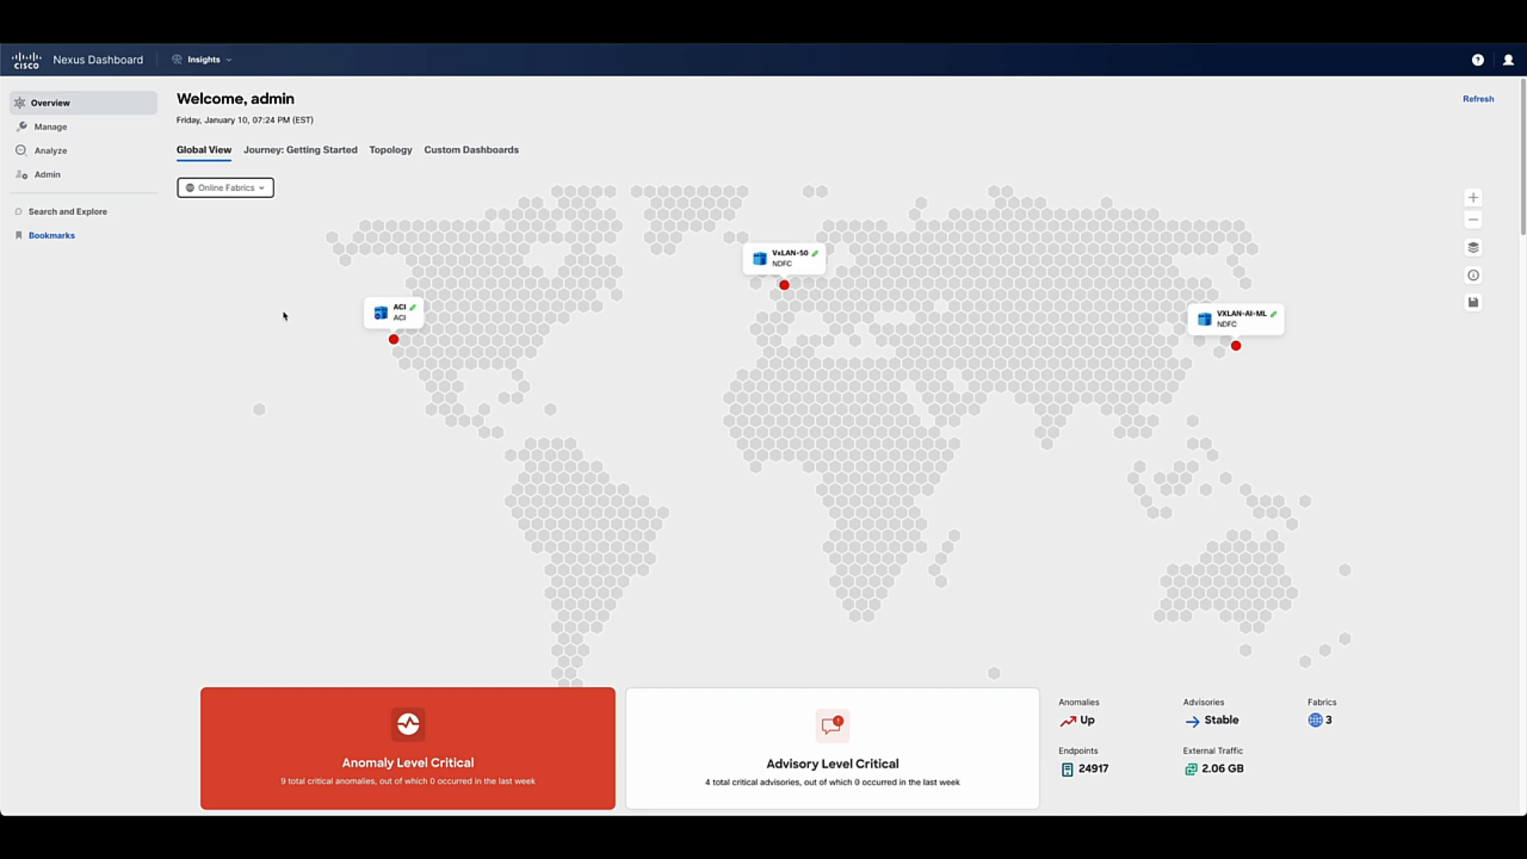
- Scroll the Overview page down through the fabric cards to the anomaly and advisory trends
scroll("down", 3)
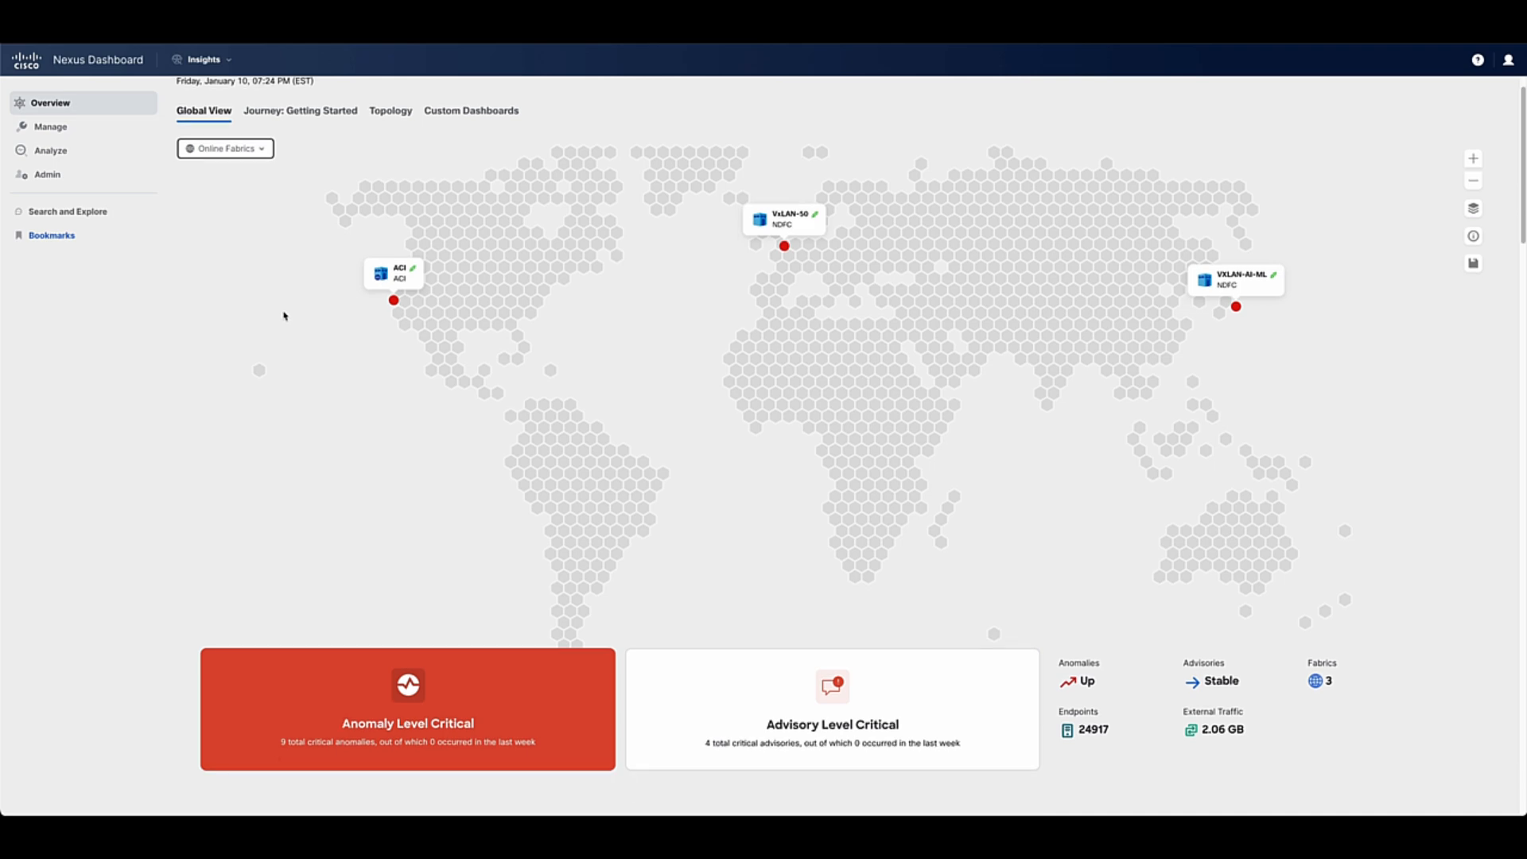
scroll("down", 3)
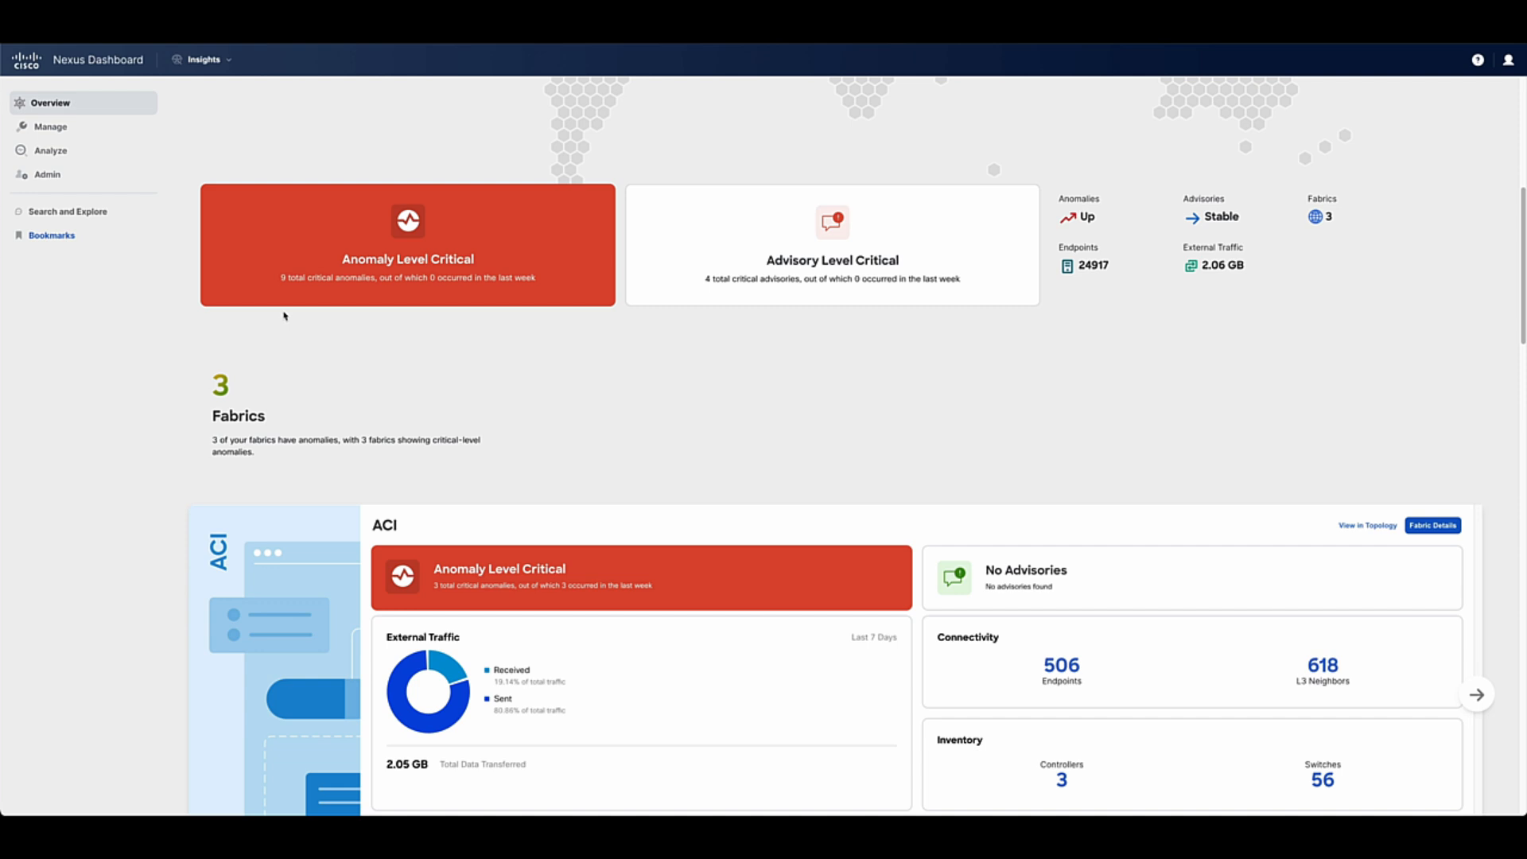
scroll("down", 3)
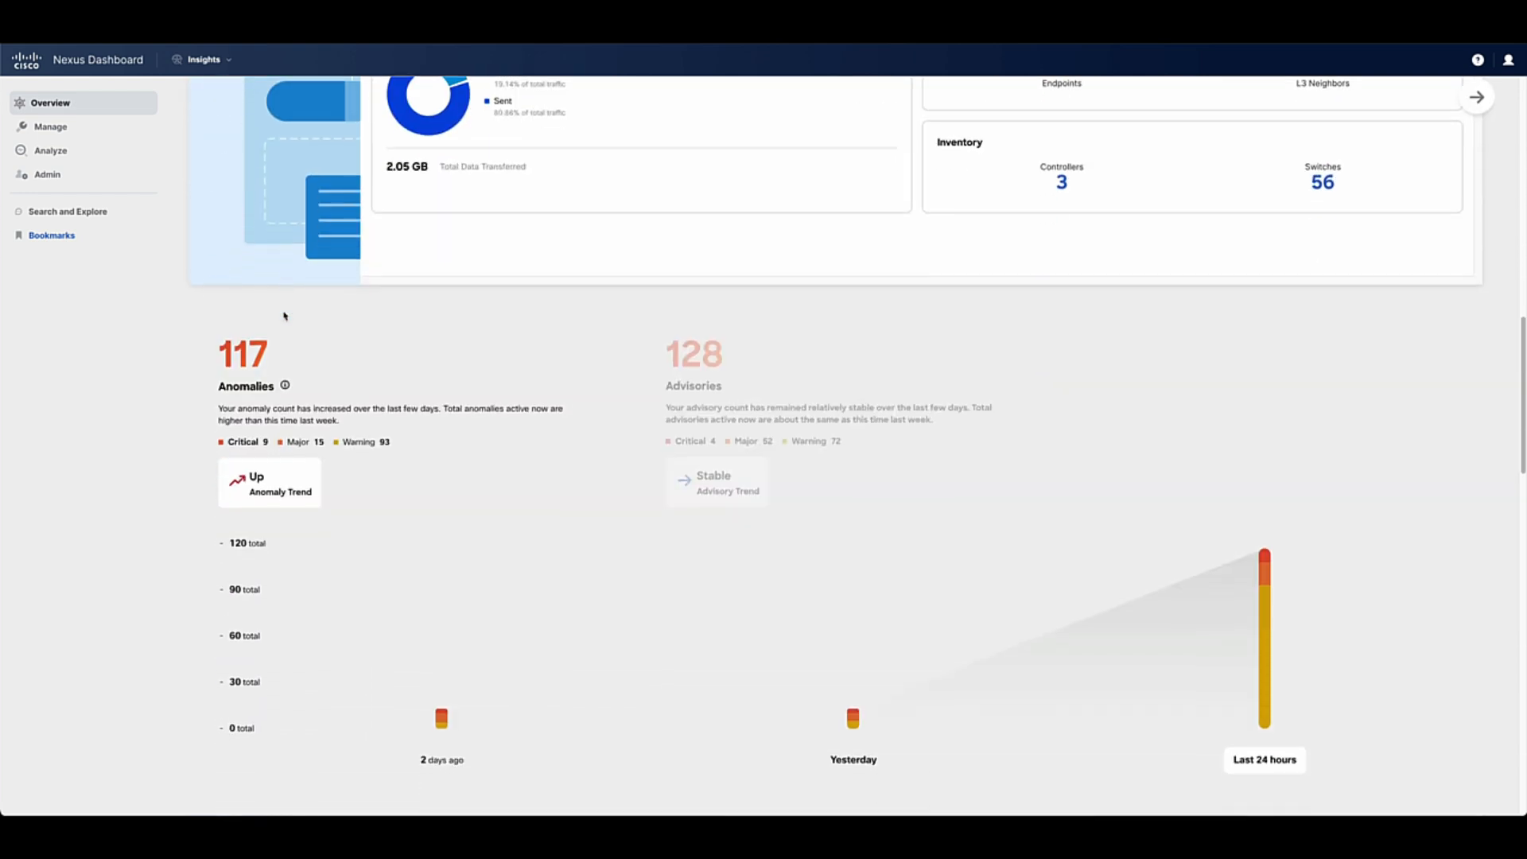
scroll("down", 3)
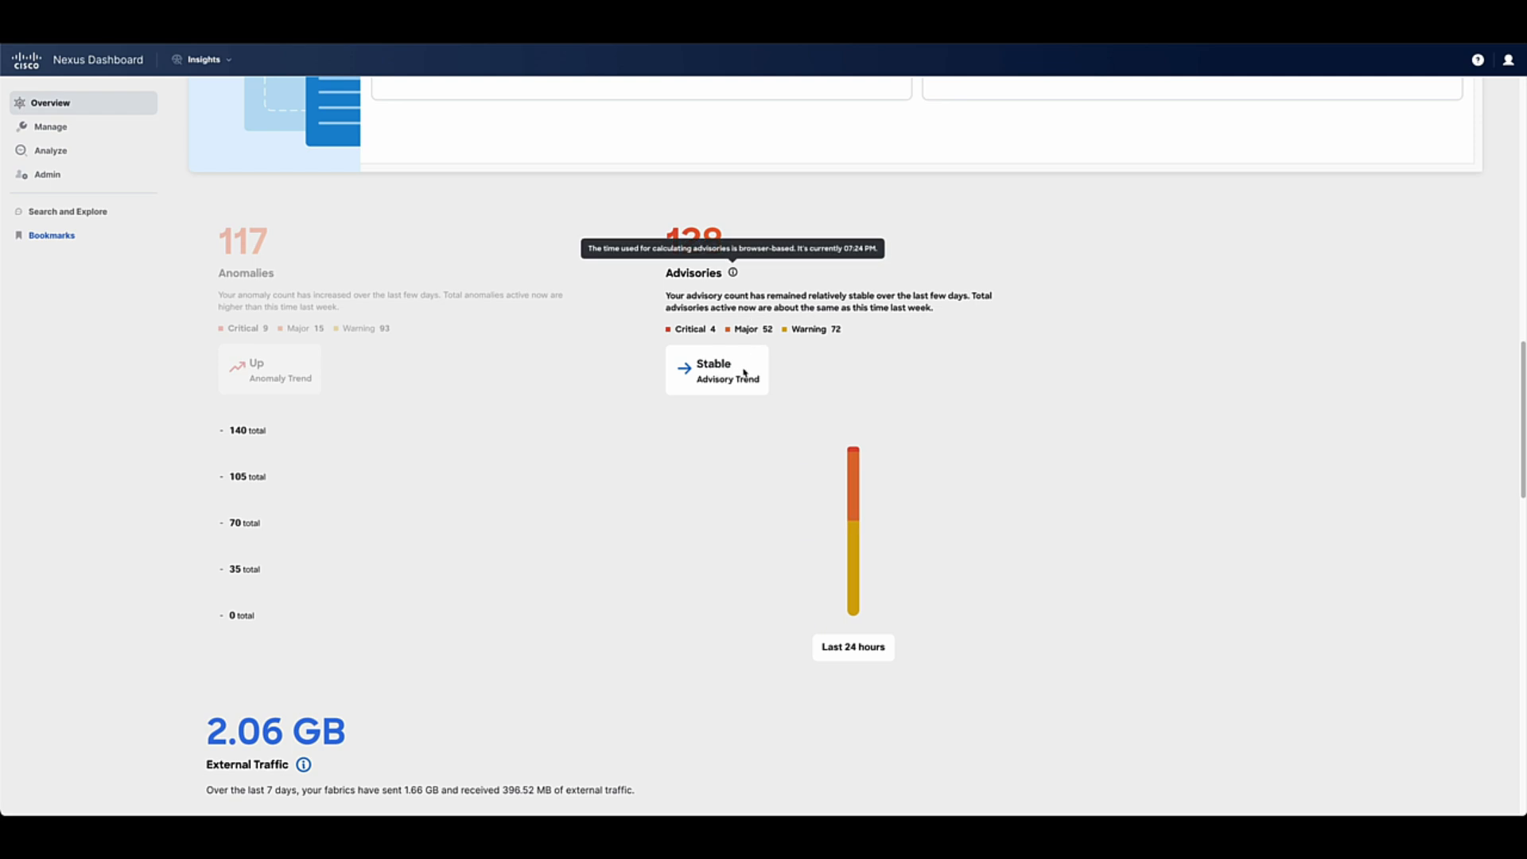
mouse_move(706, 380)
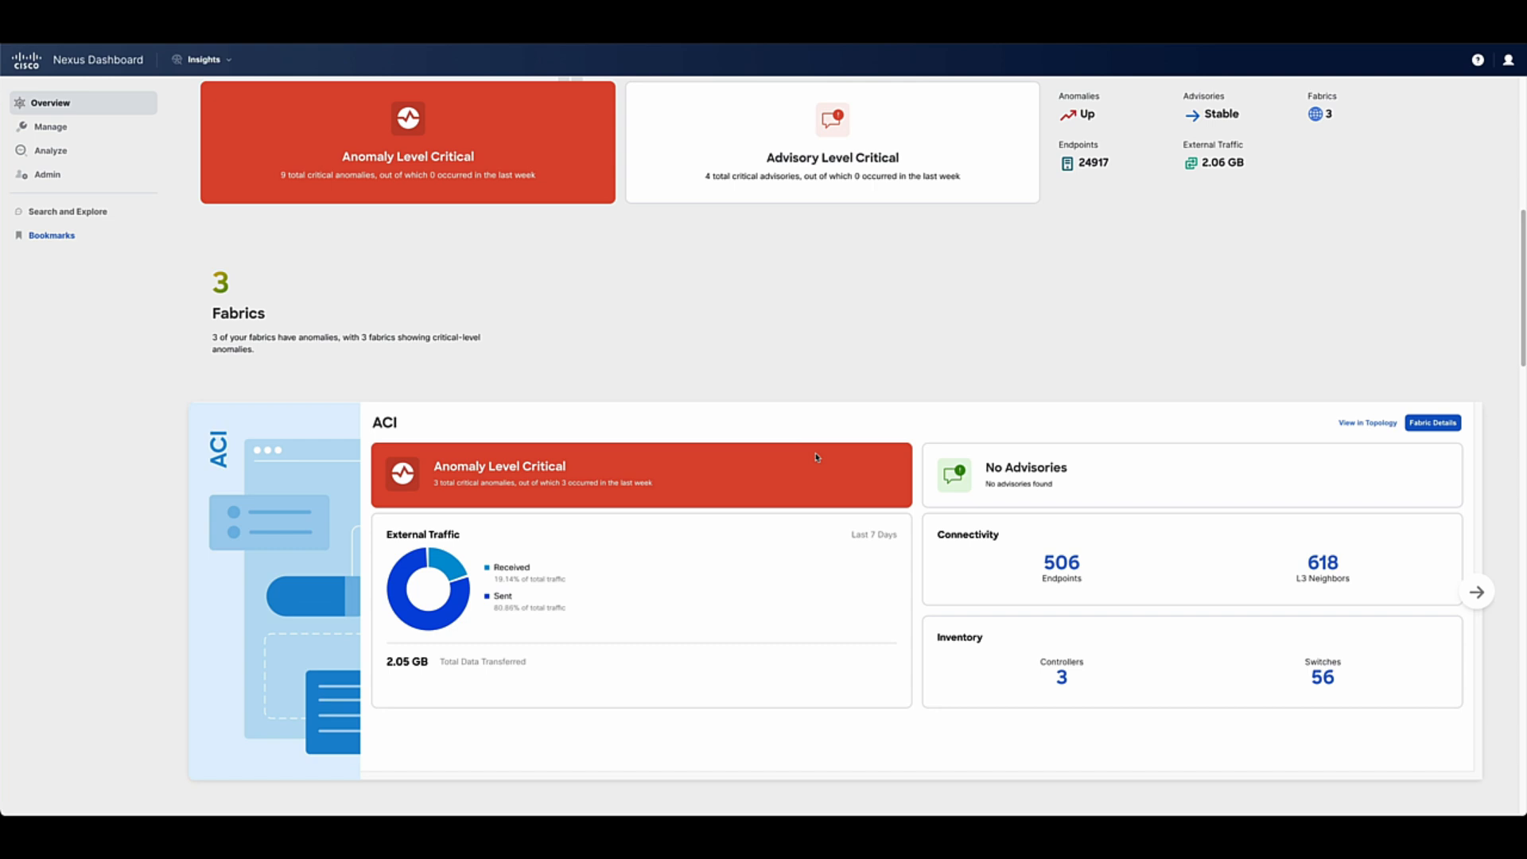
mouse_move(983, 550)
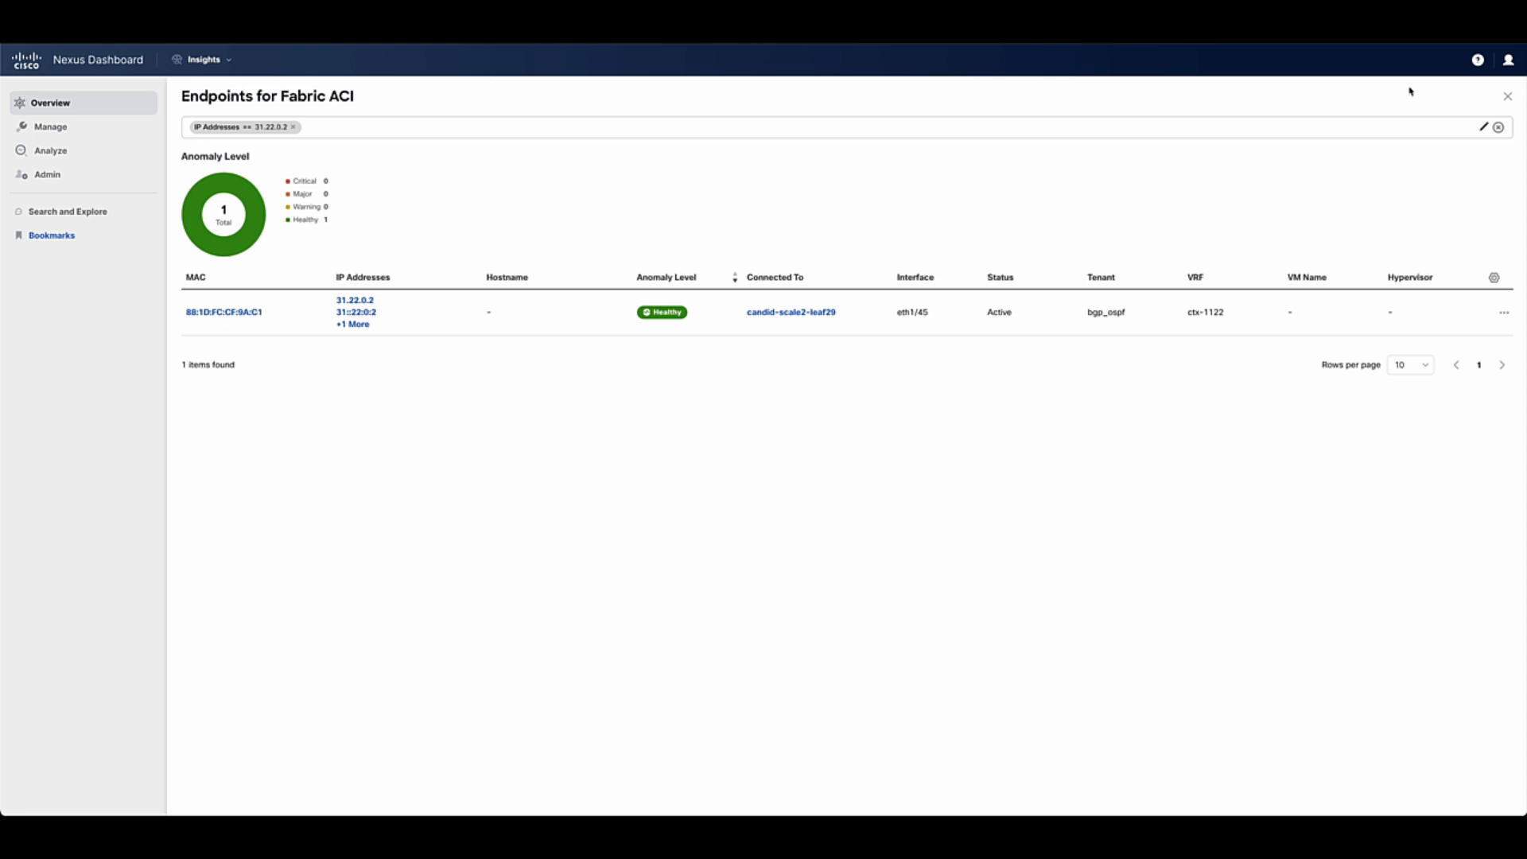
- Close the ACI endpoints list and scope Search and Explore to the ACI fabric with a recent endpoint query
left_click(1506, 97)
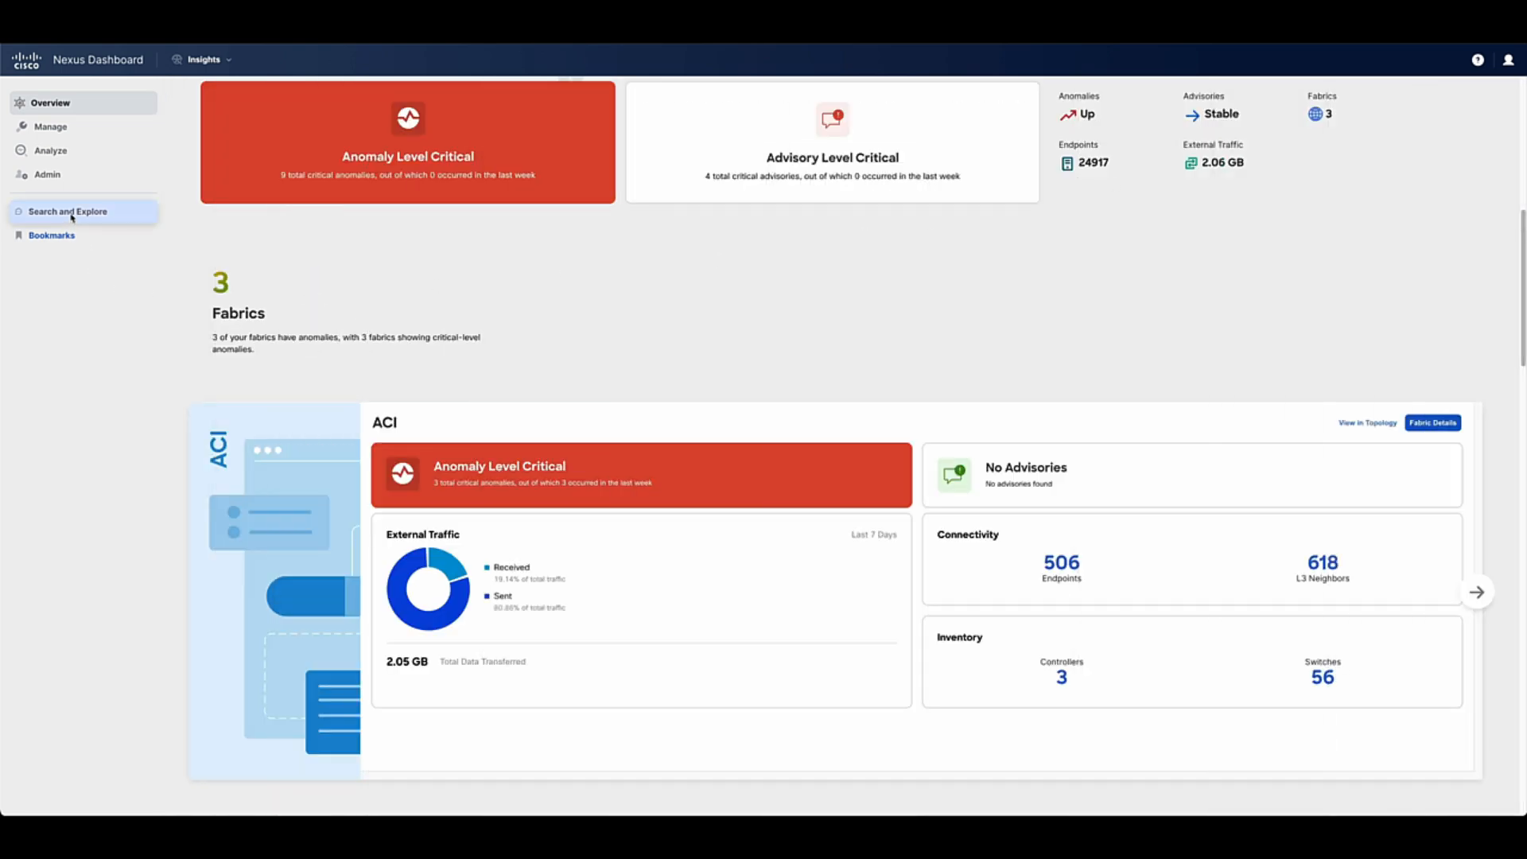
left_click(66, 212)
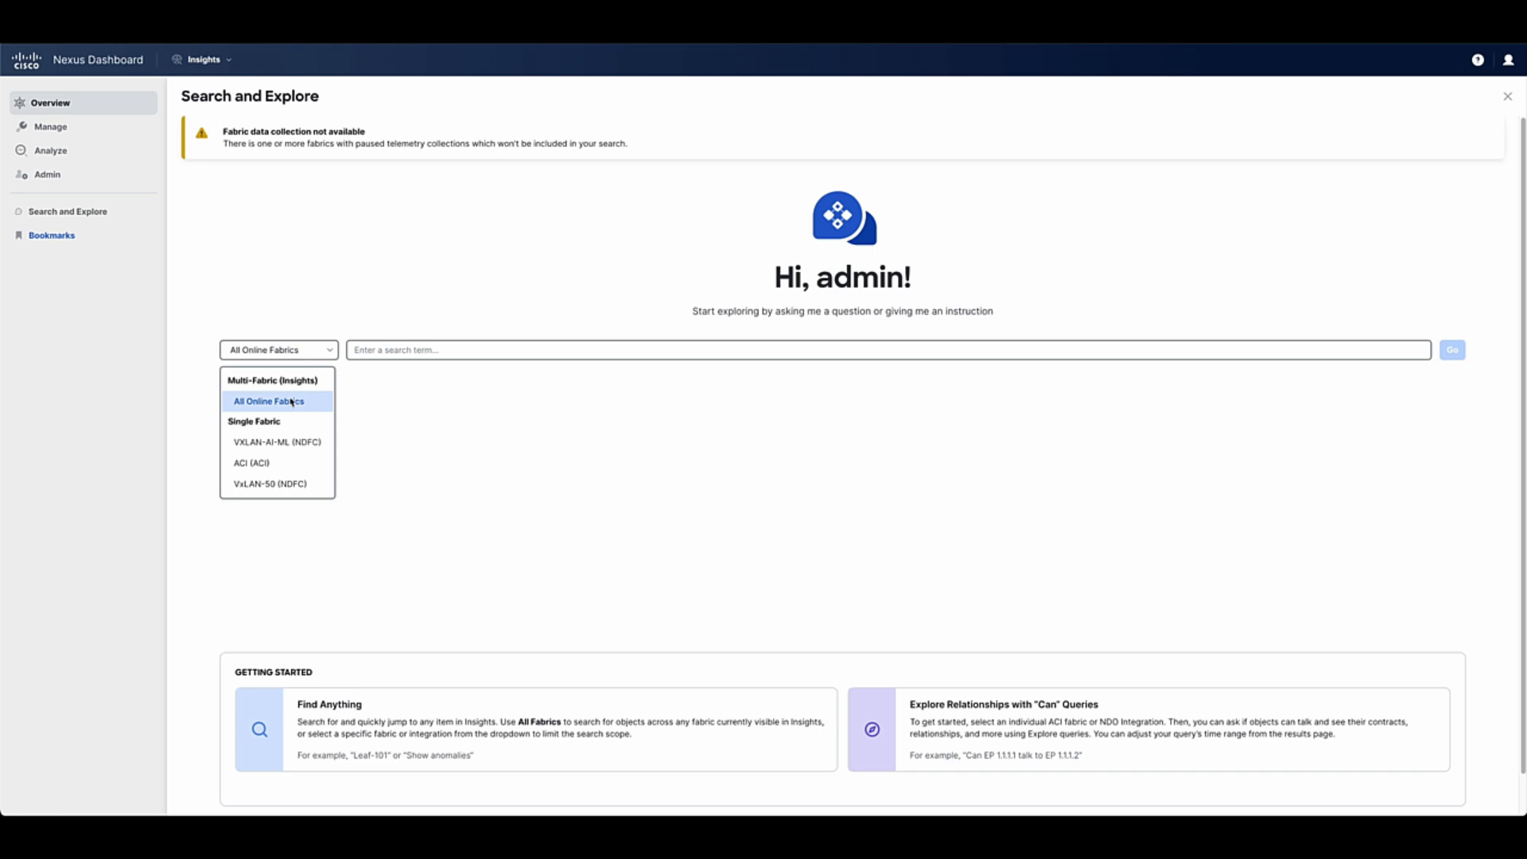
left_click(251, 461)
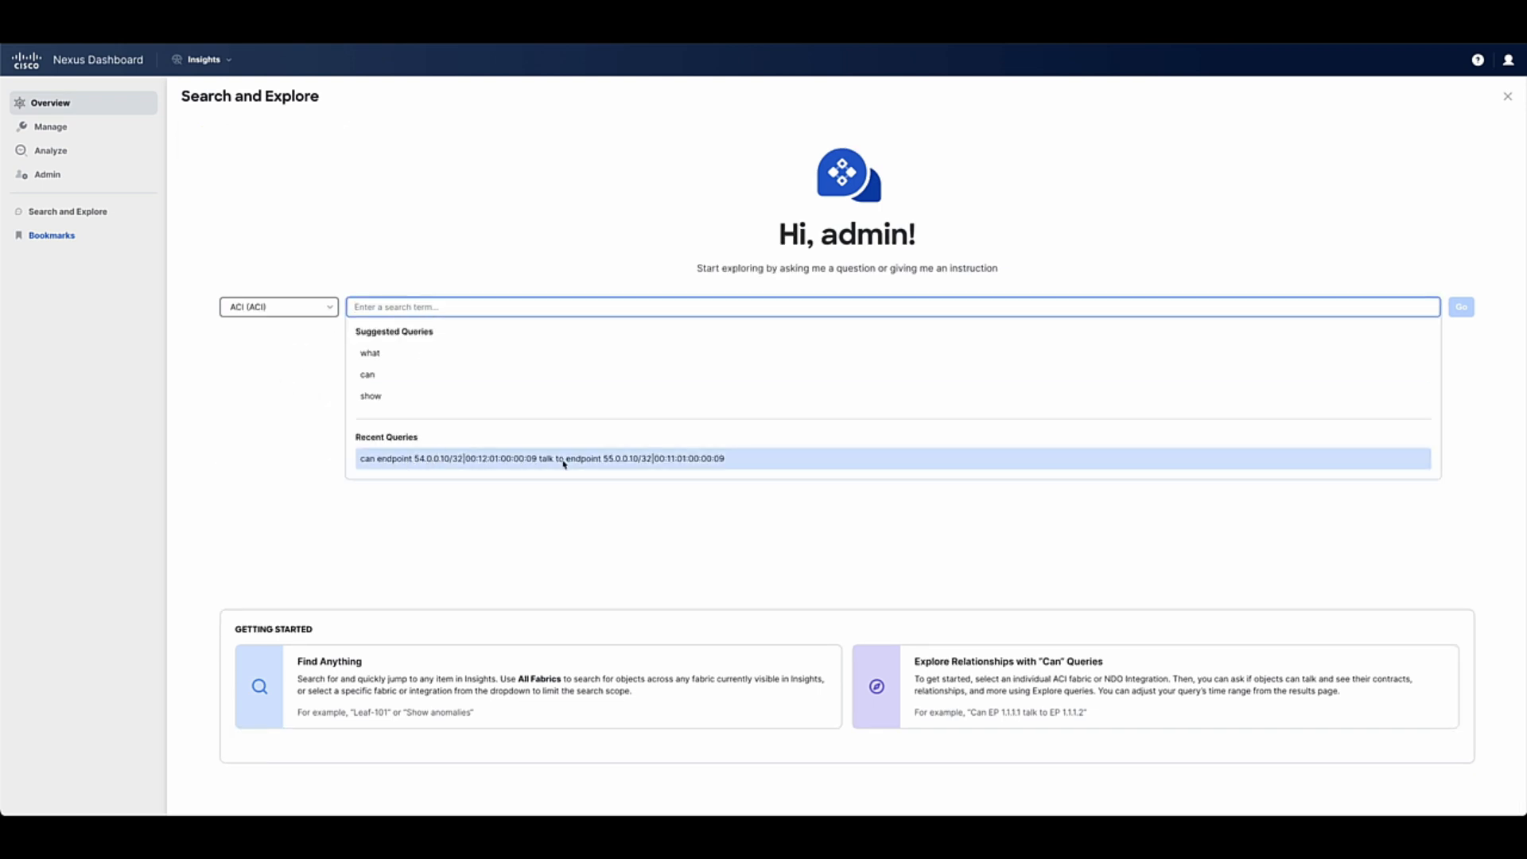
left_click(1508, 96)
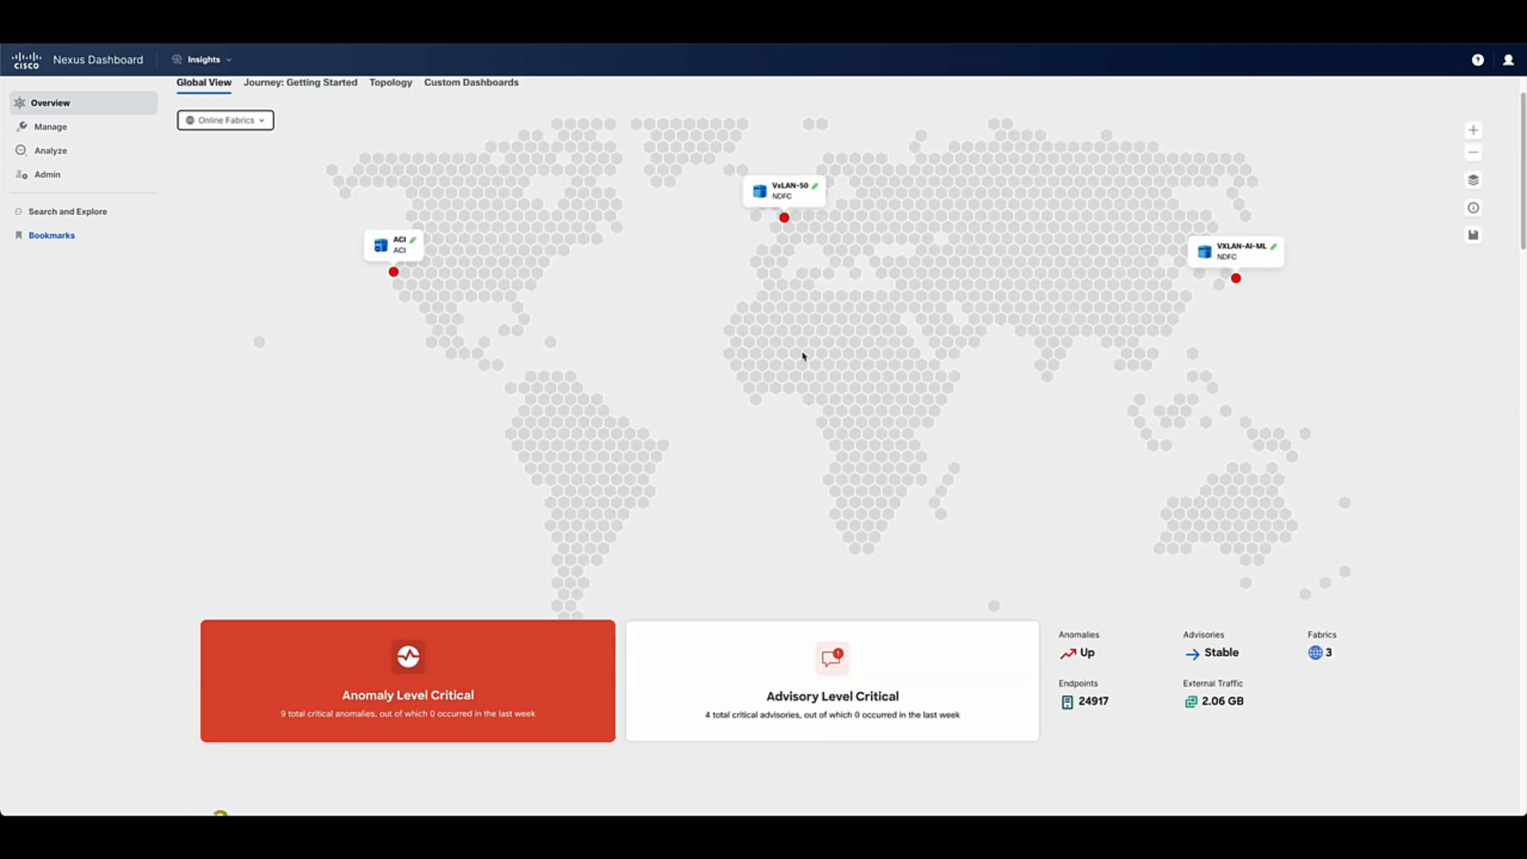
left_click(393, 242)
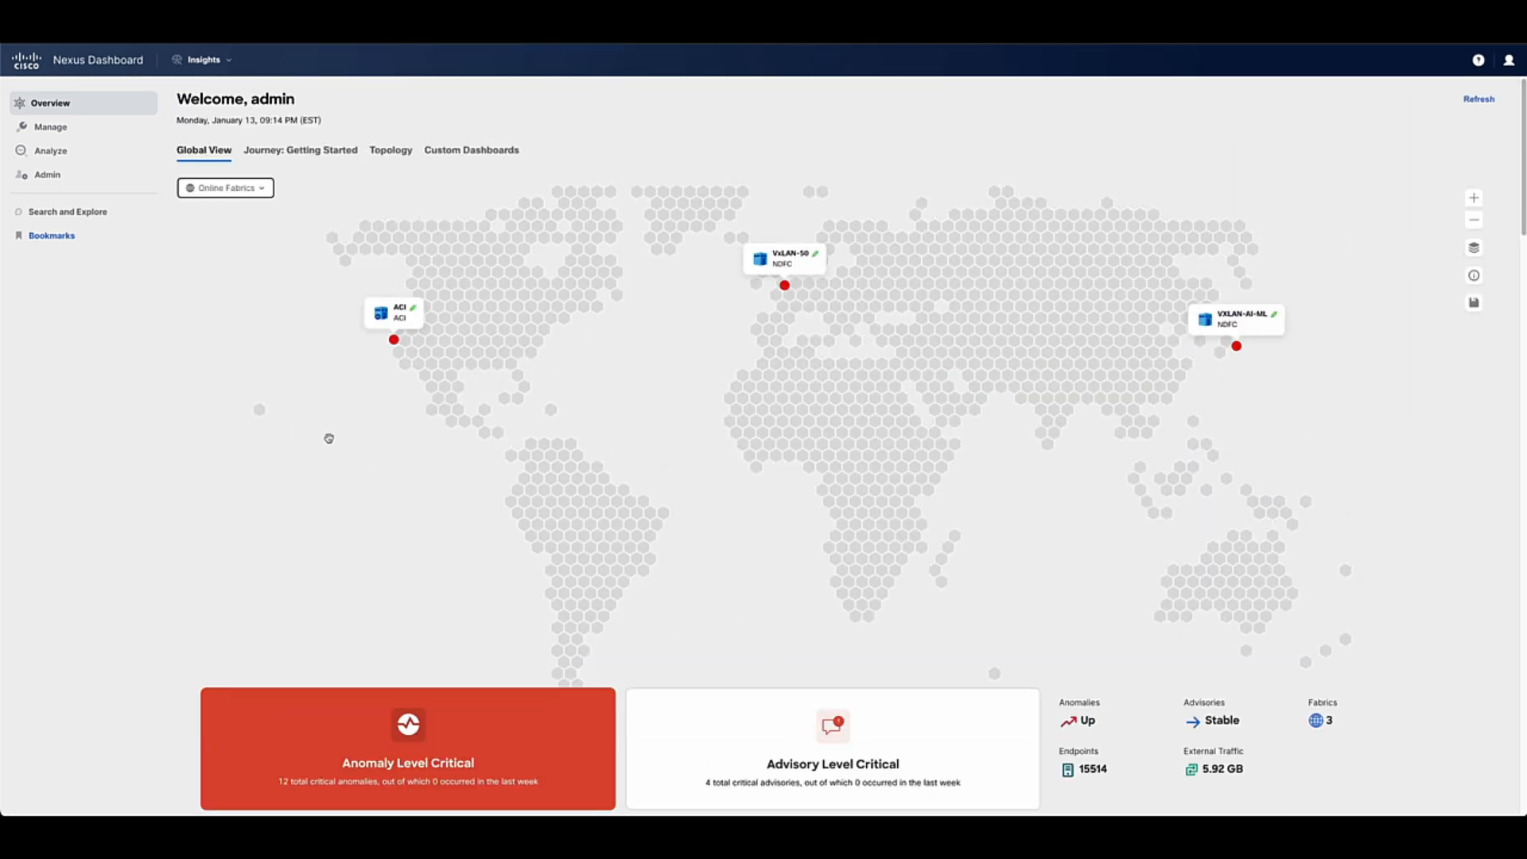
mouse_move(619, 363)
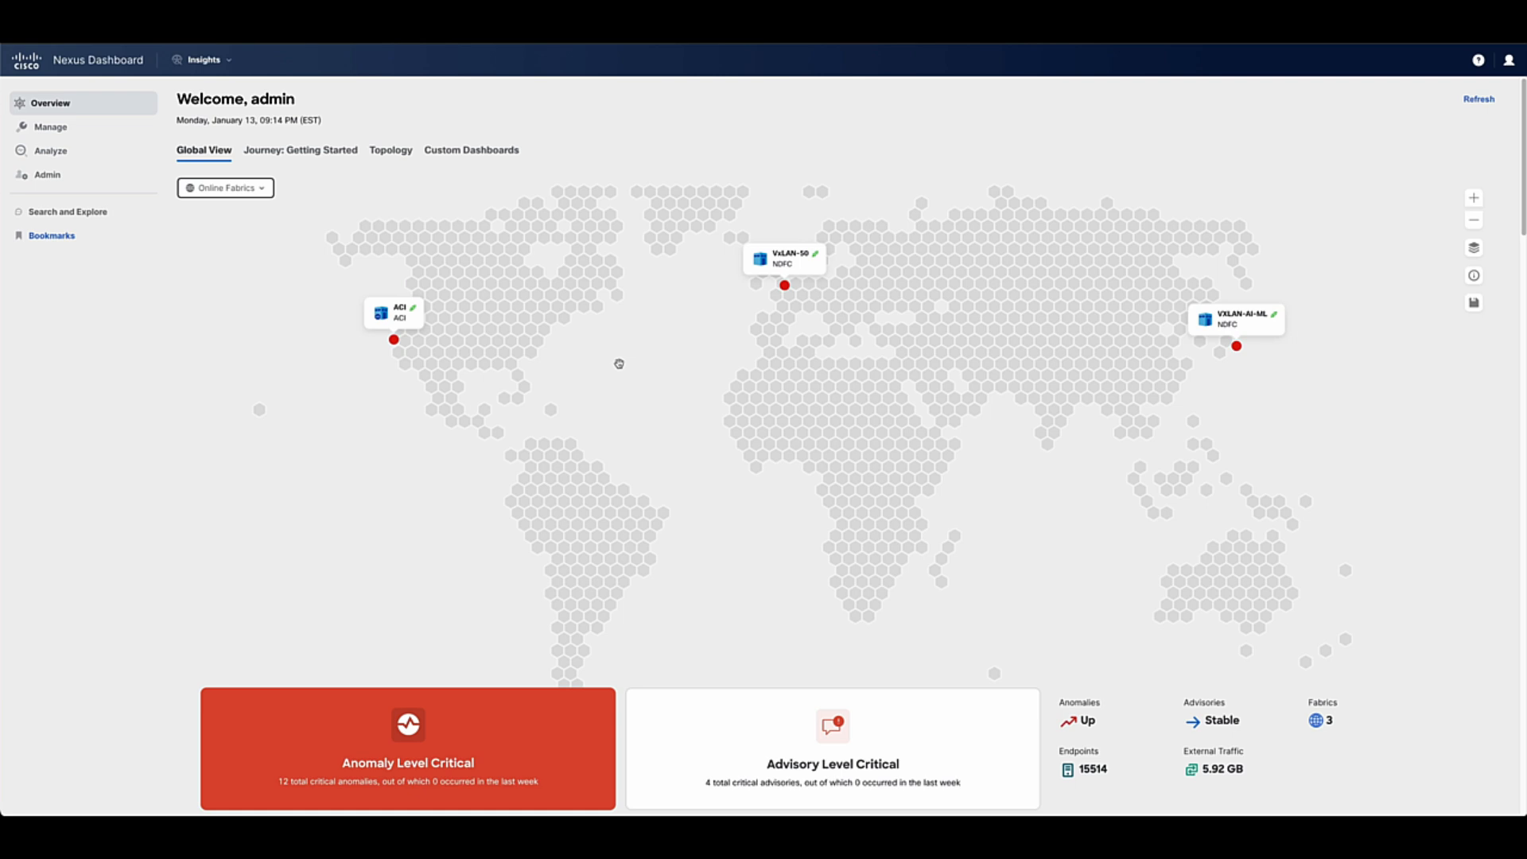
mouse_move(397, 349)
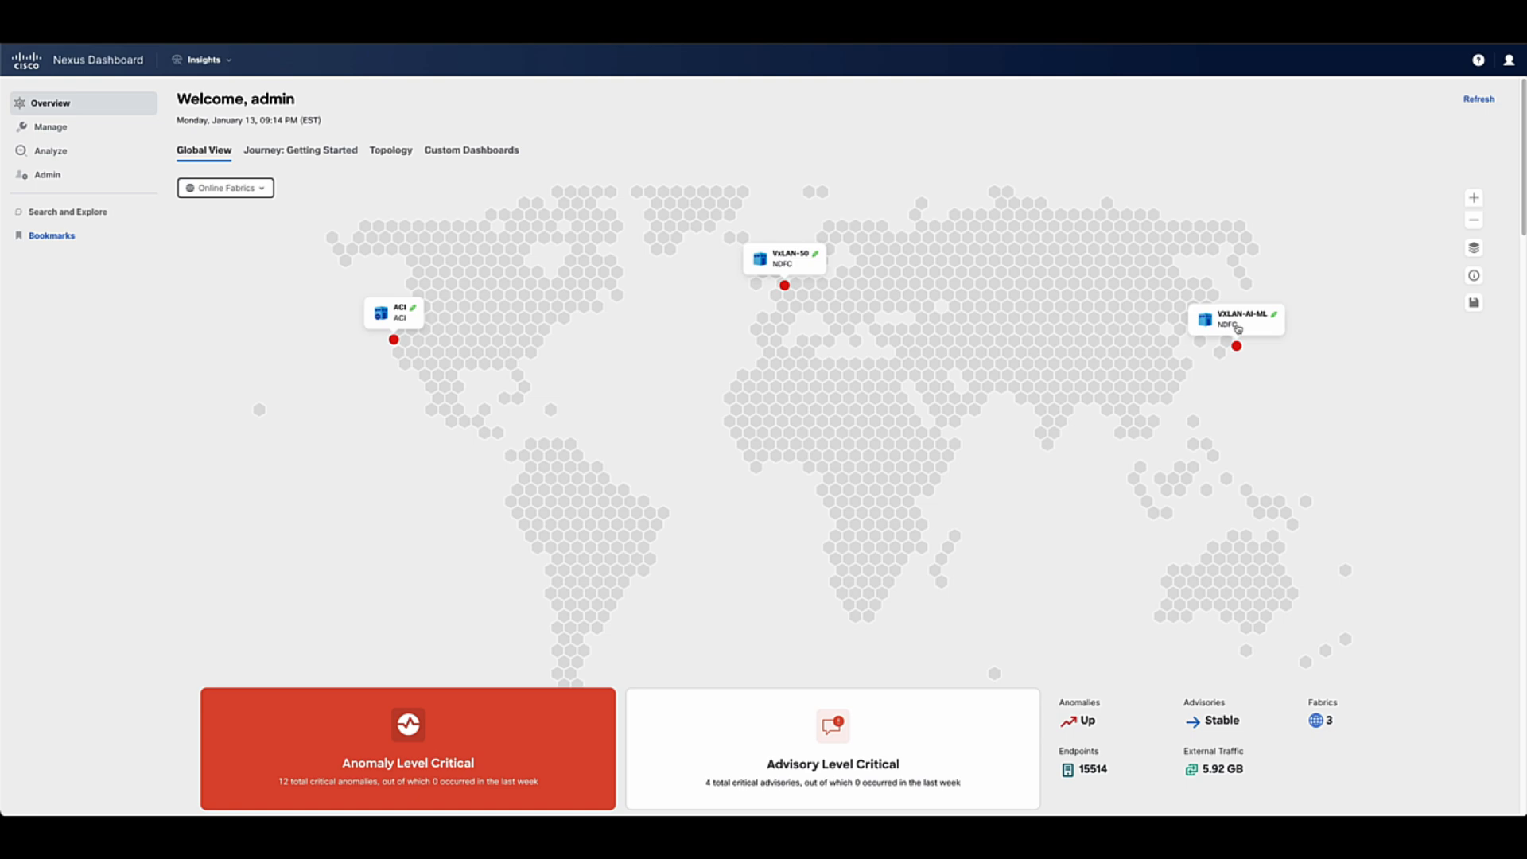
left_click(1236, 318)
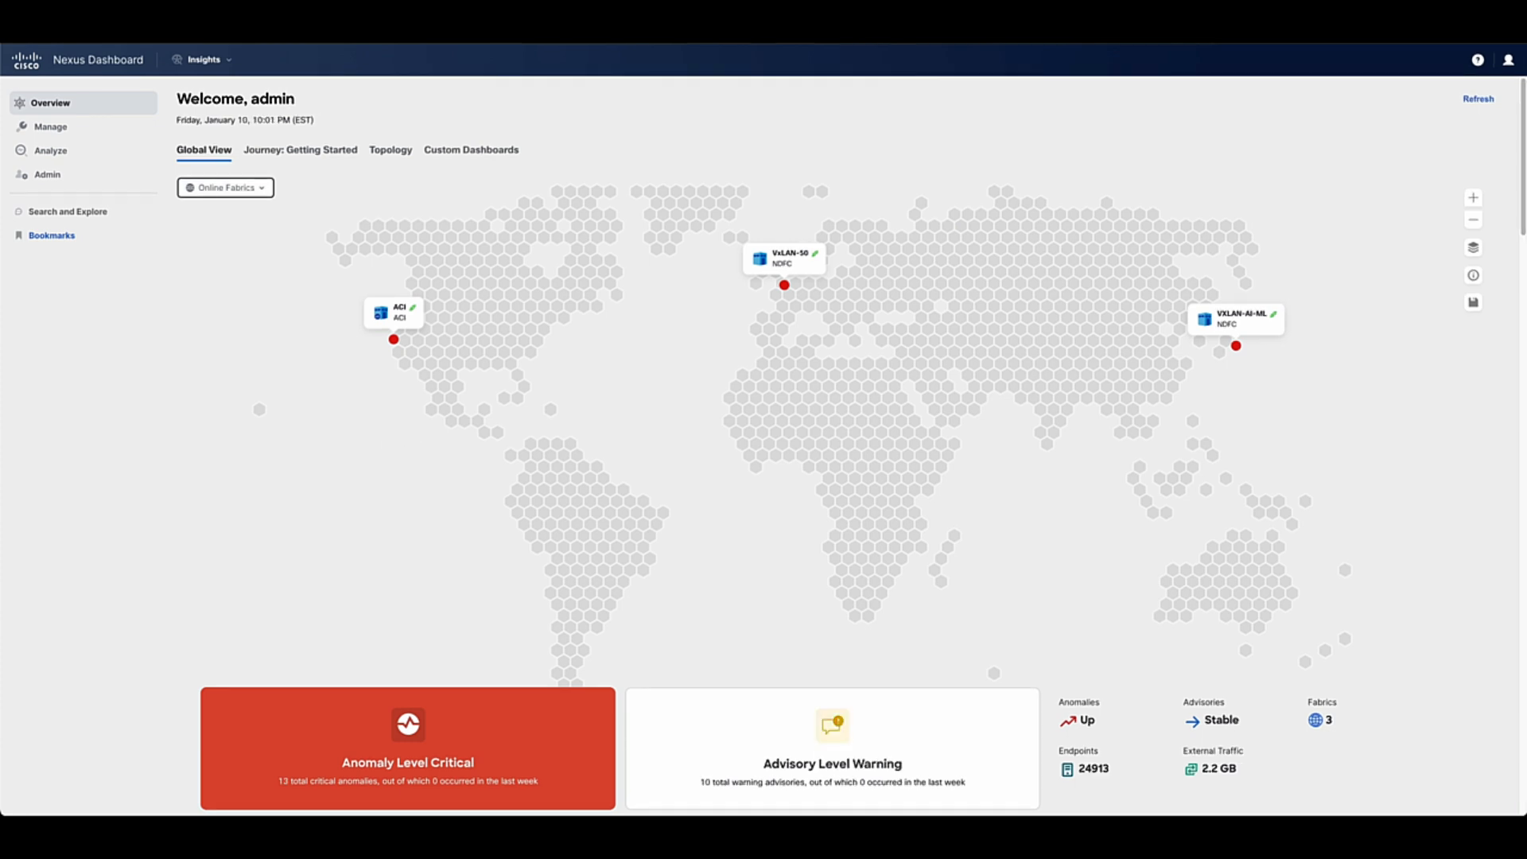
mouse_move(197, 251)
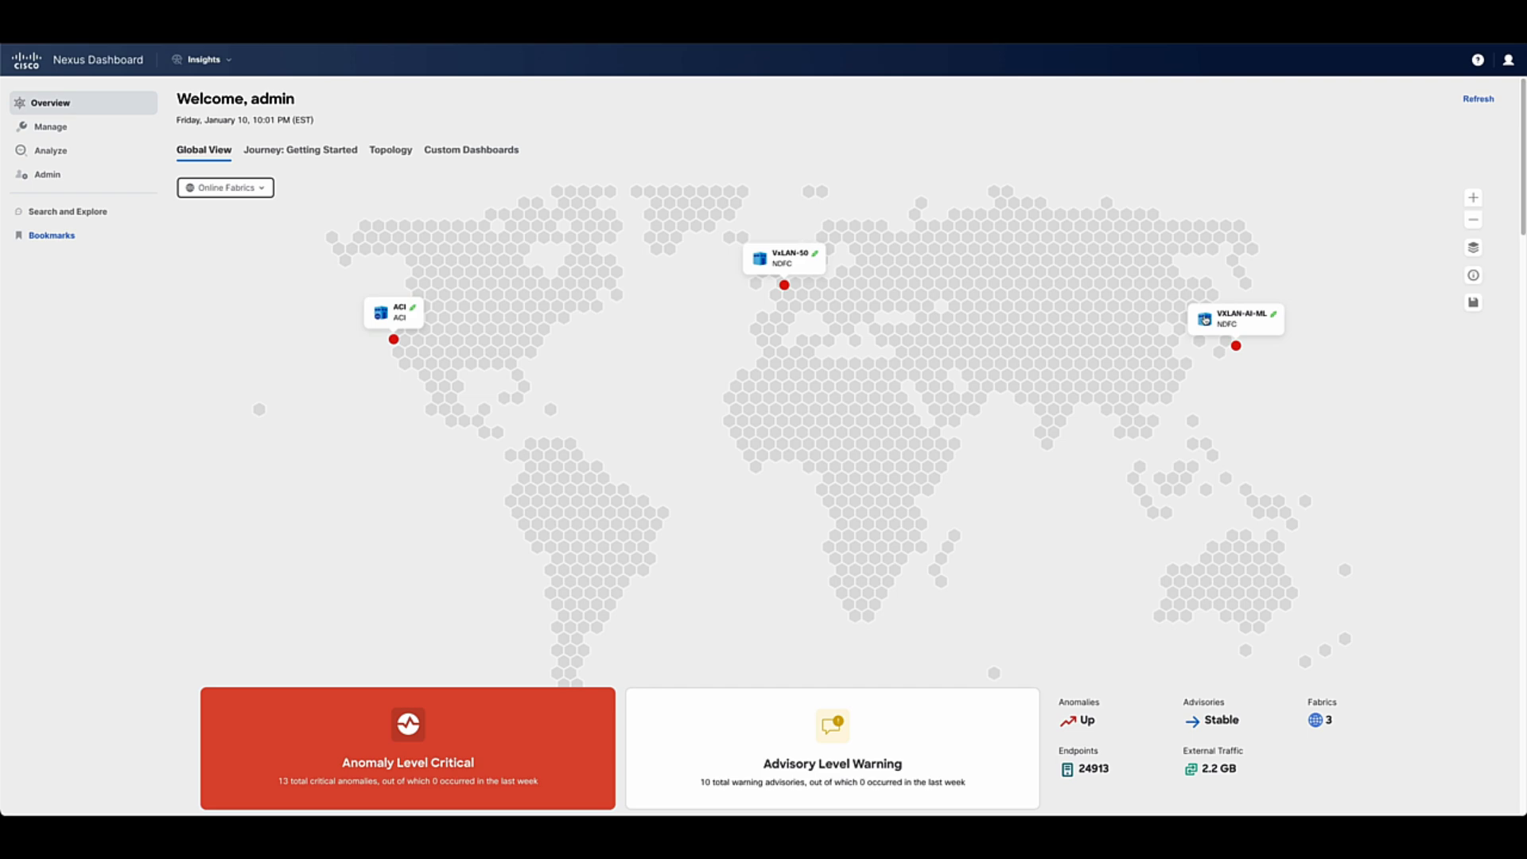
- Open the VXLAN-AI-ML fabric from the map and view its Congestion analytics tile
left_click(1236, 345)
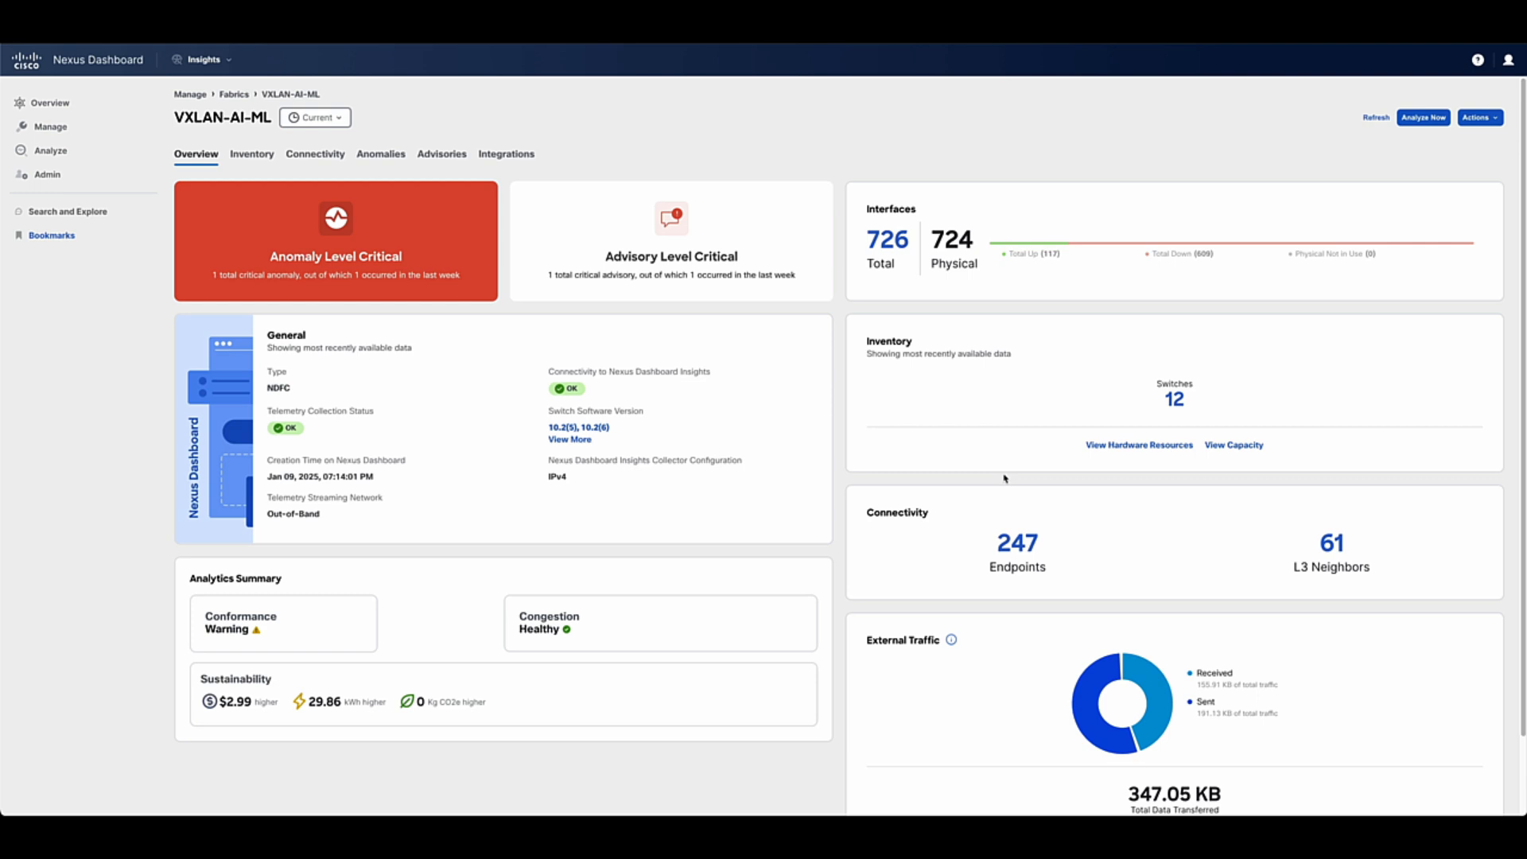
mouse_move(1342, 555)
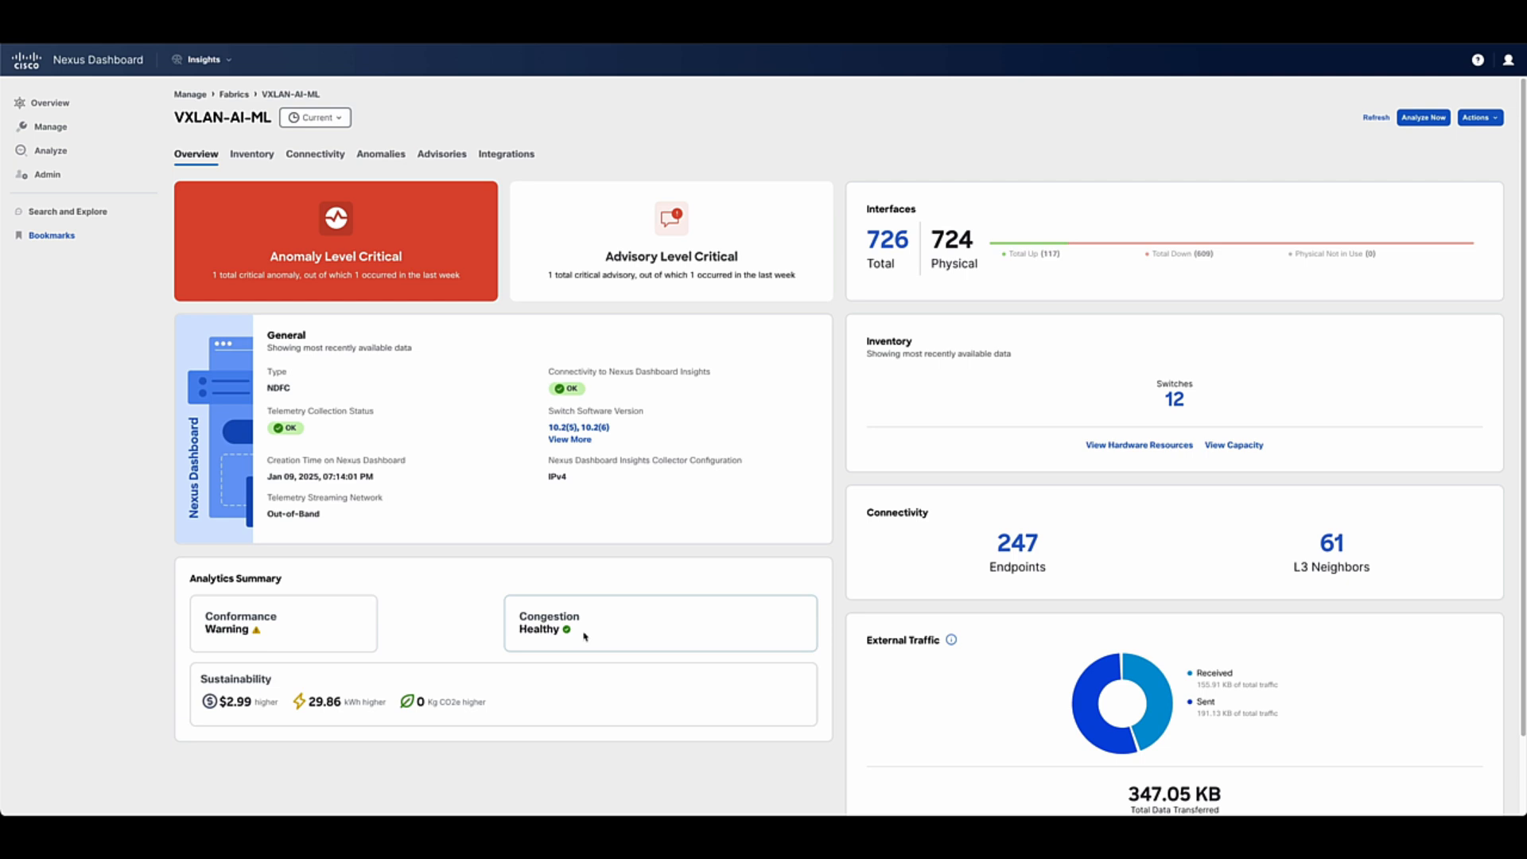
left_click(659, 623)
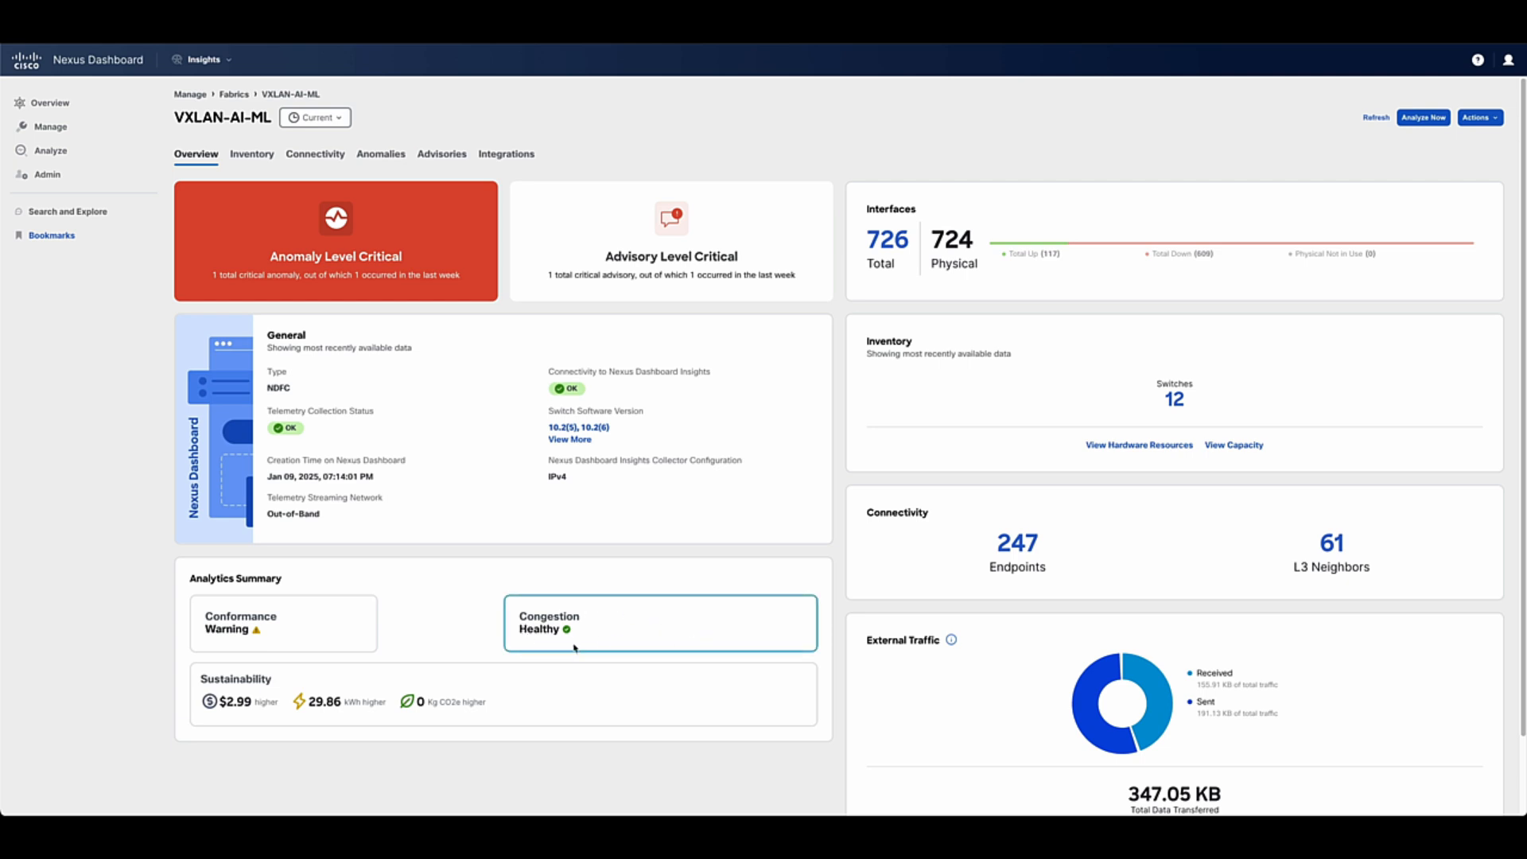
mouse_move(593, 640)
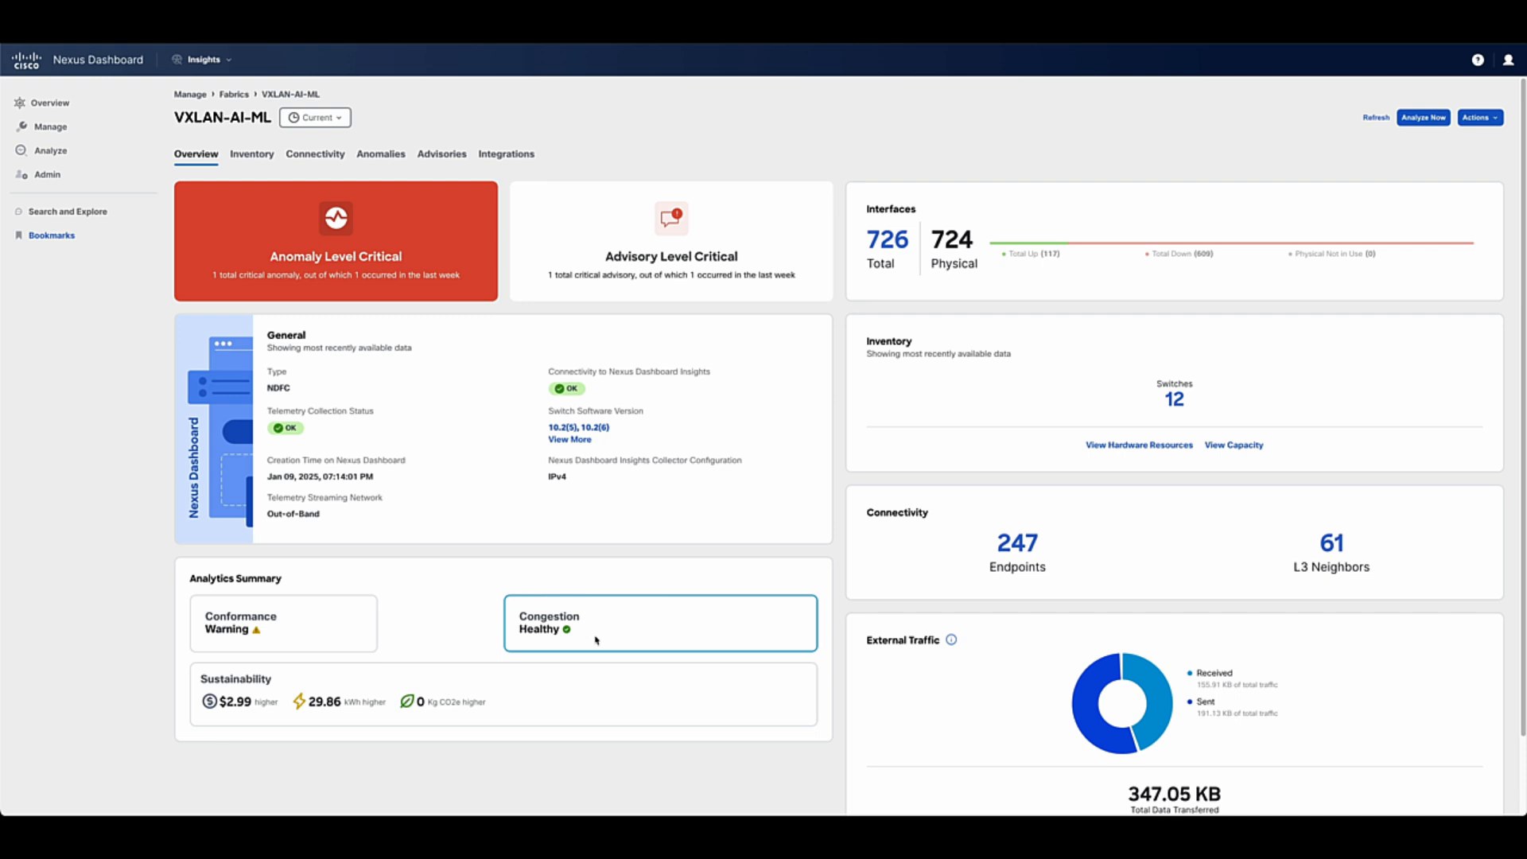
mouse_move(593, 630)
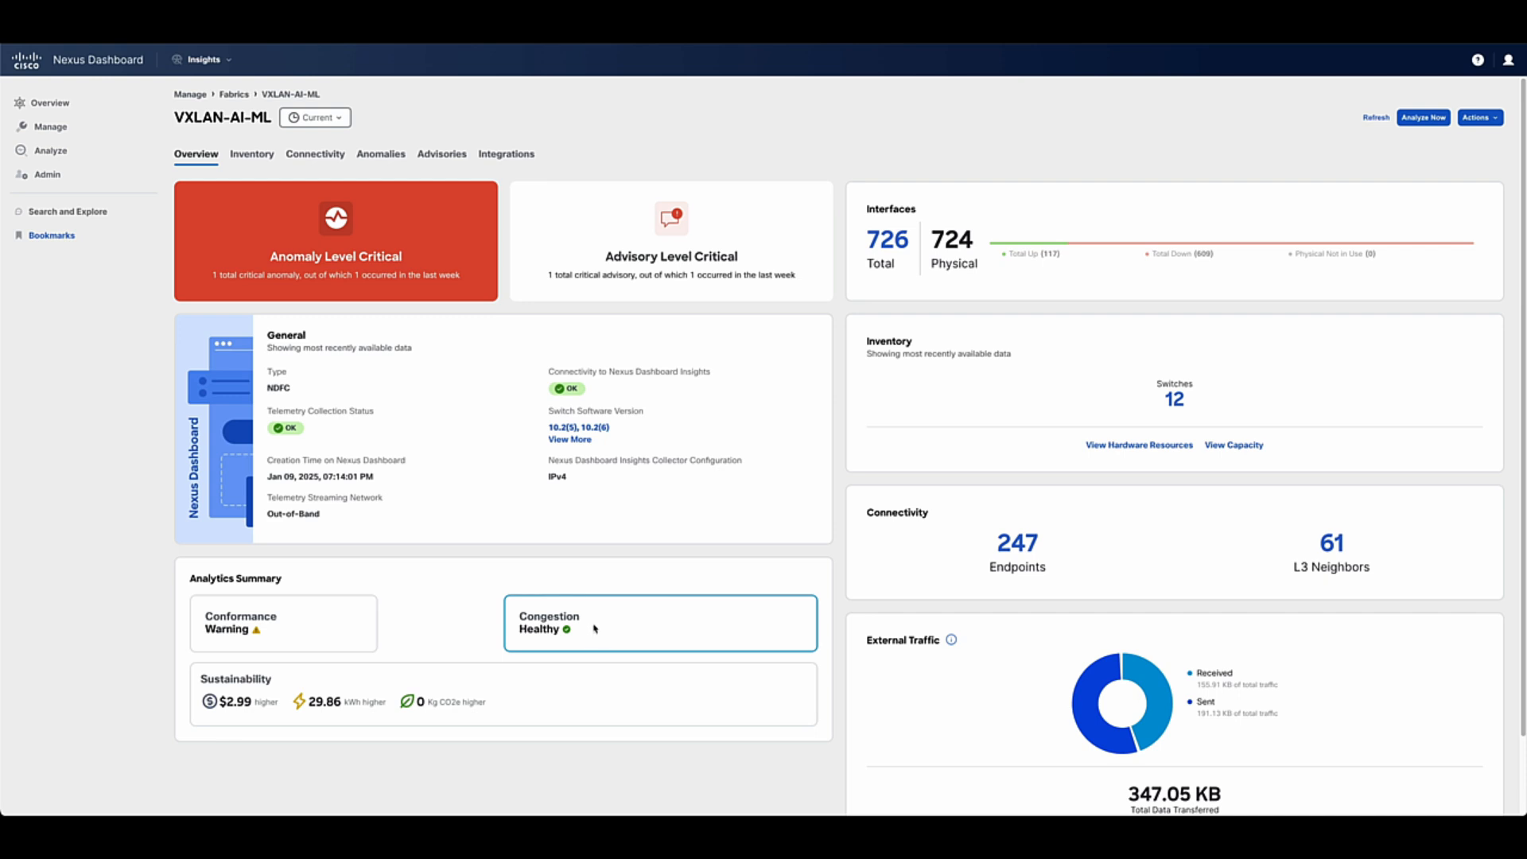
- Drill from congestion scores into switch FAB-8-LEAF-1 and review interface eth1/1 trends and statistics
left_click(658, 622)
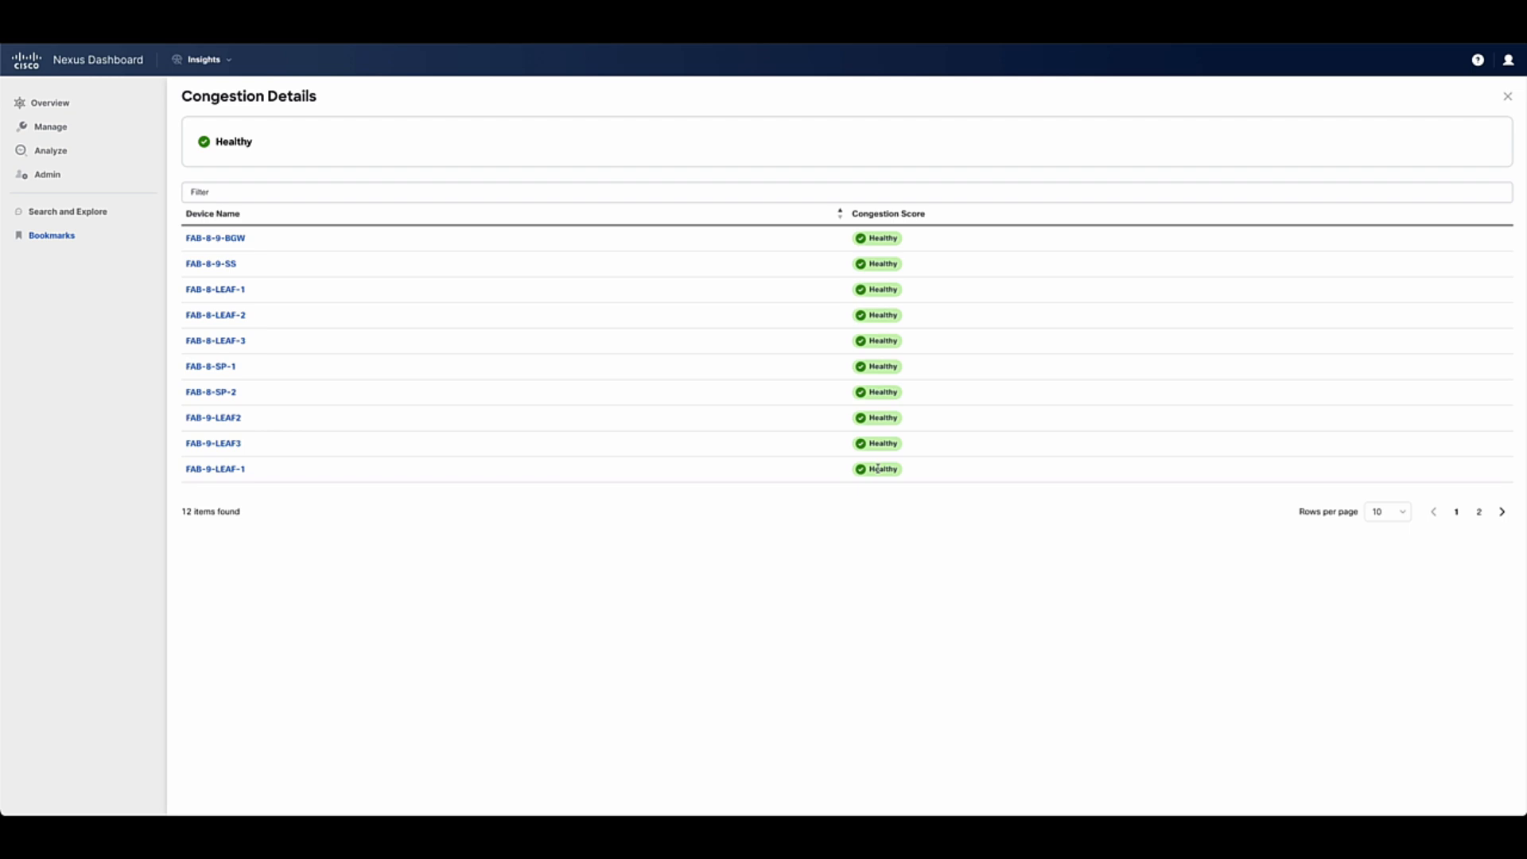
mouse_move(224, 349)
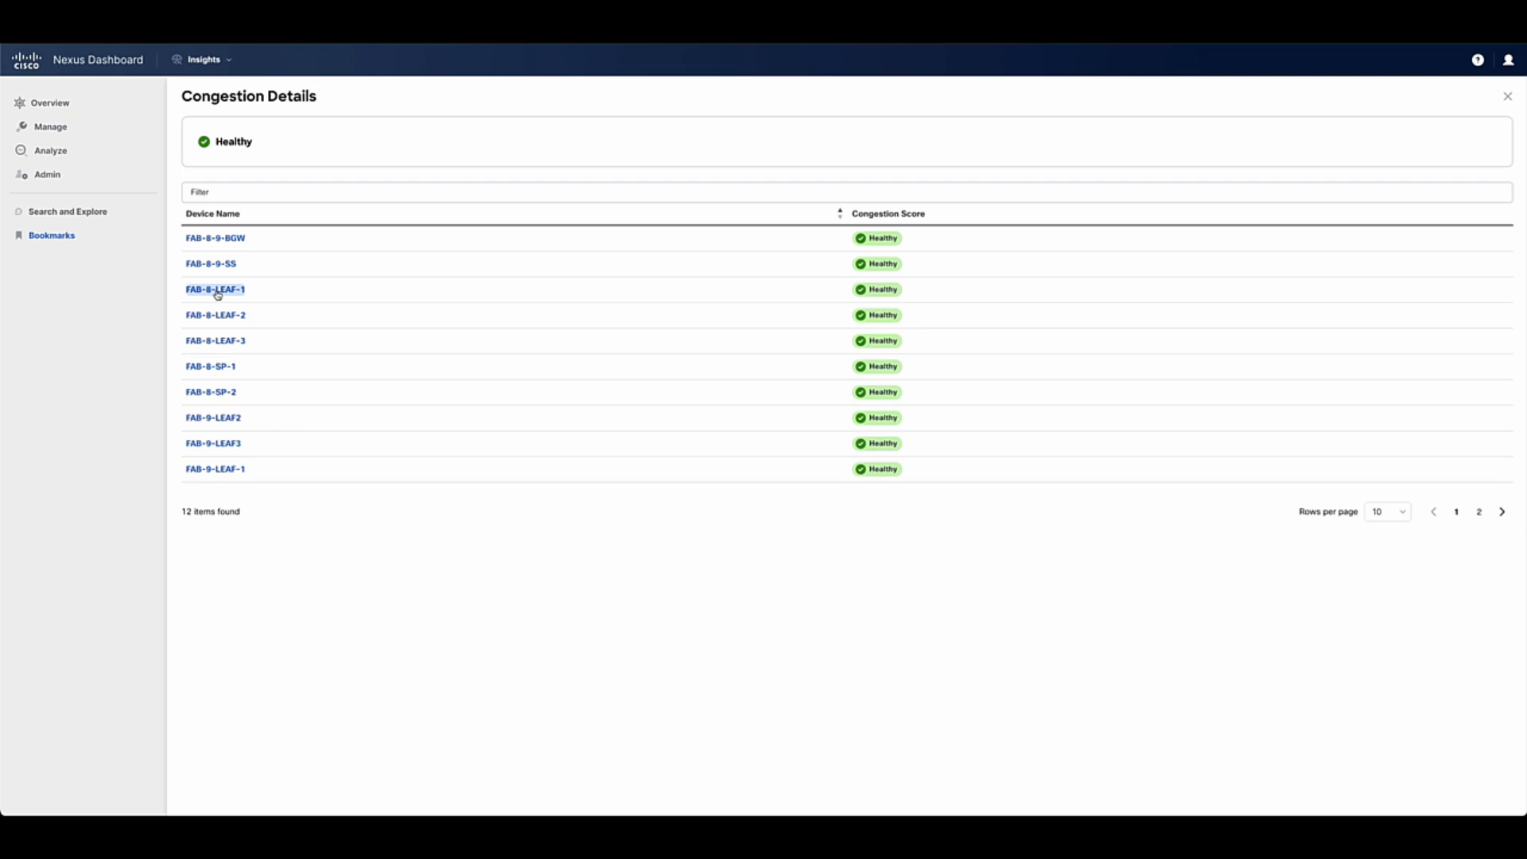
left_click(214, 289)
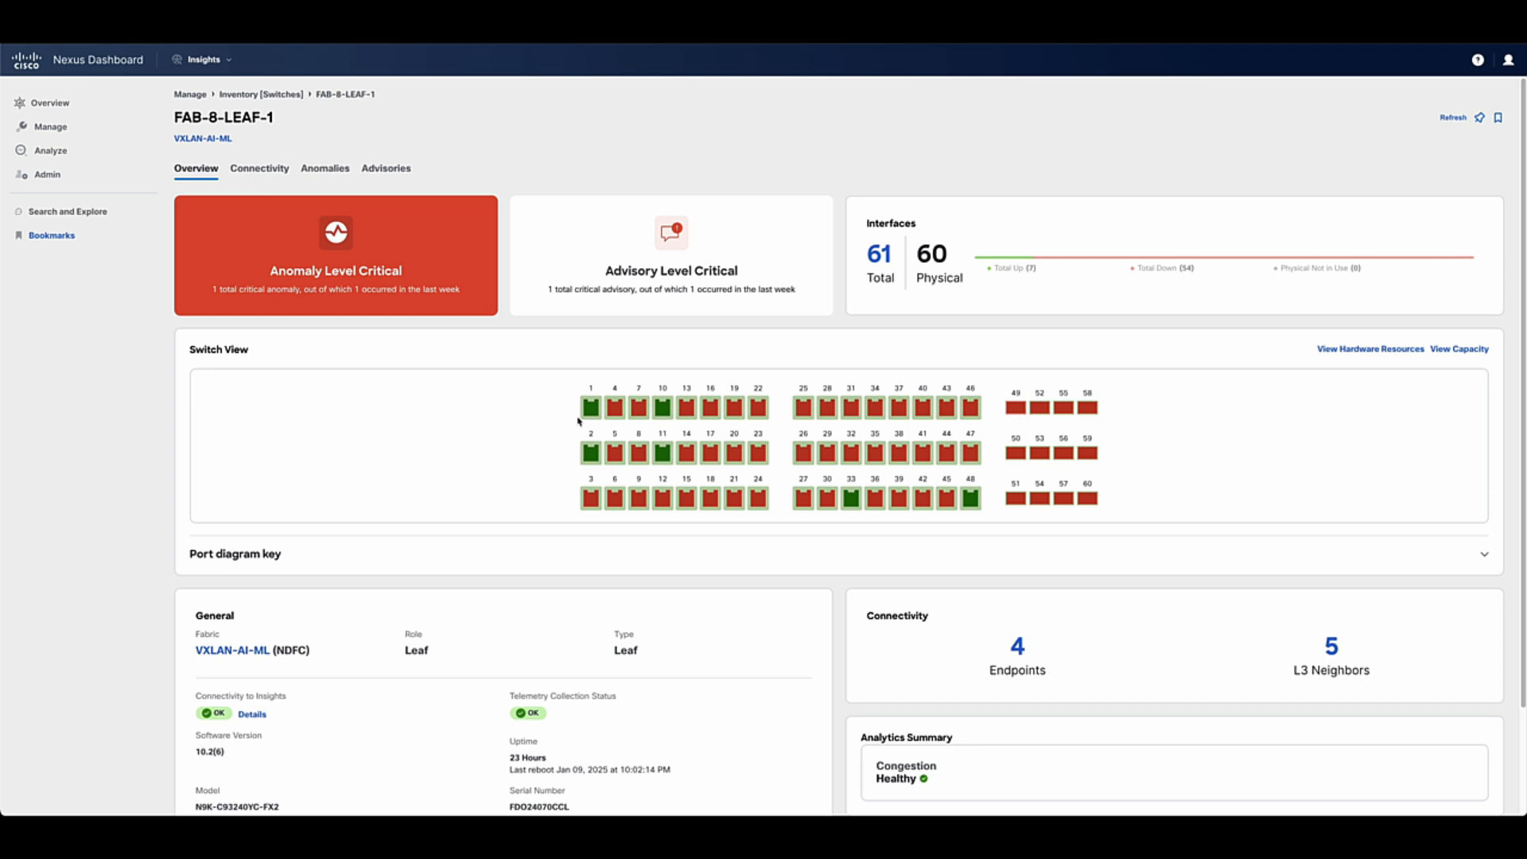
mouse_move(651, 399)
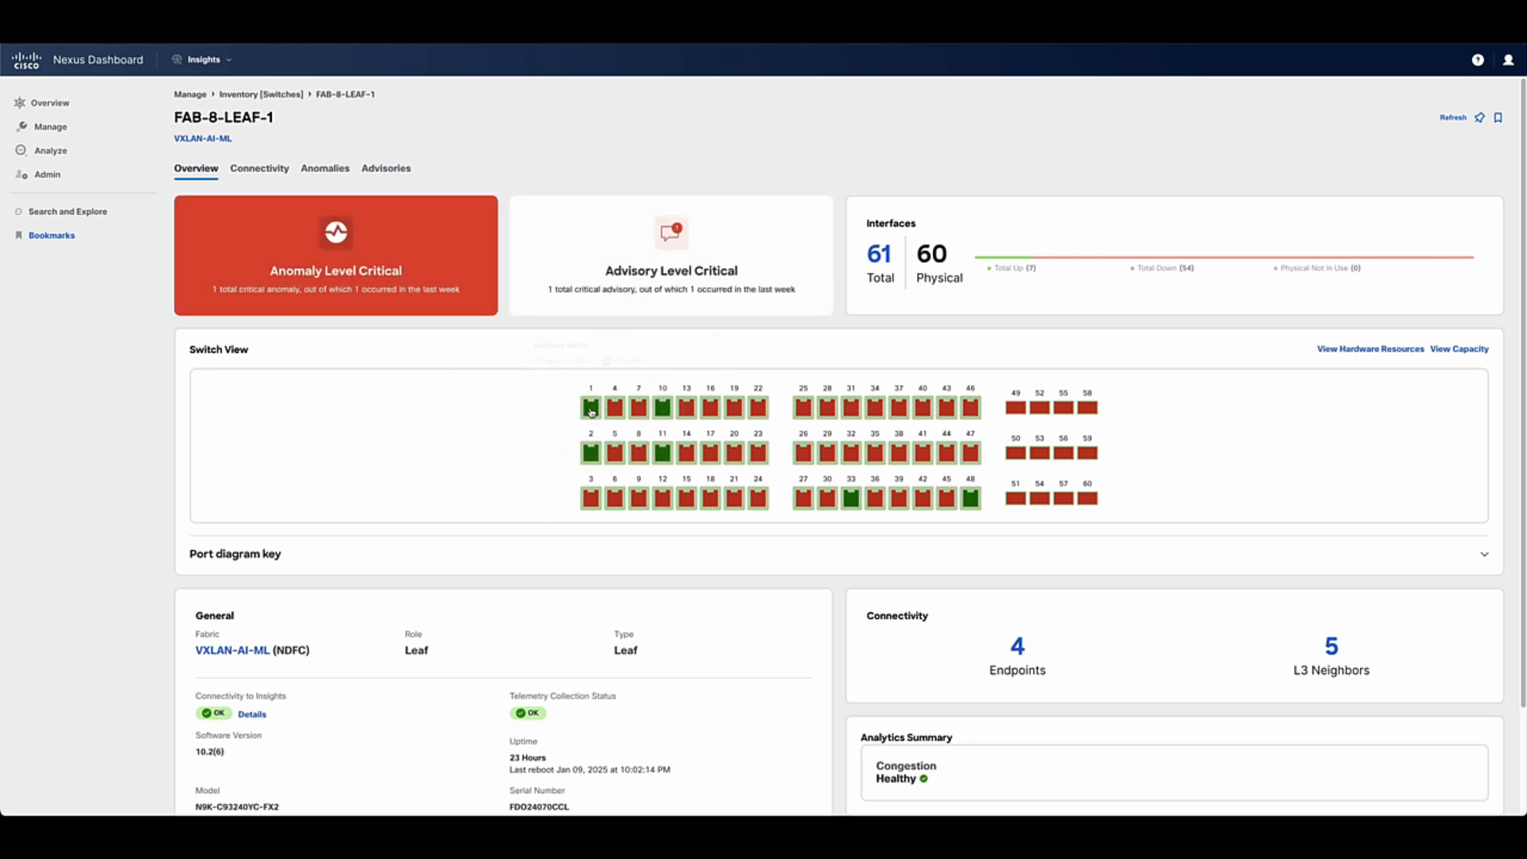
left_click(590, 407)
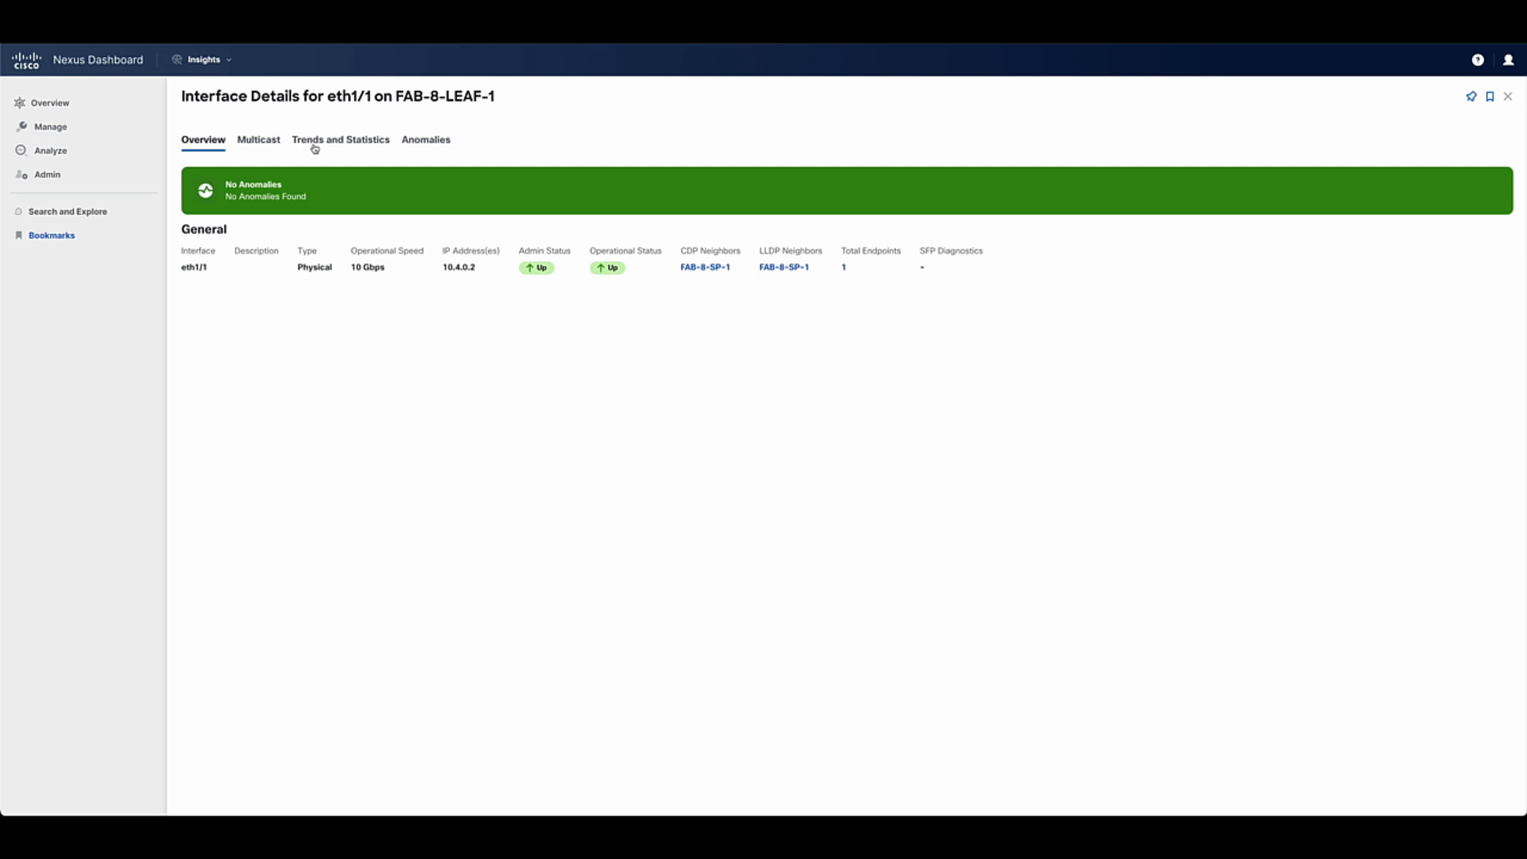
left_click(340, 140)
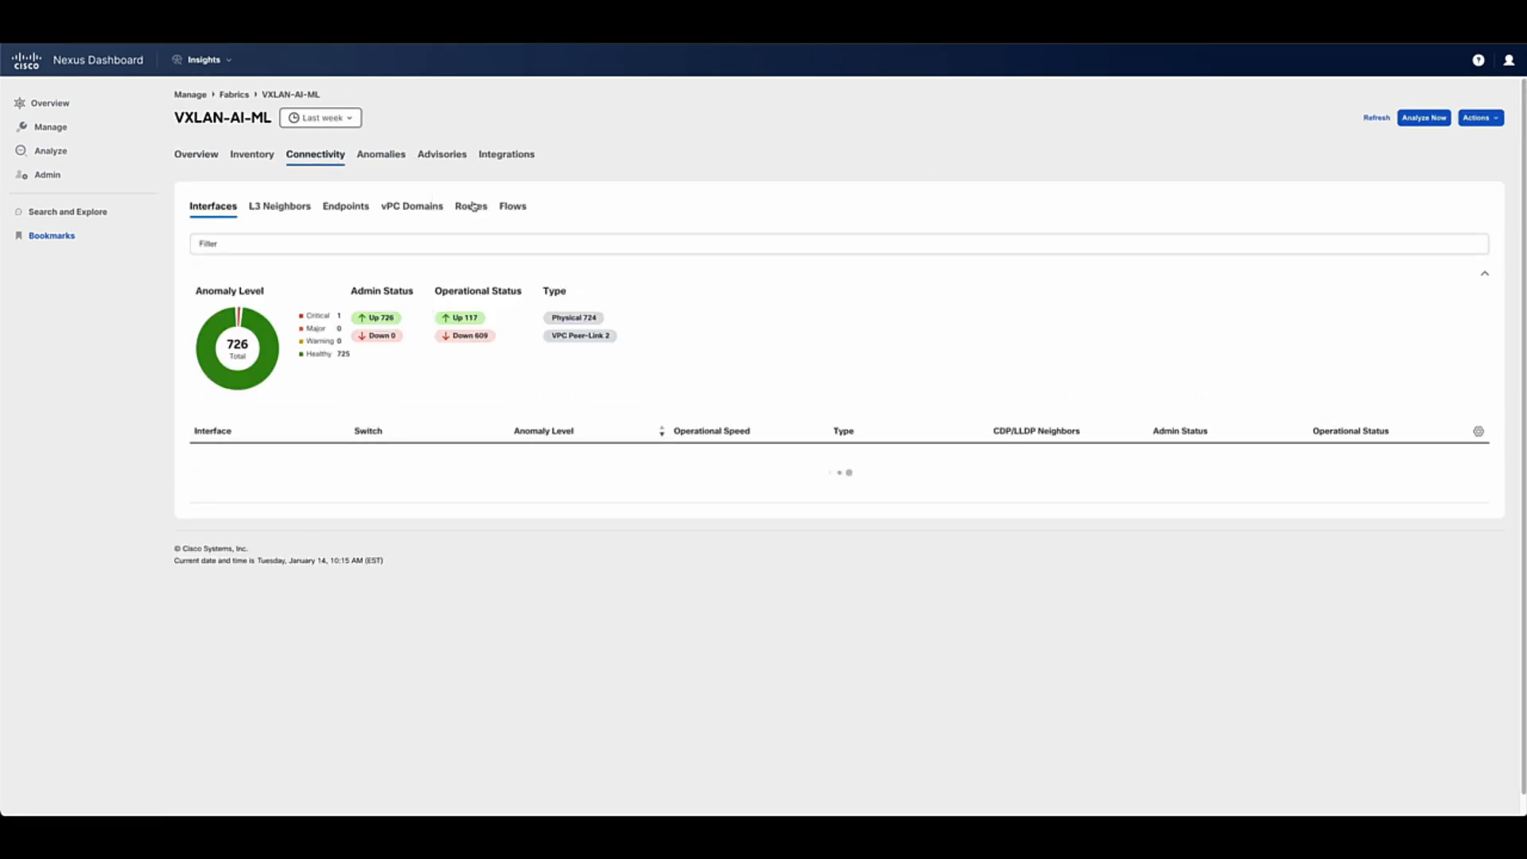
- View VXLAN-AI-ML's 363 new or modified routes and open route 10.254.254.1/32 on FAB-8-SP-2
left_click(471, 205)
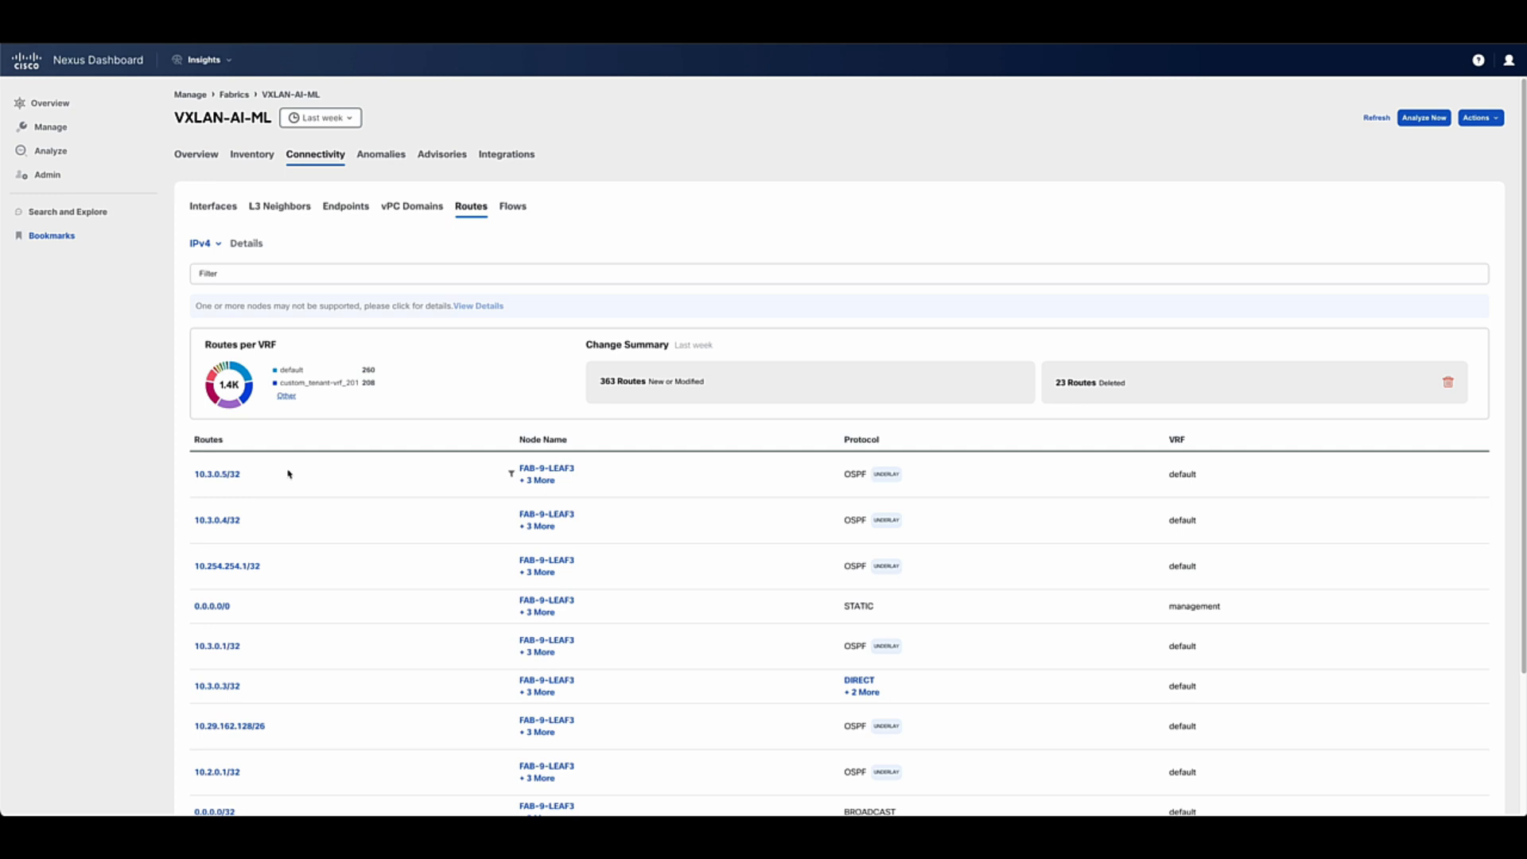
scroll("down", 3)
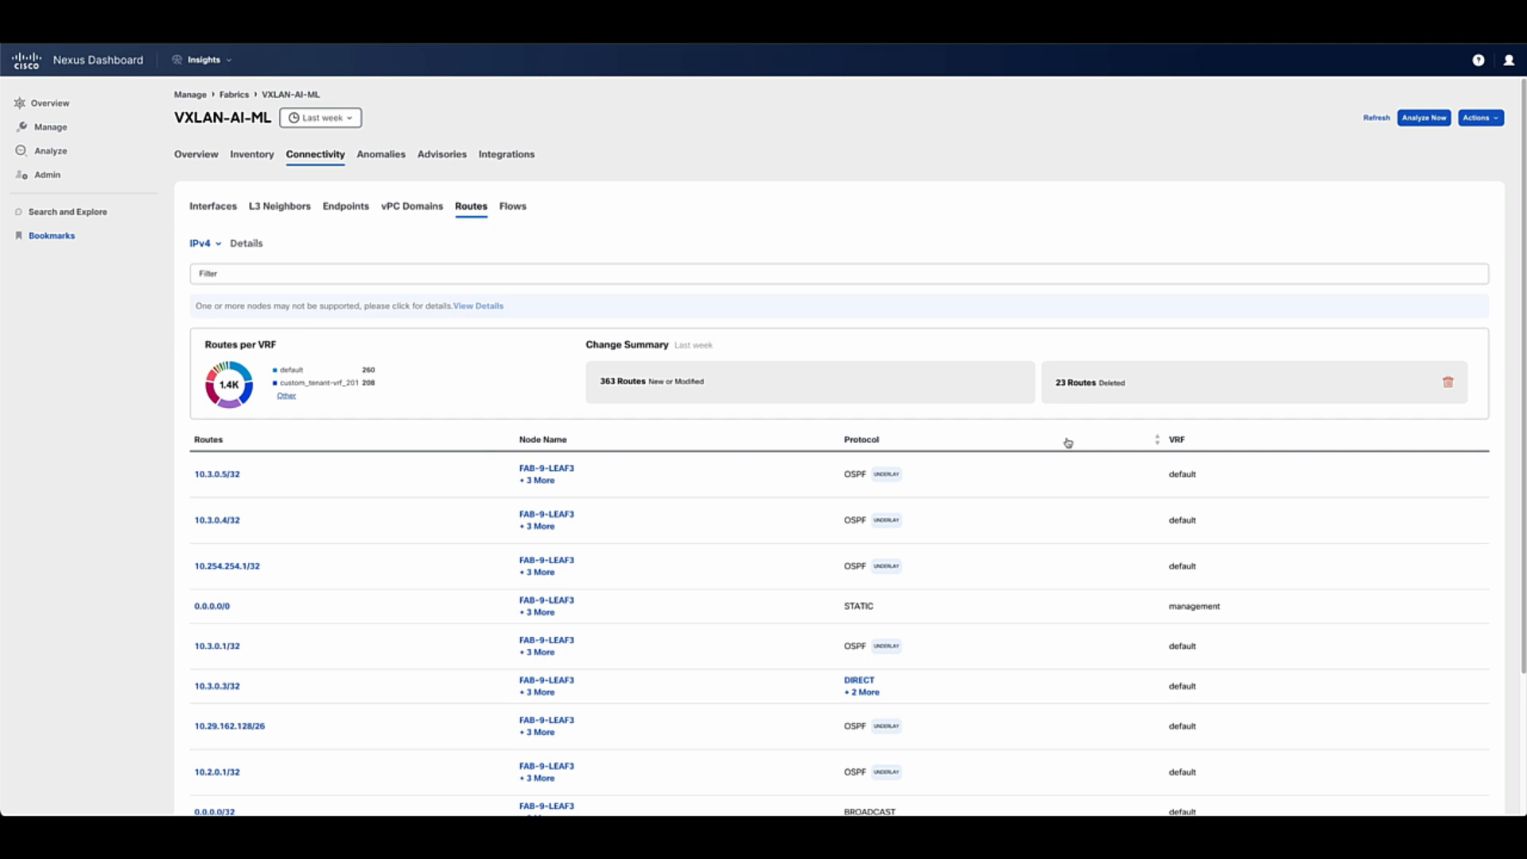
mouse_move(1152, 433)
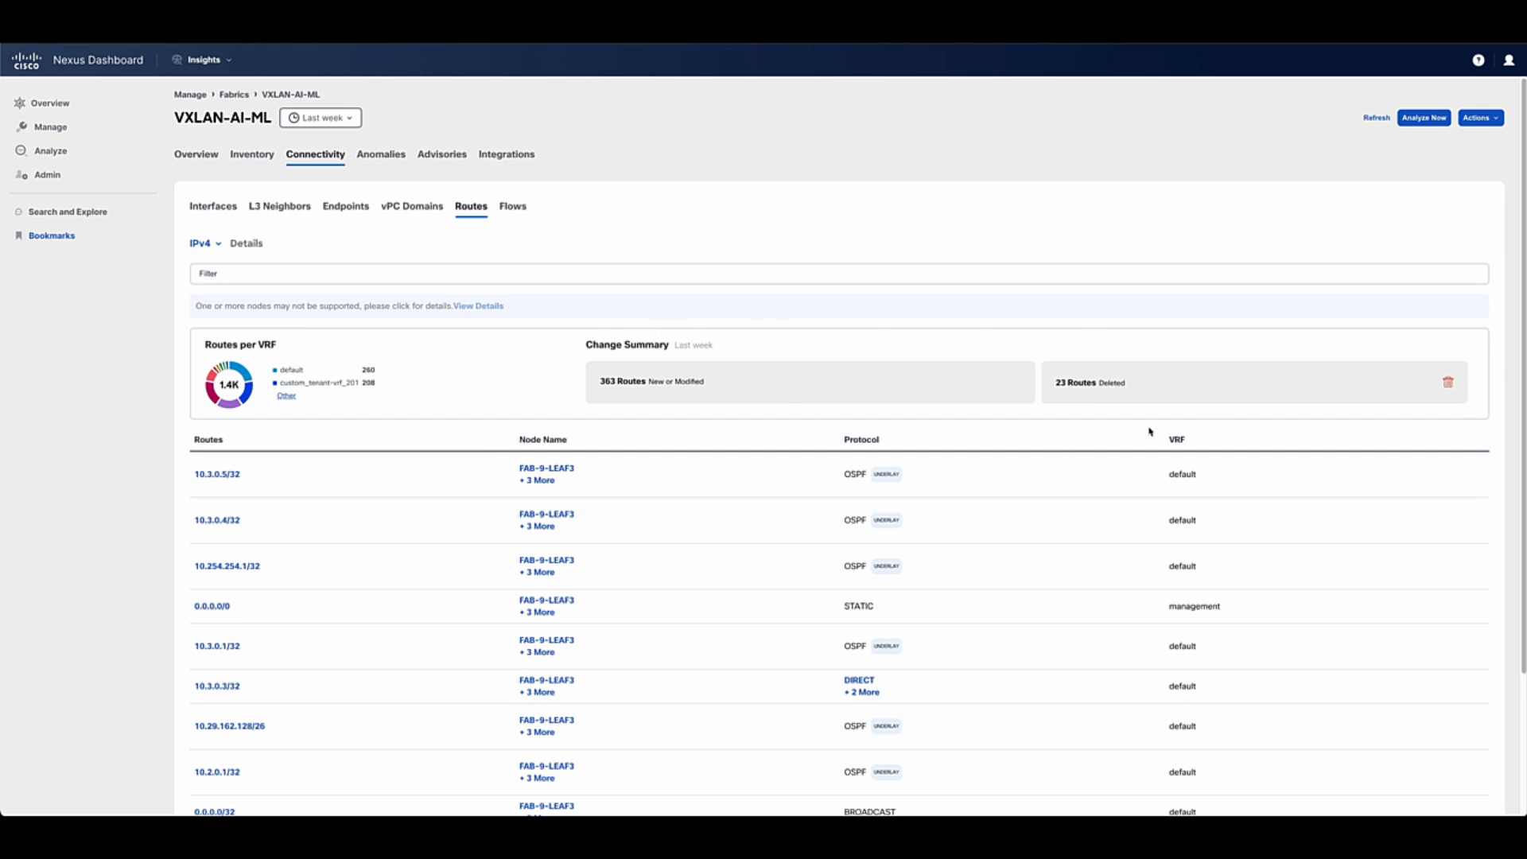
left_click(651, 380)
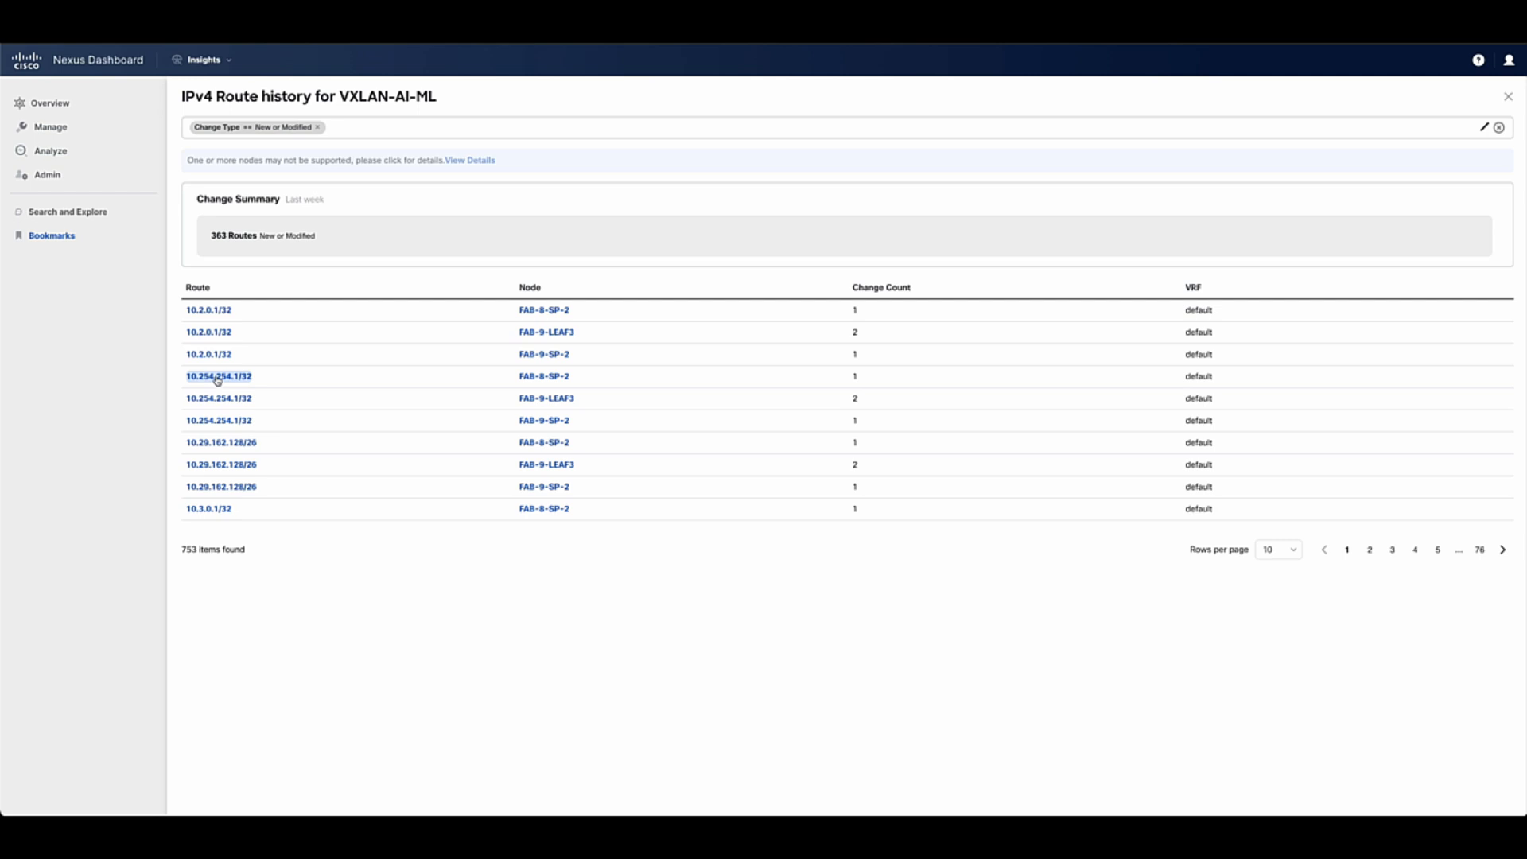
left_click(218, 375)
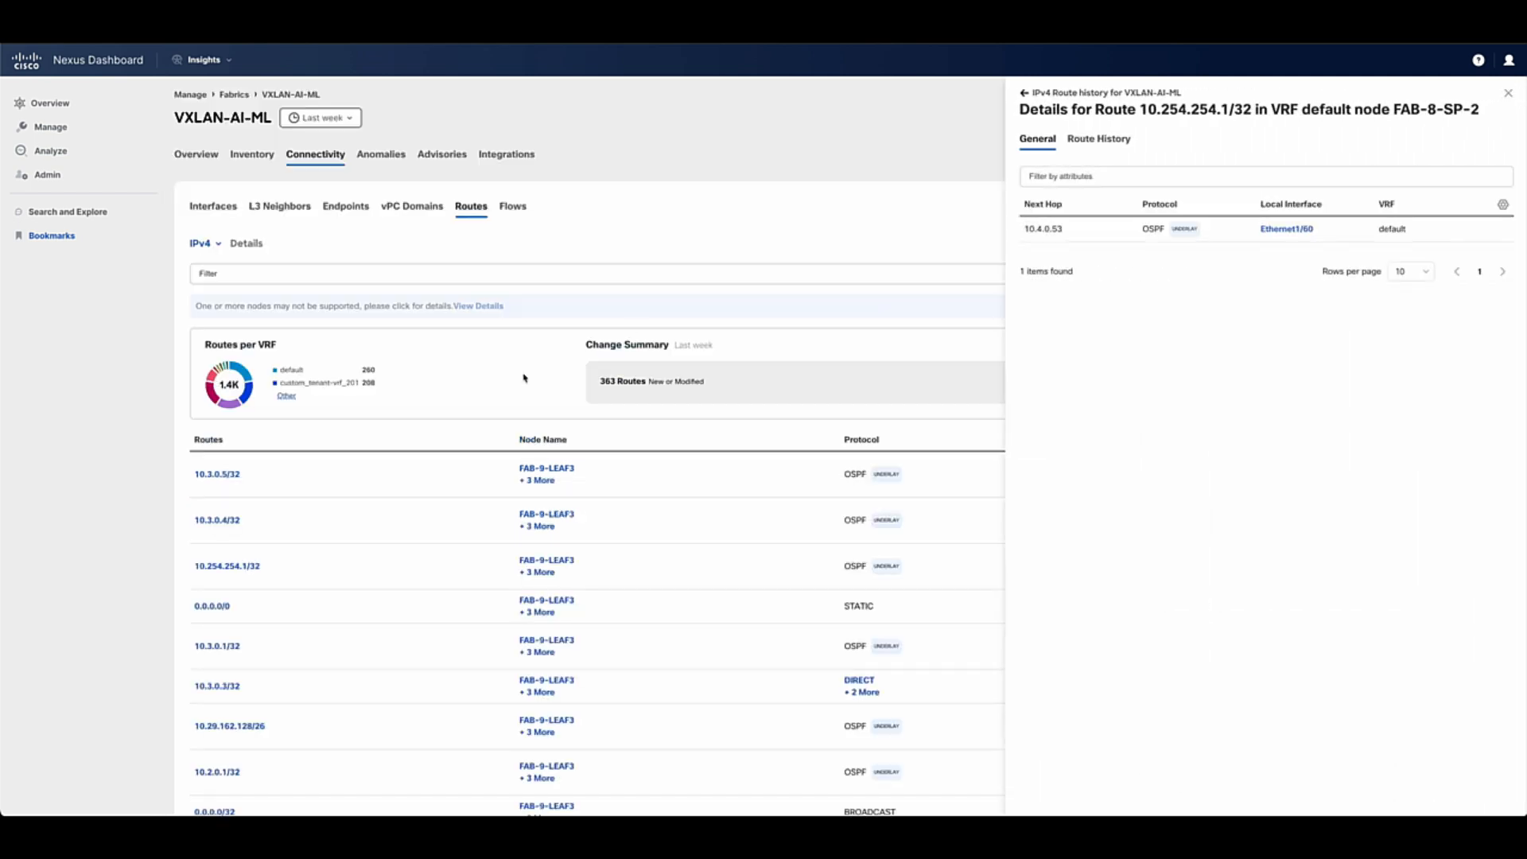
- Review the route's change history and deleted routes, then return to the Fabrics list
left_click(1099, 139)
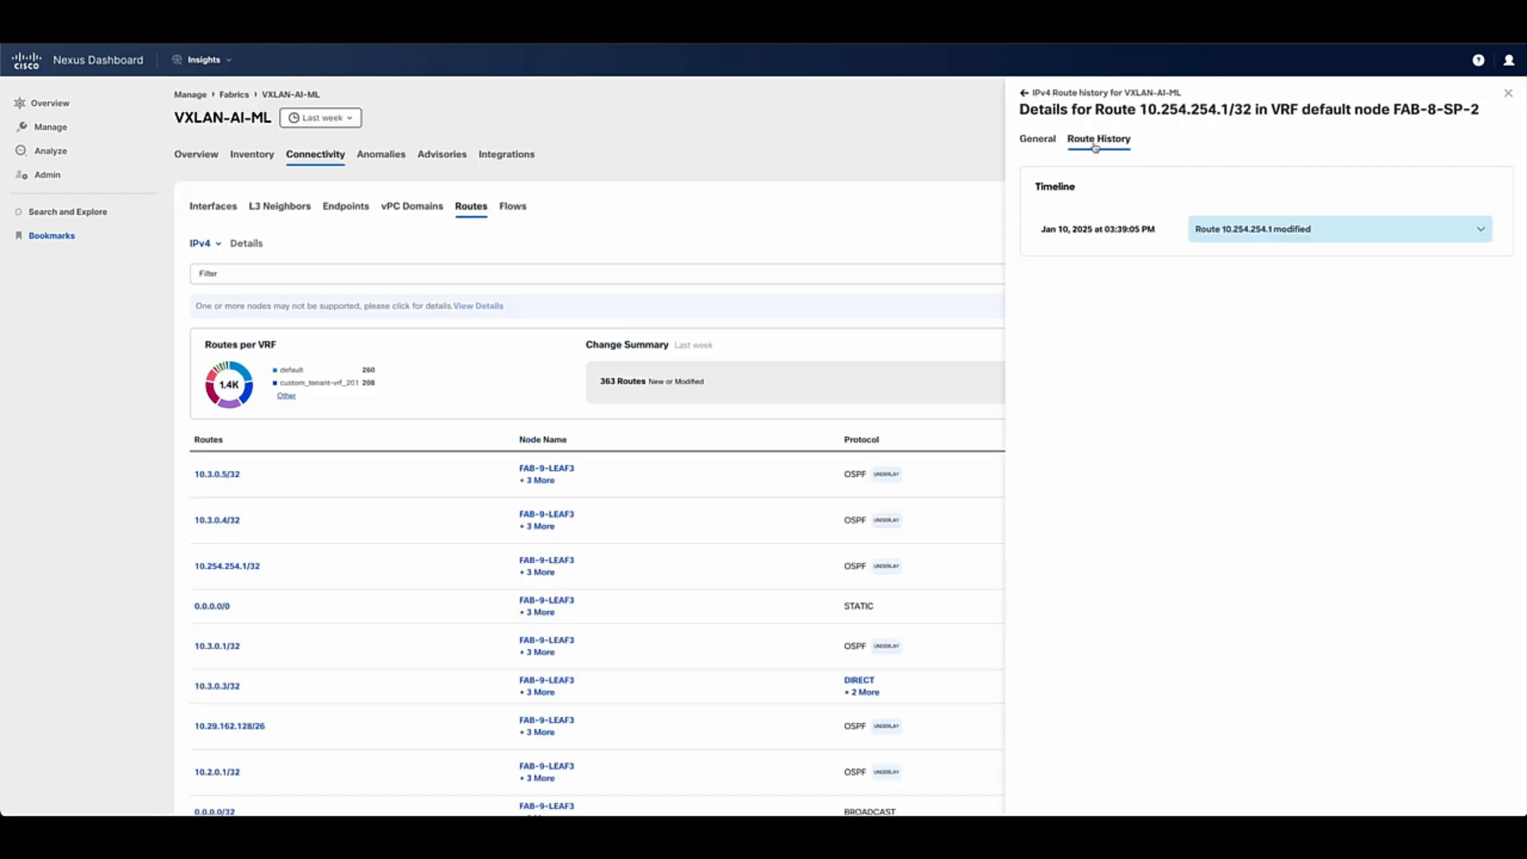
left_click(1334, 229)
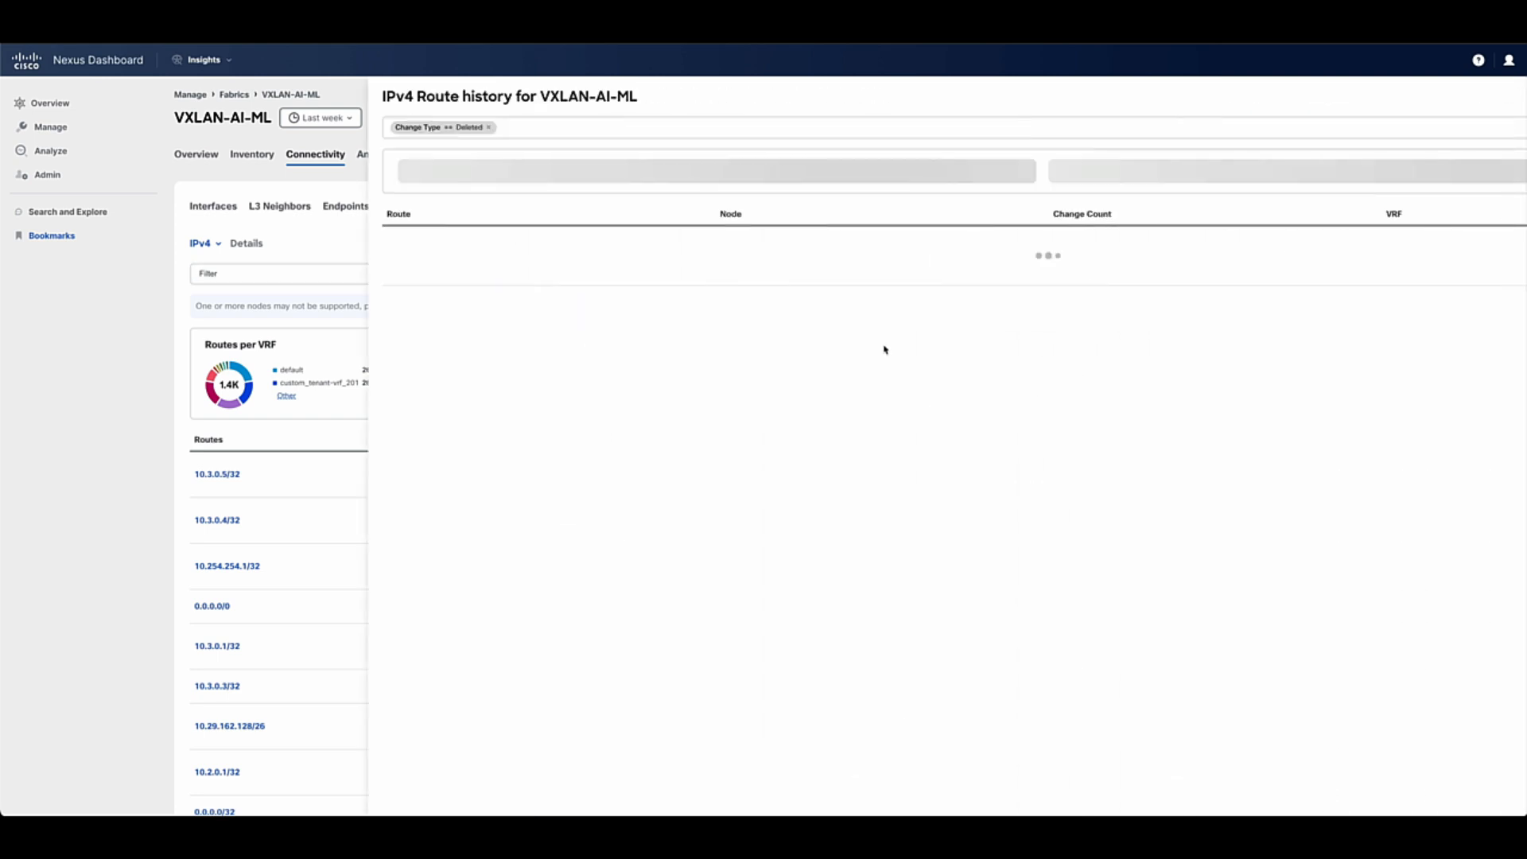
left_click(234, 94)
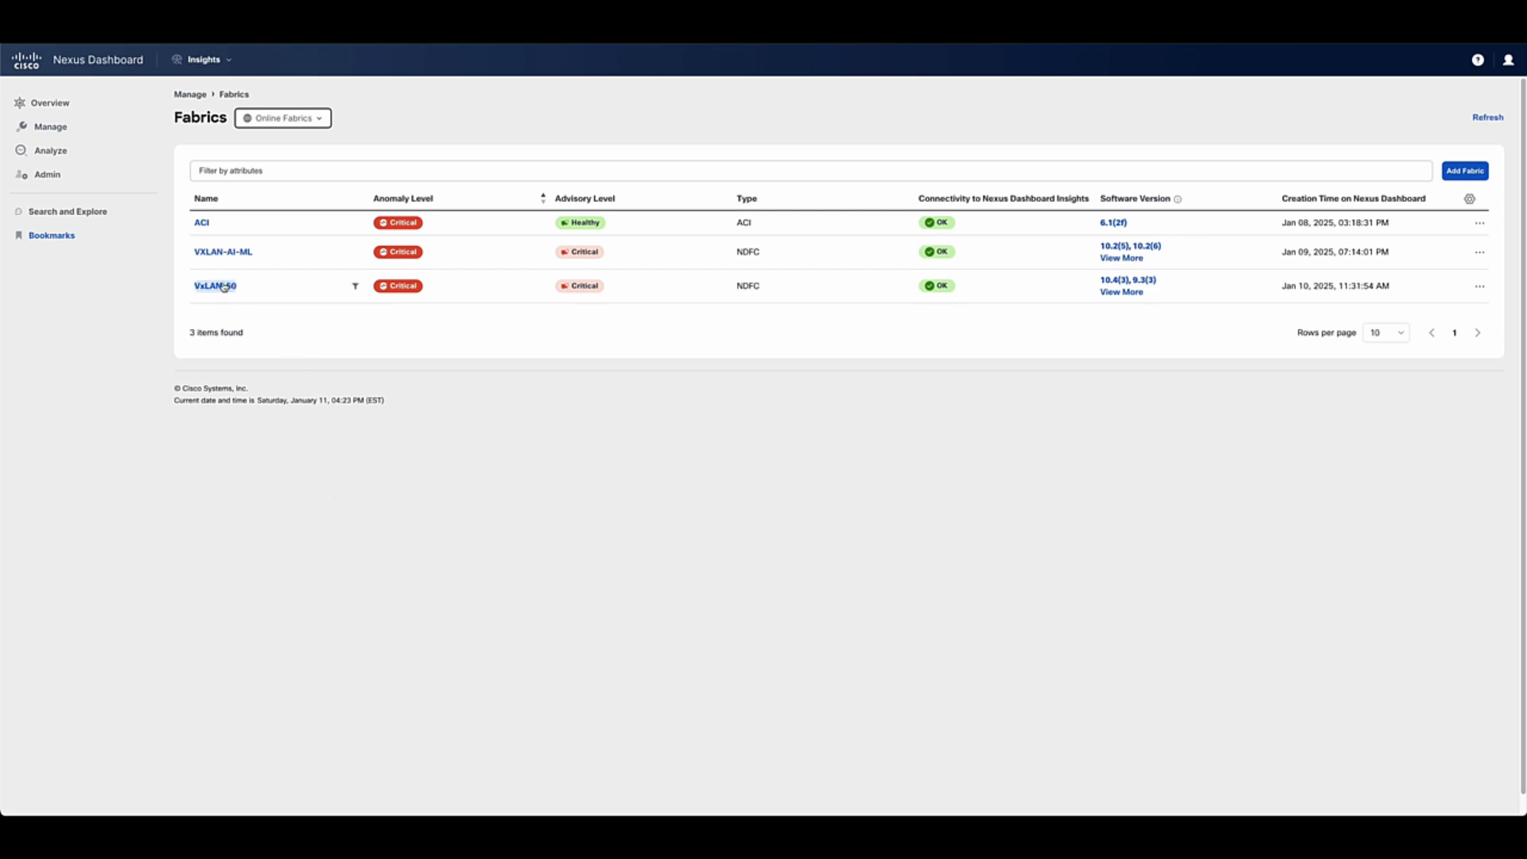
- Show VxLAN-50's anomalies sorted by Level with Critical first
left_click(215, 285)
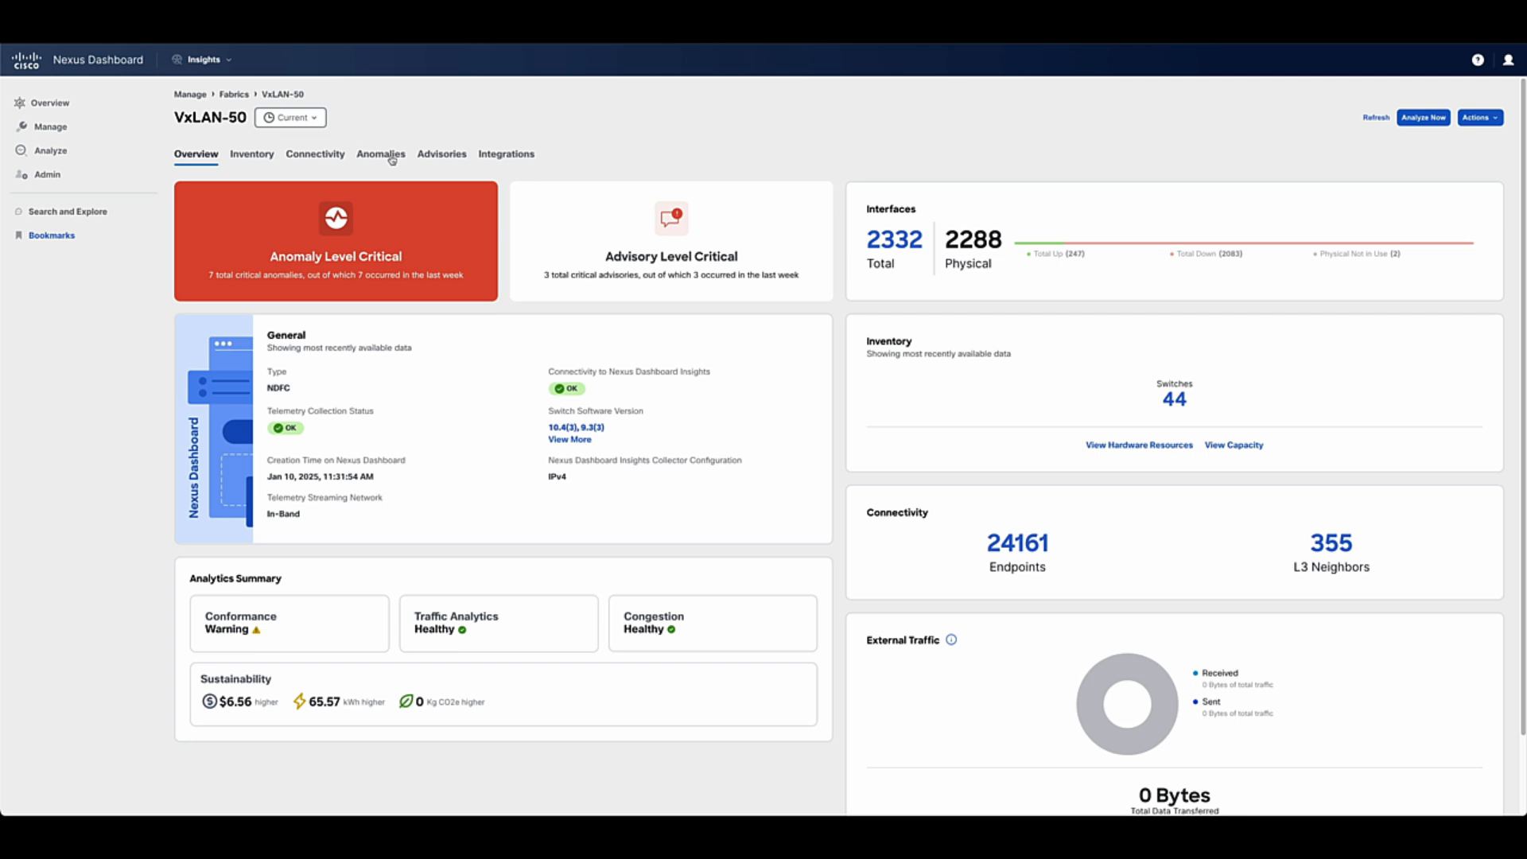
left_click(380, 154)
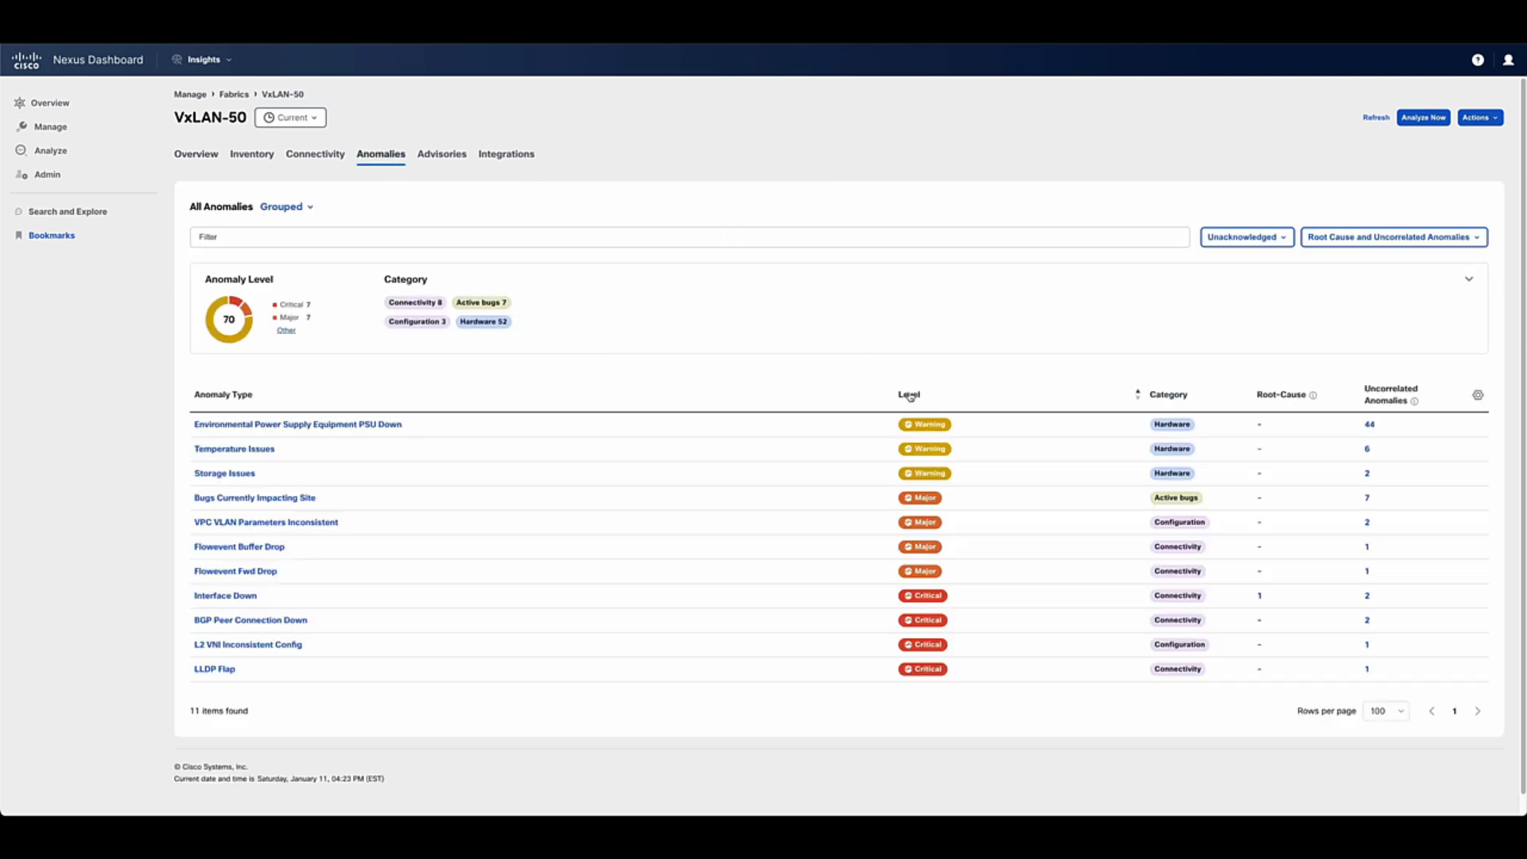
left_click(909, 394)
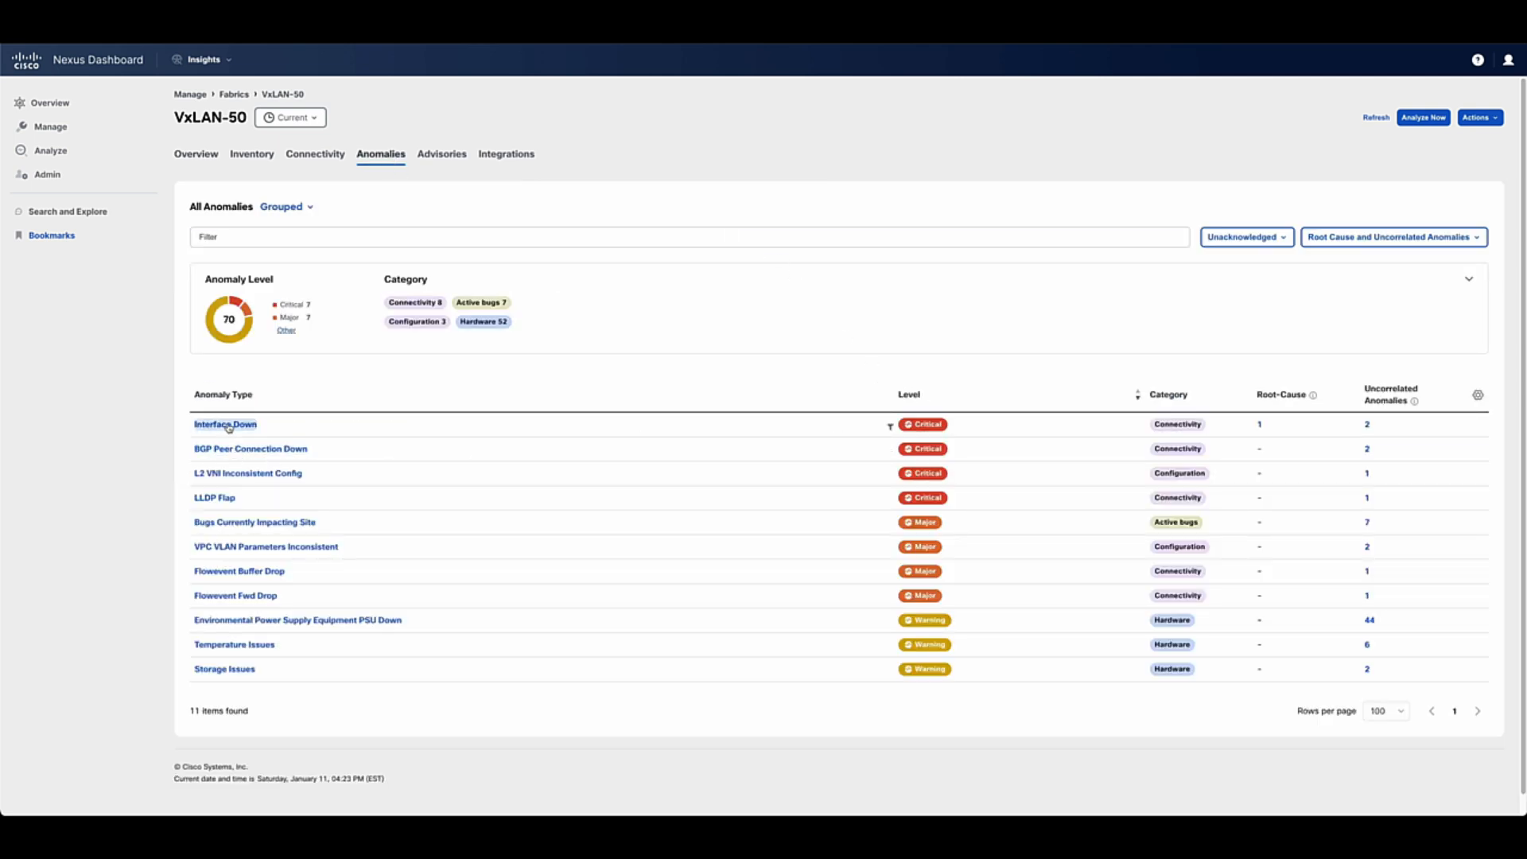
- View the Interface Down root anomaly for eth1/47 on NX1-S1
left_click(224, 423)
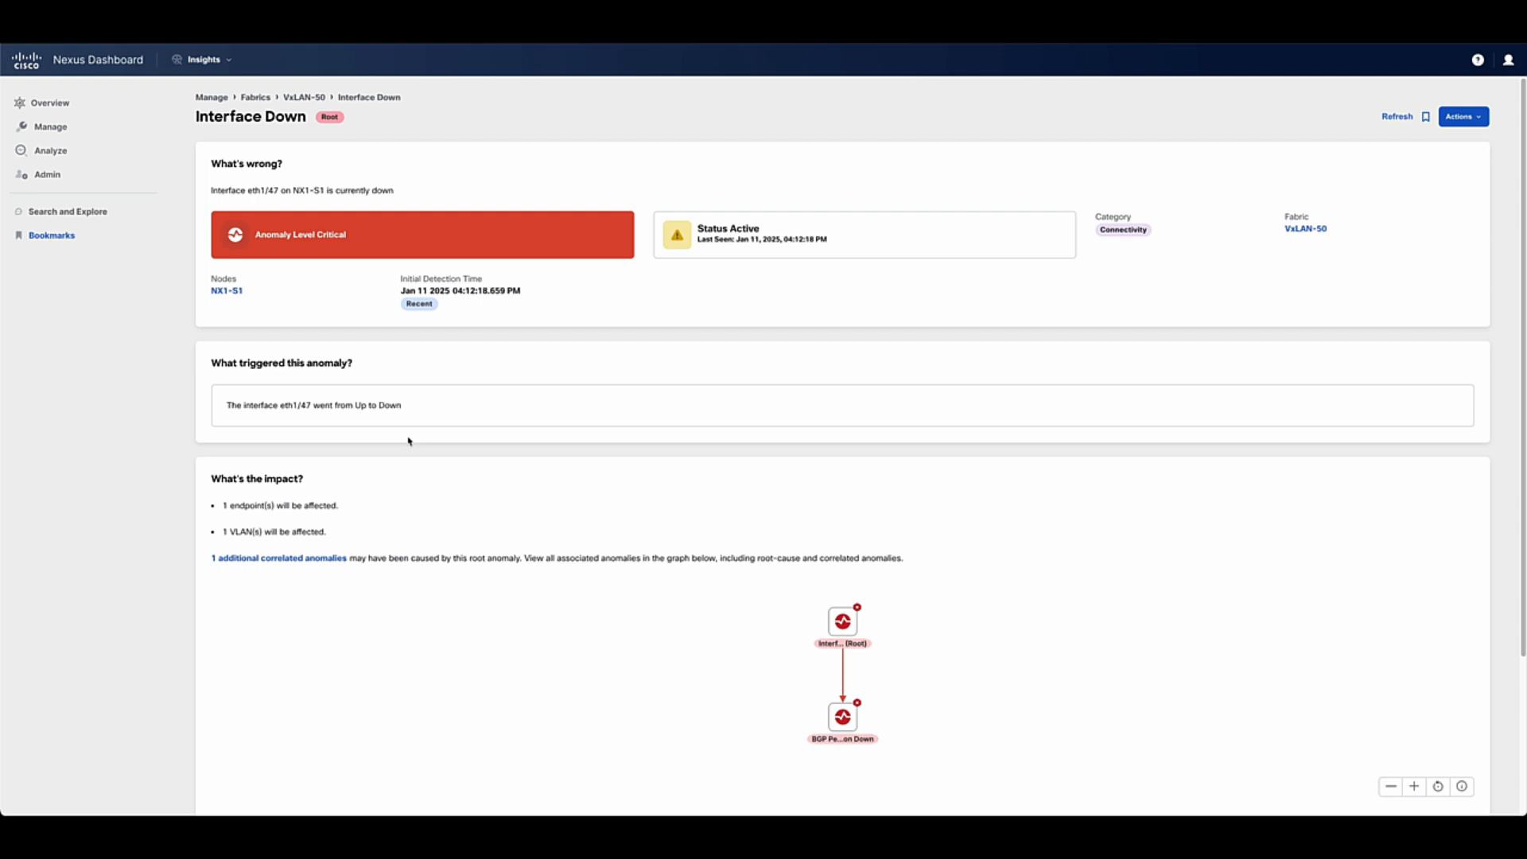
mouse_move(330, 117)
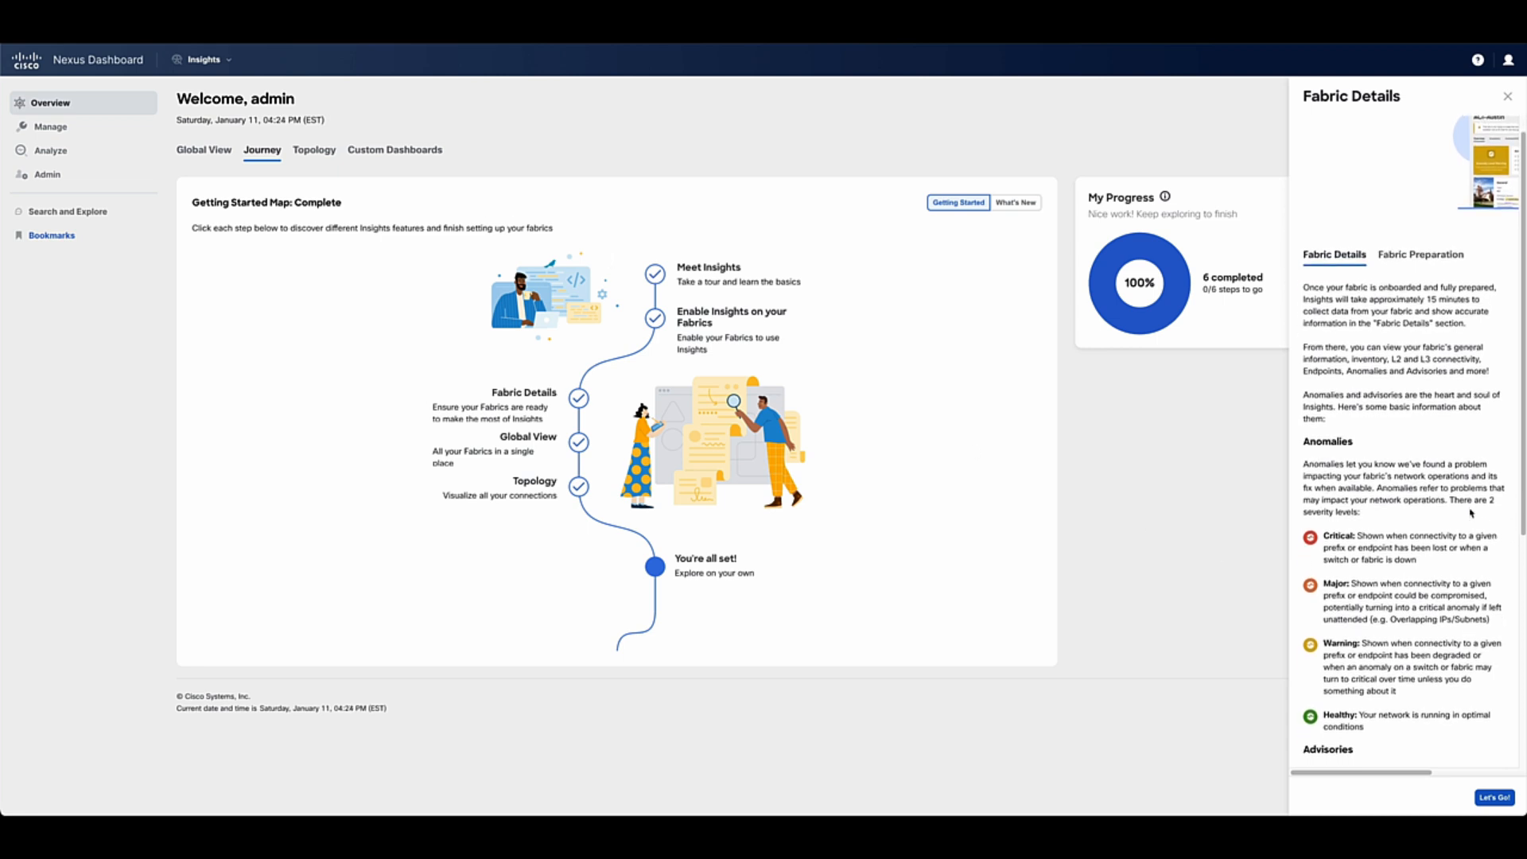
- Scroll down the Fabric Details guide panel on the Journey overview
scroll("down", 3)
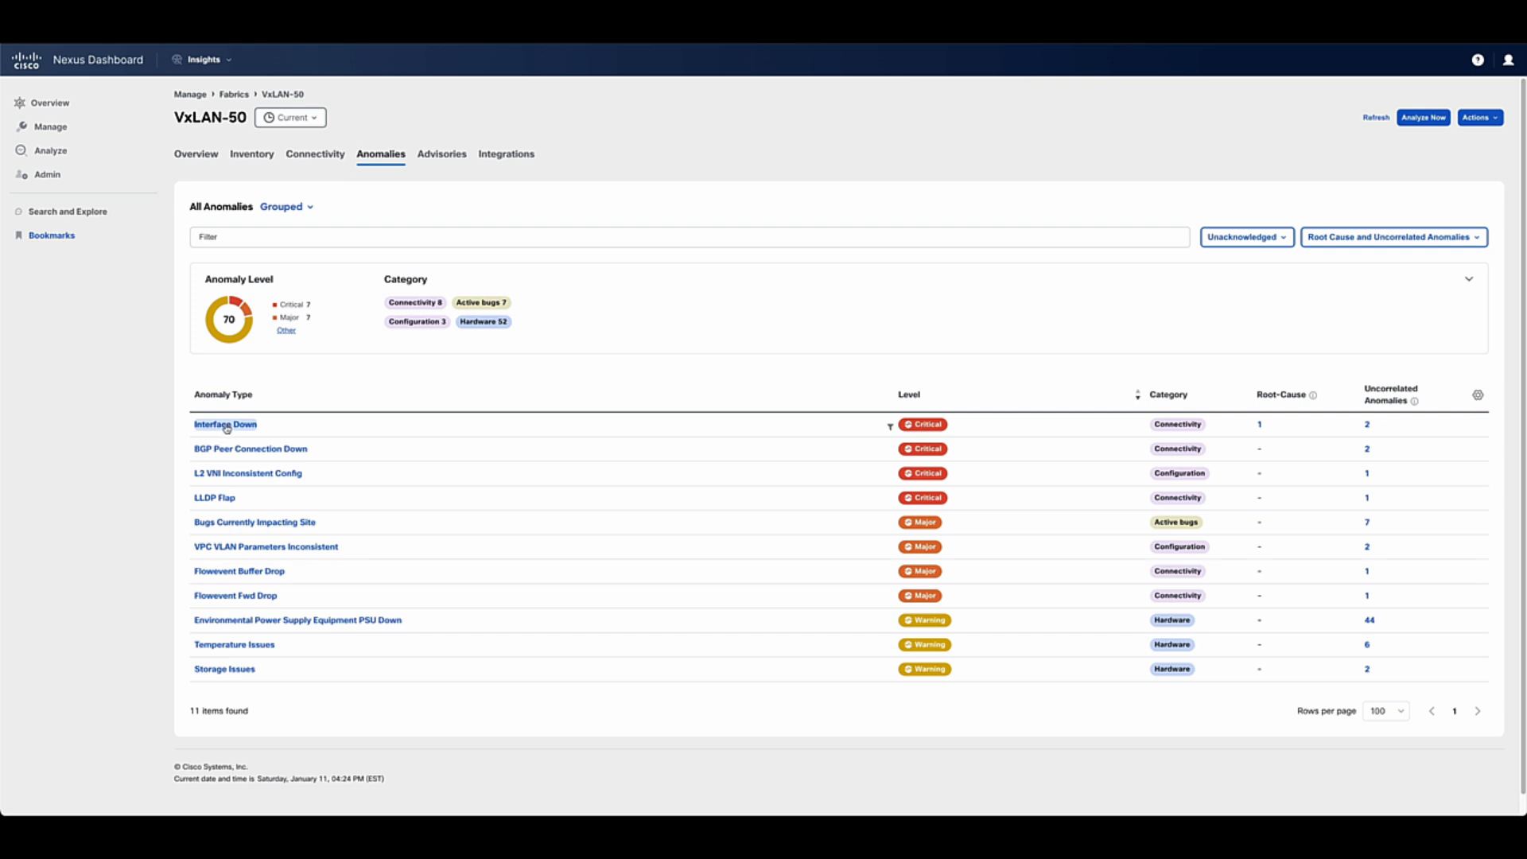
- Reopen the eth1/47 root Interface Down anomaly and scroll to its correlated BGP peer and recommended fix
left_click(224, 424)
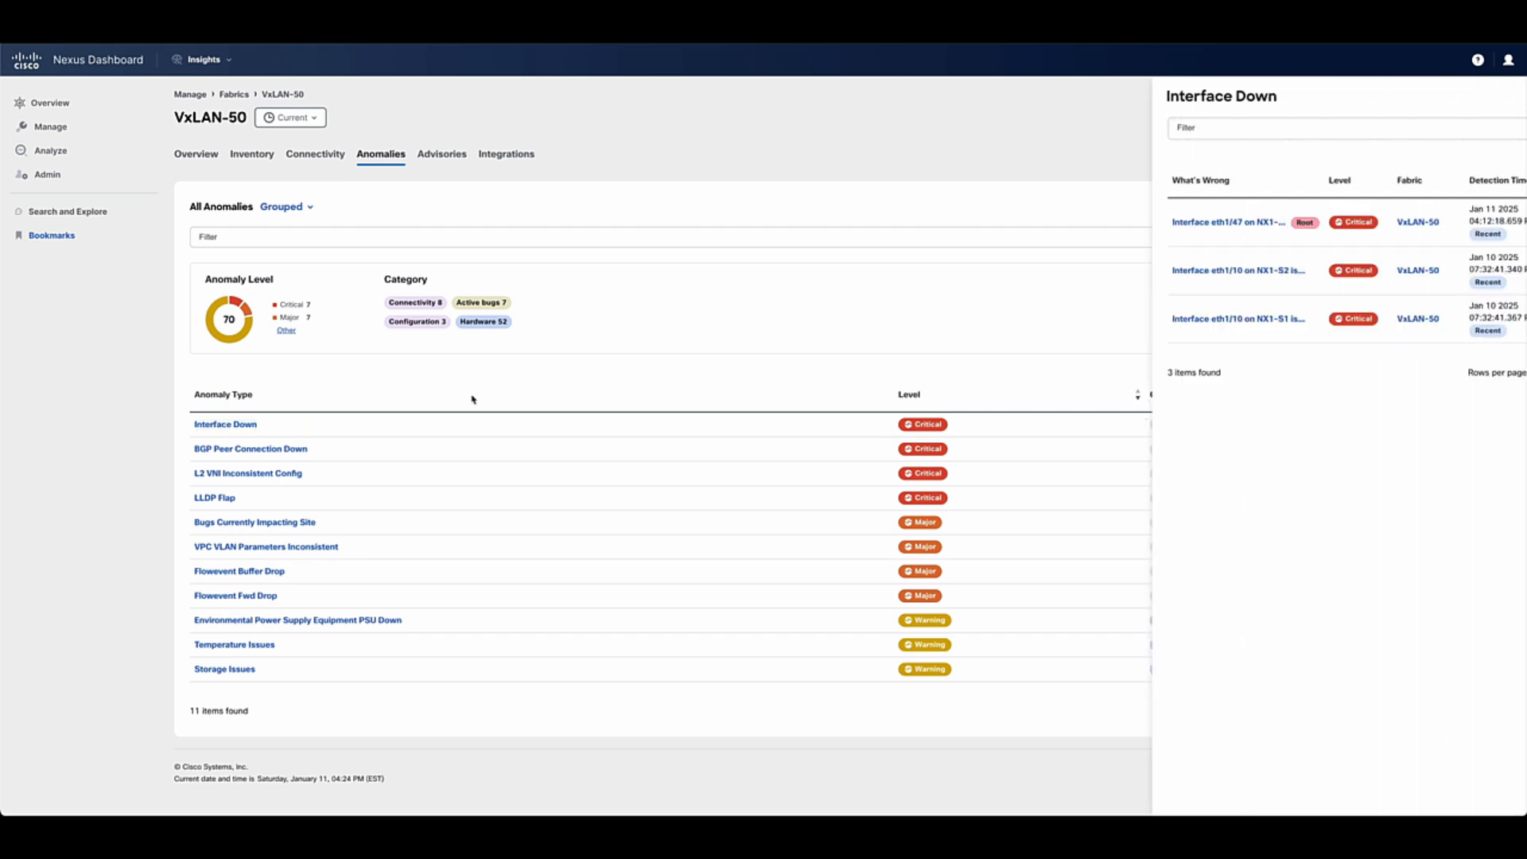
left_click(1238, 222)
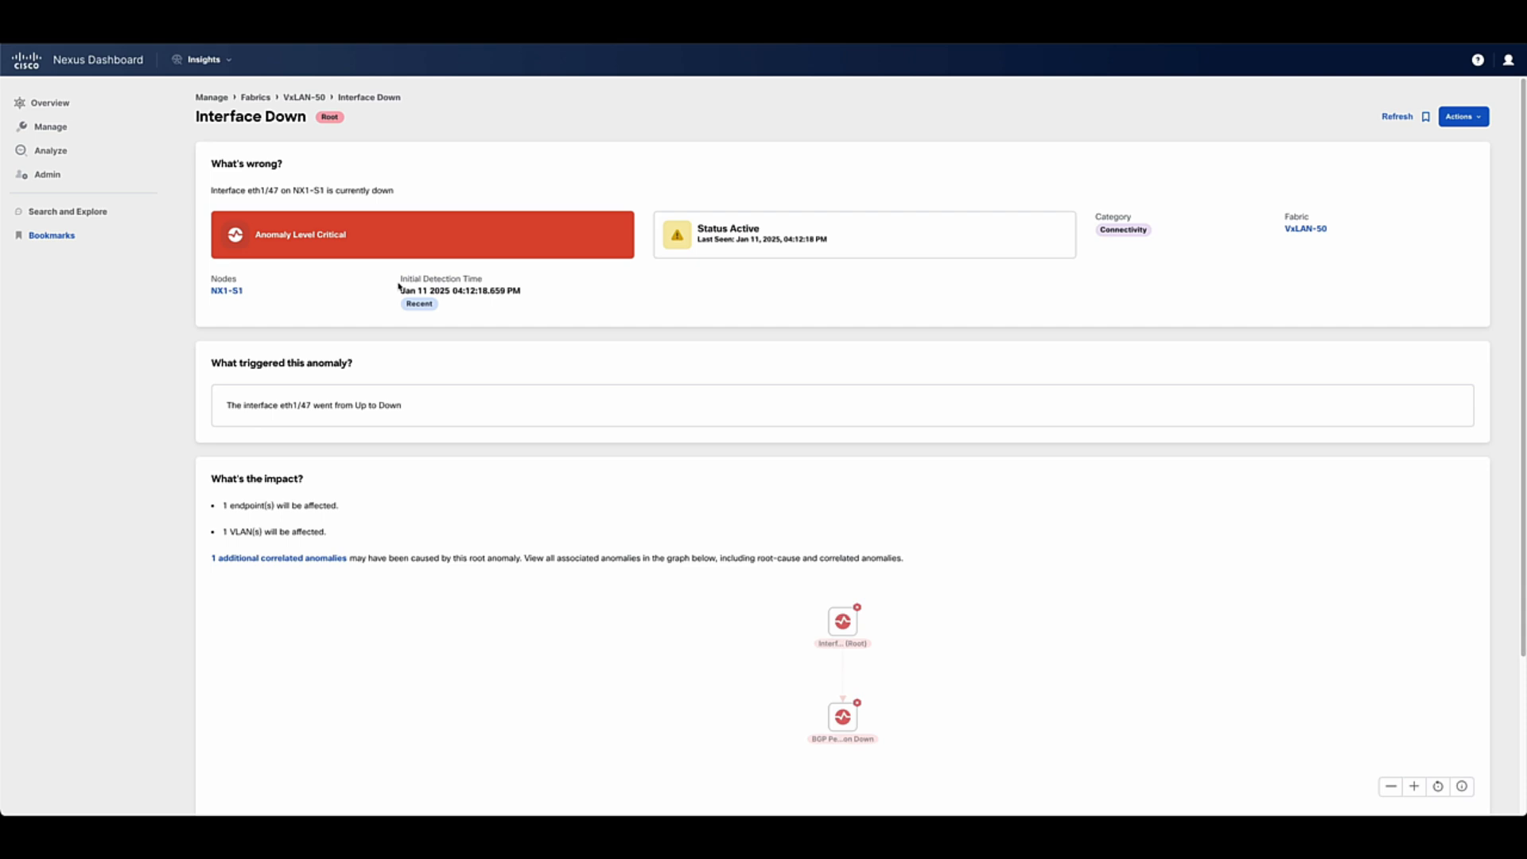
scroll("down", 3)
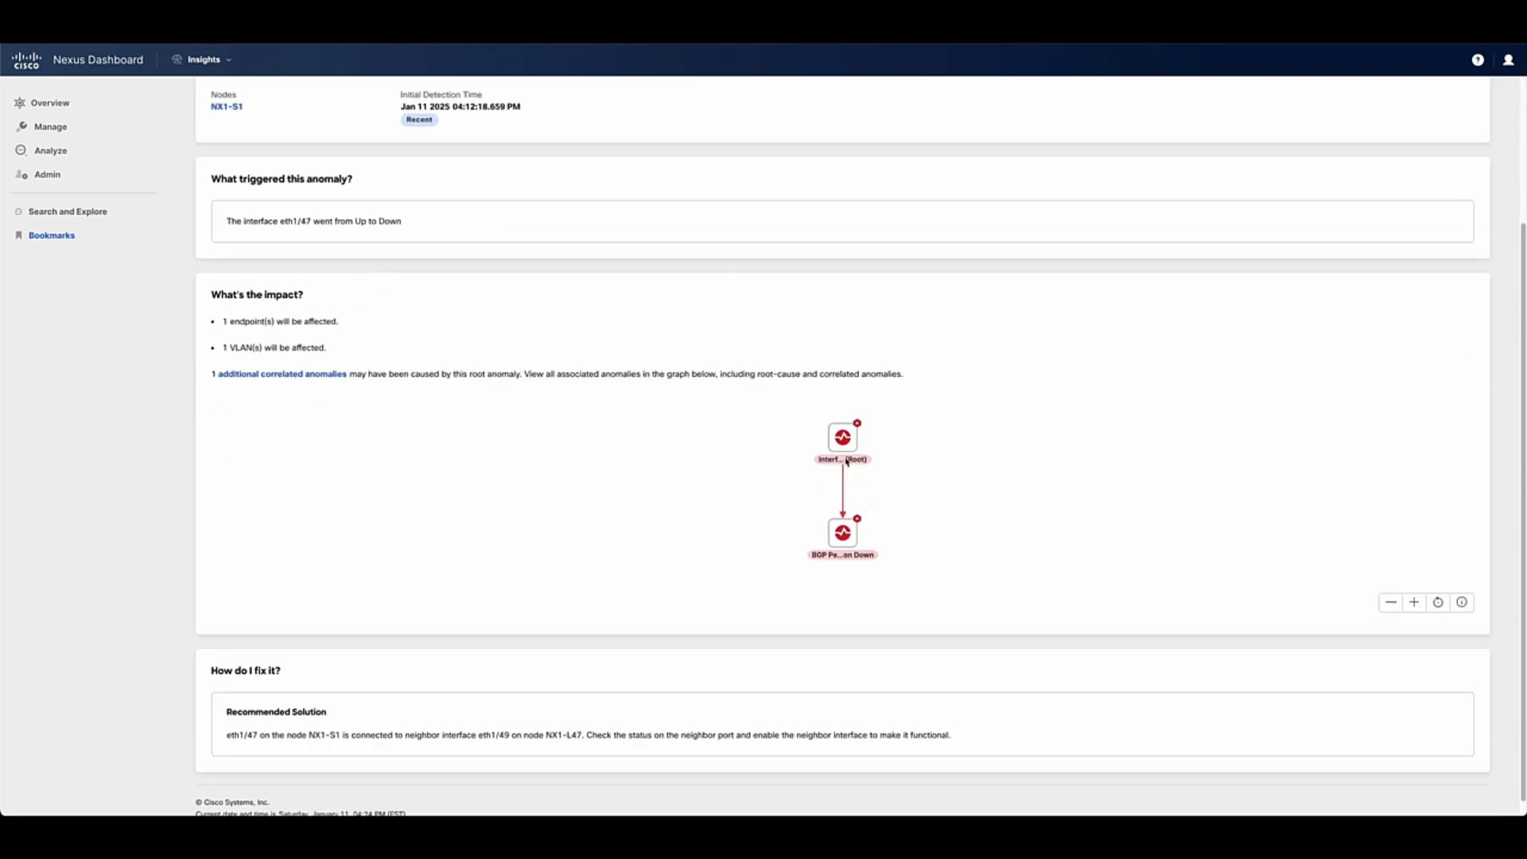
mouse_move(842, 436)
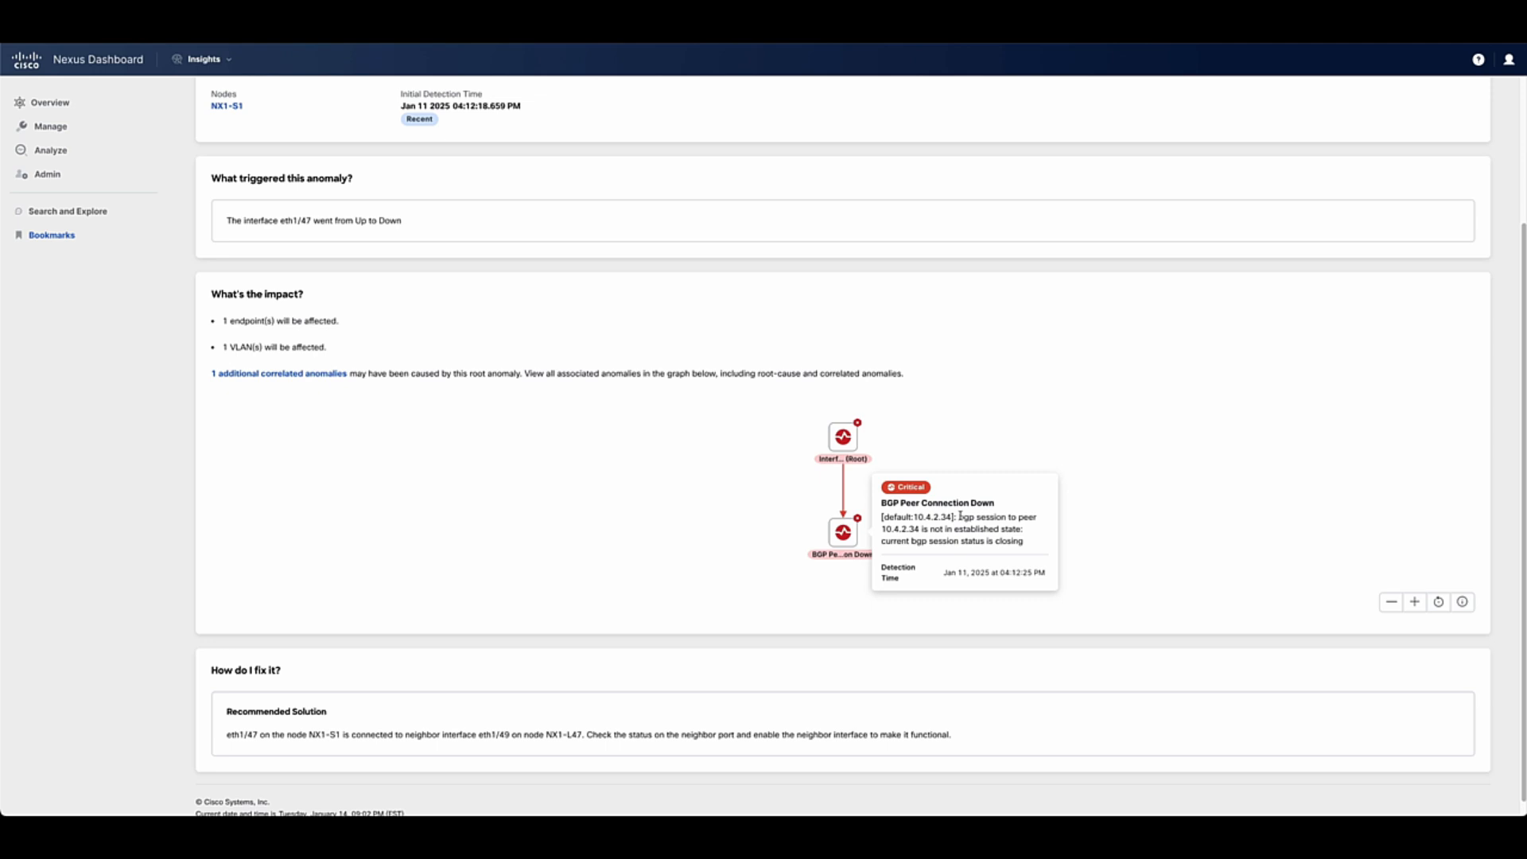
mouse_move(845, 509)
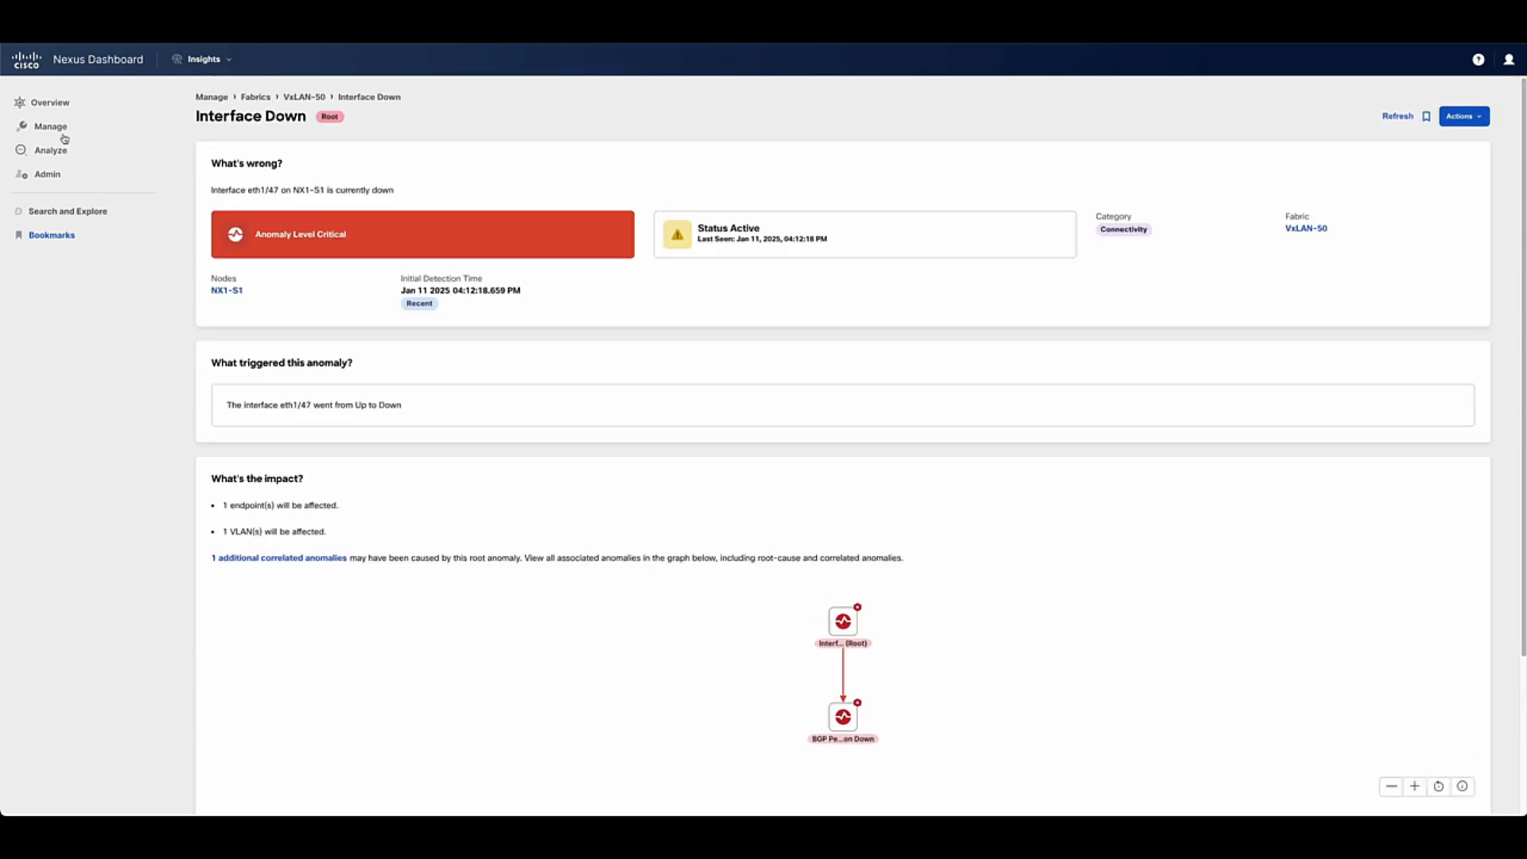
- Inspect the Capacity anomaly thresholds under Alerts and Rules, then close the panel
left_click(51, 127)
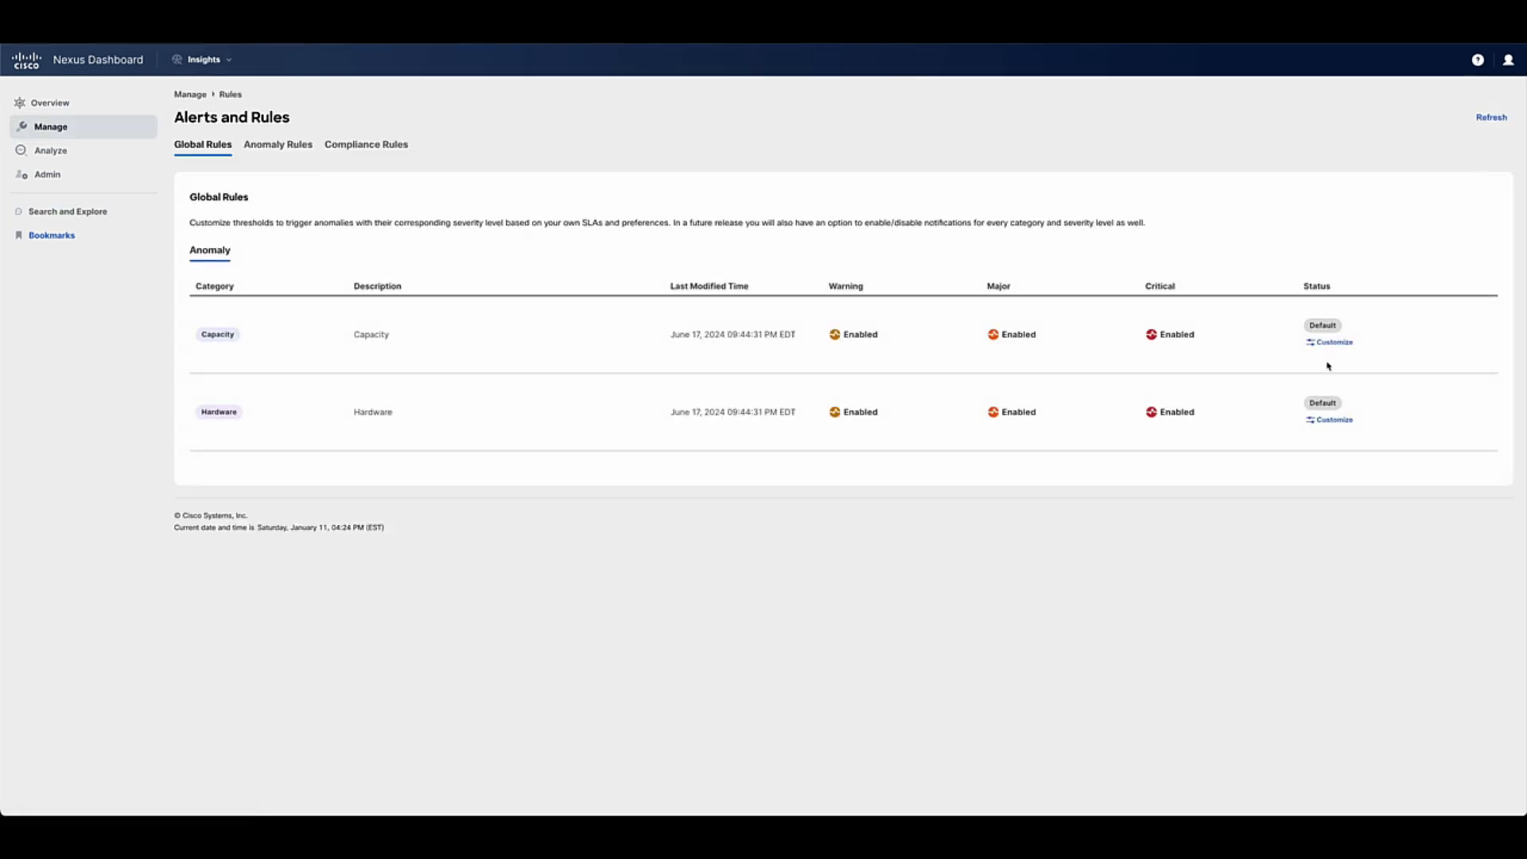
left_click(1333, 342)
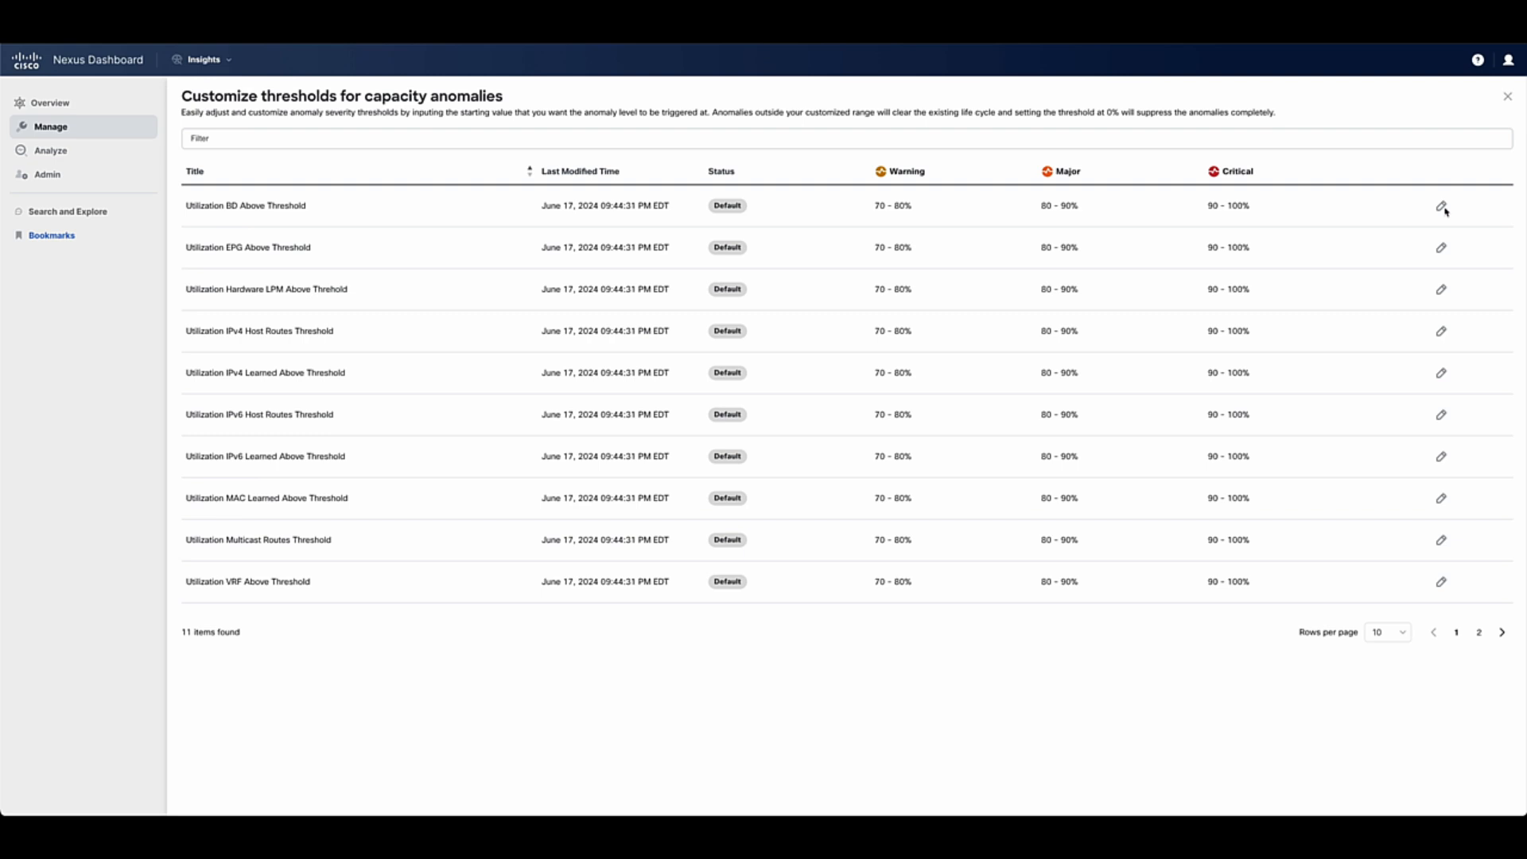
left_click(1443, 205)
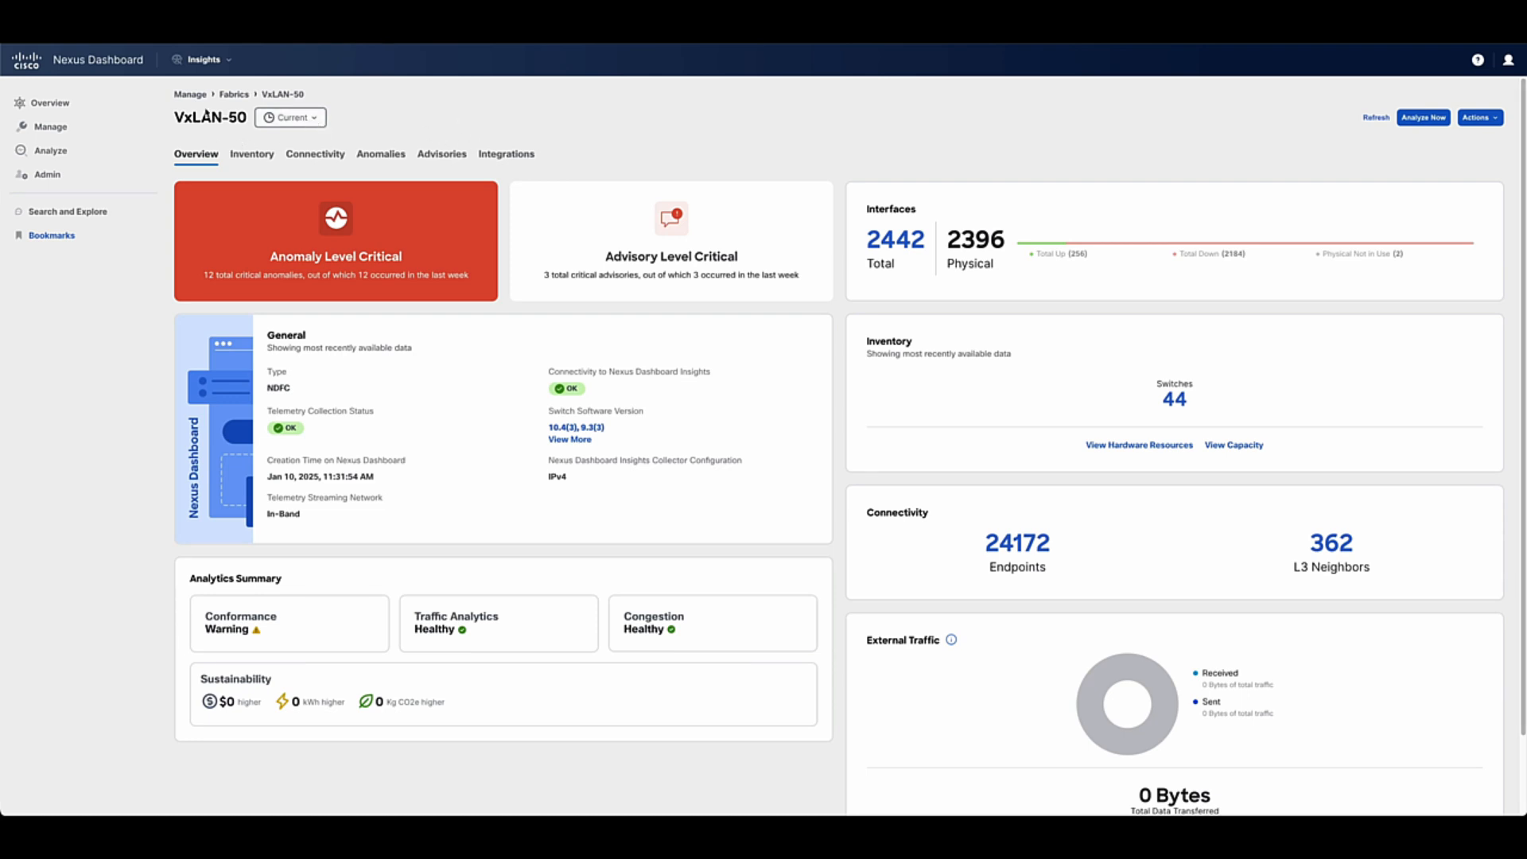
mouse_move(1138, 446)
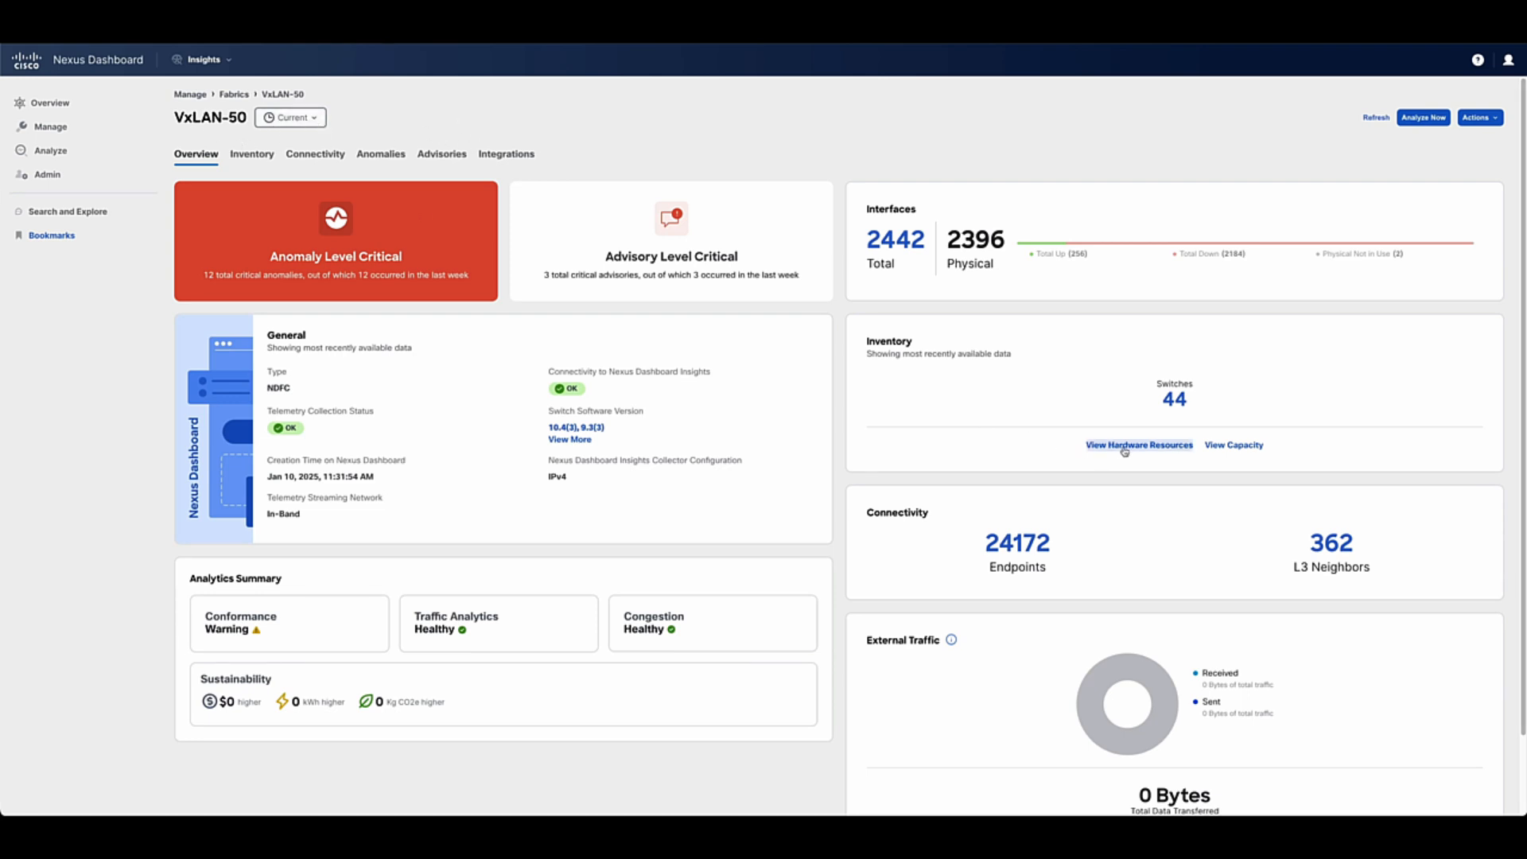
left_click(1139, 446)
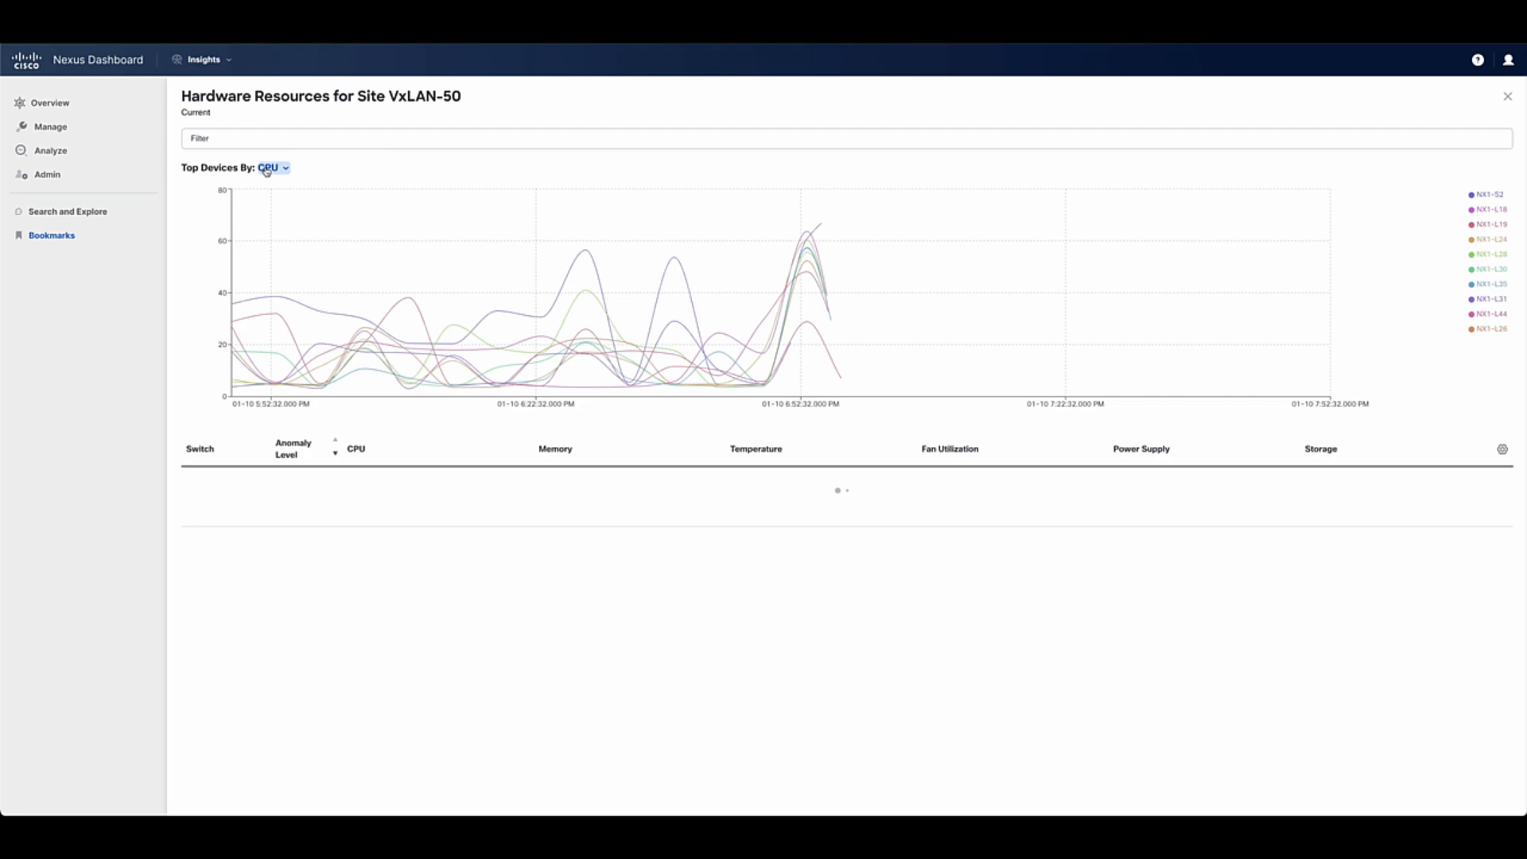
left_click(272, 167)
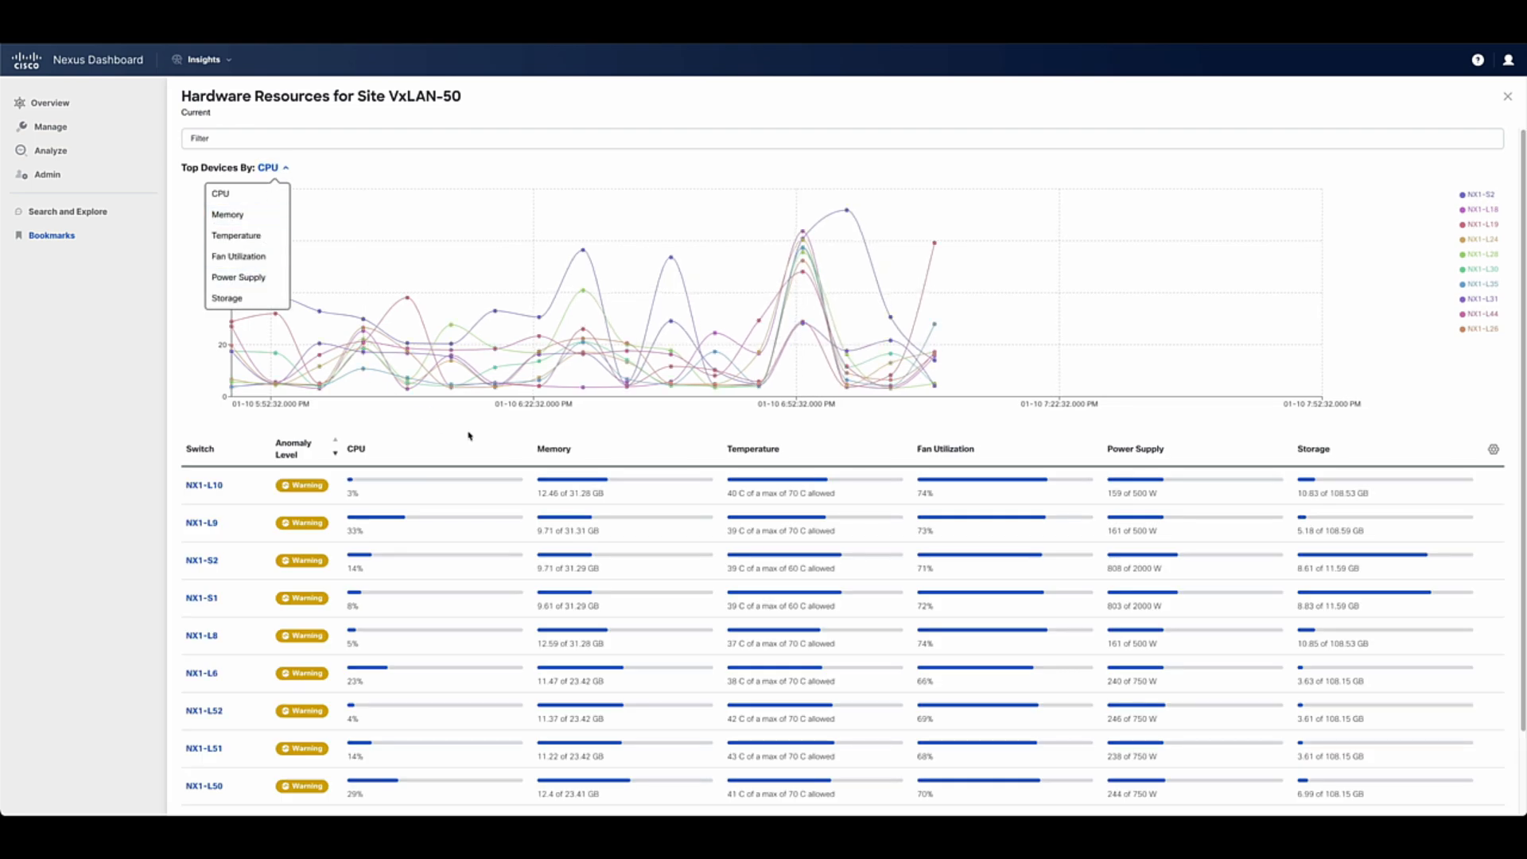
left_click(1508, 96)
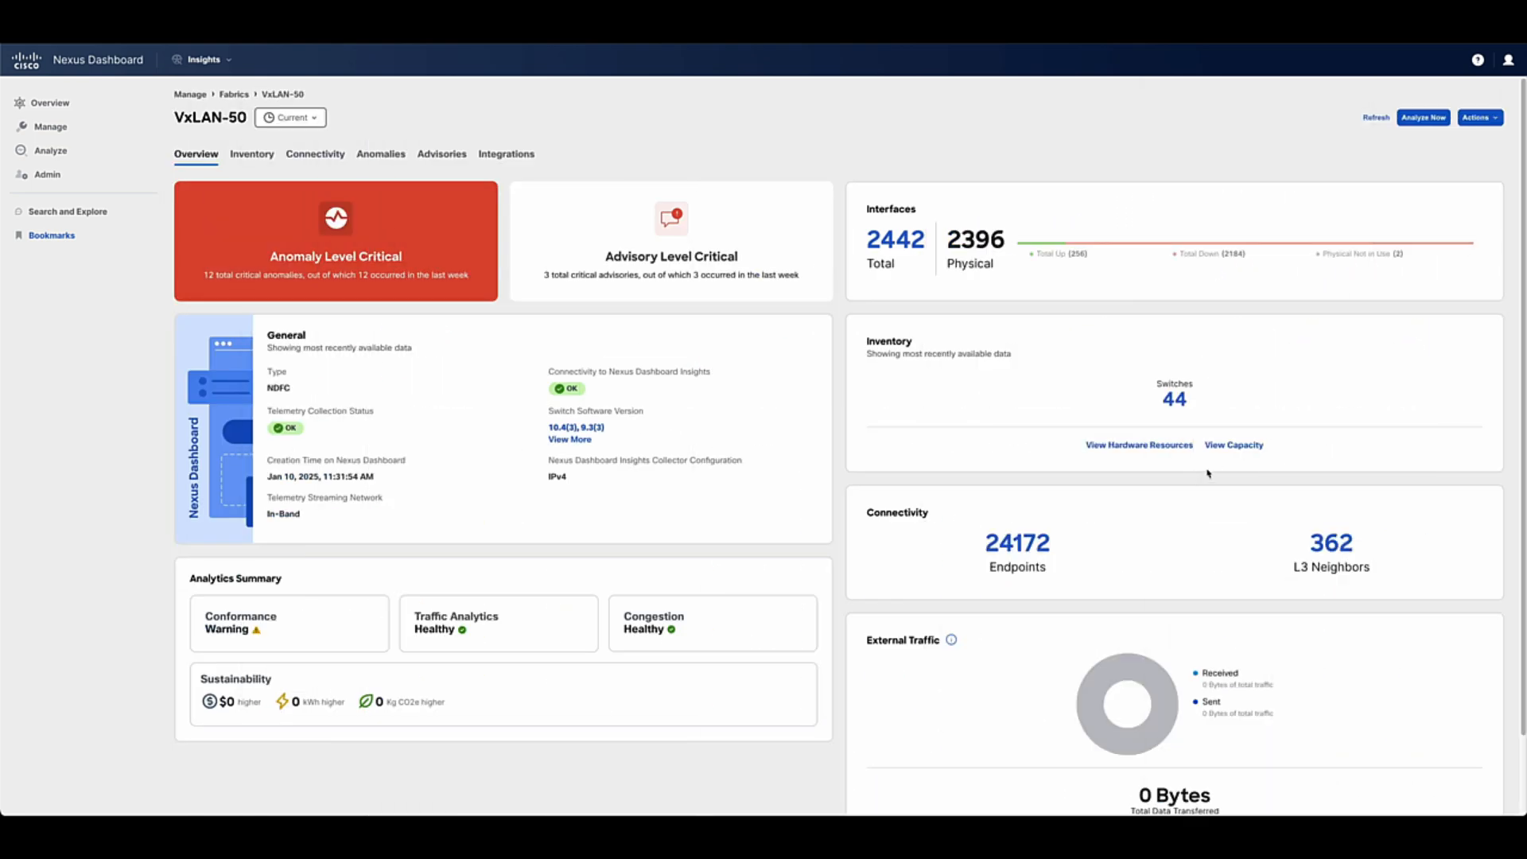
left_click(1232, 445)
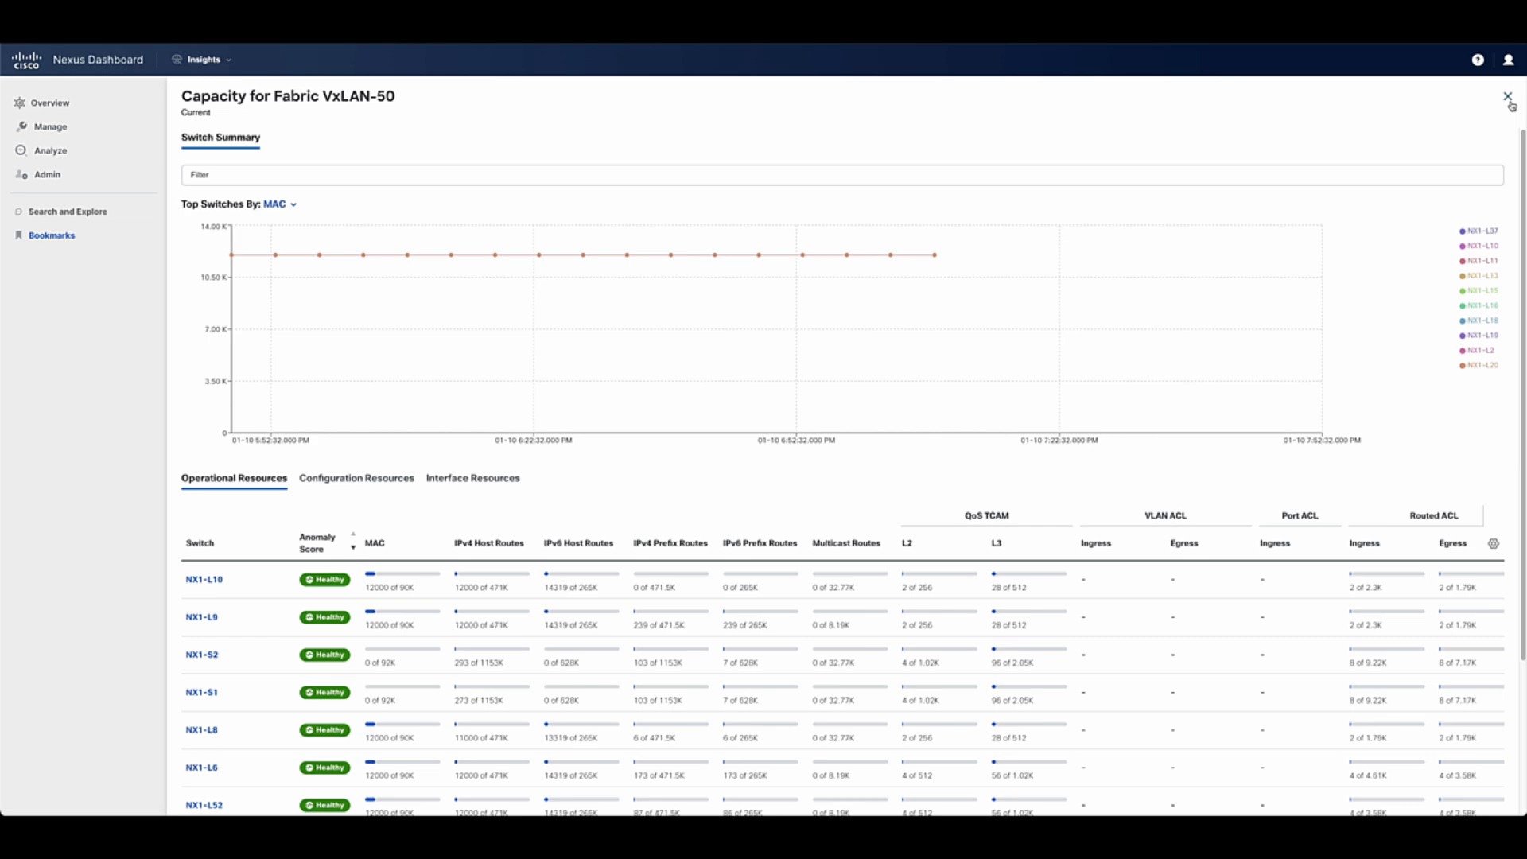
left_click(1508, 97)
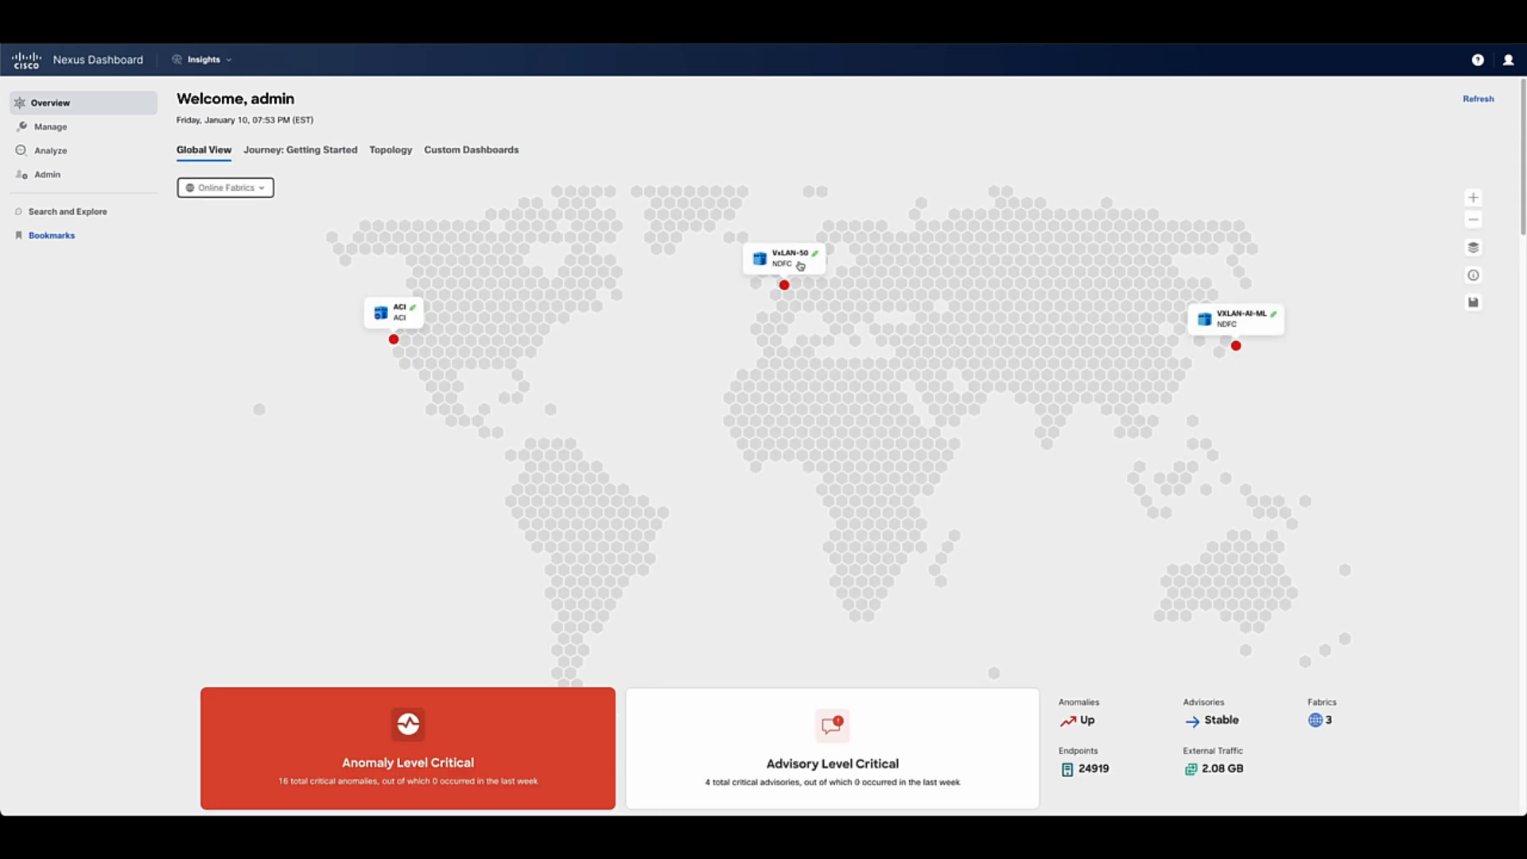
- View VxLAN-50's hardware capacity, then reach Traffic Analytics showing the ACI fabric Healthy
left_click(784, 257)
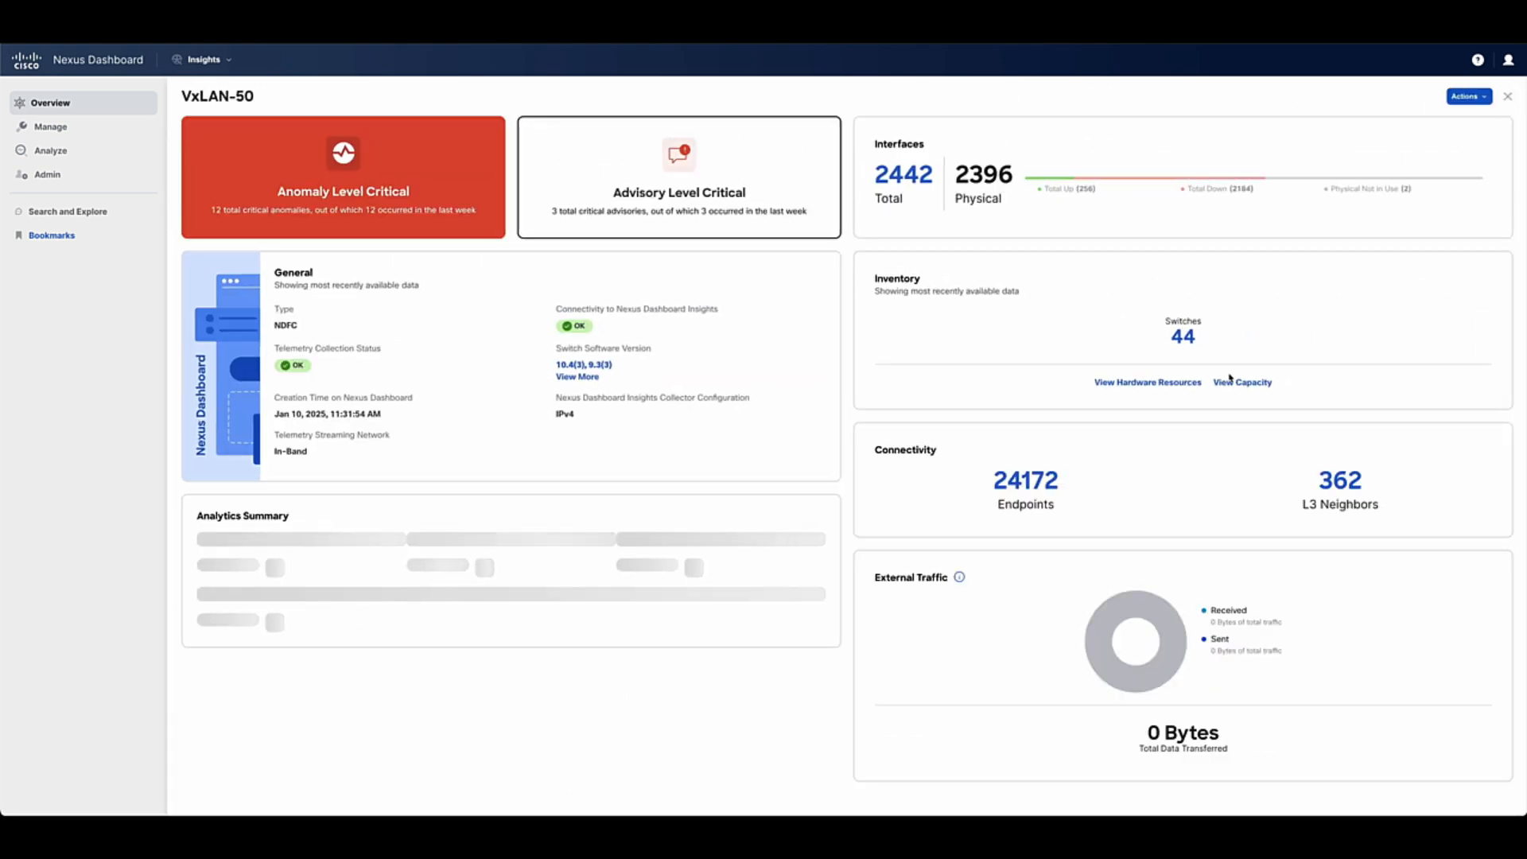
left_click(1147, 382)
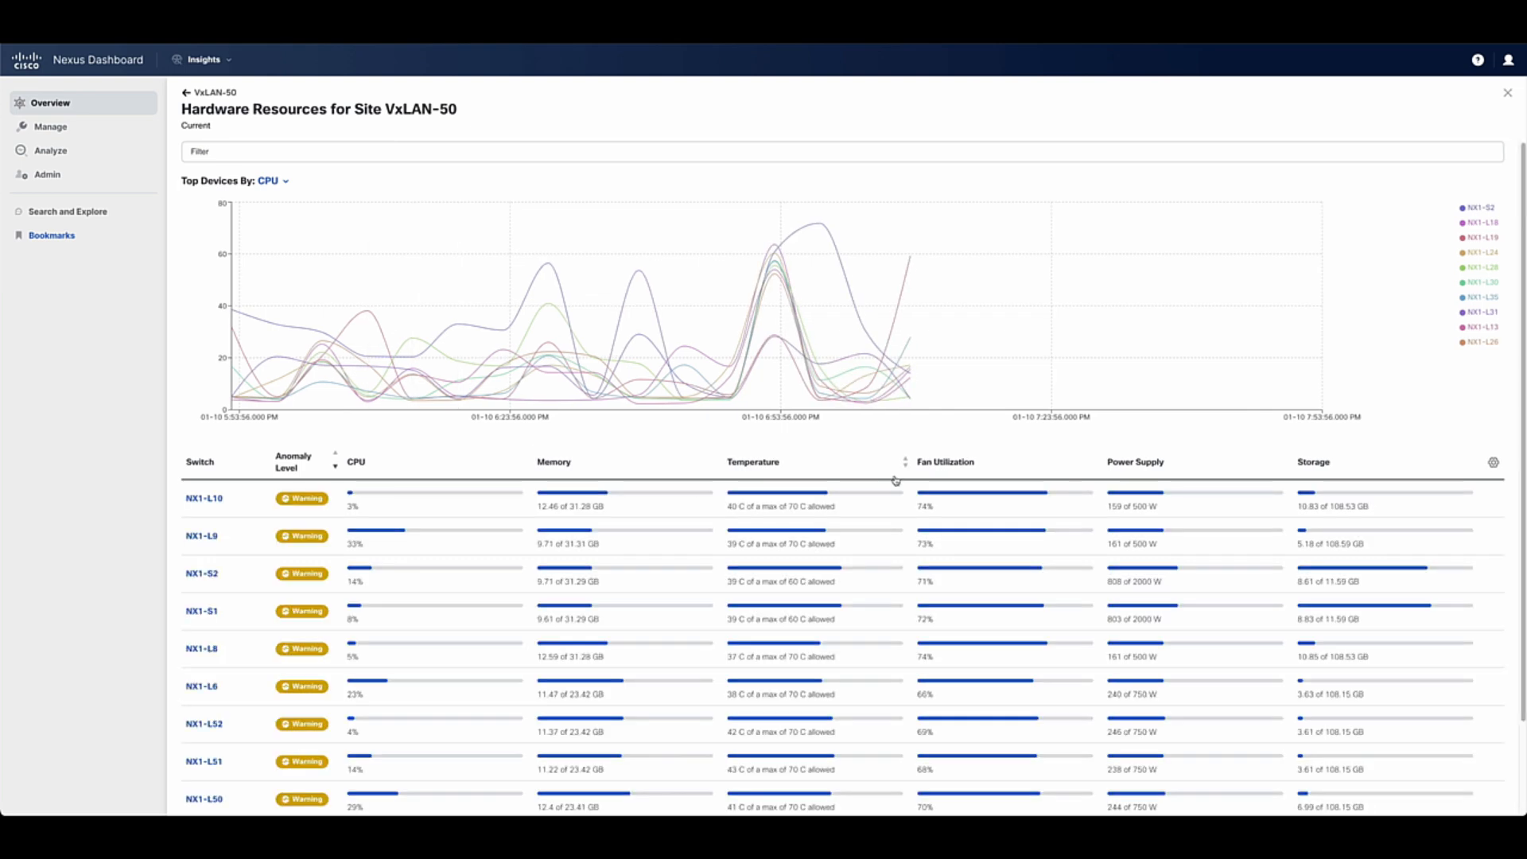
left_click(1507, 92)
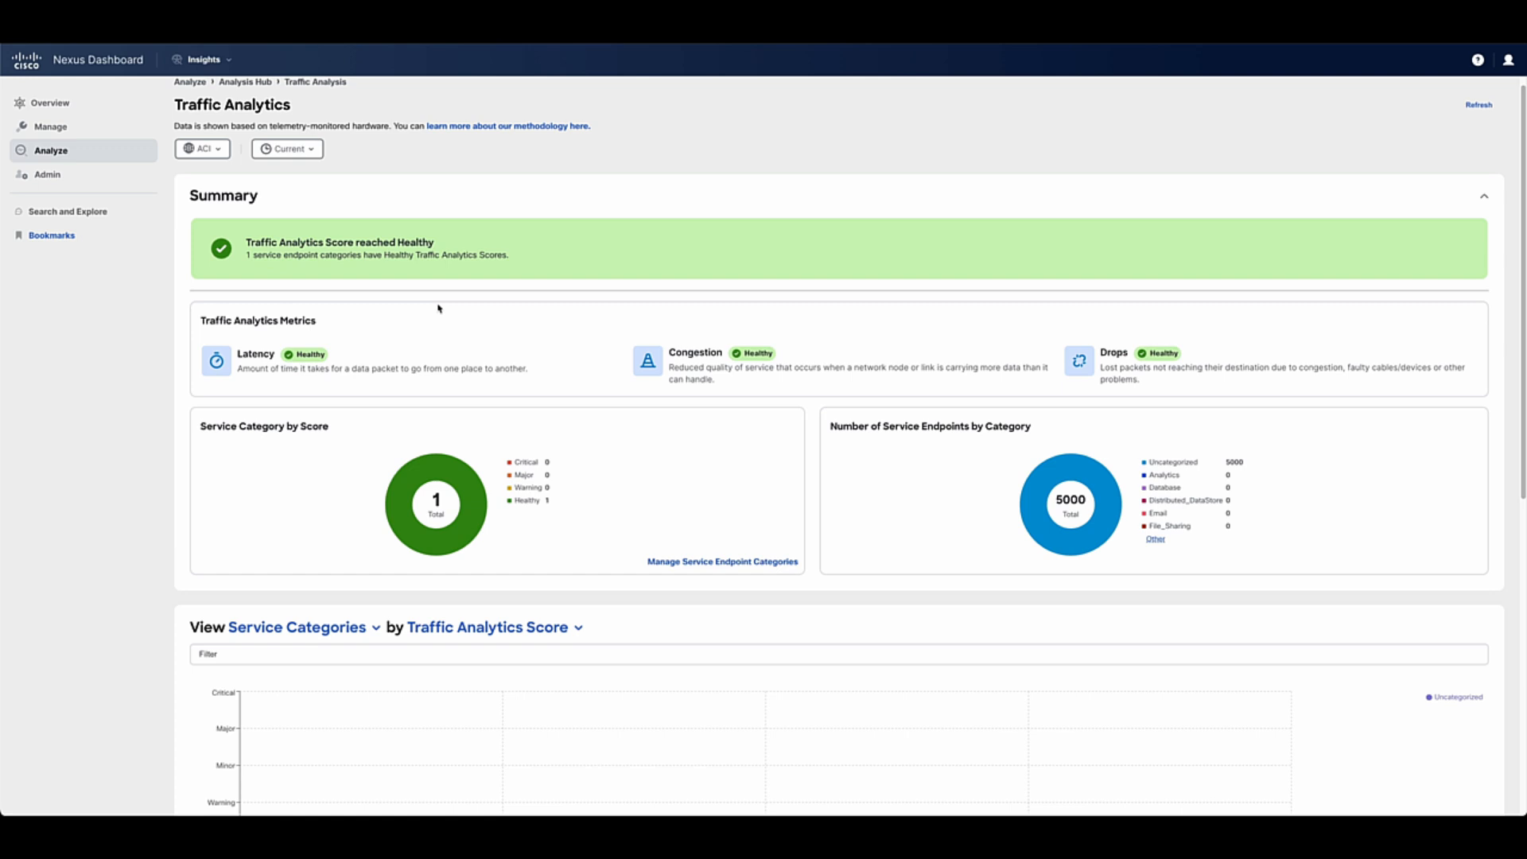
- View Service Details for endpoint 55.0.0.10 port 10000 with its 139 Healthy client flows
left_click(722, 561)
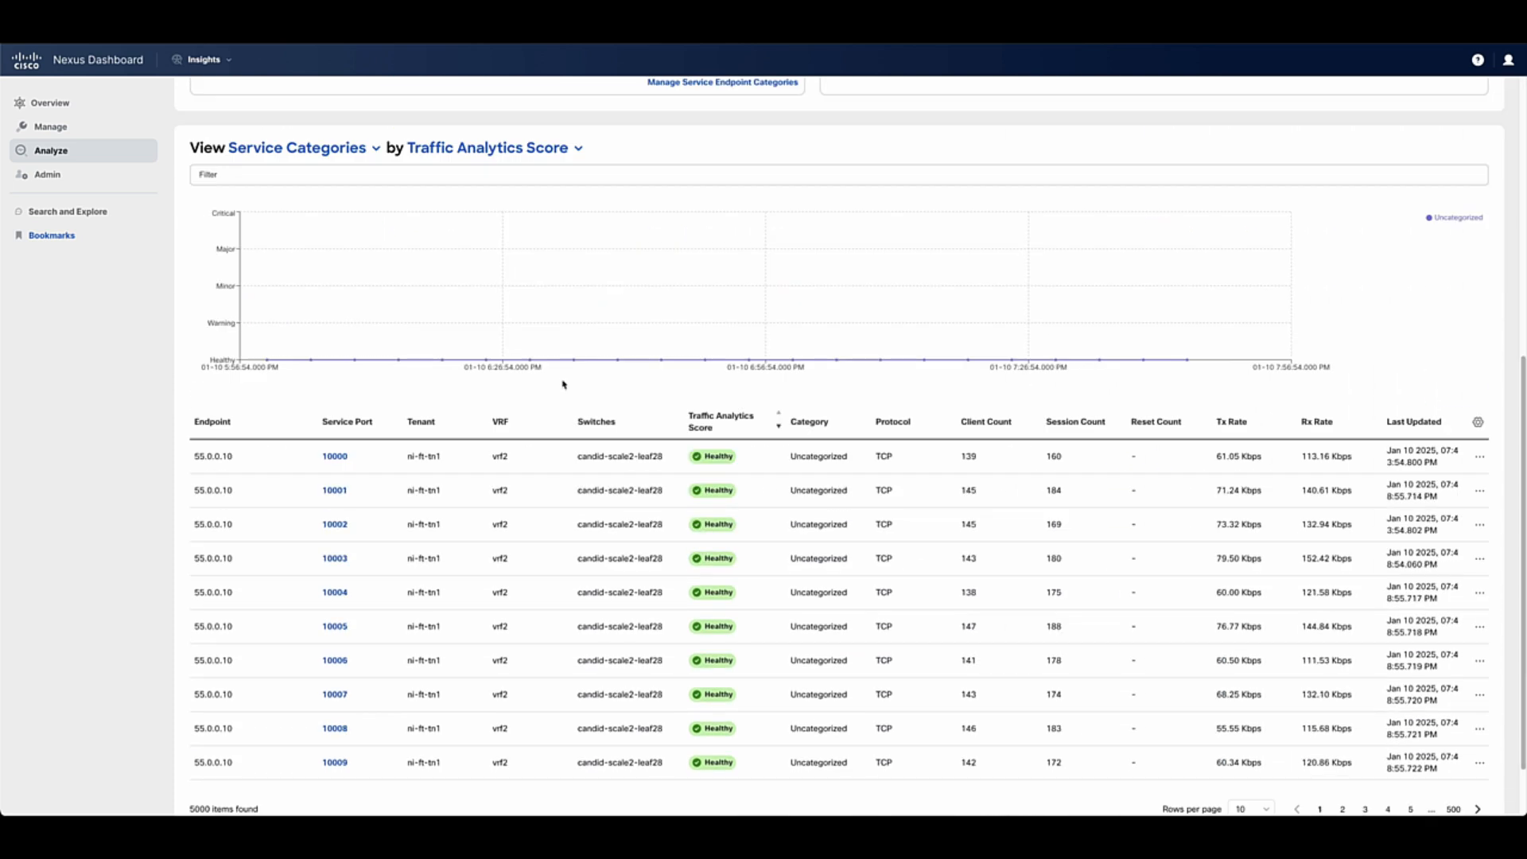
left_click(490, 146)
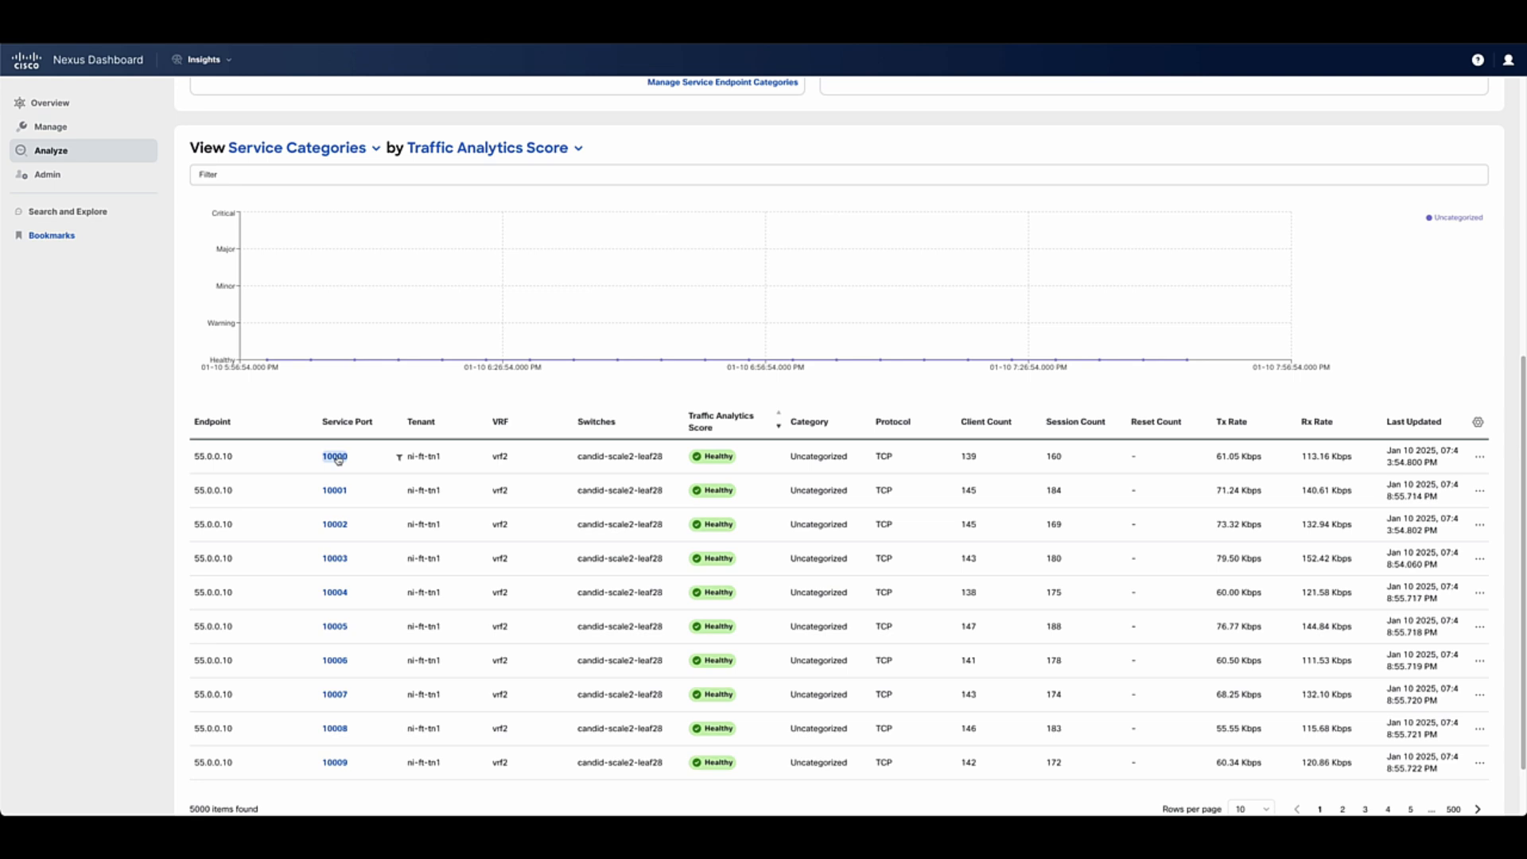
left_click(334, 456)
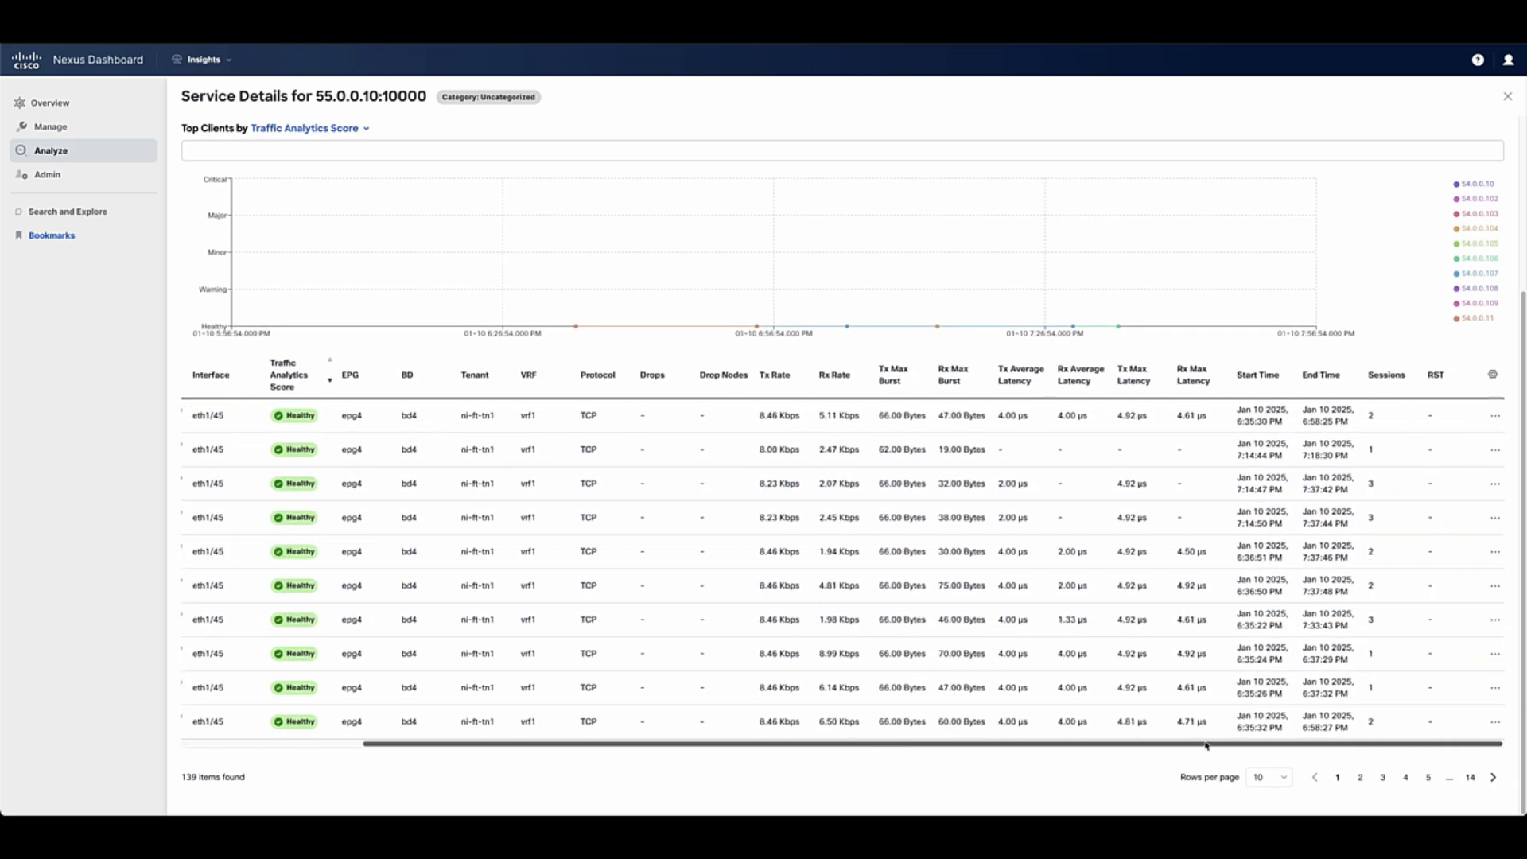
mouse_move(1495, 415)
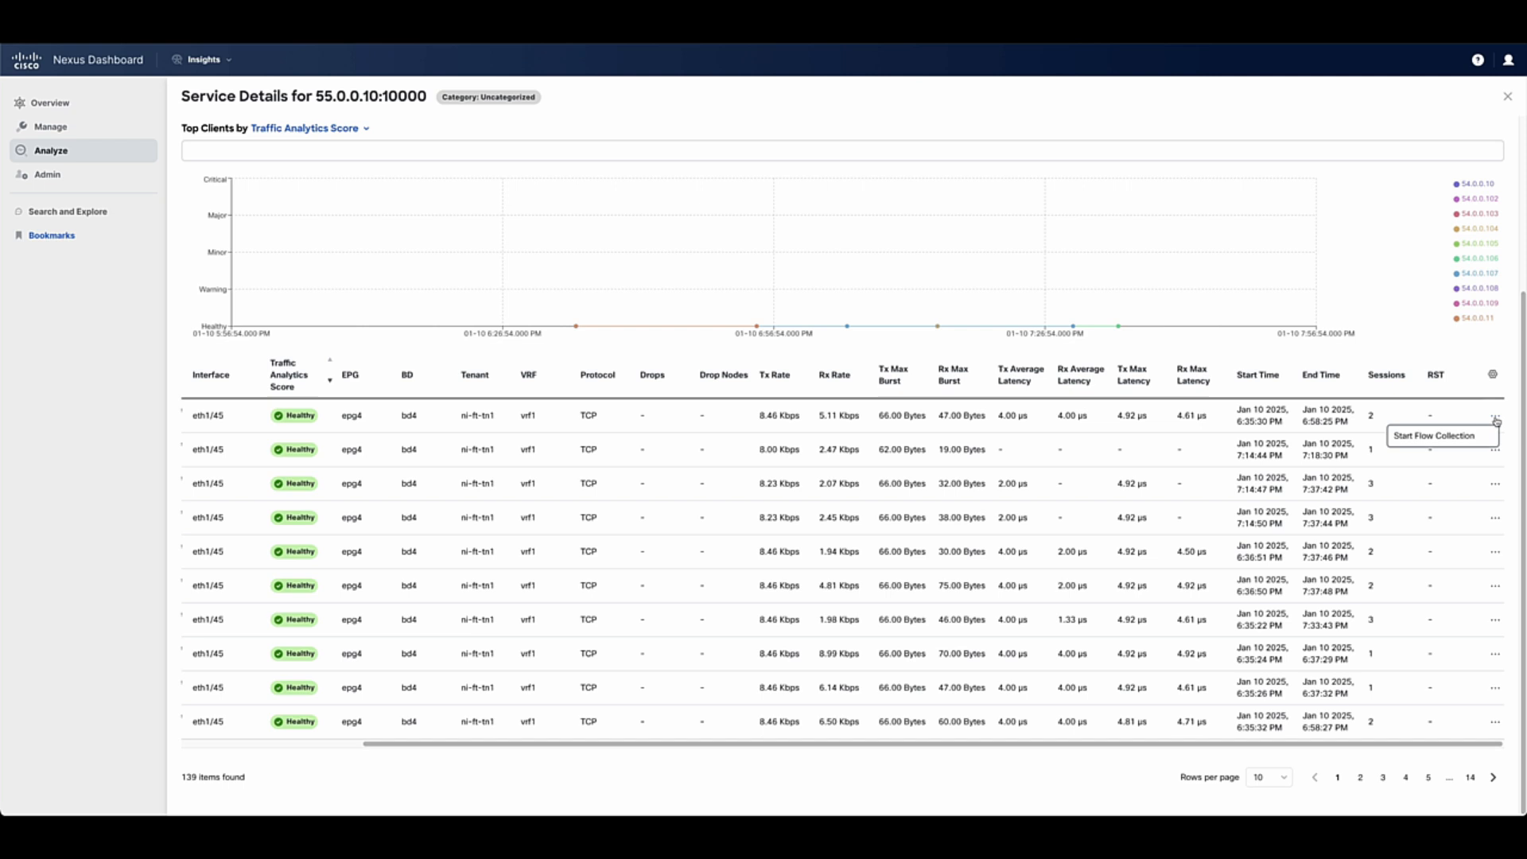
- Start a flow collection for the first client, review its four Healthy records, then list the Fabric Controller fabrics
left_click(1495, 420)
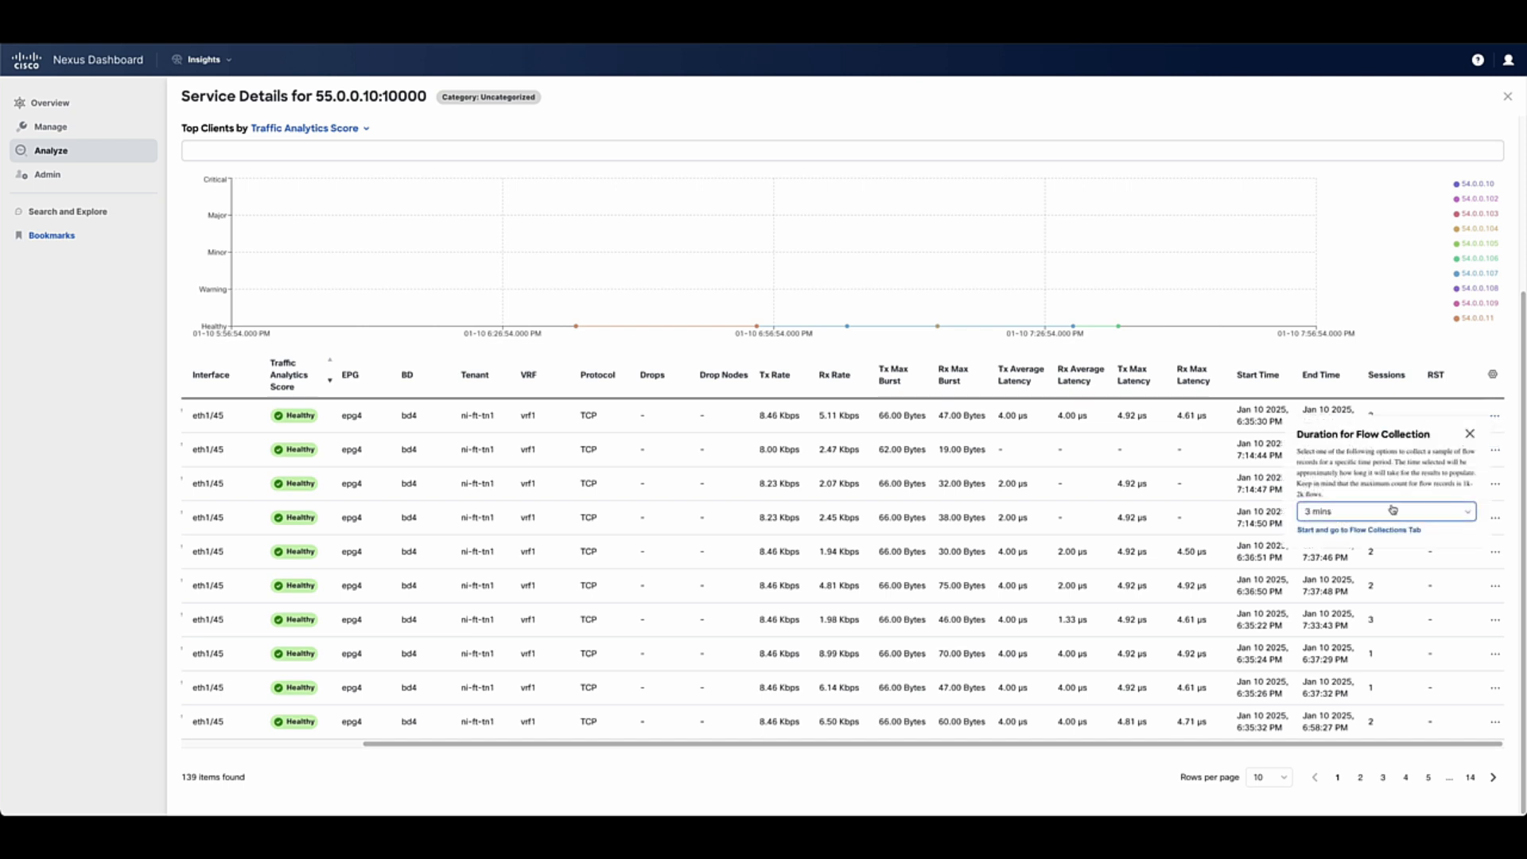
left_click(1357, 528)
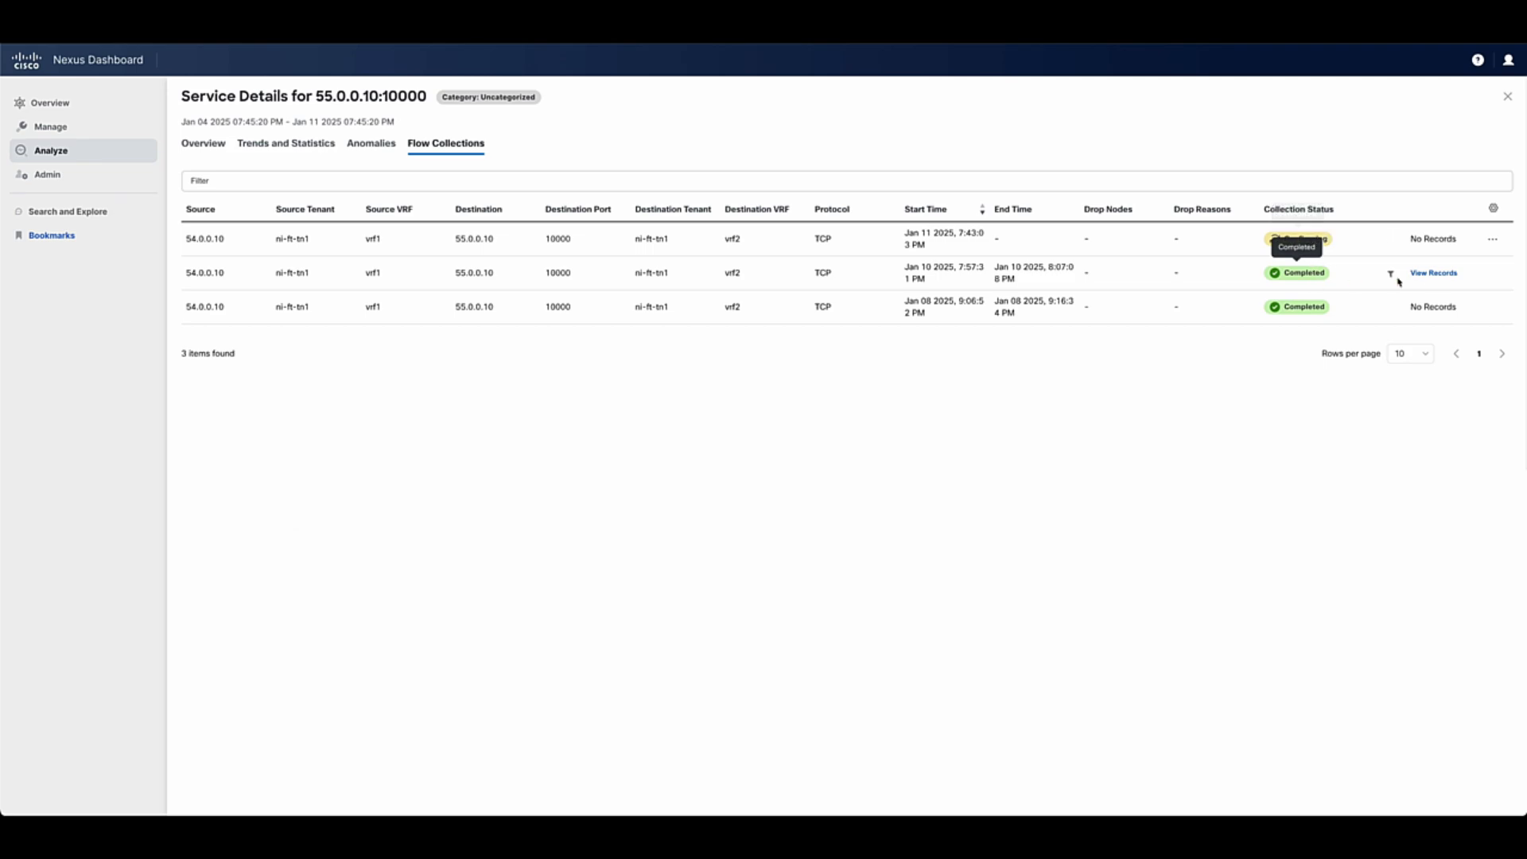
left_click(1433, 272)
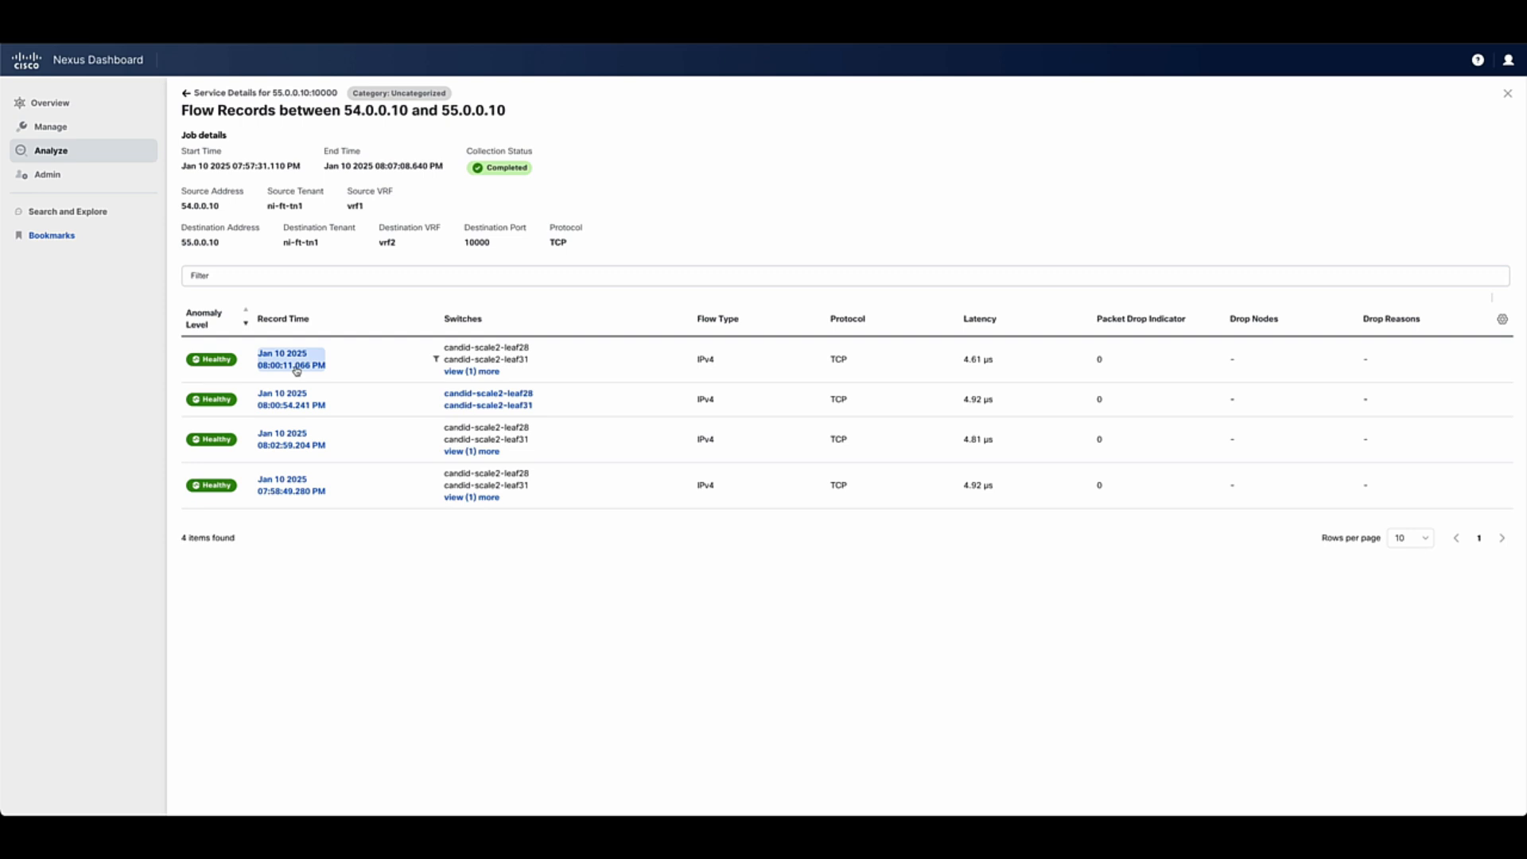
left_click(290, 357)
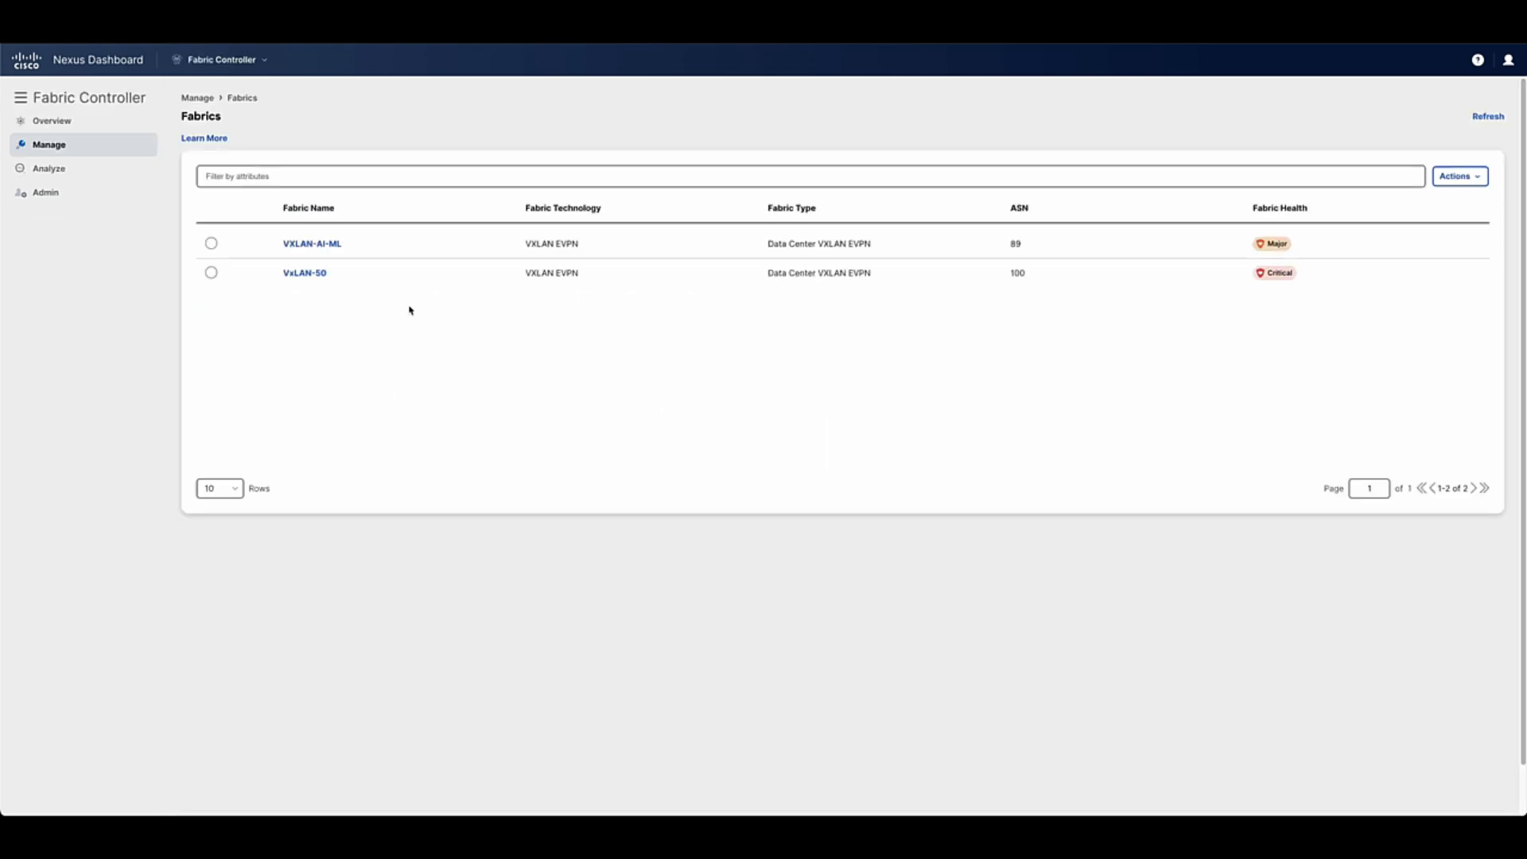
mouse_move(412, 323)
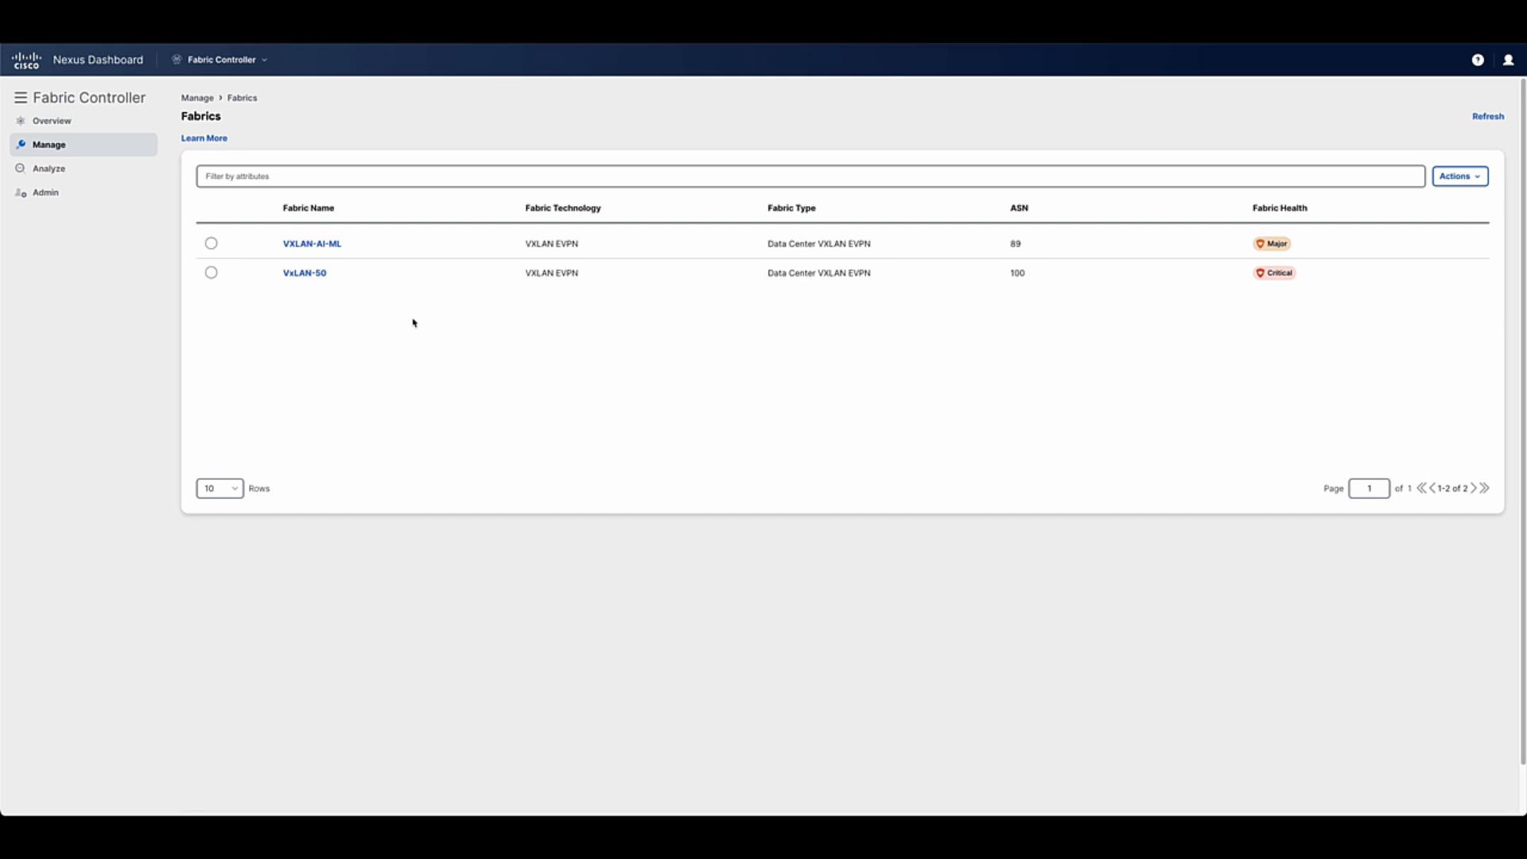
mouse_move(303, 272)
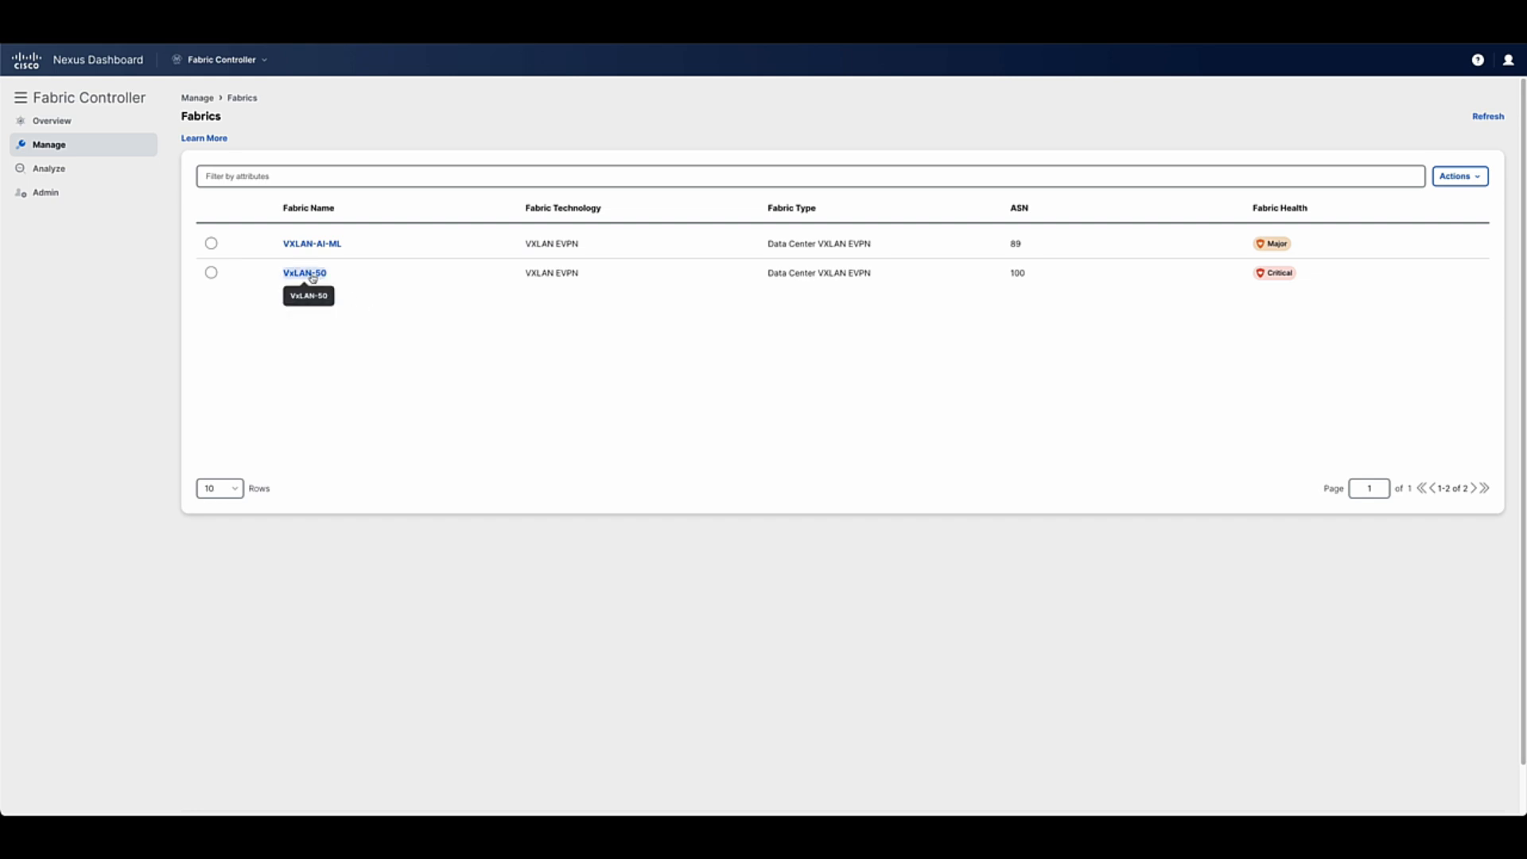
- Create layer-2-only network Net1 with VLAN ID 100 in VxLAN-50 and return to its overview
left_click(304, 272)
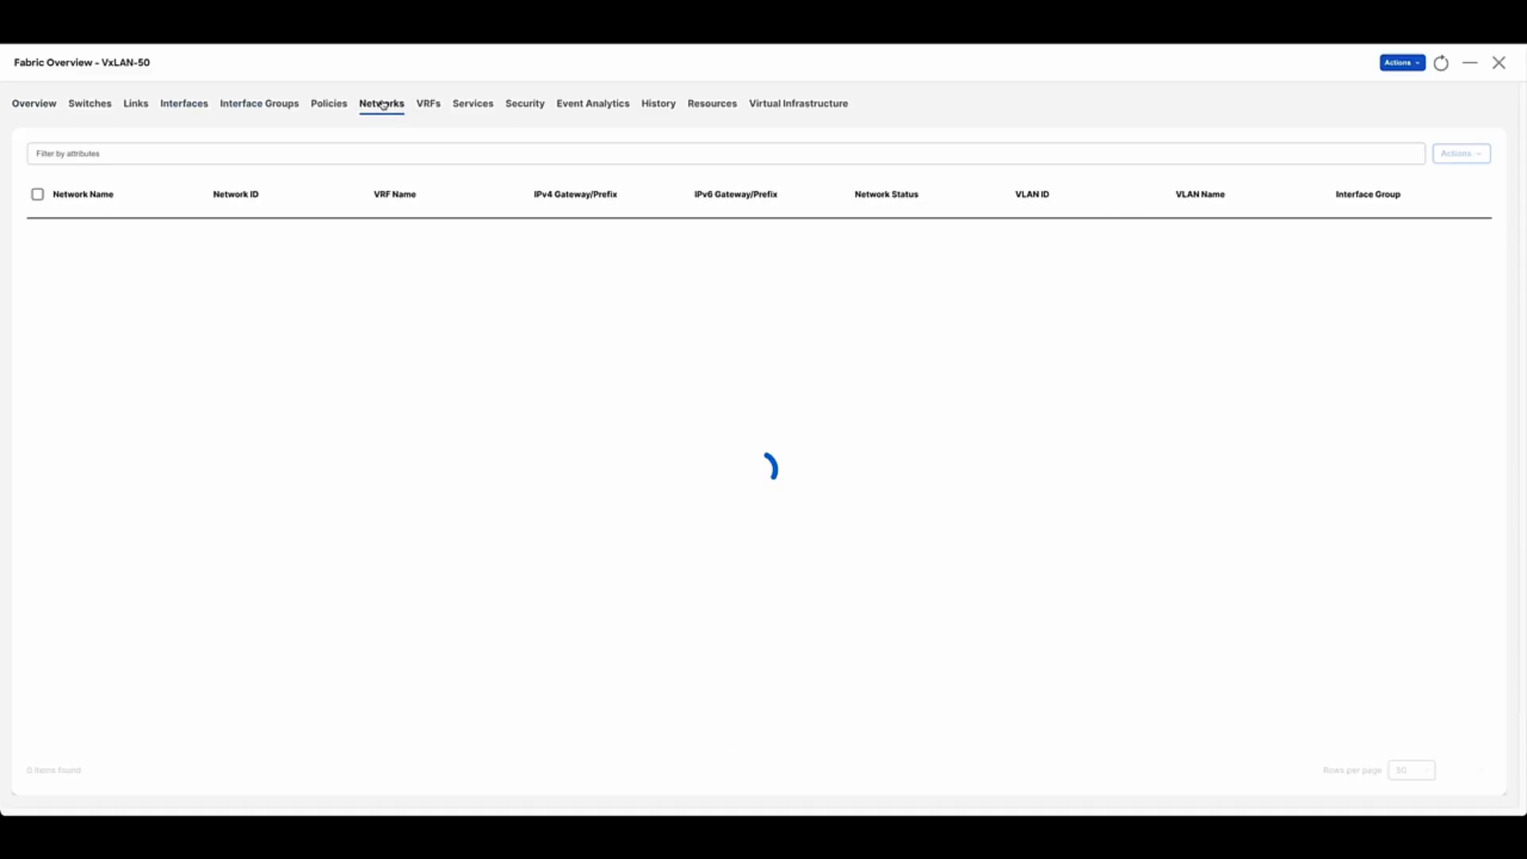
left_click(1461, 153)
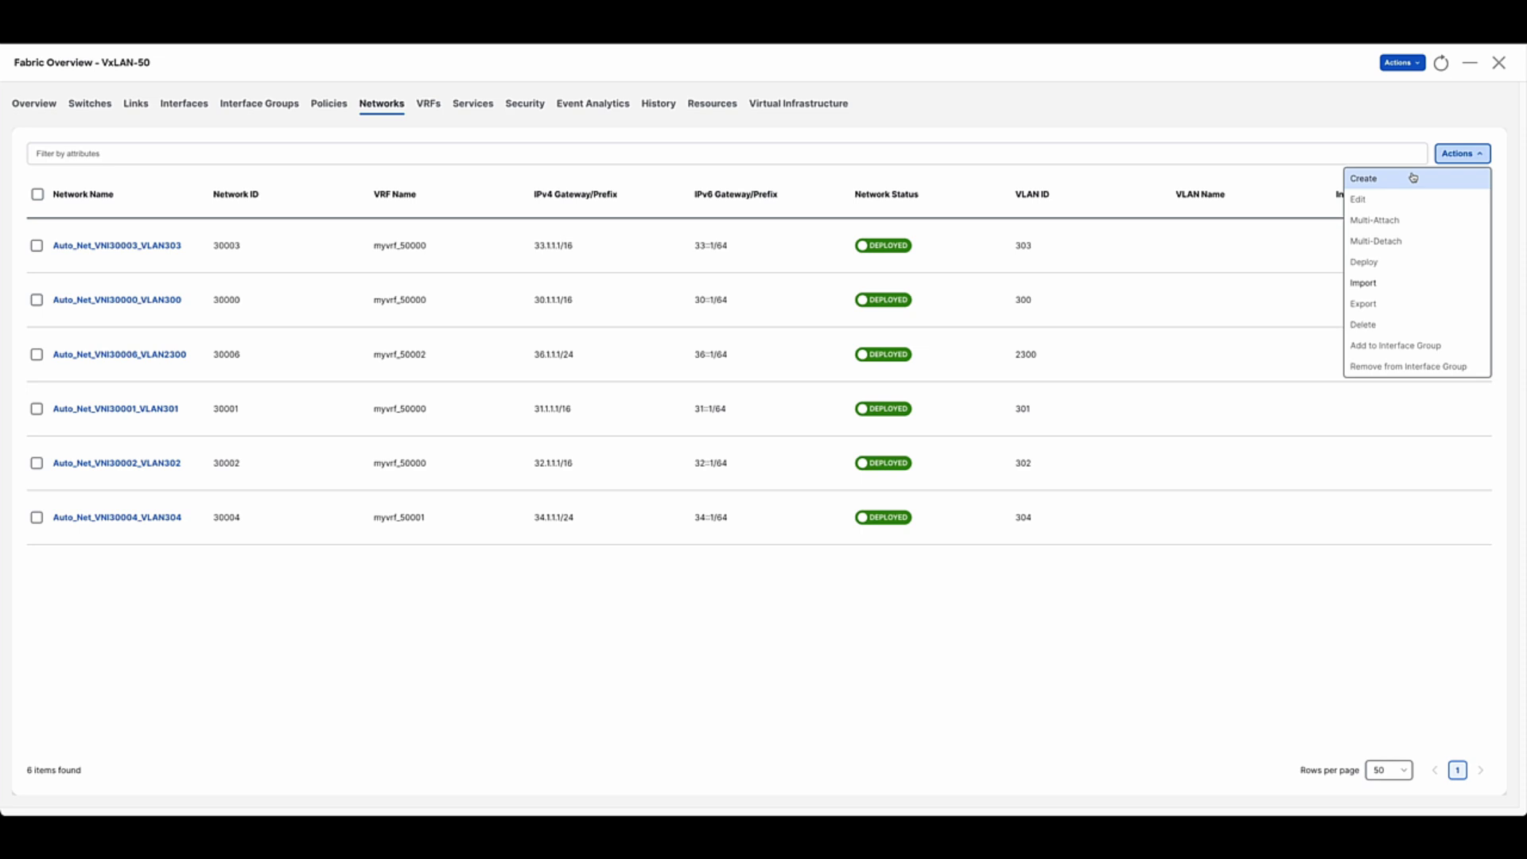
left_click(1363, 177)
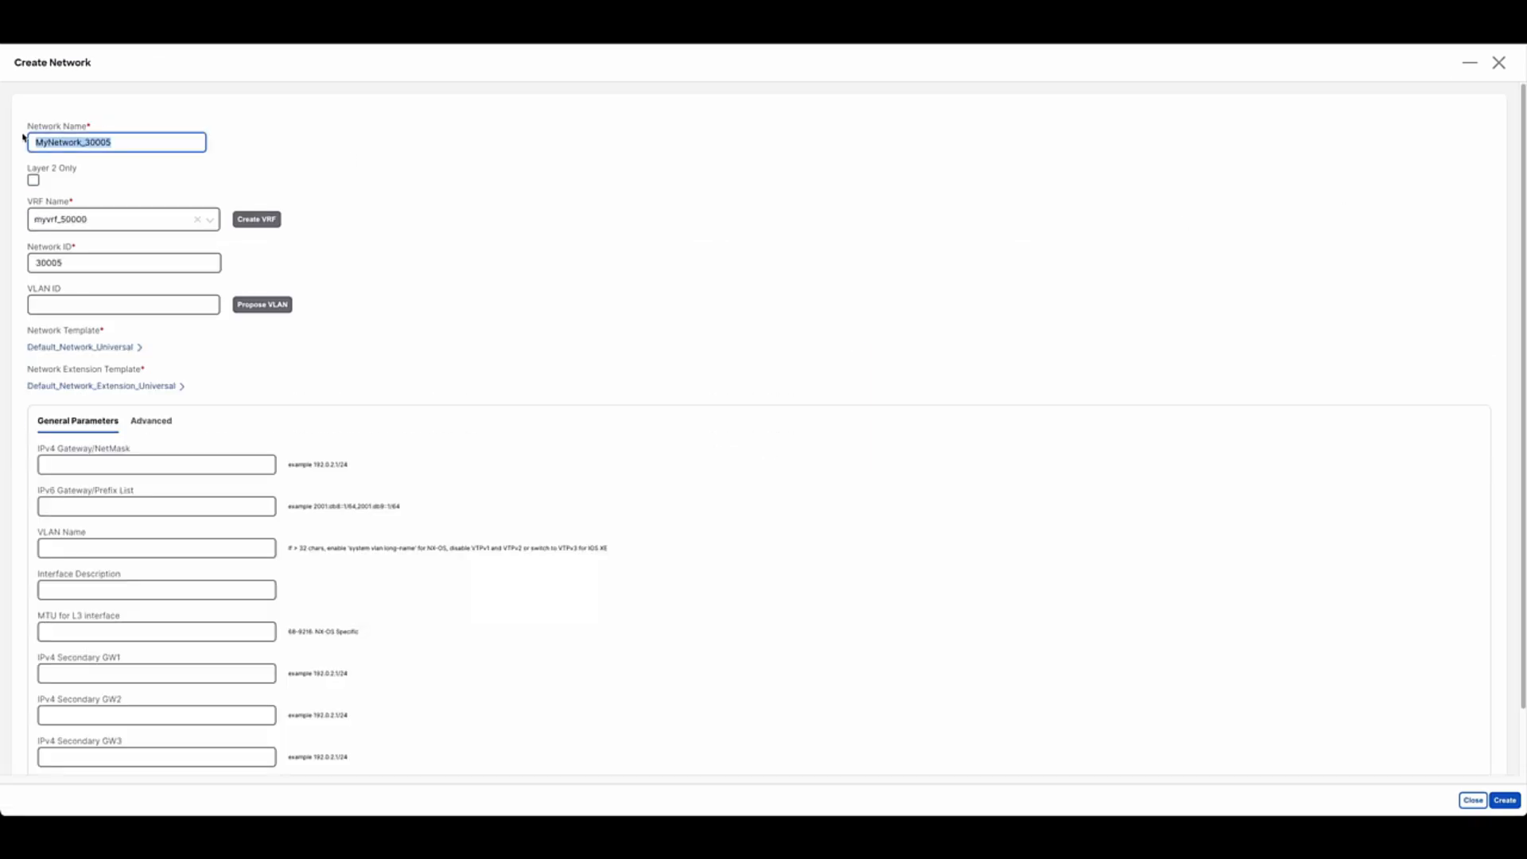
type("Net1")
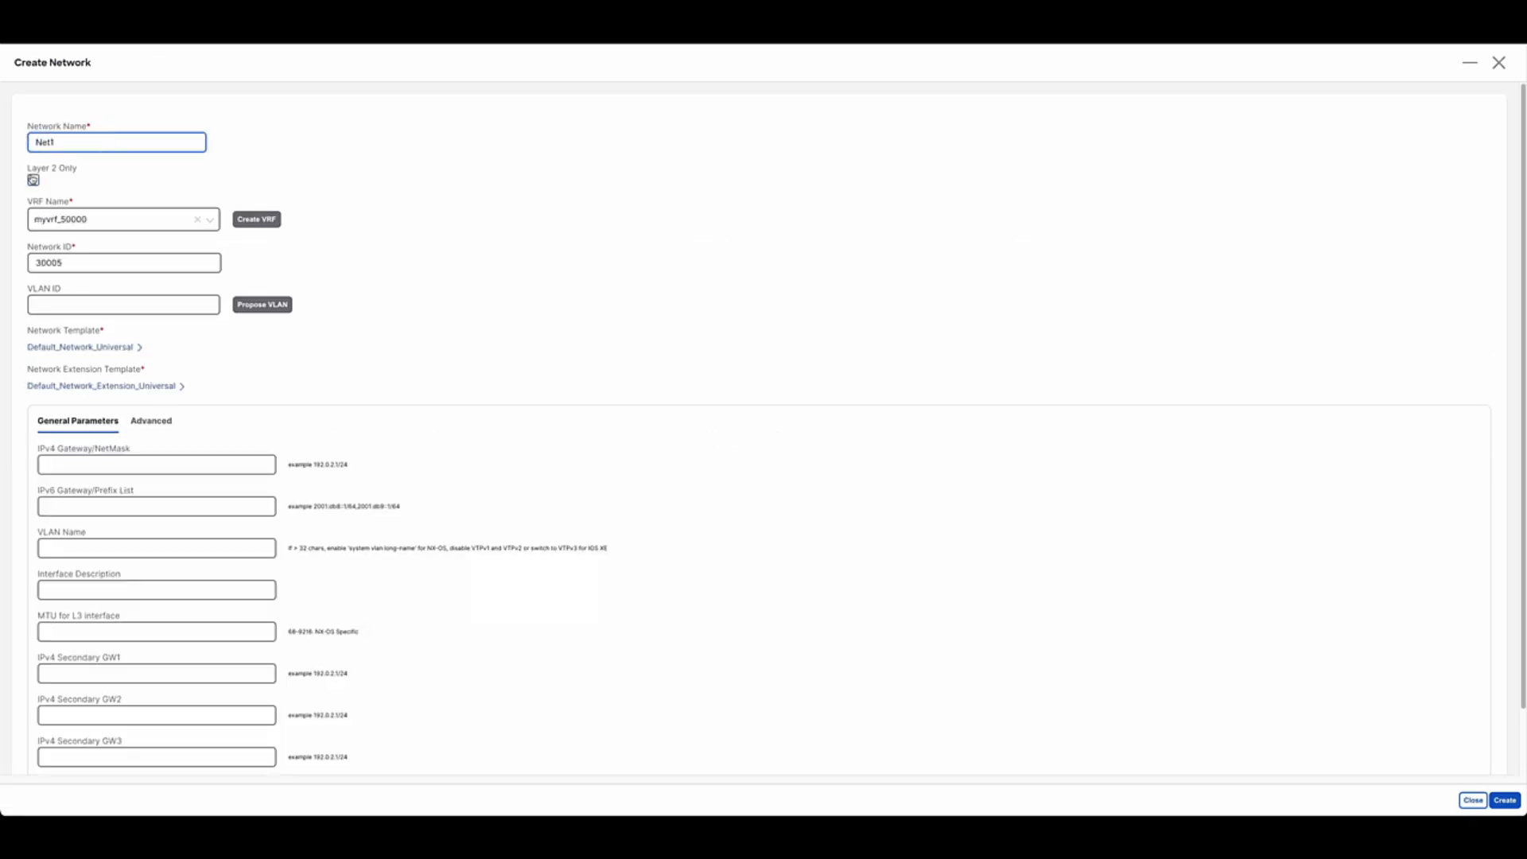
left_click(33, 180)
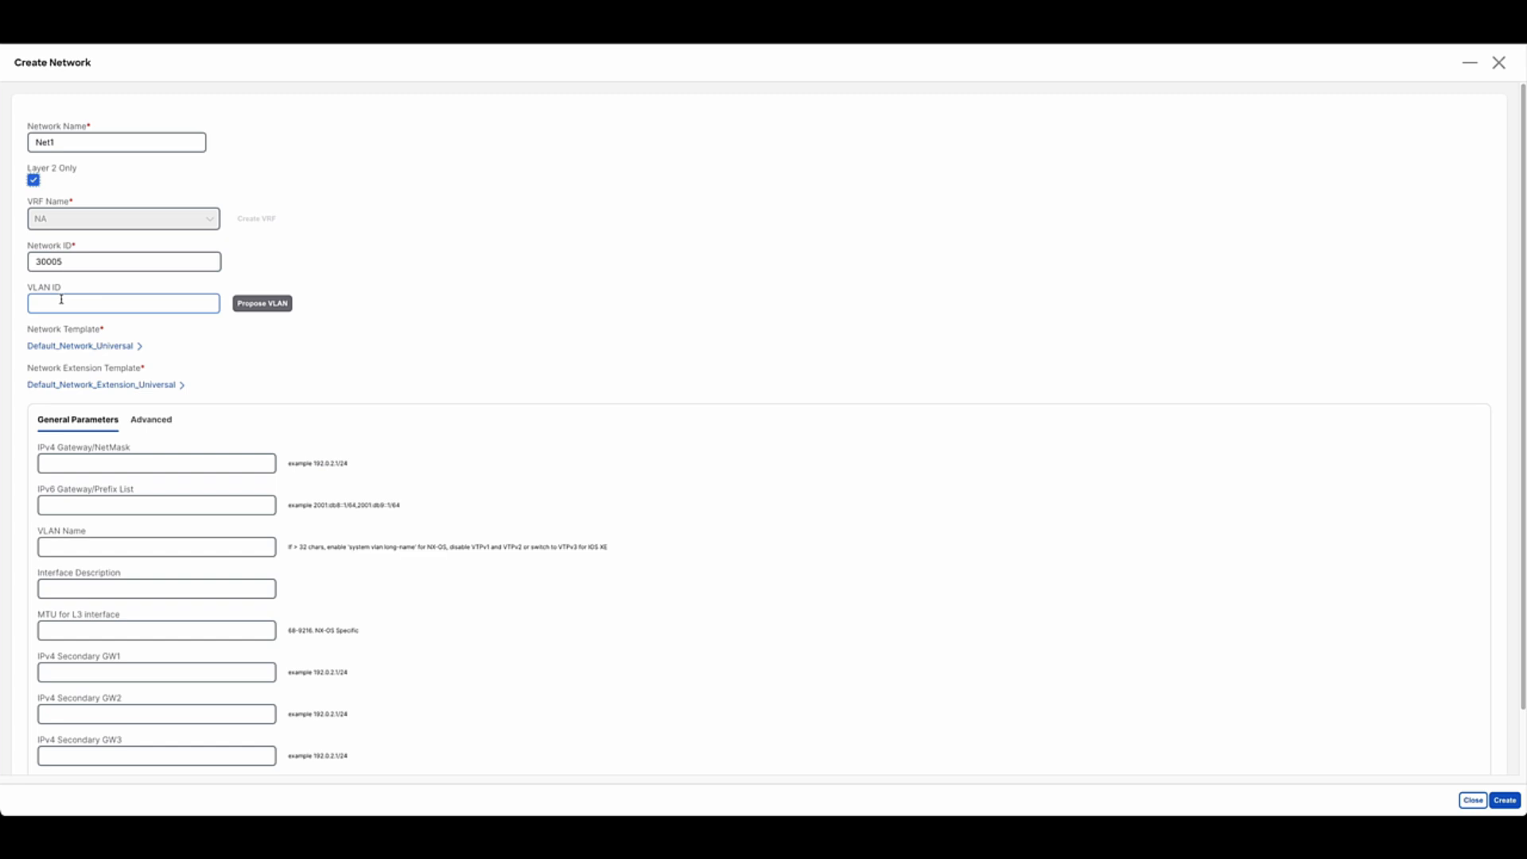
type("100")
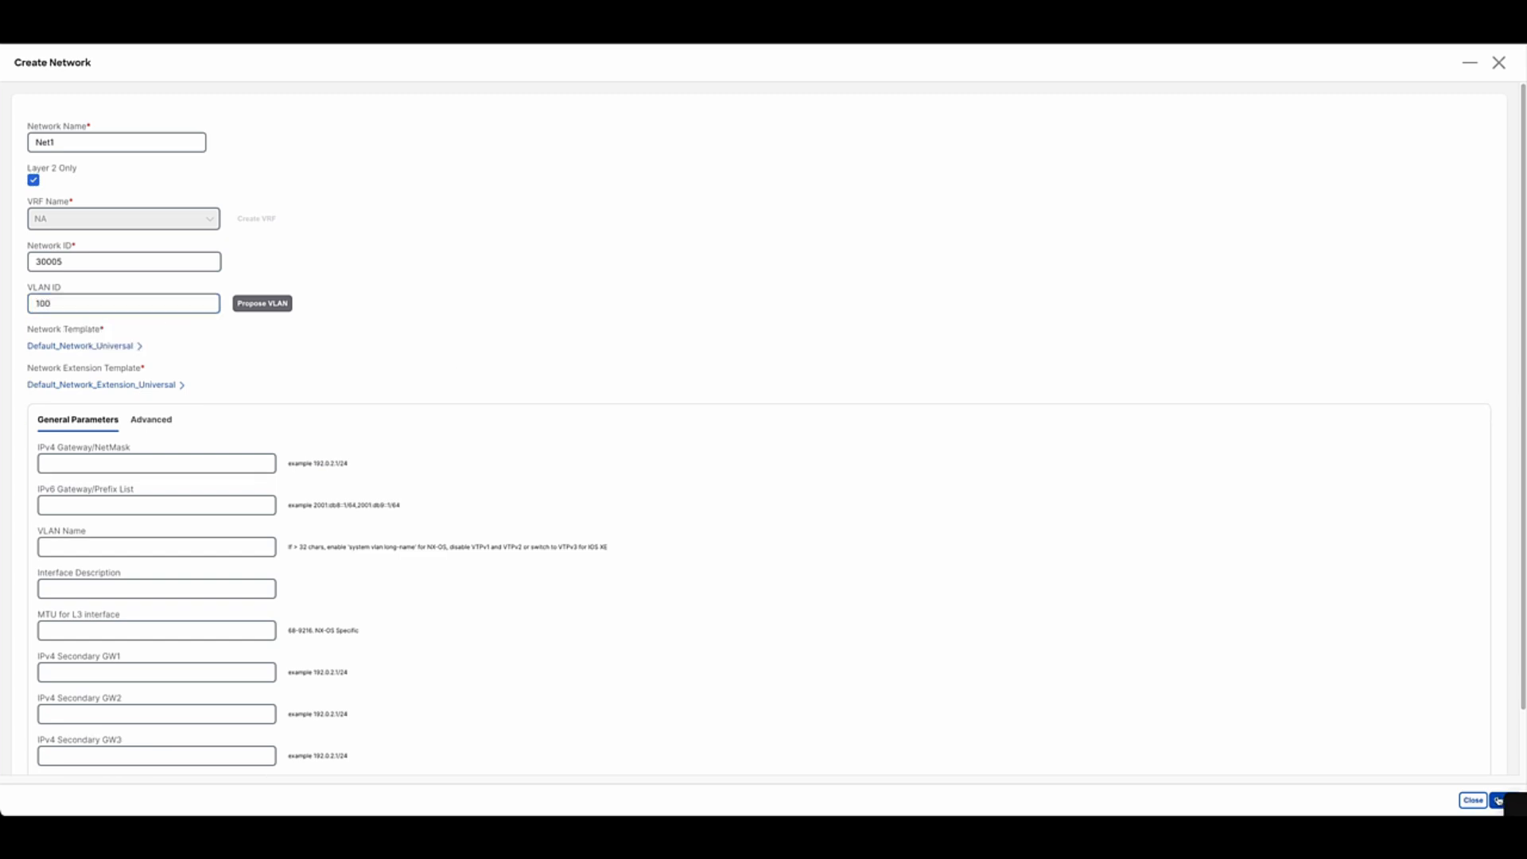
left_click(1473, 800)
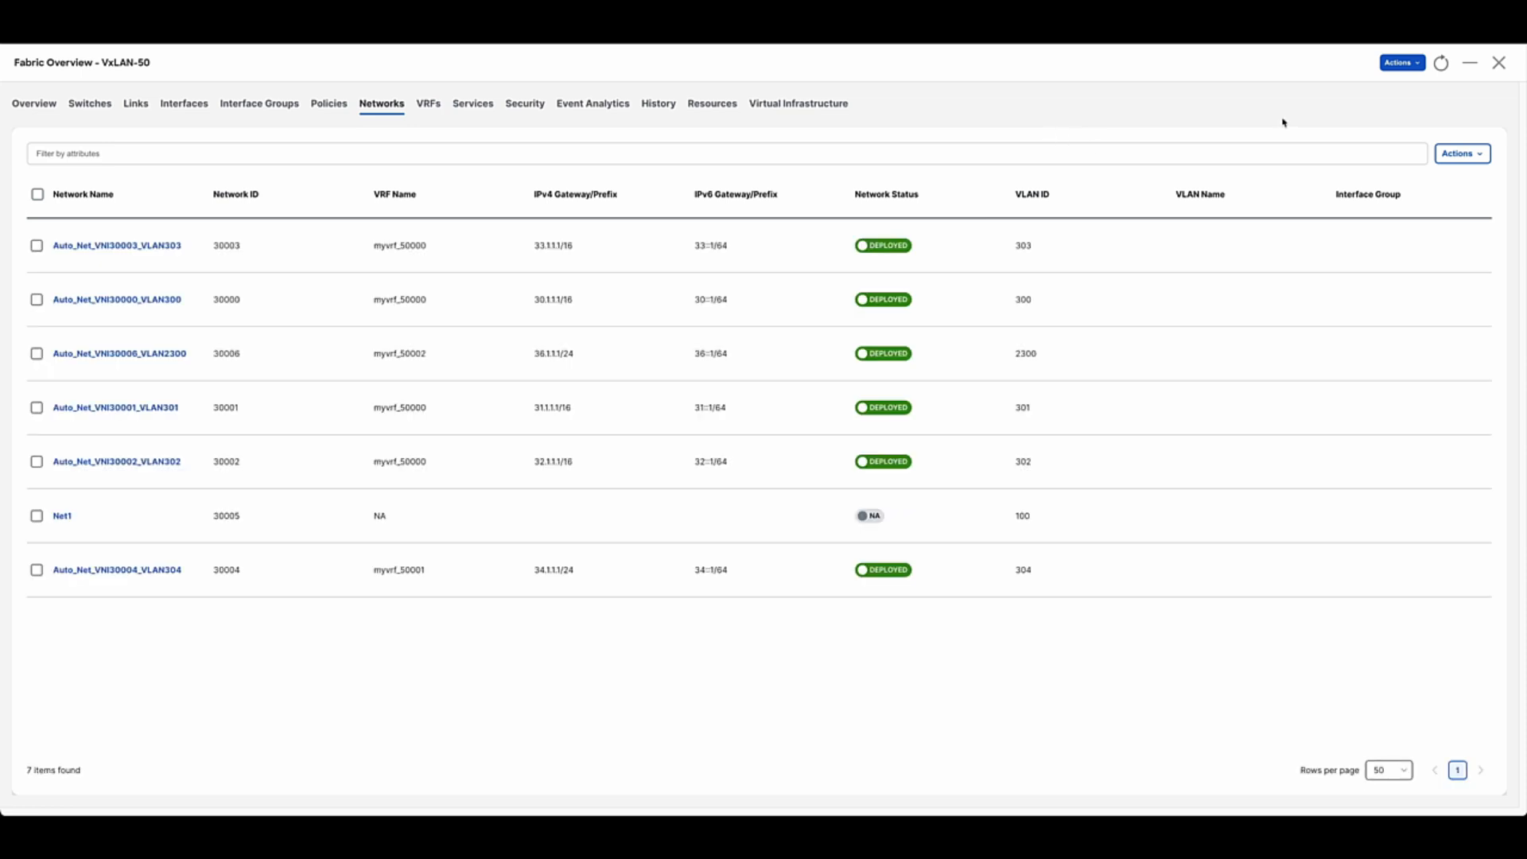
left_click(33, 103)
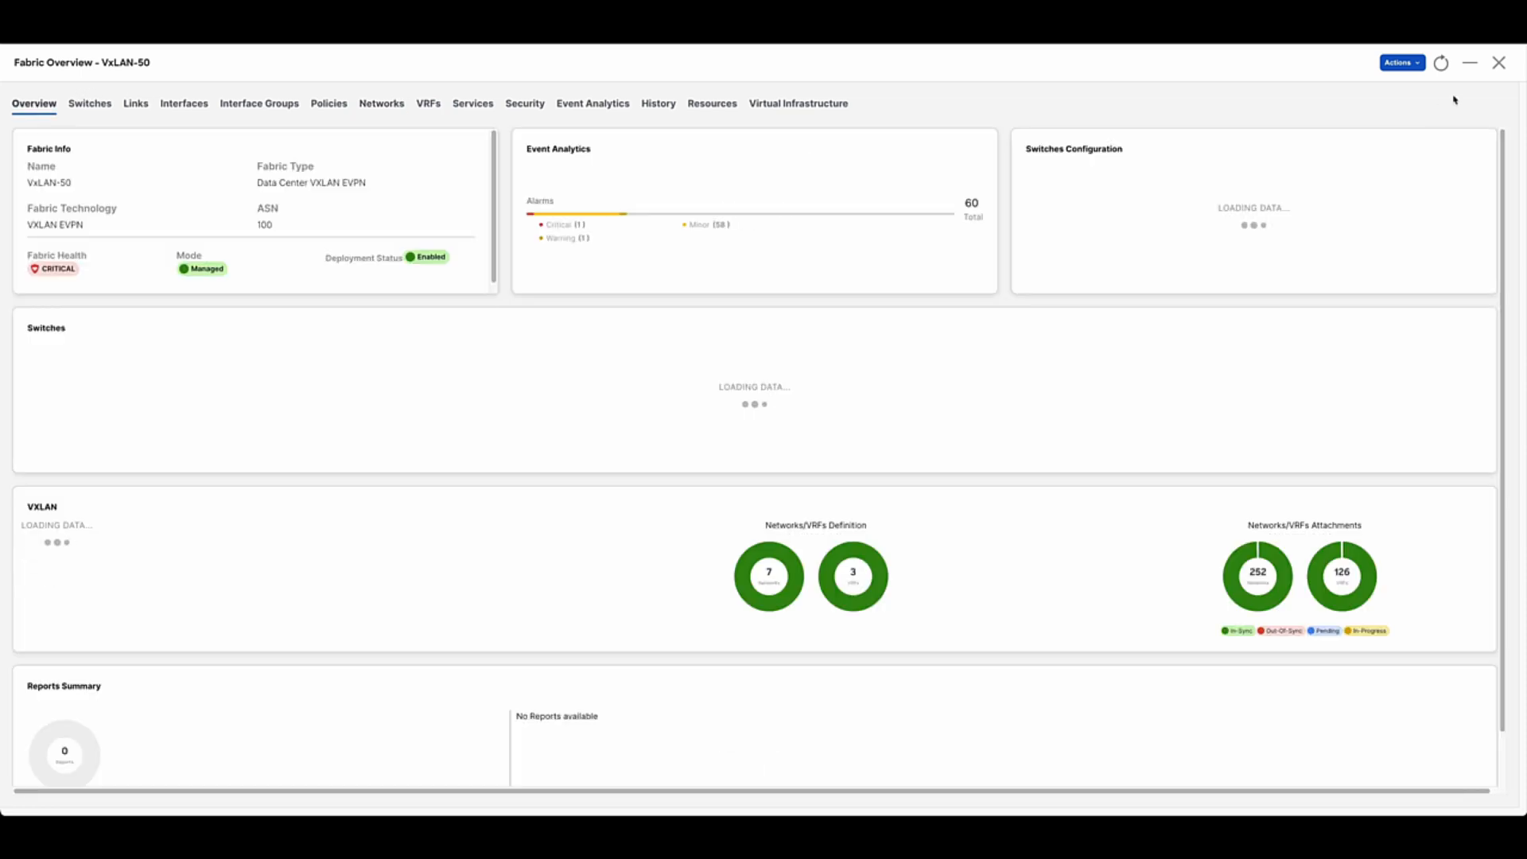
- Edit VxLAN-50's fabric settings, showing BGP ASN 100 and OSPF underlay
left_click(1400, 62)
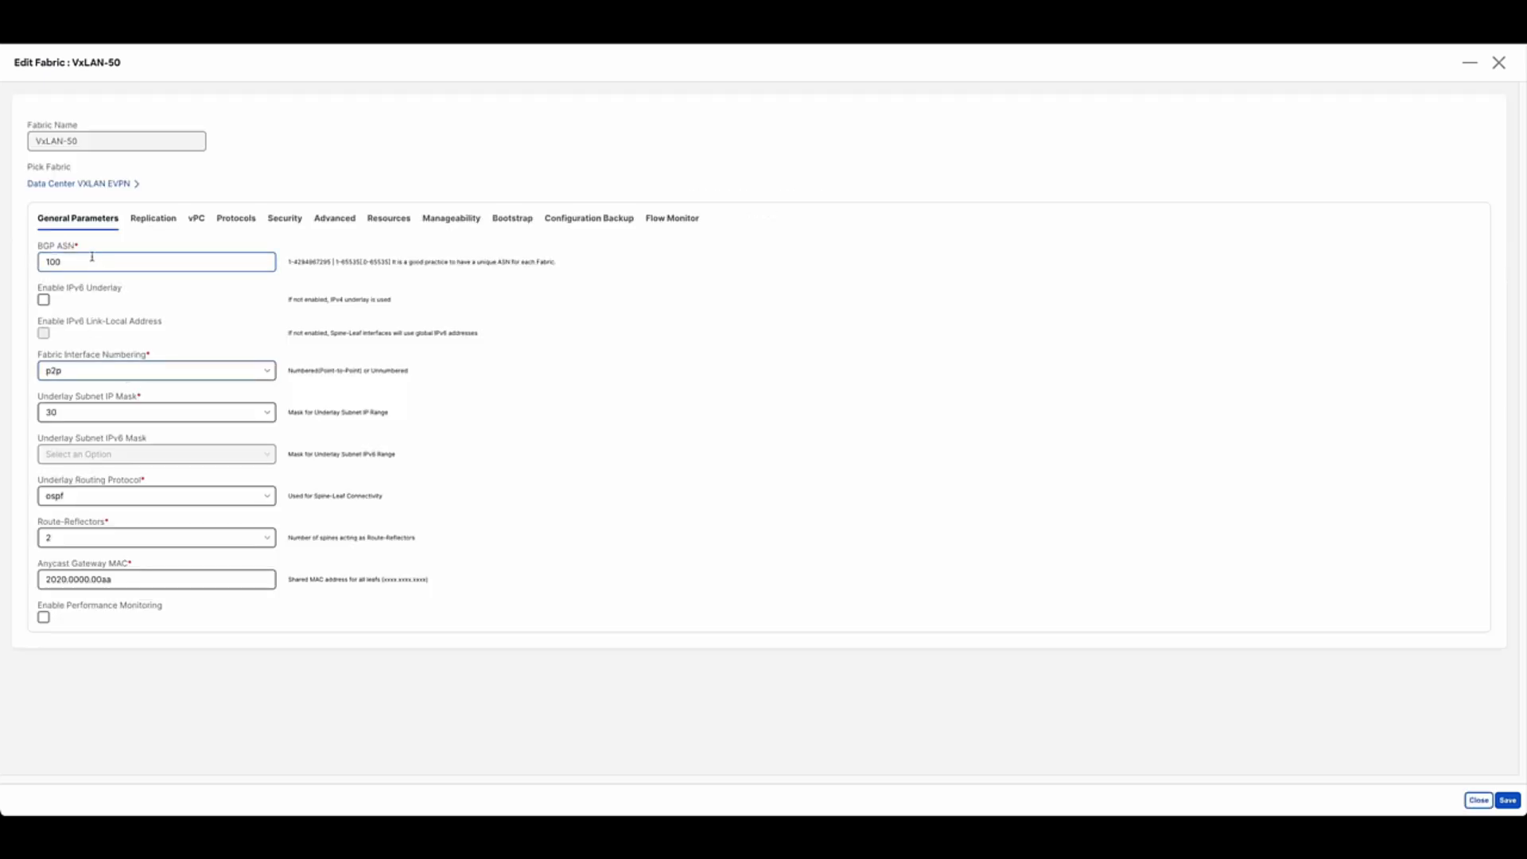
left_click(235, 218)
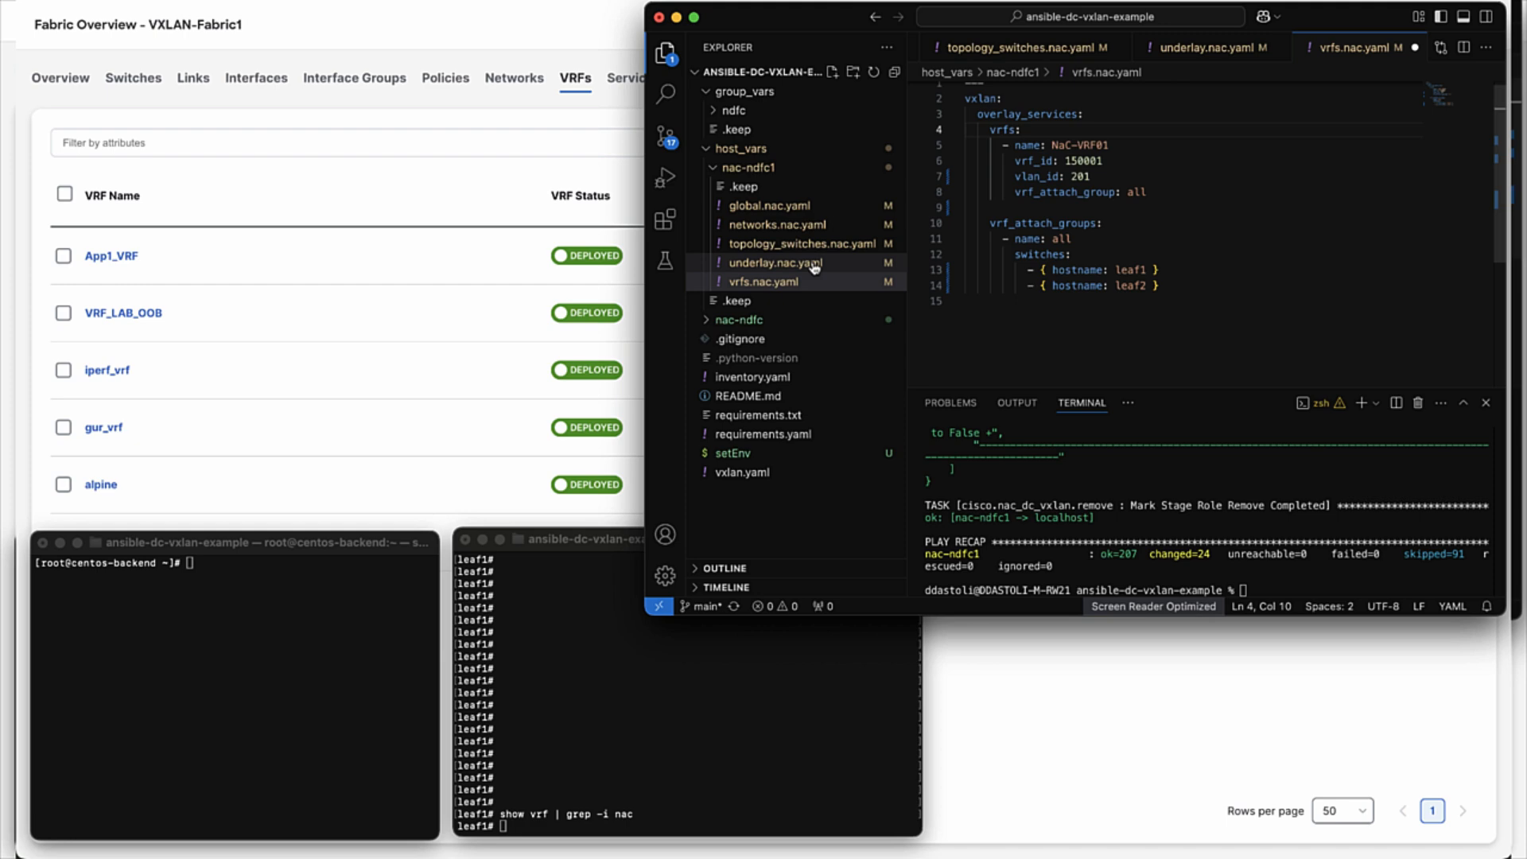
- Review the network and VRF definition files, run 'ansible-playbook -i inventory.yaml vxlan.yaml', then ping 2.2.2.1
left_click(776, 225)
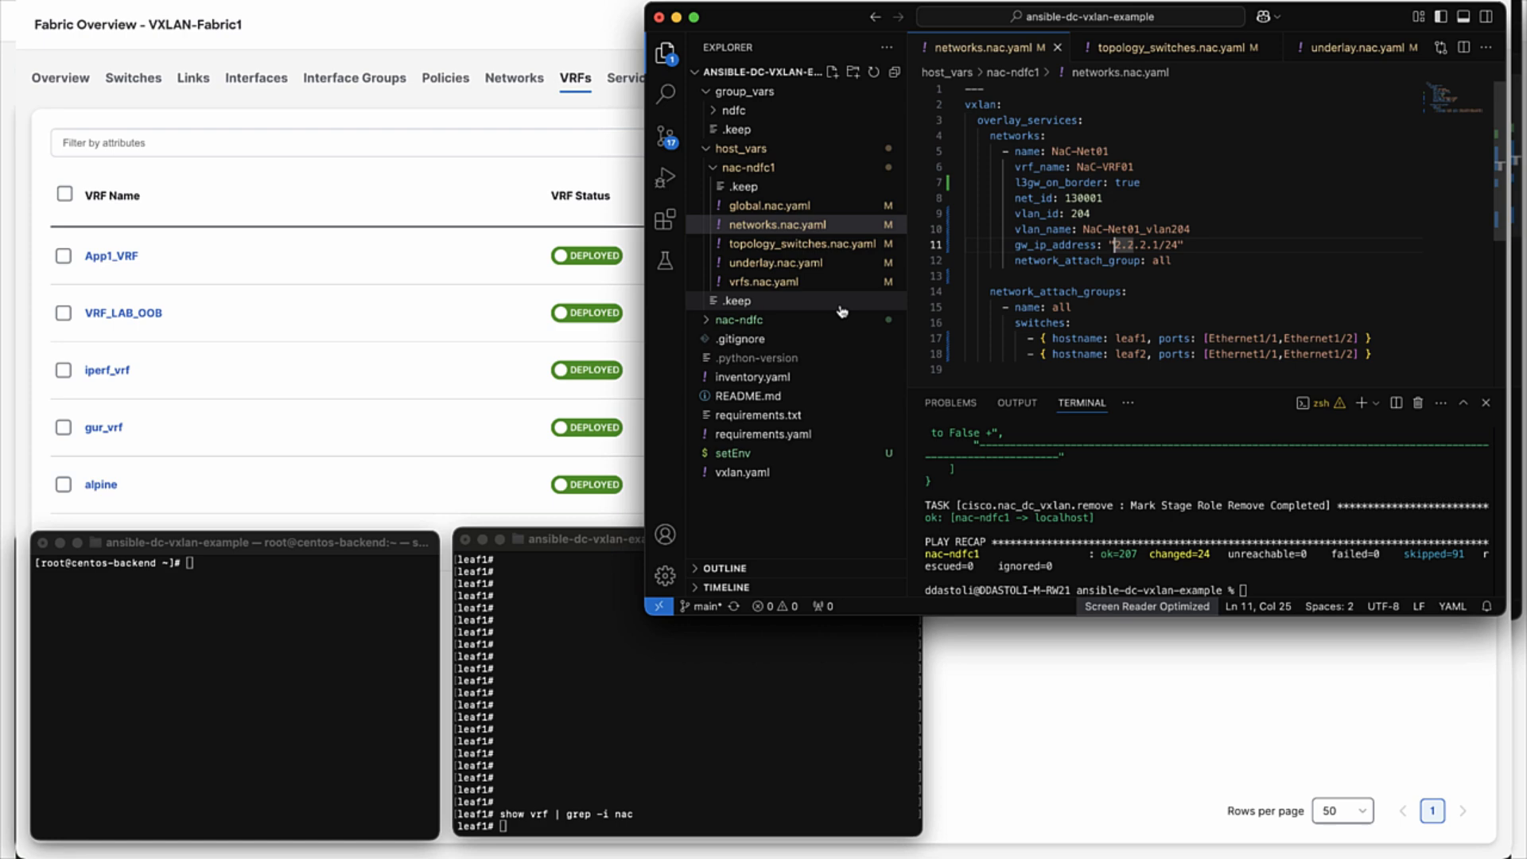
left_click(765, 282)
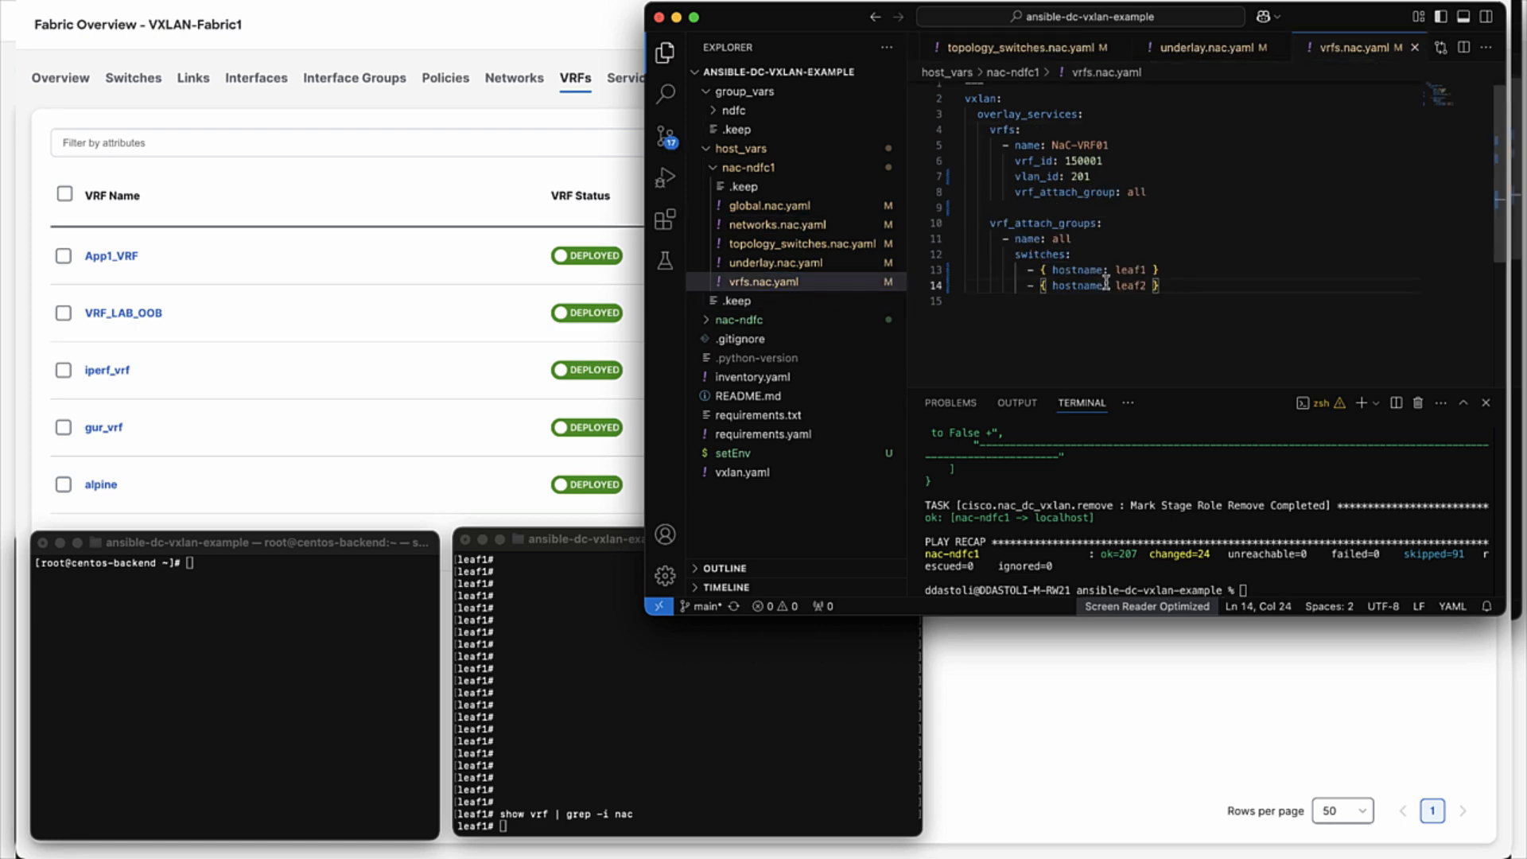
type("ansible-playbook -i inventory.yaml vxlan.yaml")
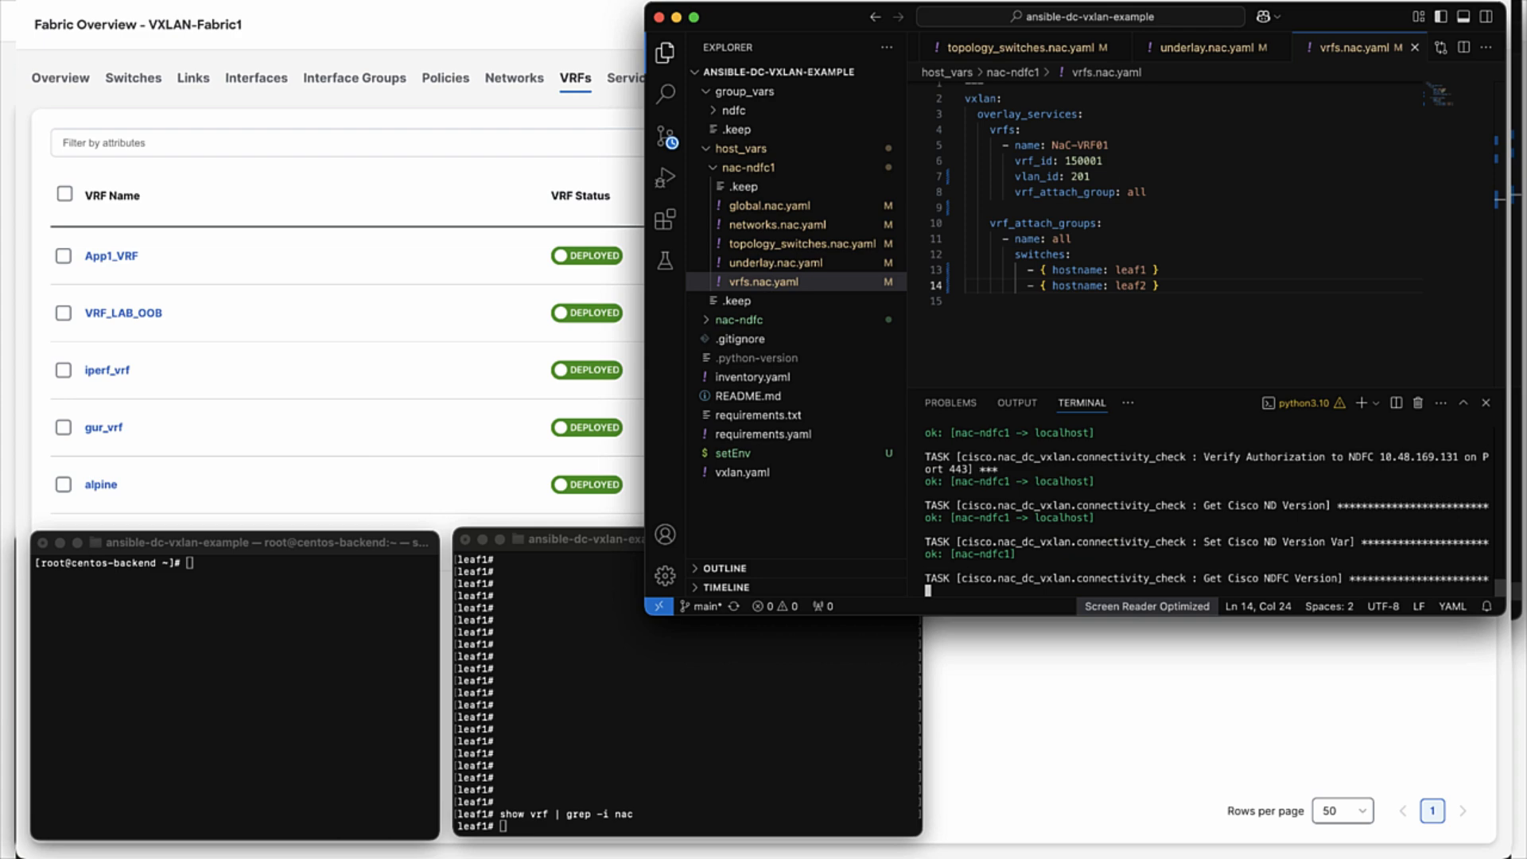
type("clear")
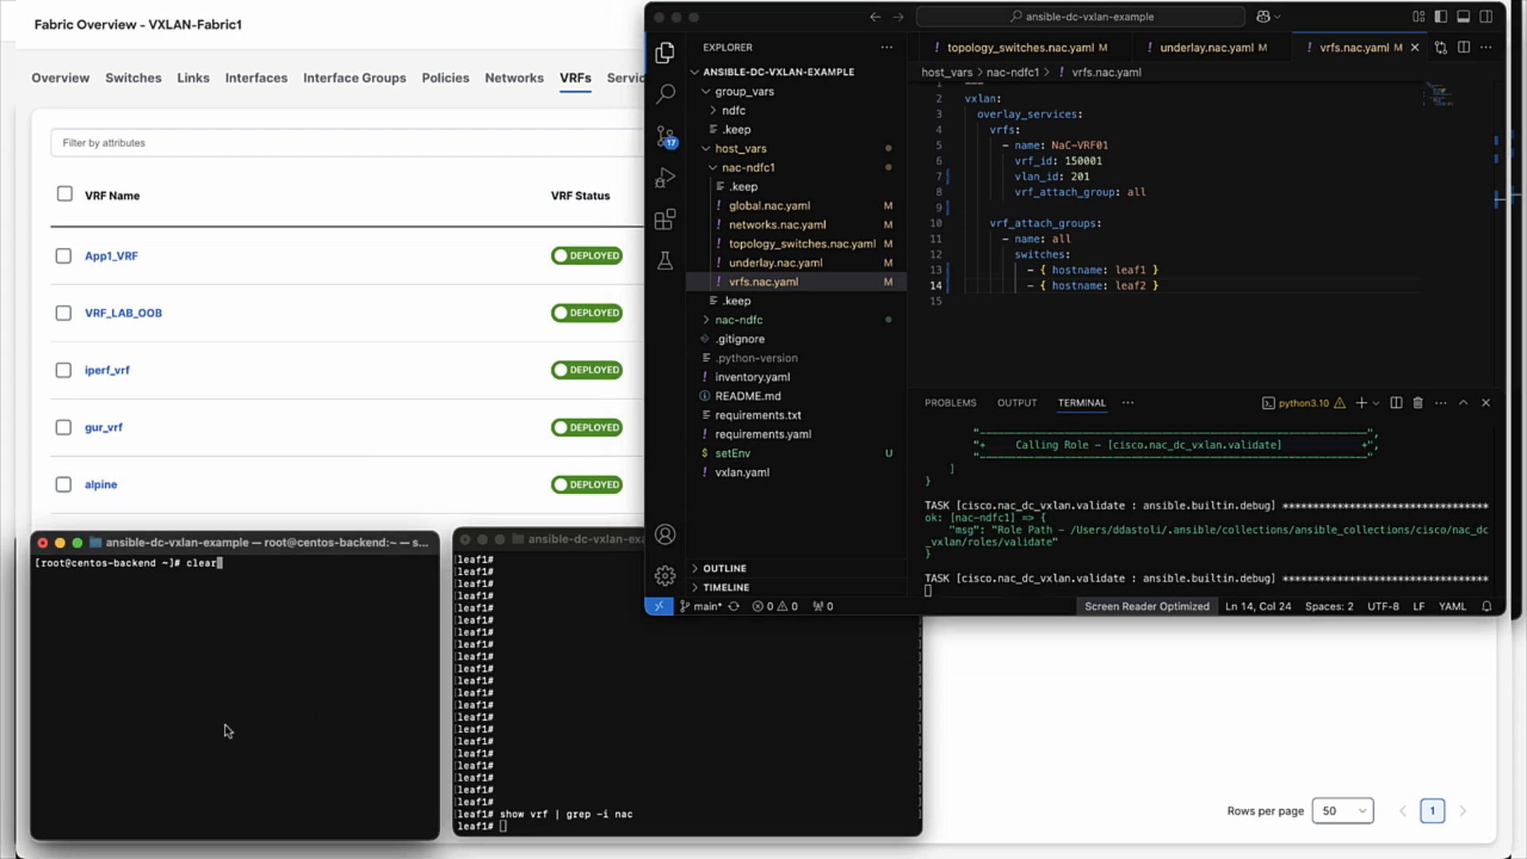
type("ping 2.2.2.1")
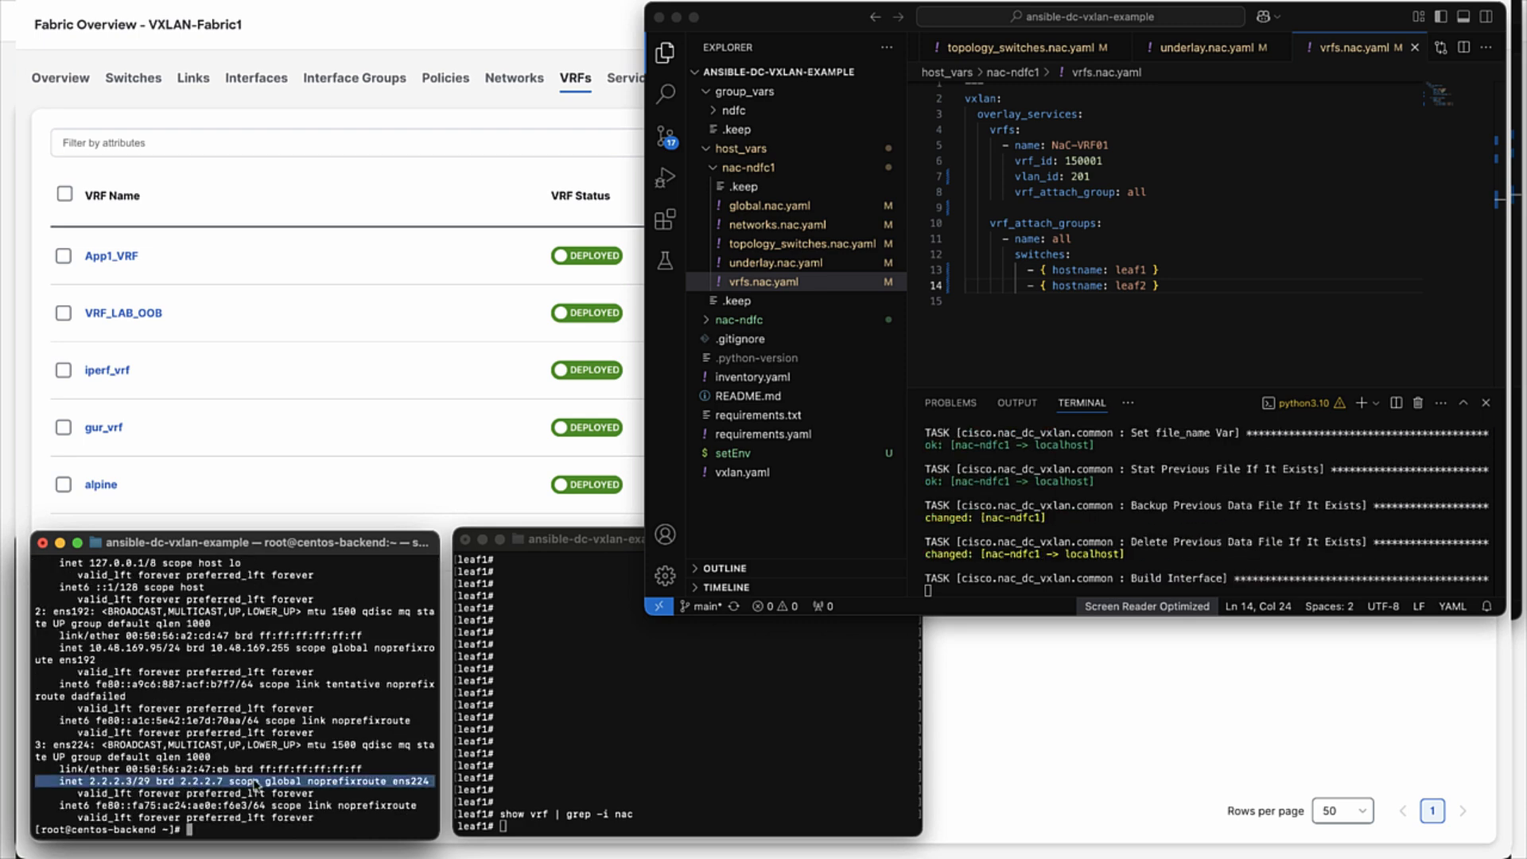
type("ping 2.2.2.1")
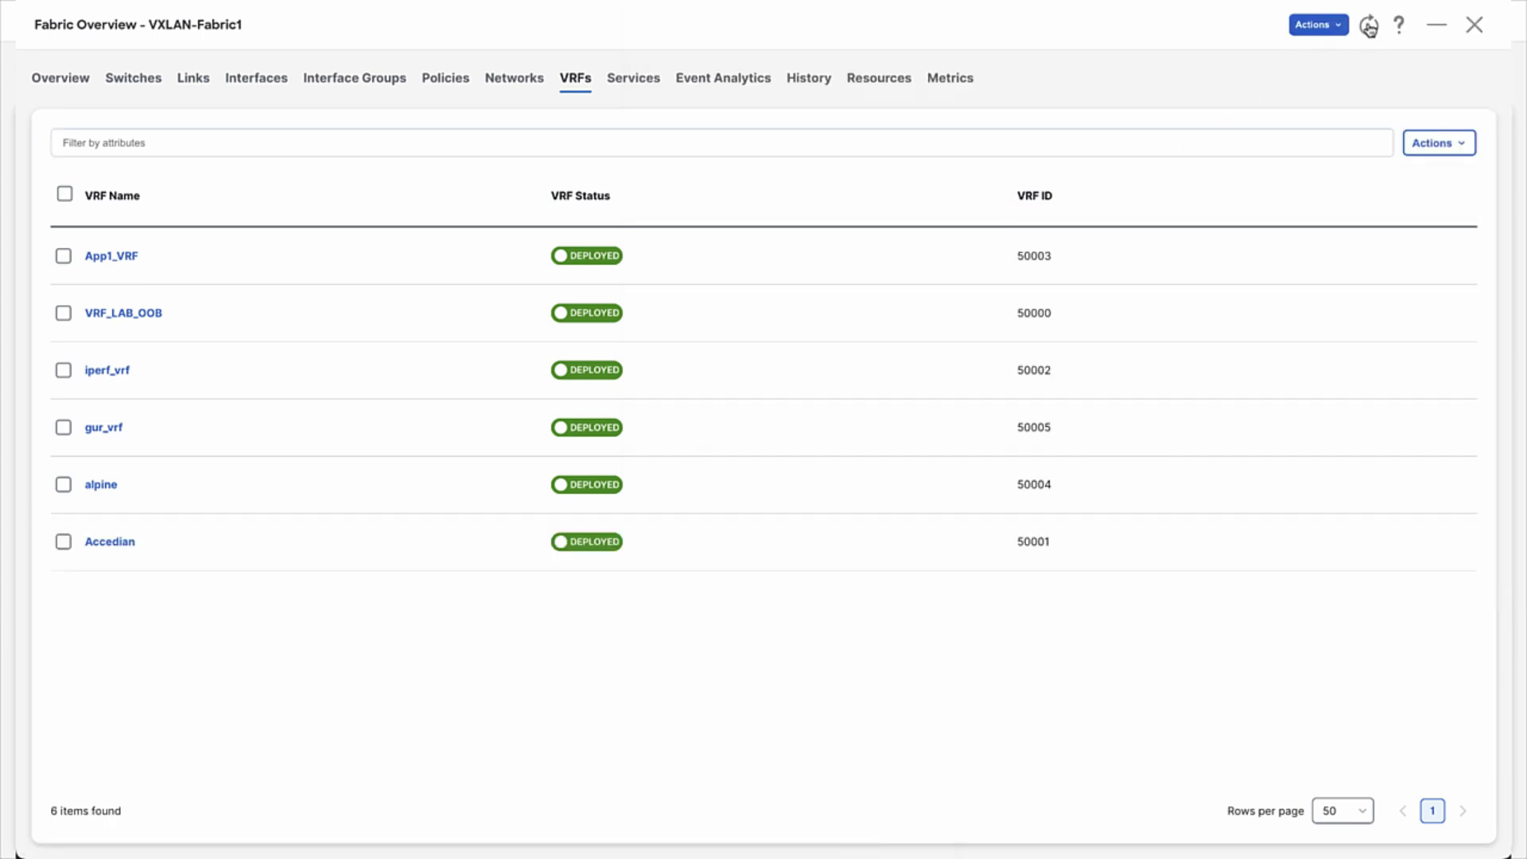
- Refresh VXLAN-Fabric1's VRF list so NaC-VRF01 (ID 150001) appears as the seventh VRF
left_click(1368, 23)
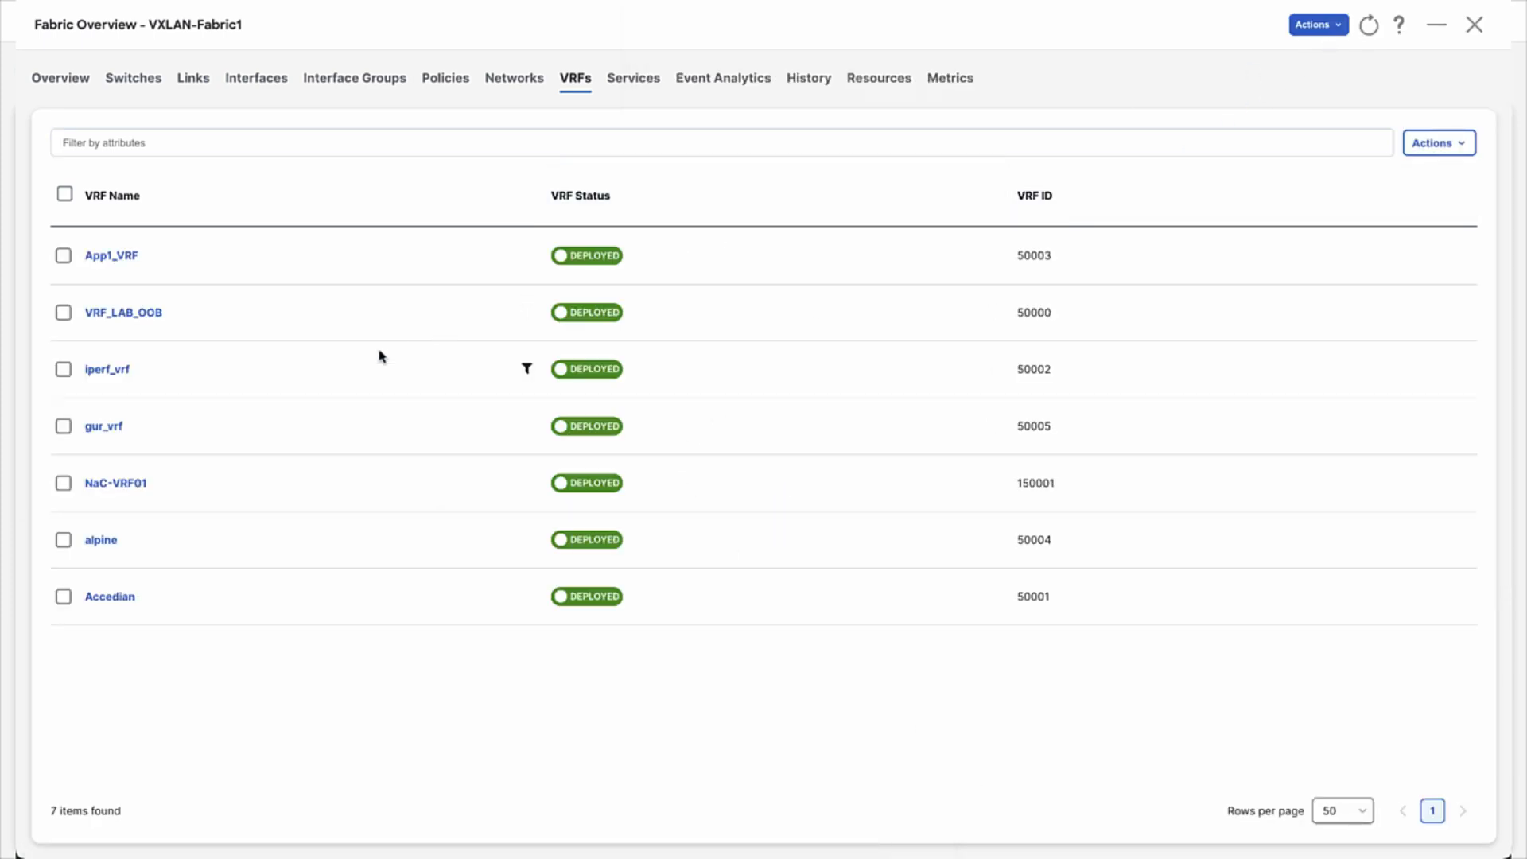
mouse_move(344, 287)
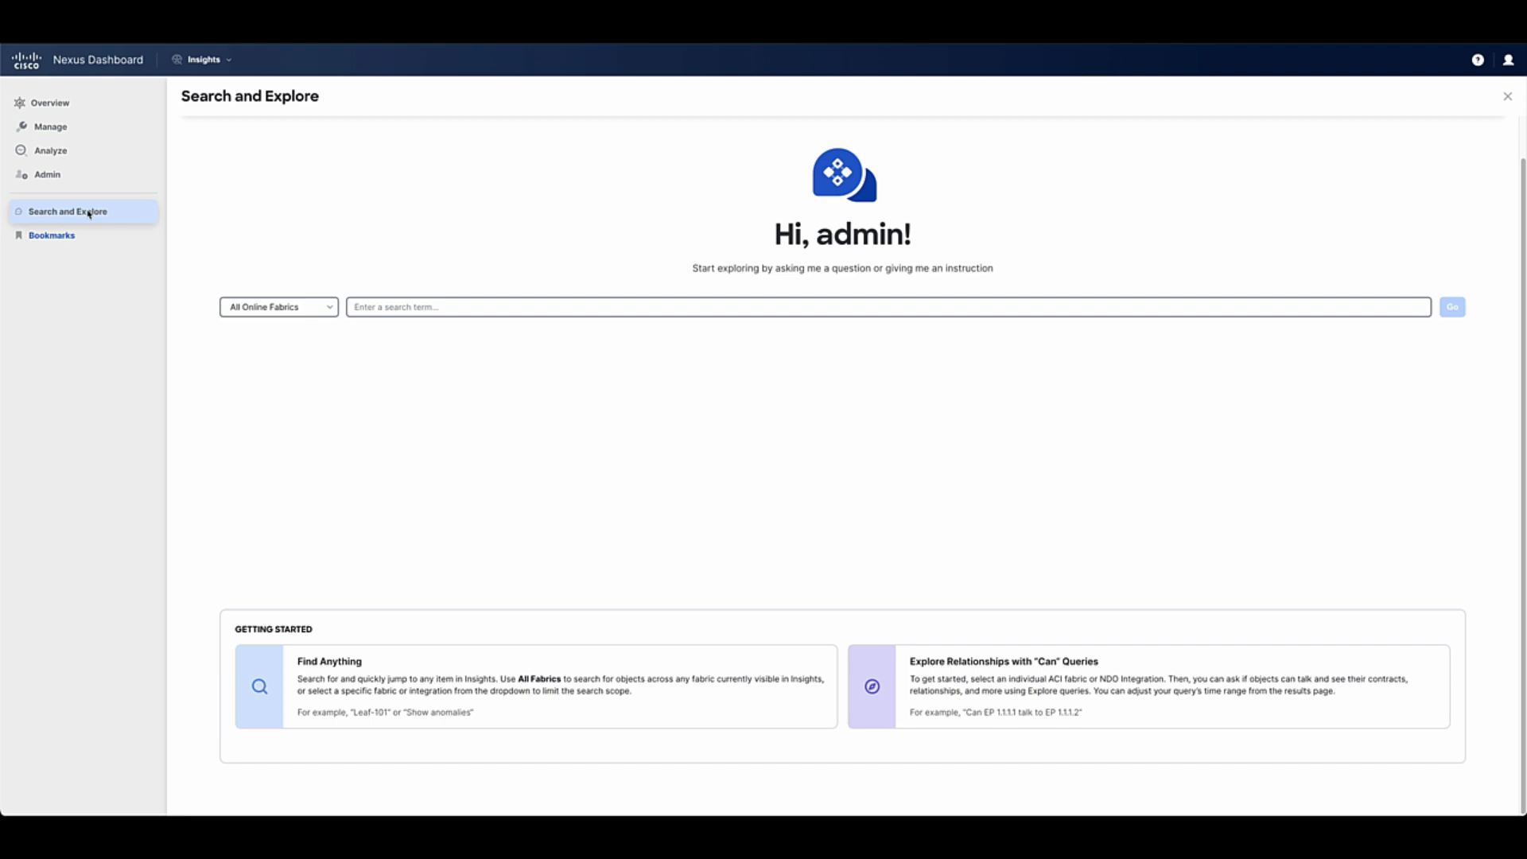
- Search for endpoint 55.0.0.10 in Search and Explore
left_click(876, 307)
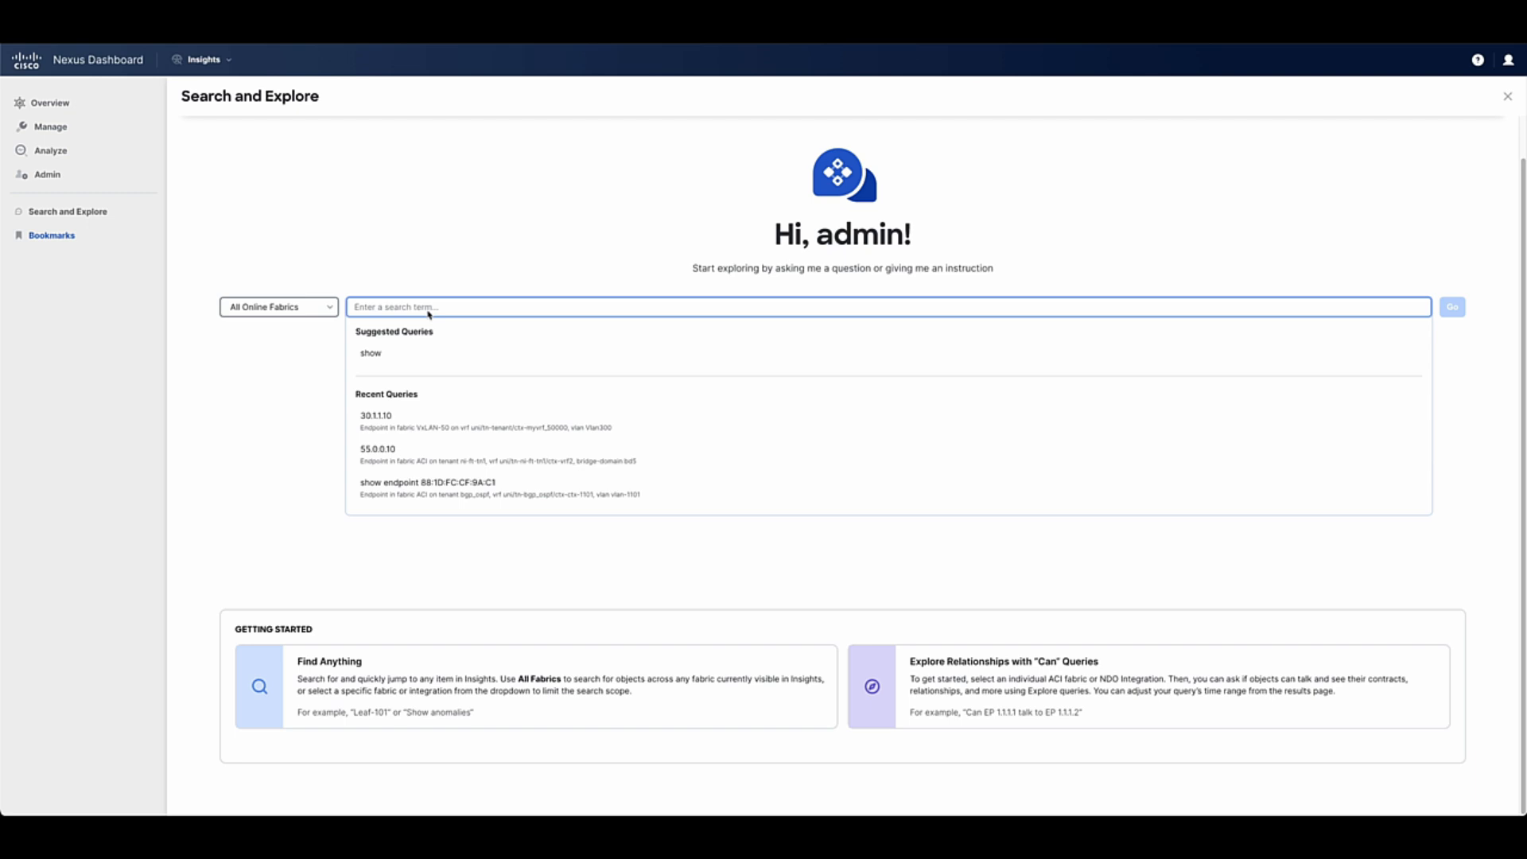
type("s")
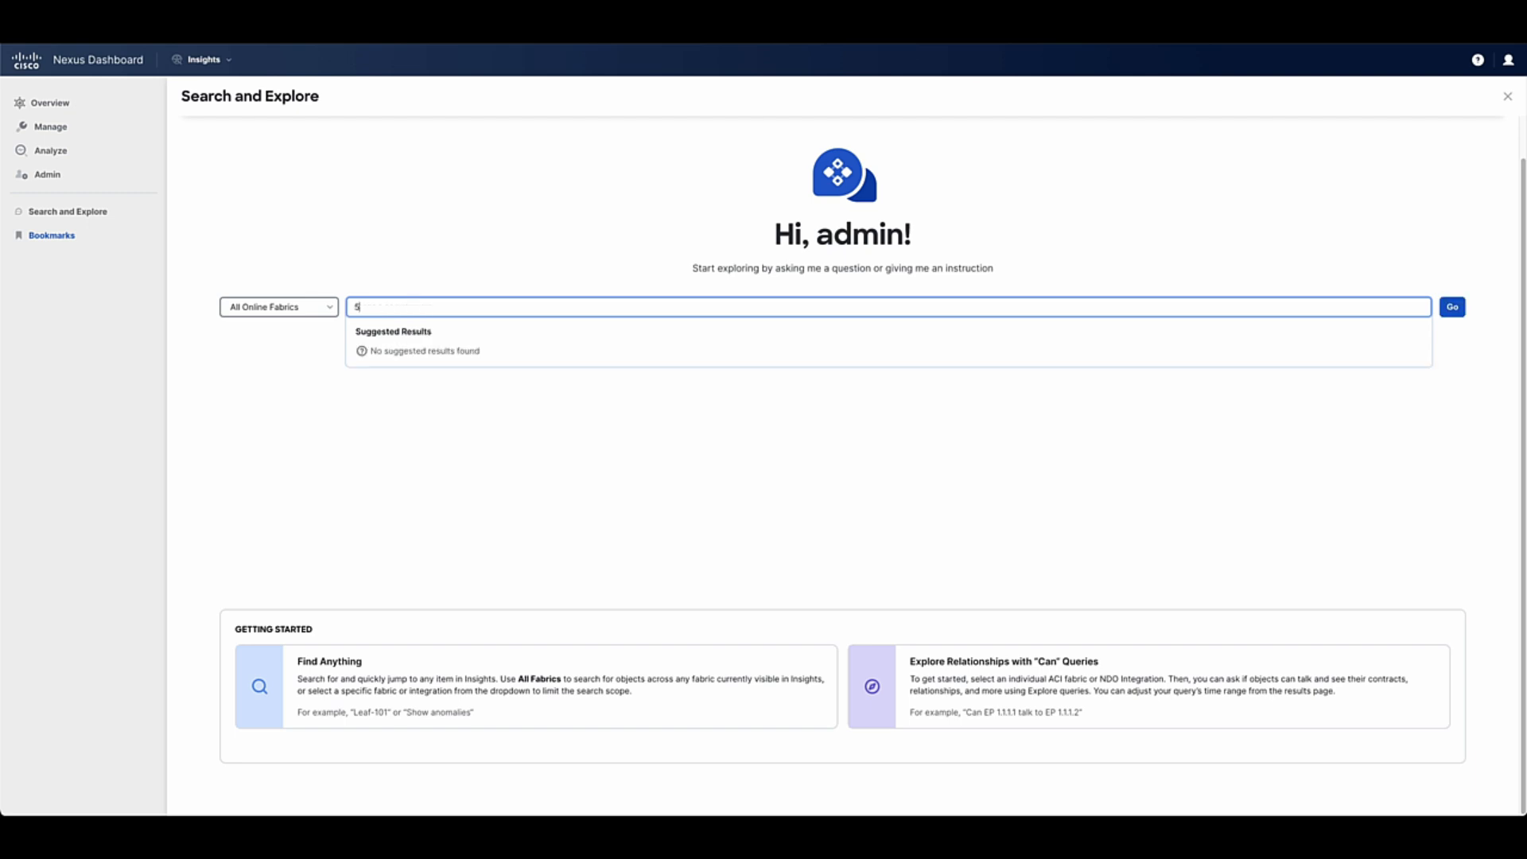
type("55.0.0.10")
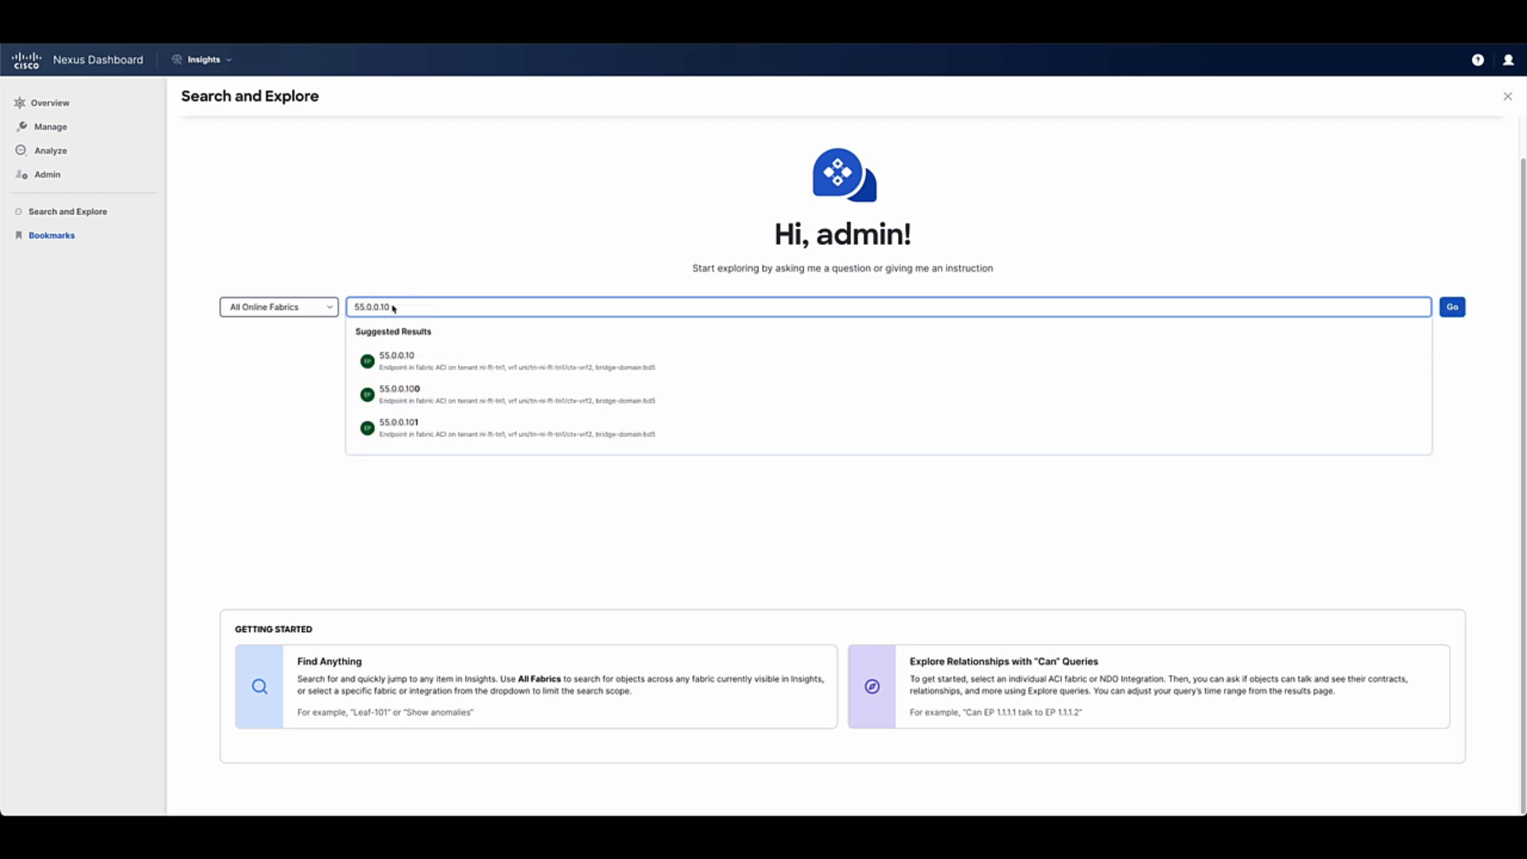
mouse_move(448, 361)
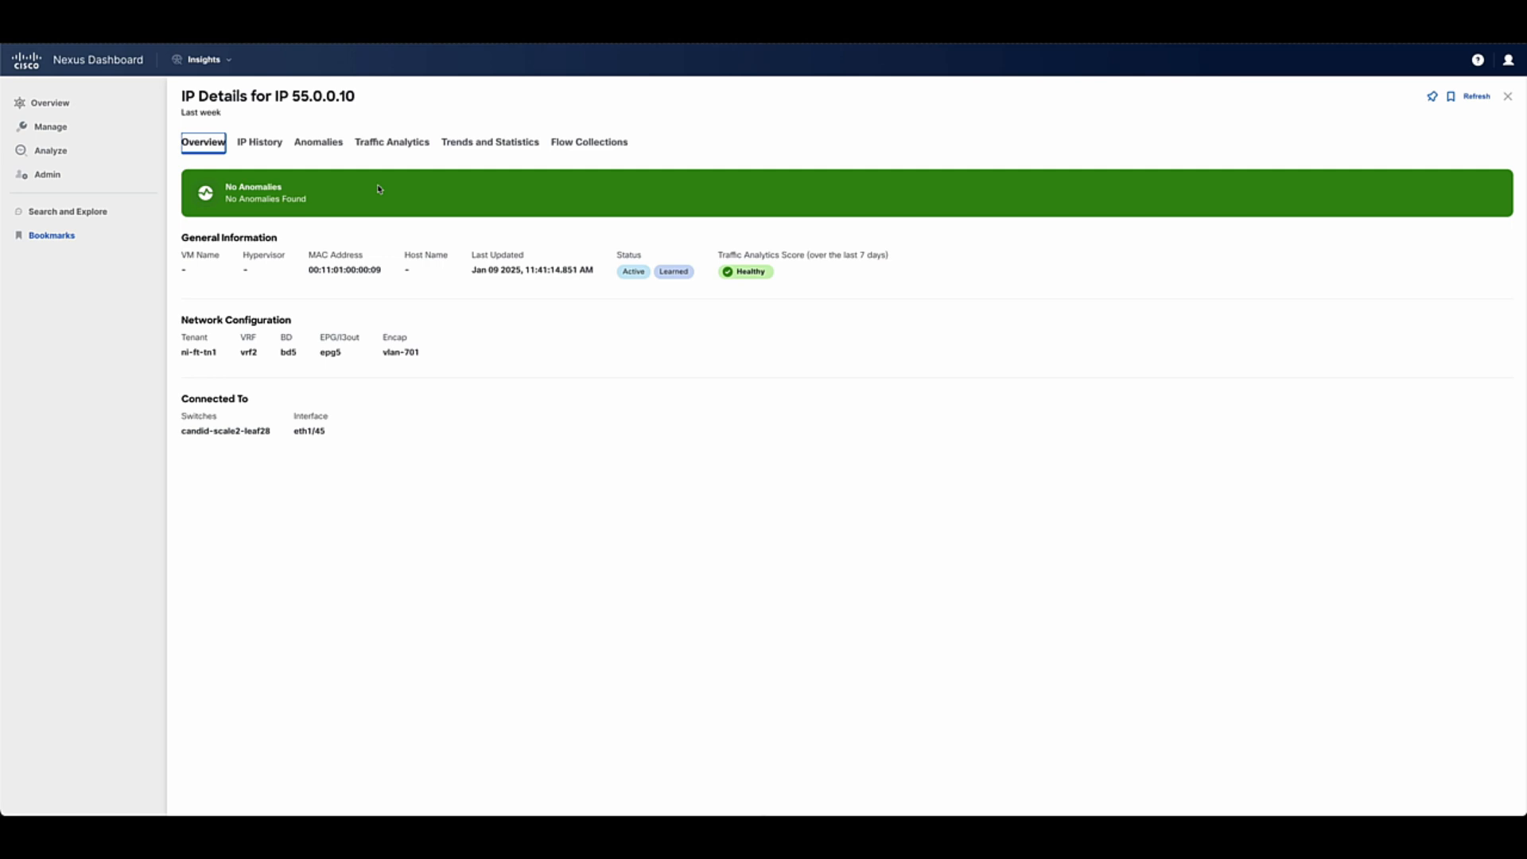
- Review 55.0.0.10's traffic analytics and IP history, then list the integrations showing vCenter vc166
left_click(392, 141)
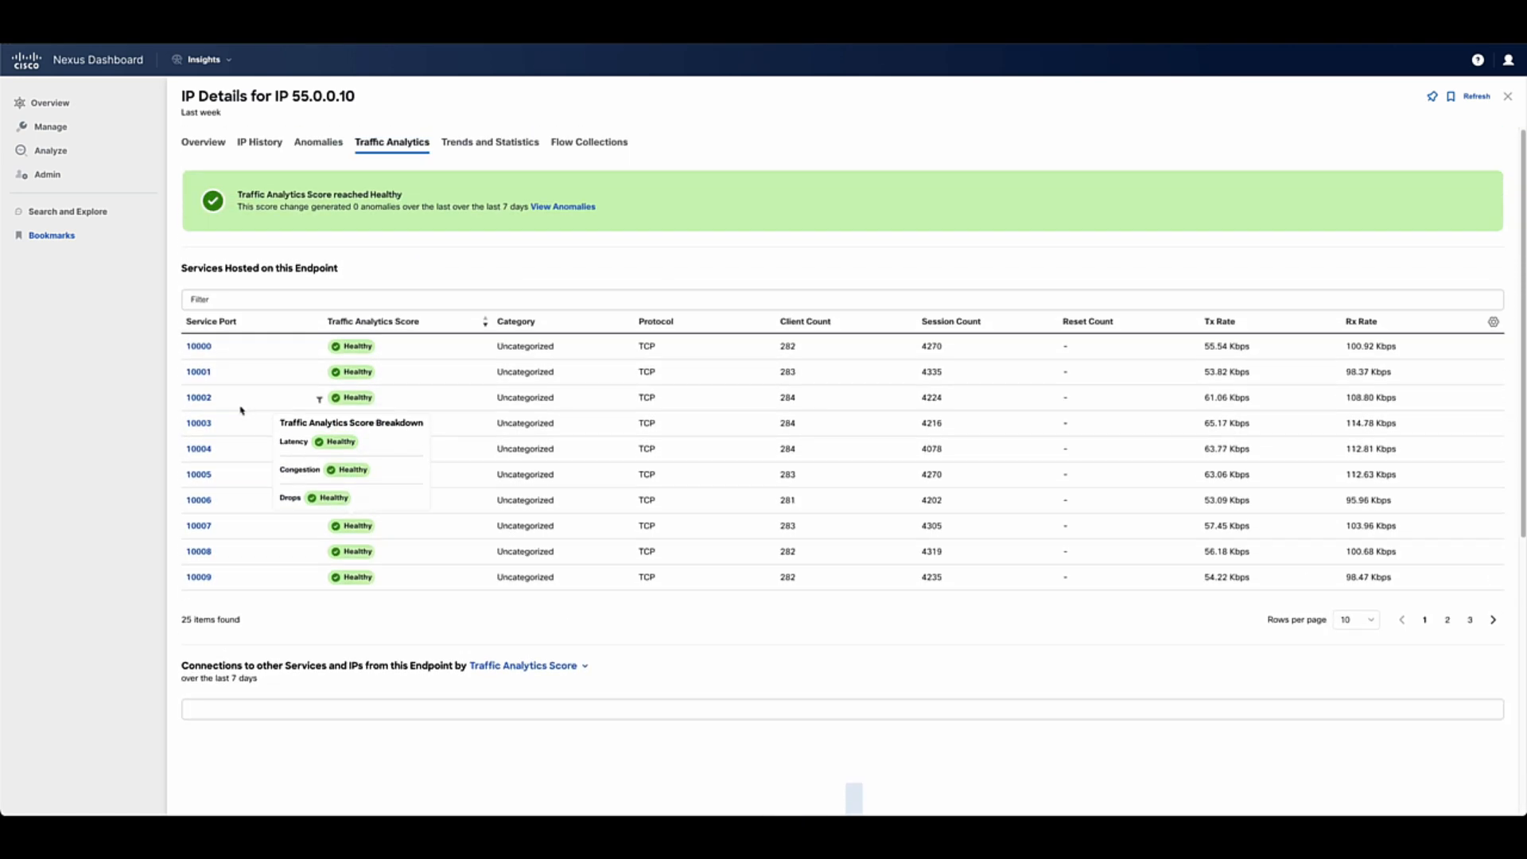
mouse_move(445, 463)
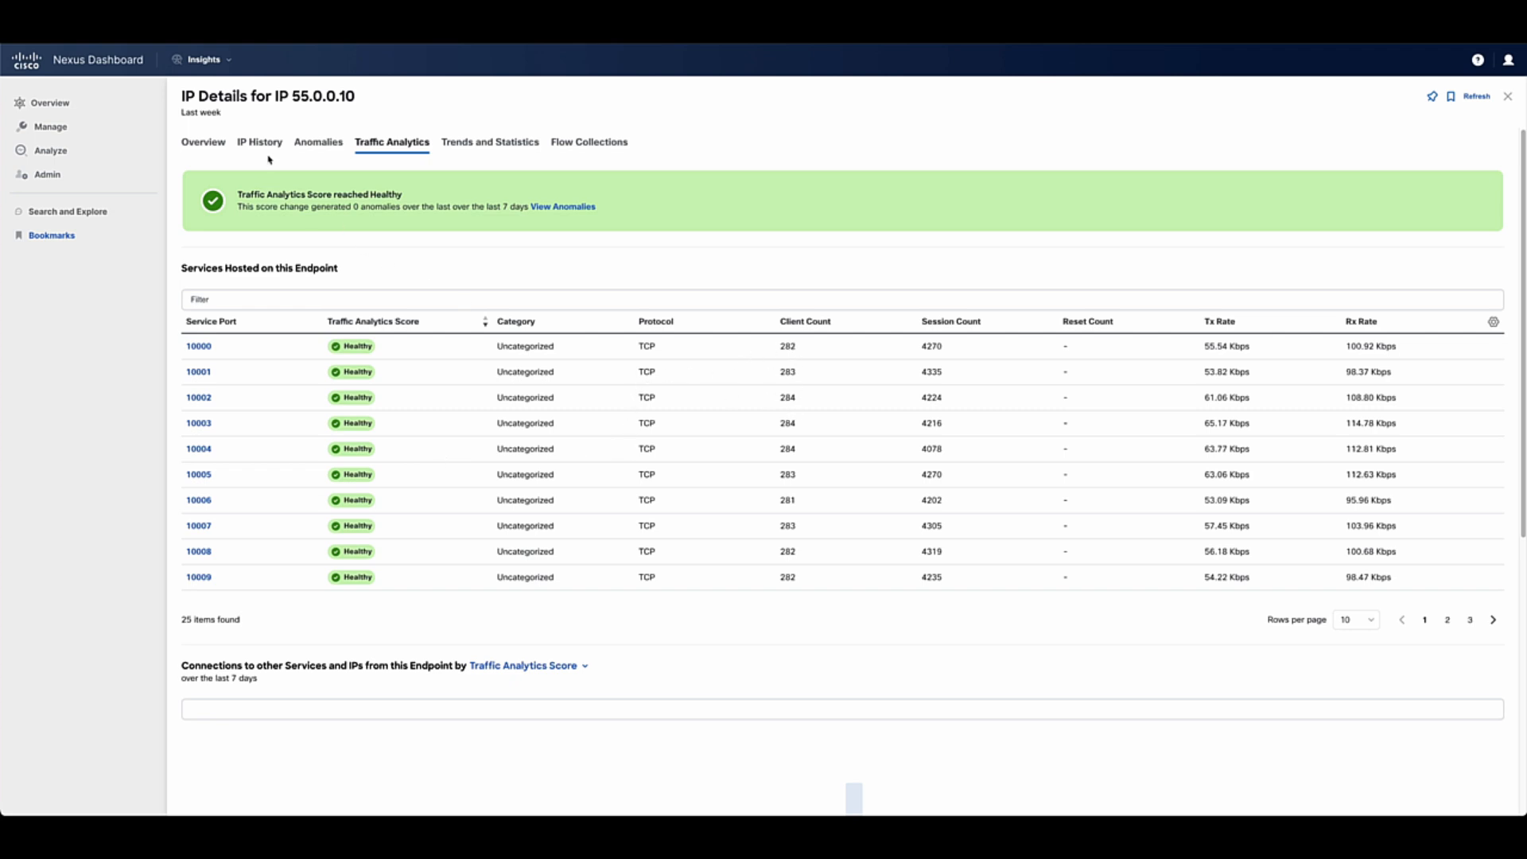
left_click(259, 142)
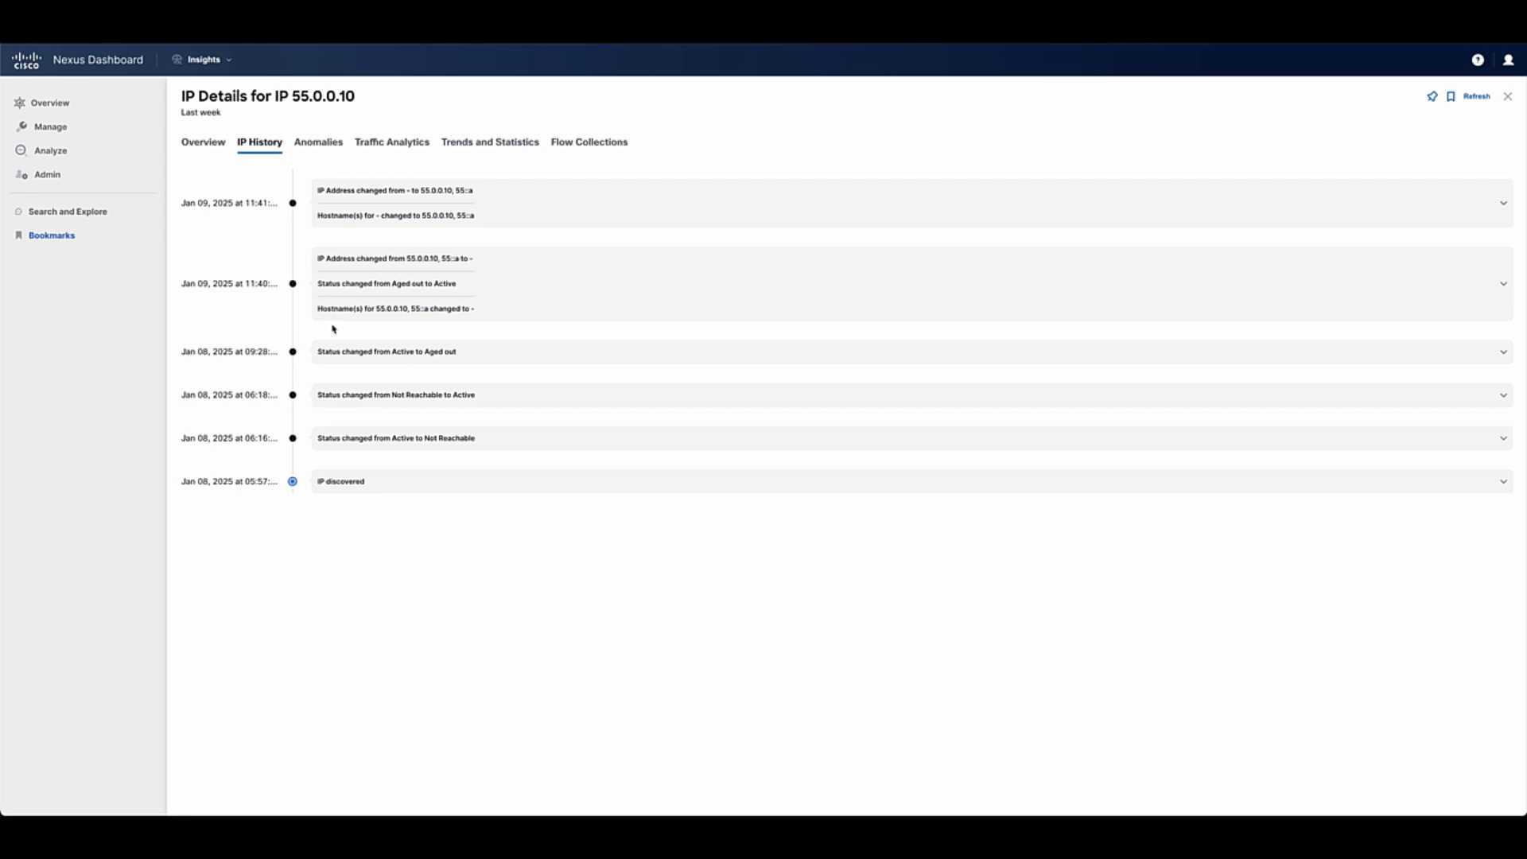
left_click(202, 141)
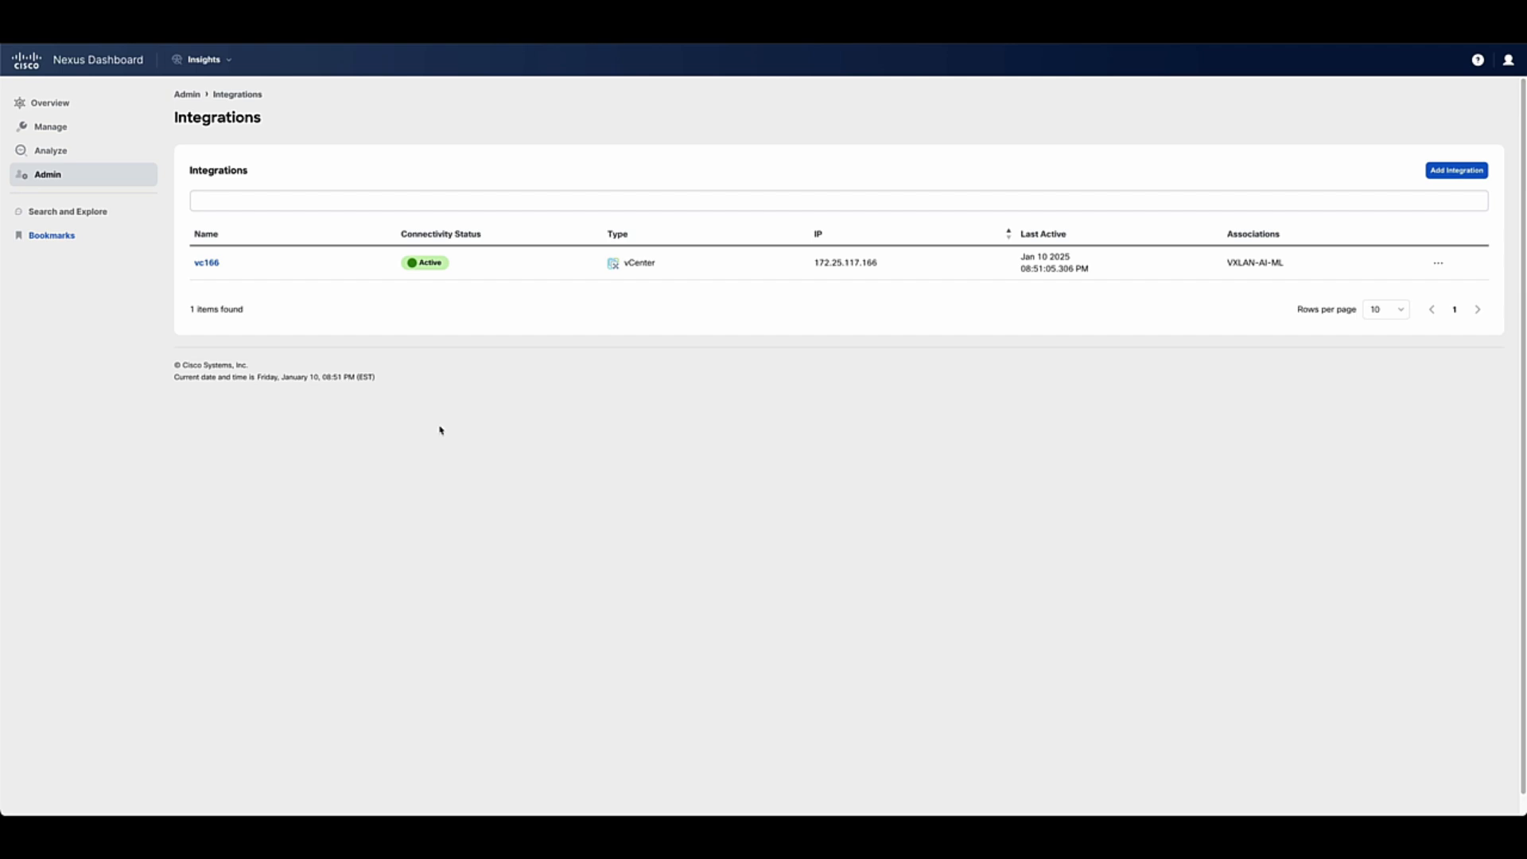
mouse_move(468, 375)
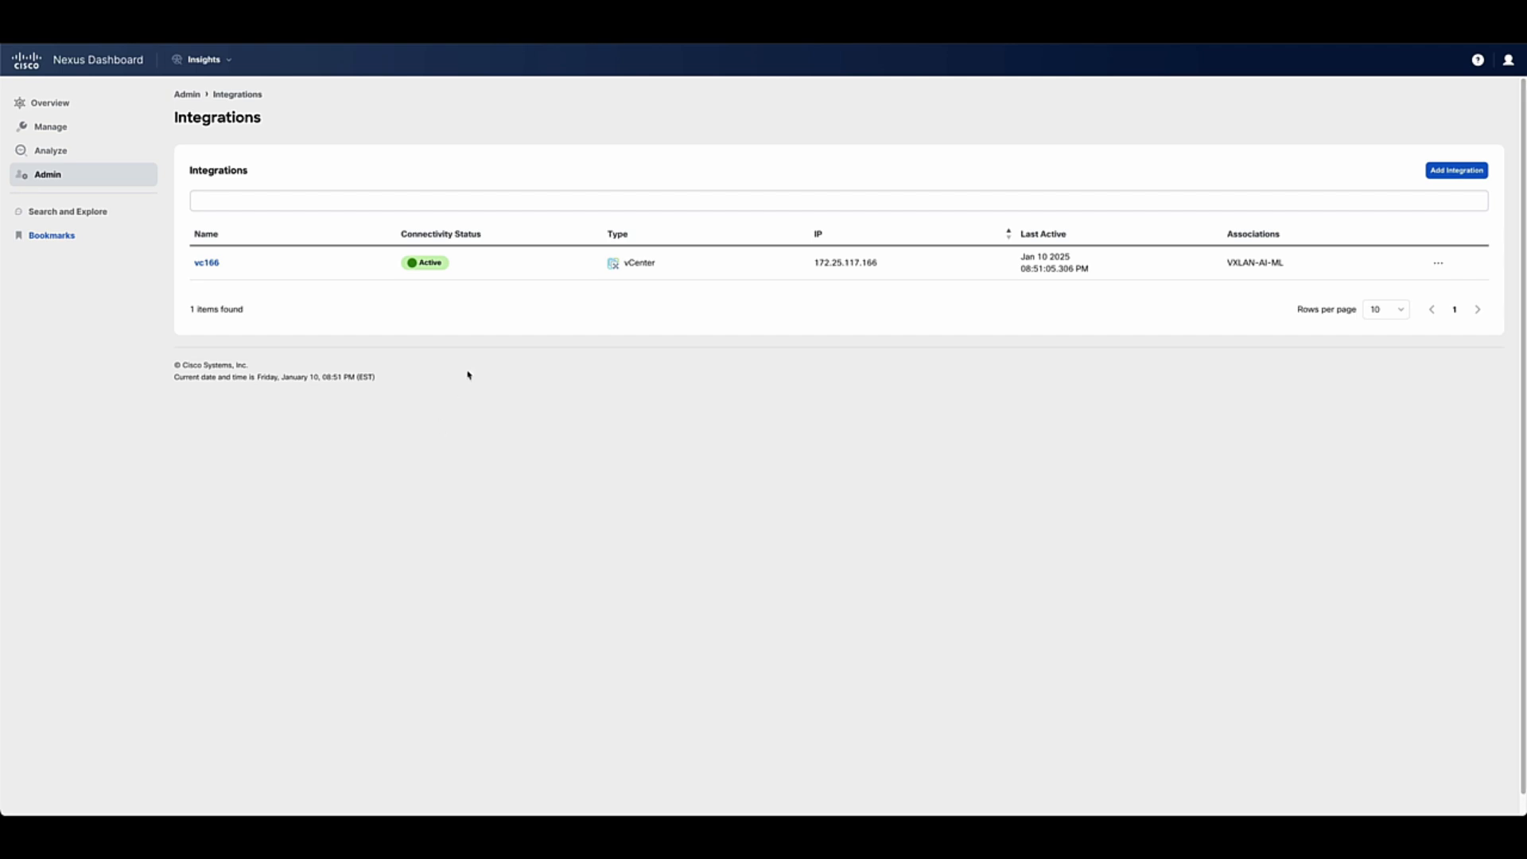
- Review vc166's top VMs by CPU, then show the VXLAN-AI-ML topology with 829 virtual machines
left_click(207, 262)
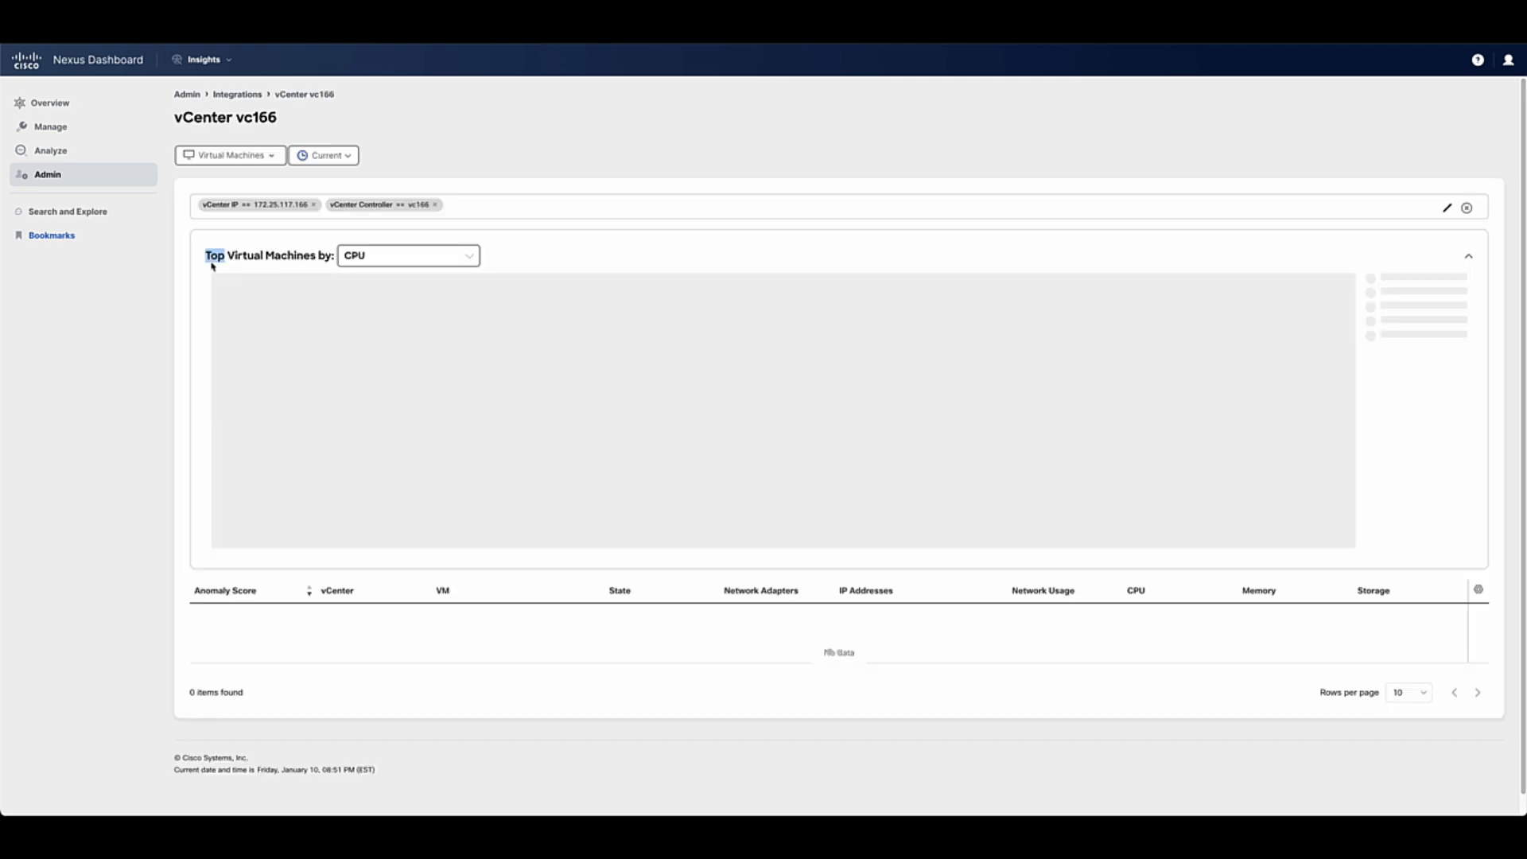
left_click(407, 254)
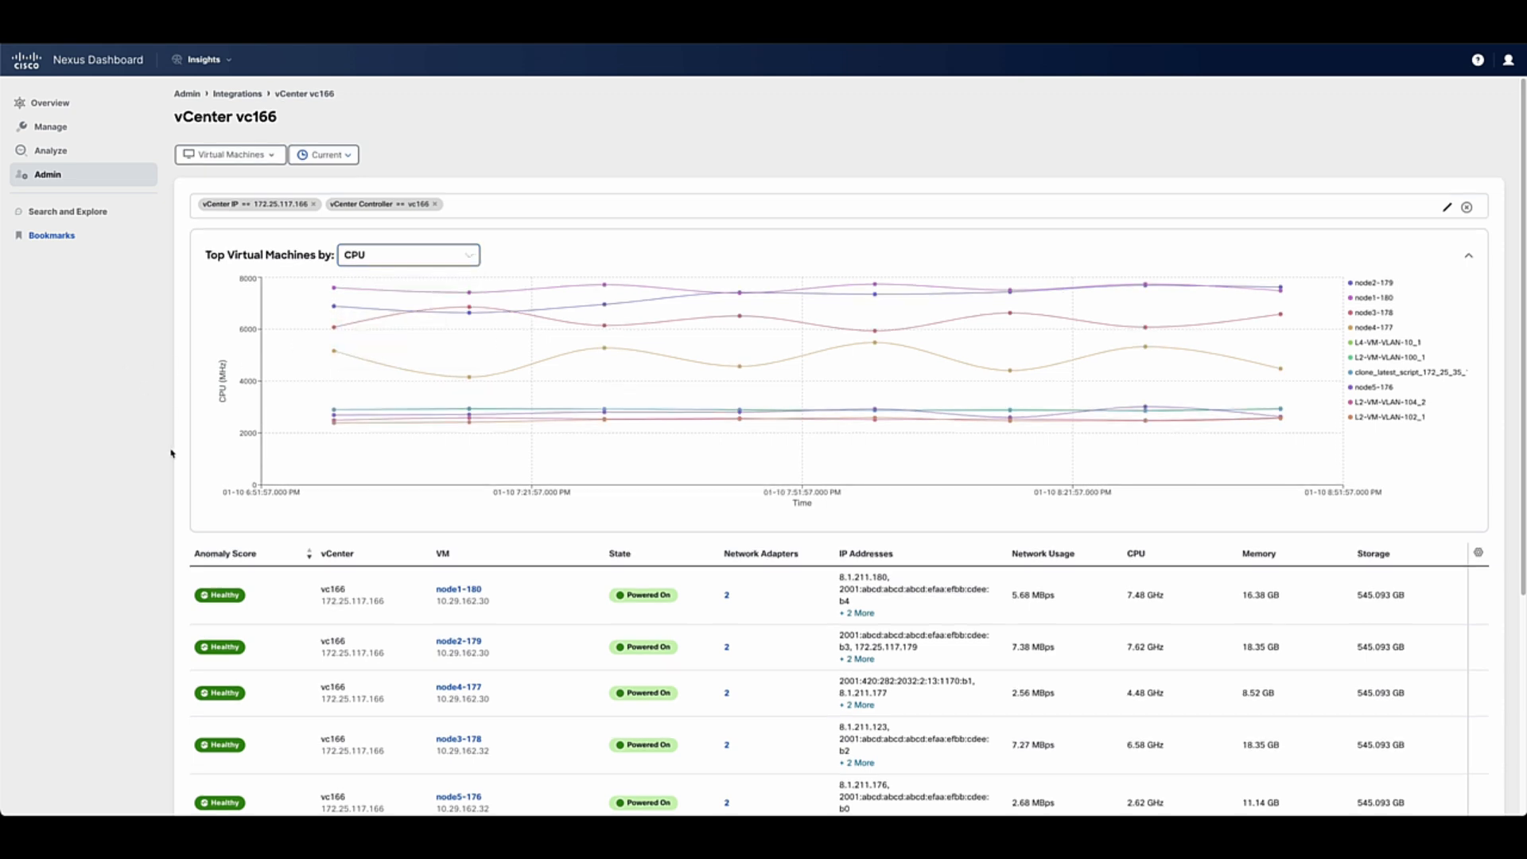
scroll("down", 3)
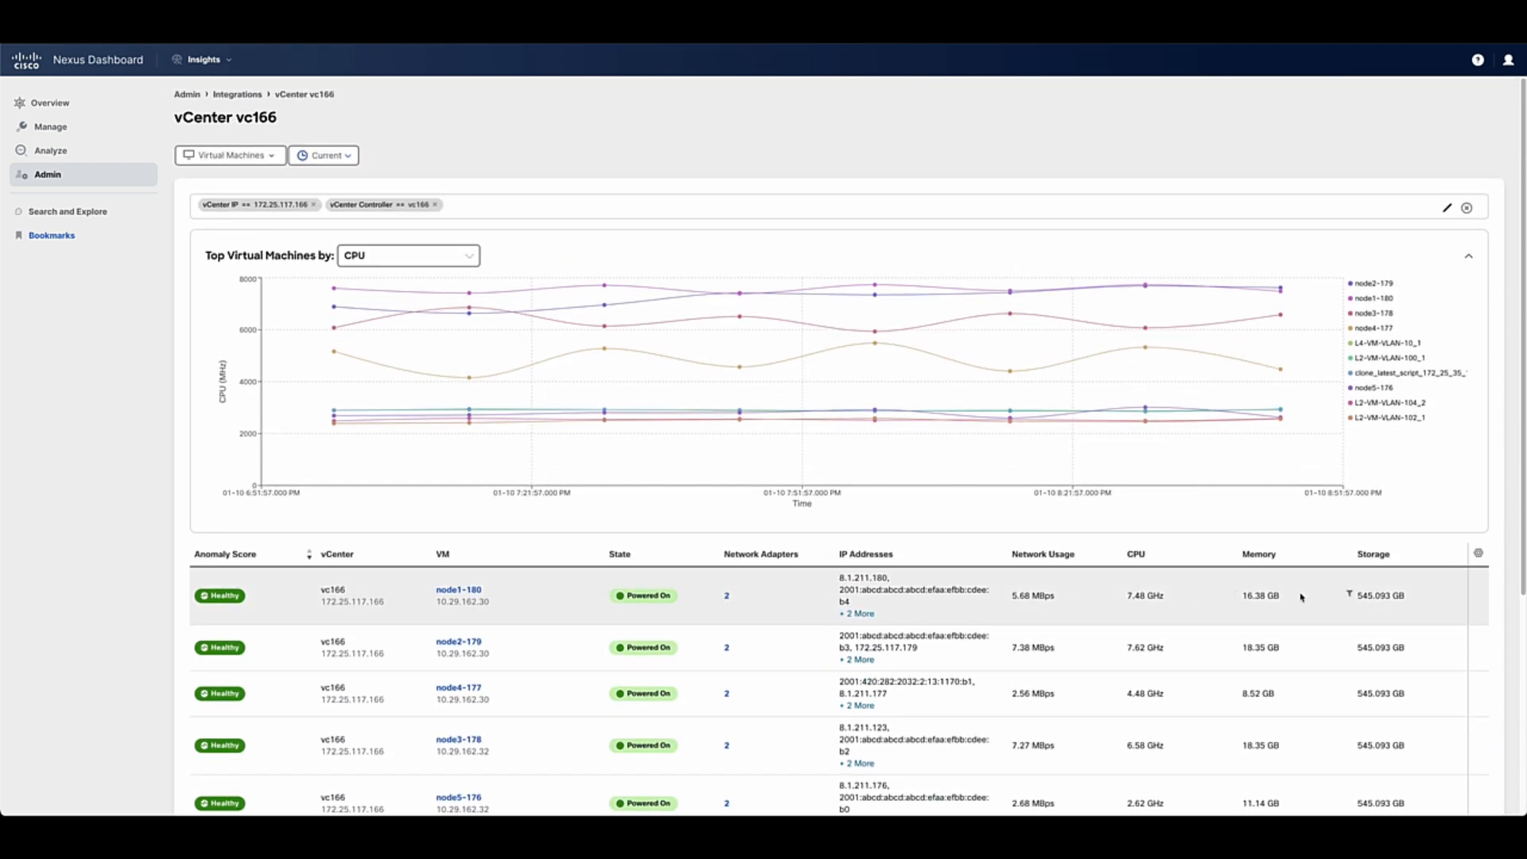
left_click(458, 588)
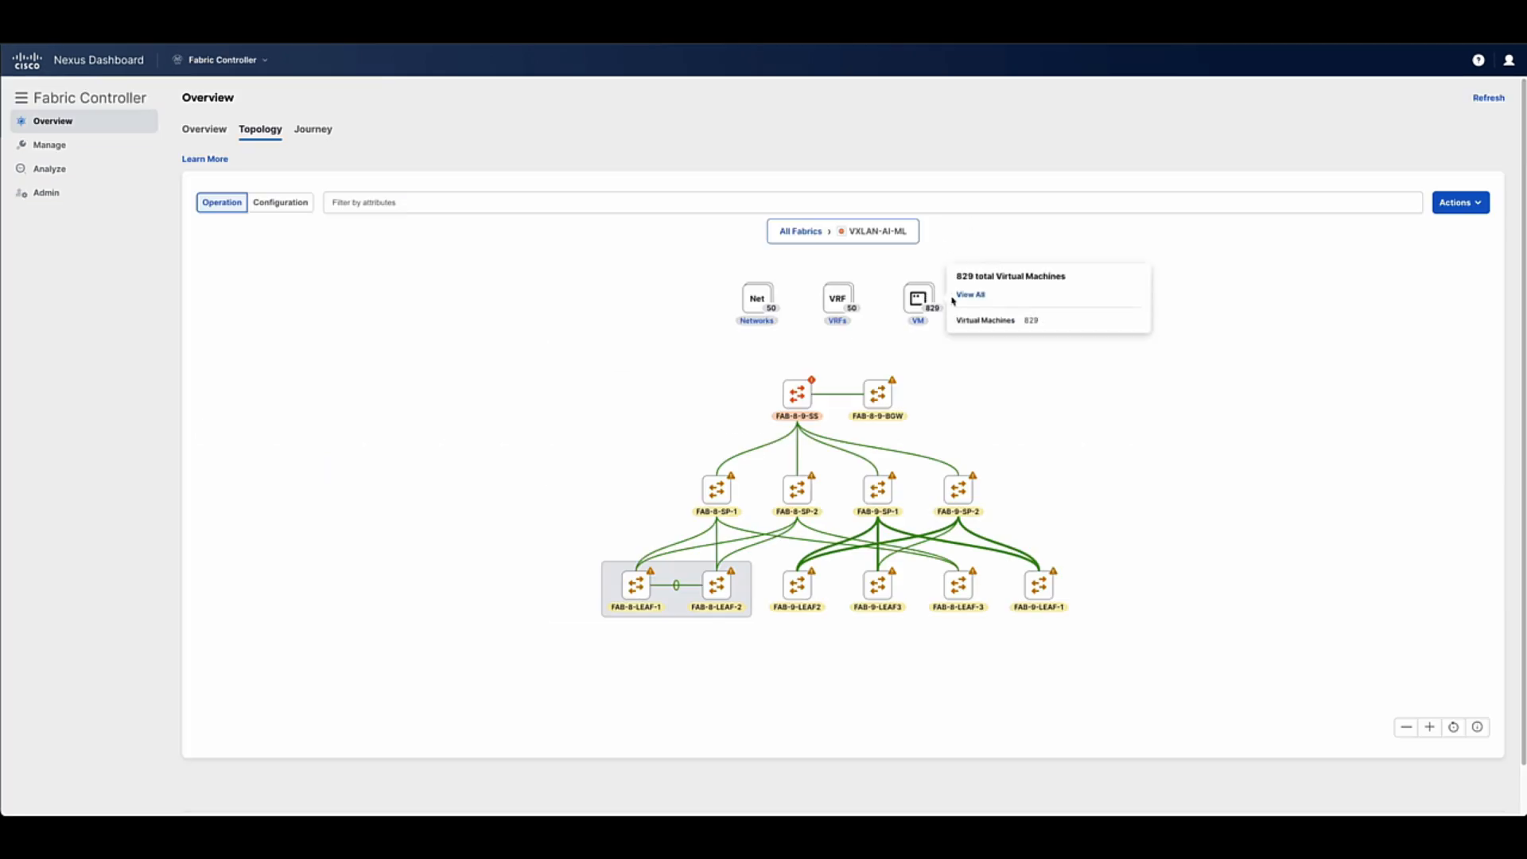
- List all 829 VMs and trace L2-VM-VLAN-10_1 in the topology to FAB-9-LEAF-1
left_click(970, 296)
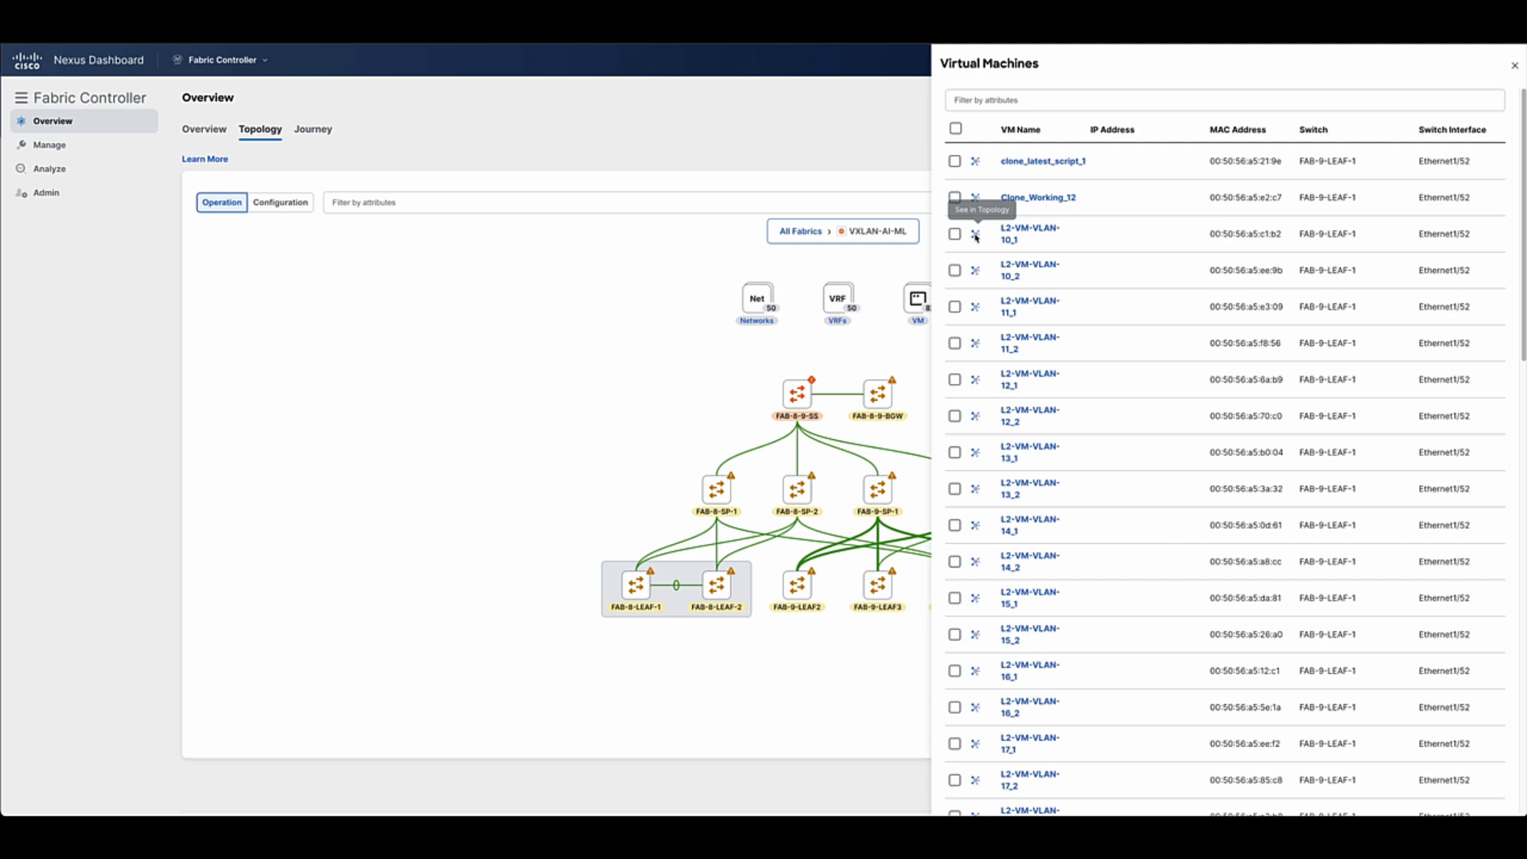
left_click(1516, 65)
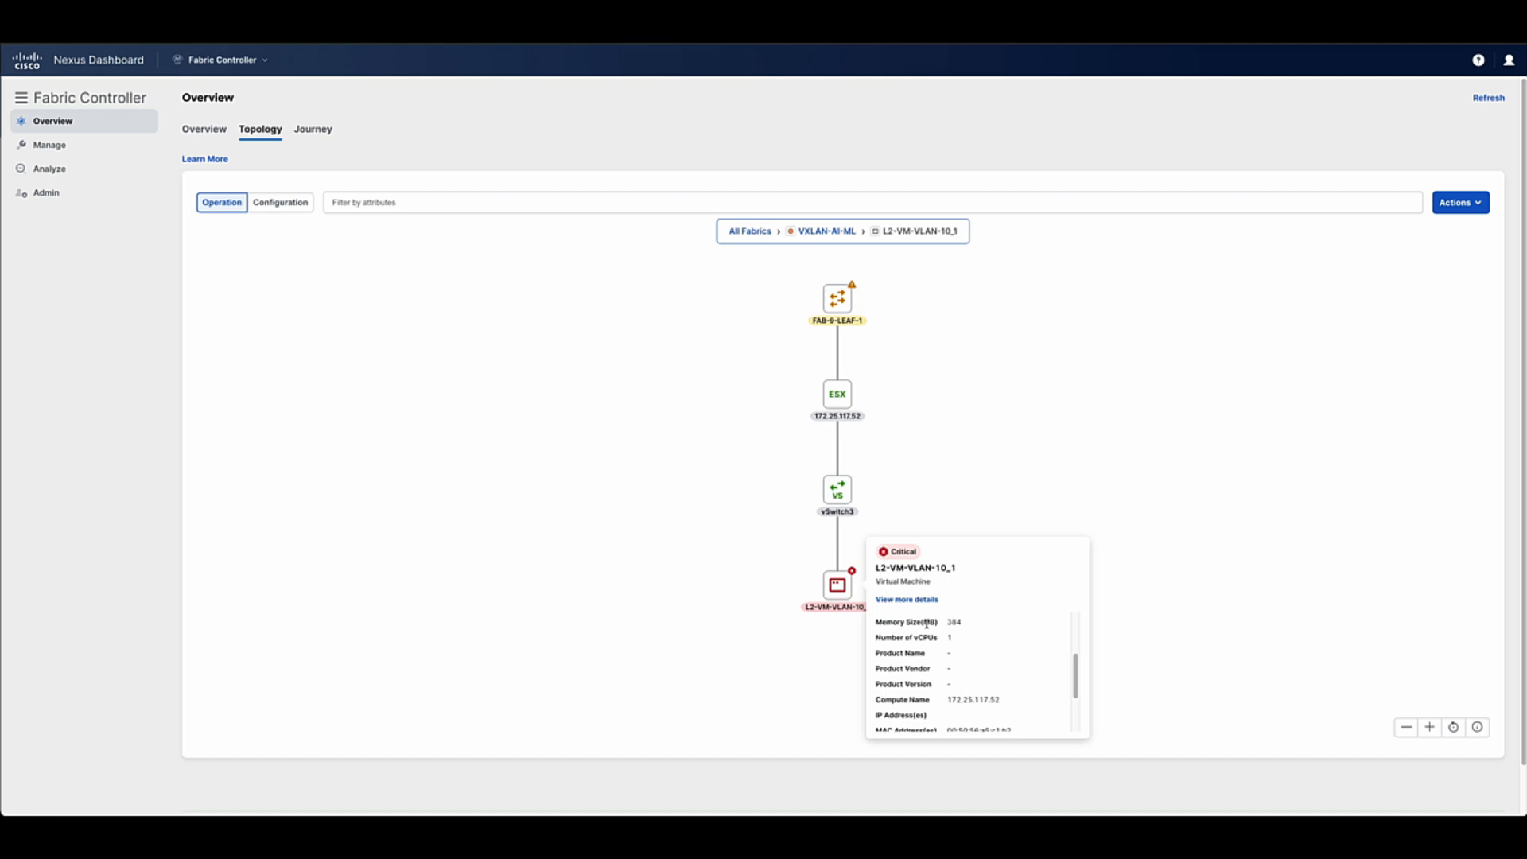
scroll("down", 3)
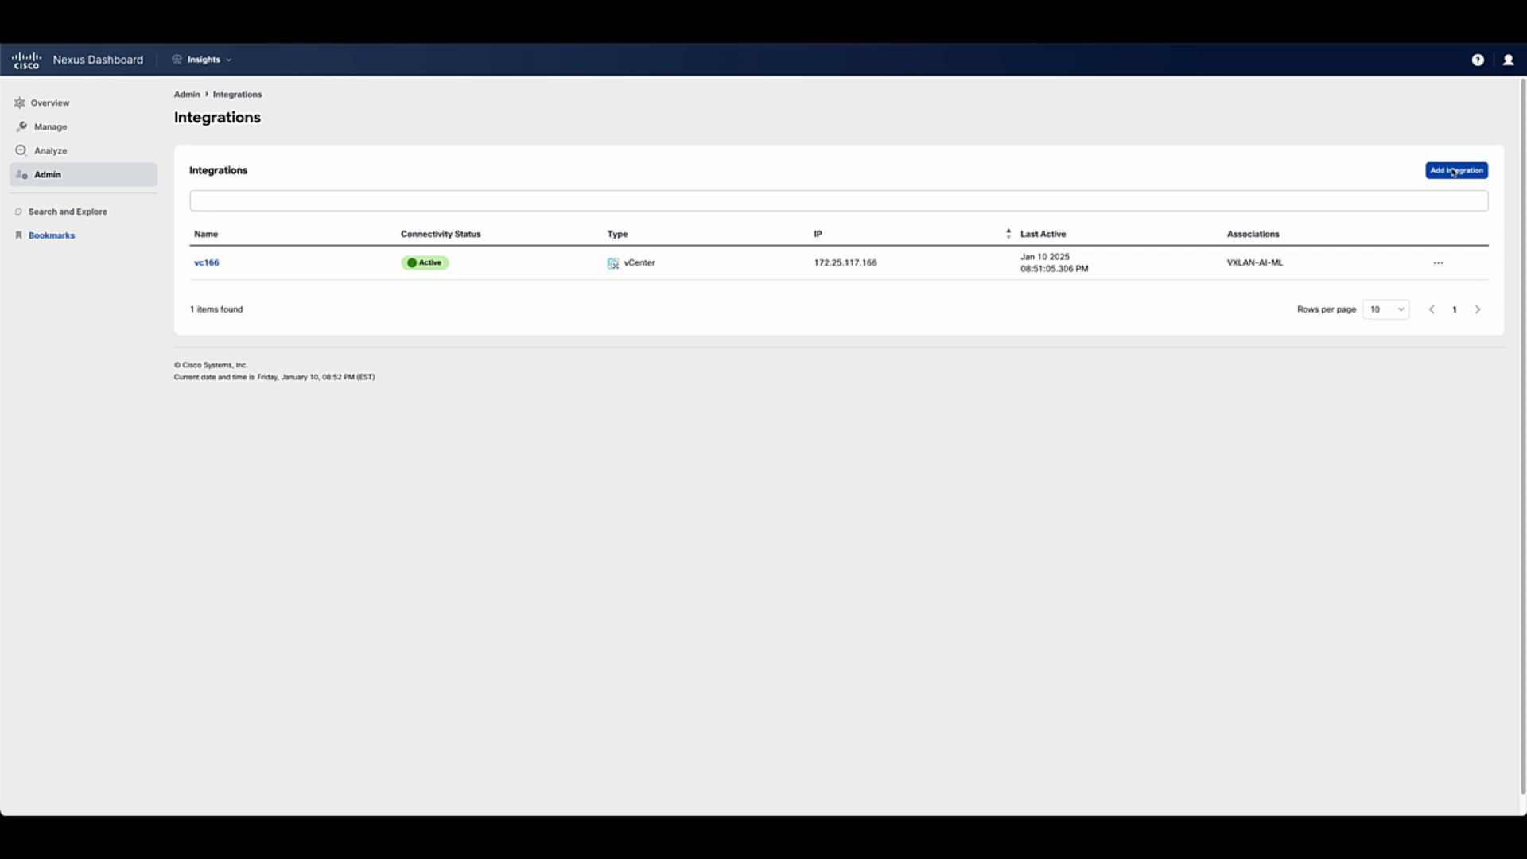
- Add a Panduit PDU integration, then reach the VxLAN-50 connectivity analysis (30.1.1.2 to 31.1.1.10)
left_click(1455, 170)
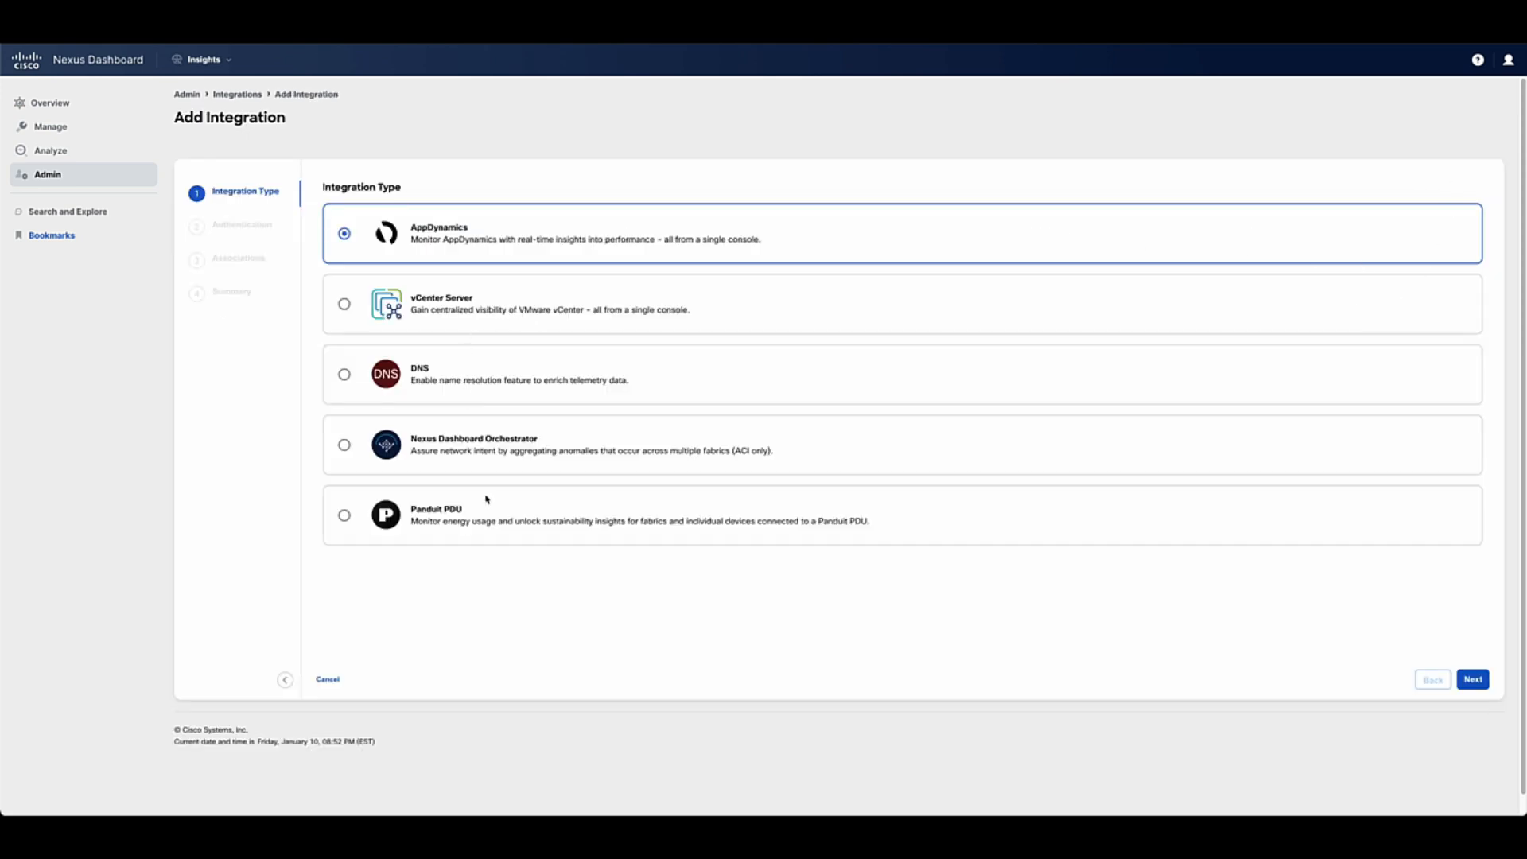
left_click(344, 514)
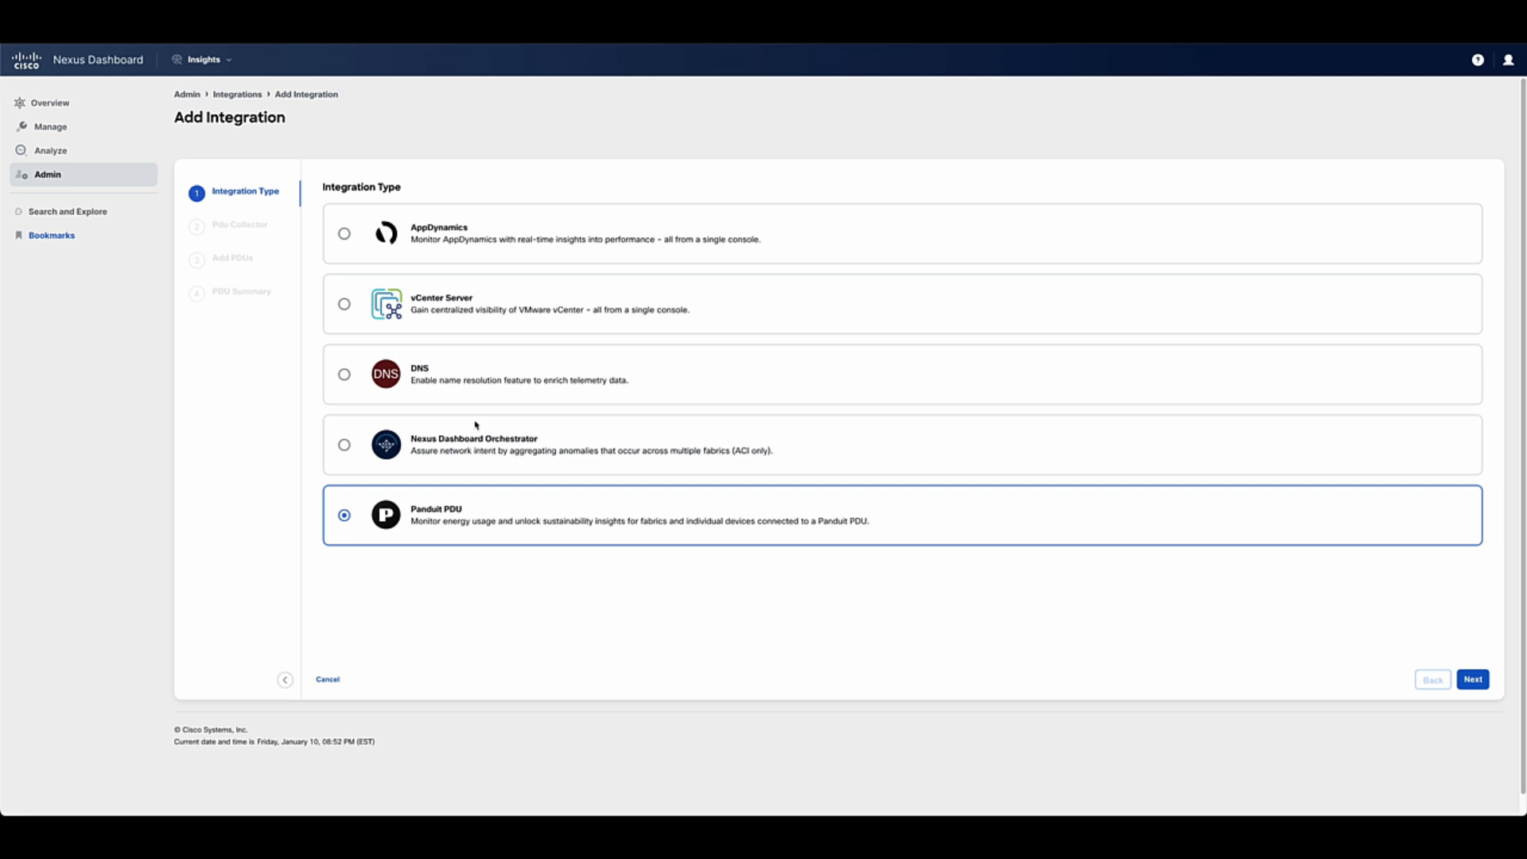
left_click(343, 234)
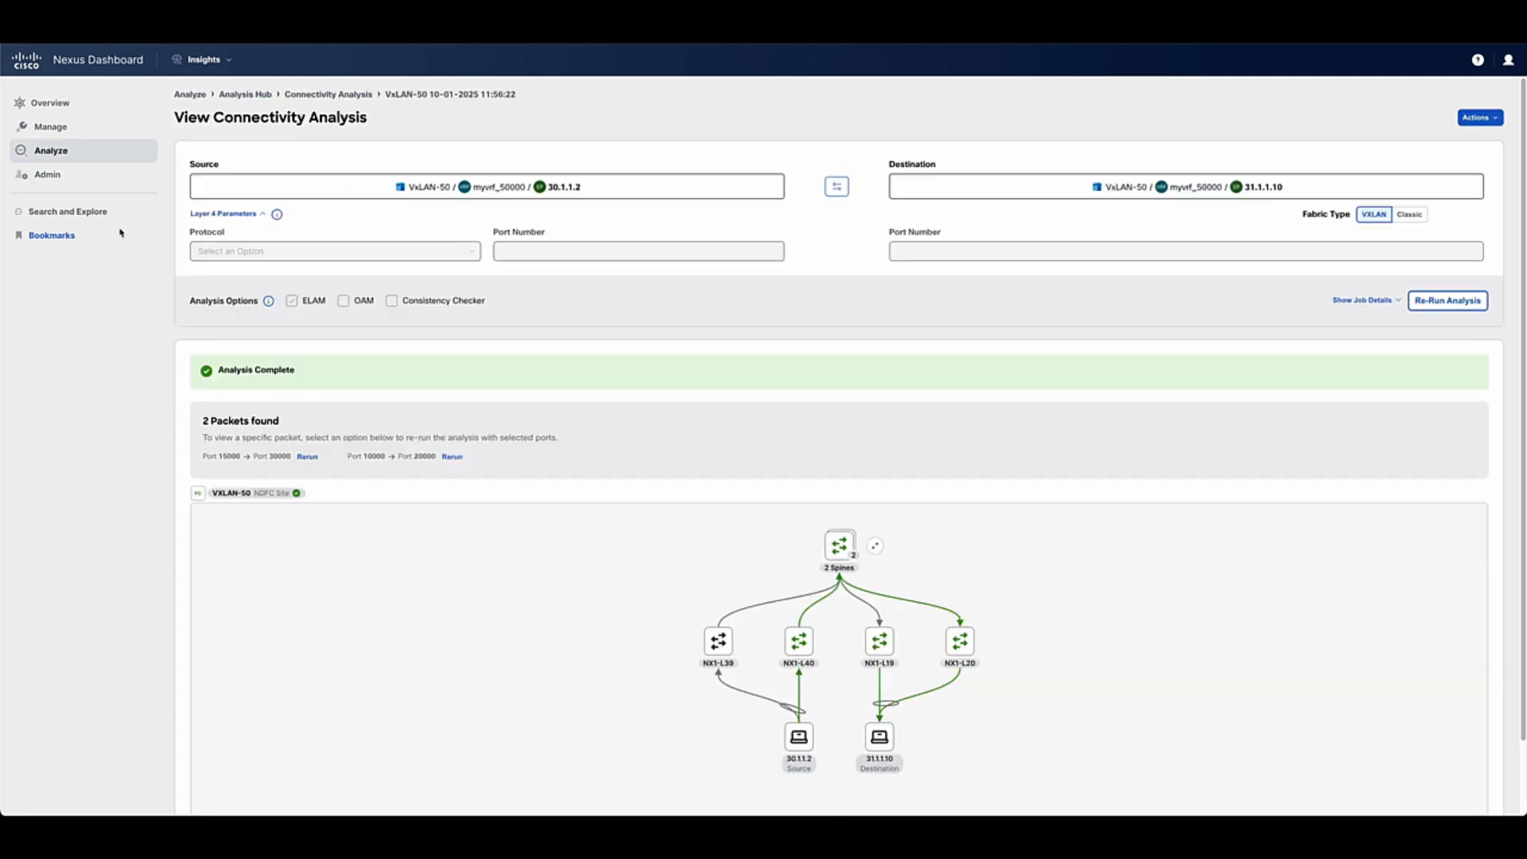
mouse_move(719, 542)
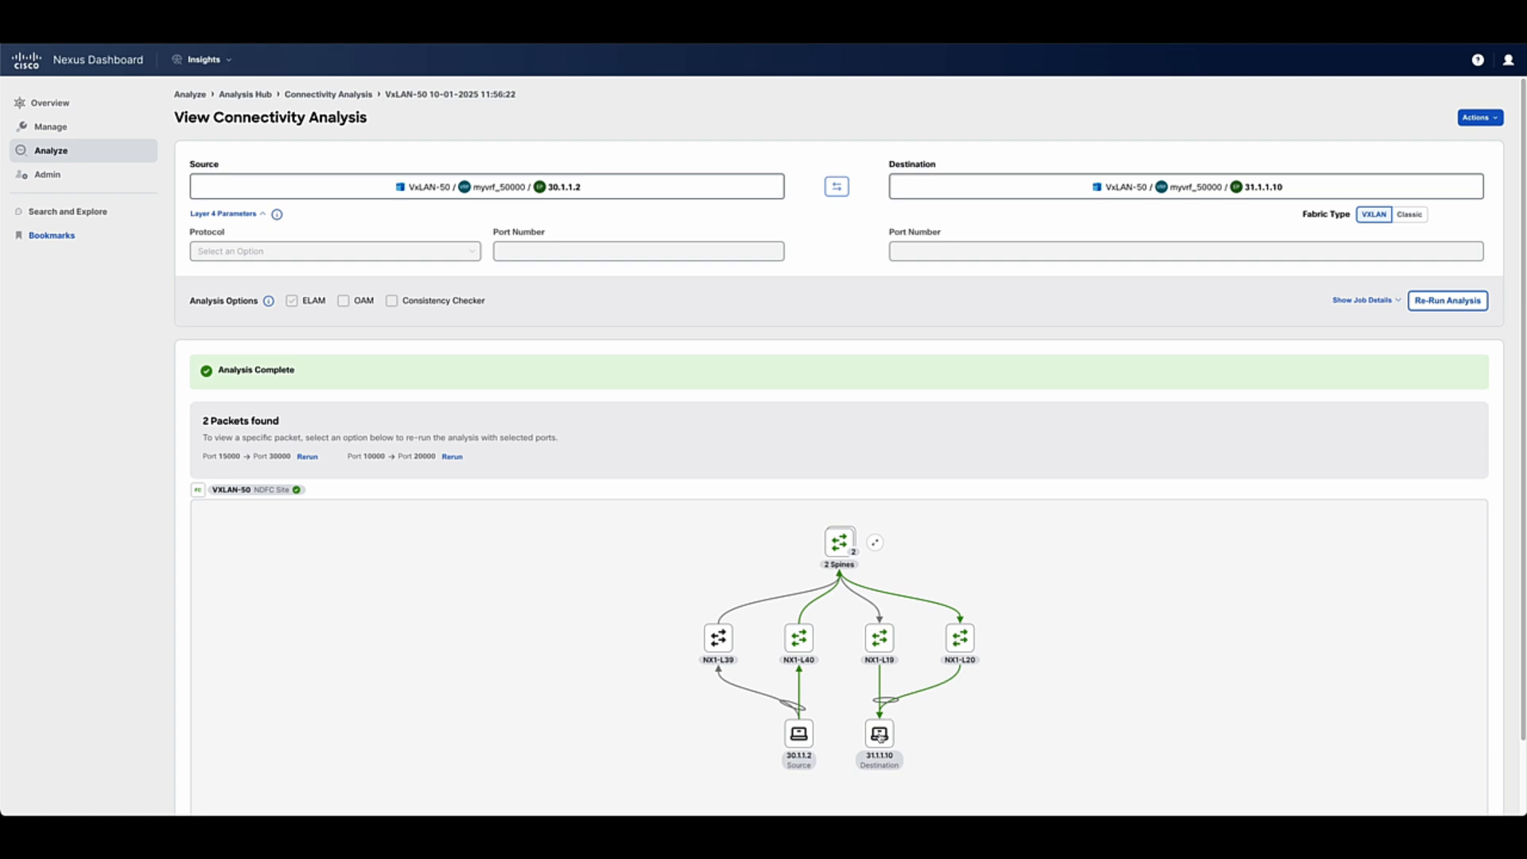
mouse_move(655, 617)
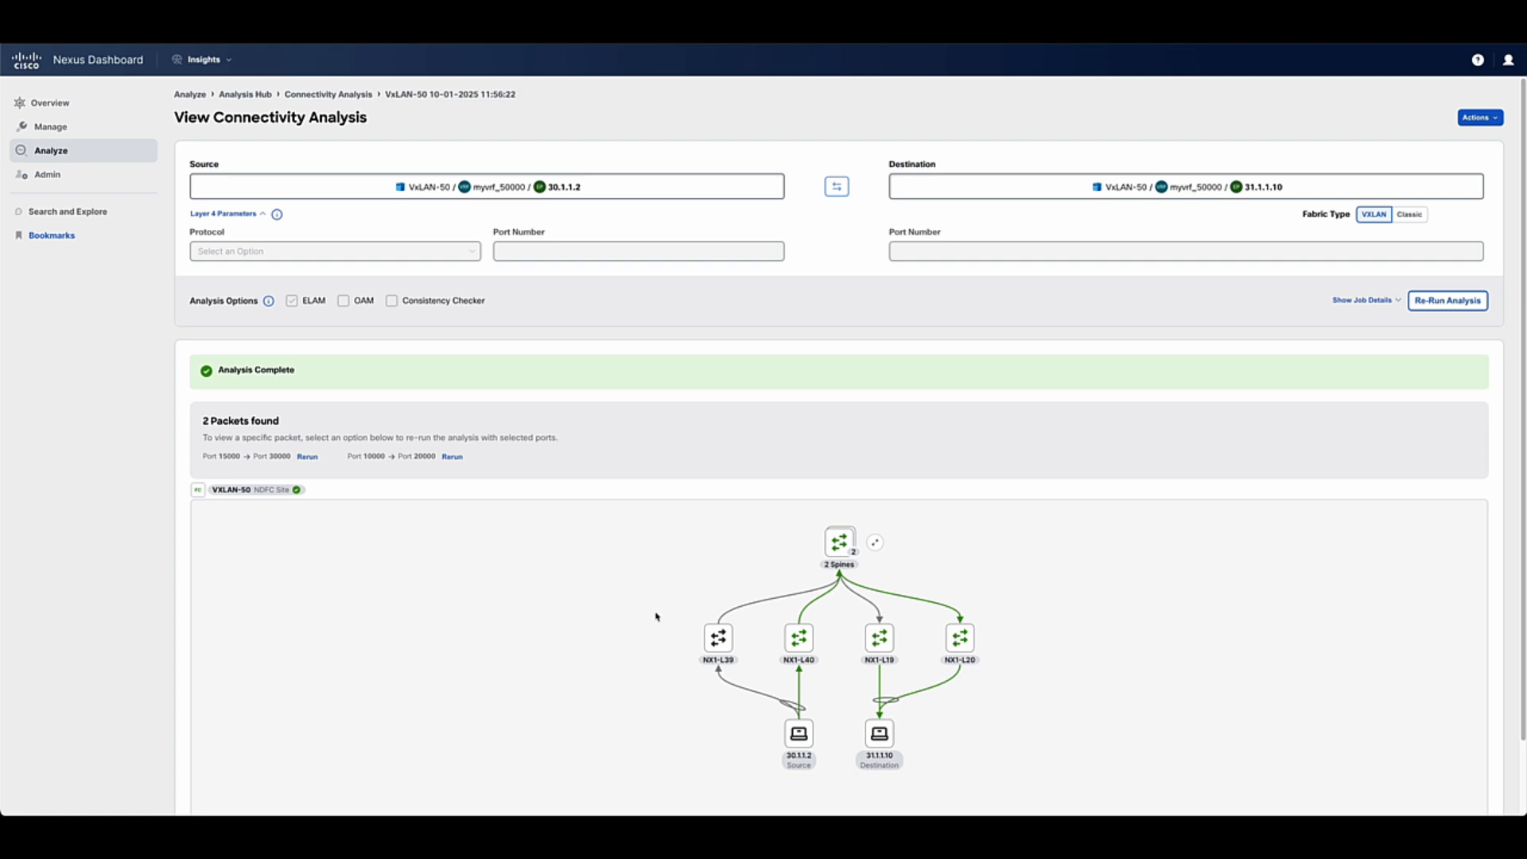
mouse_move(457, 329)
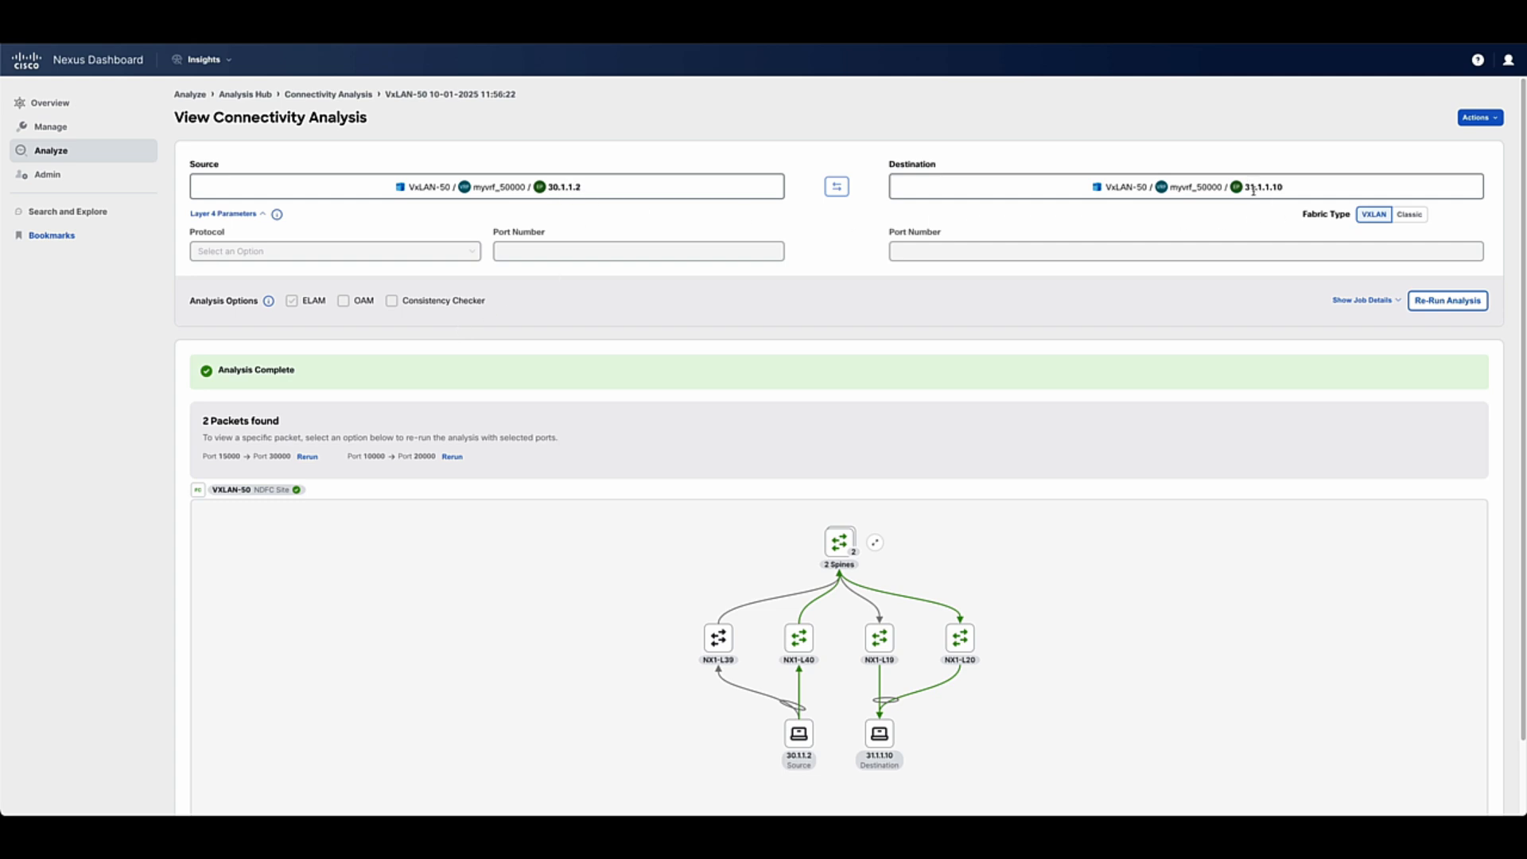
- Inspect NX1-L40's path and Data Plane ELAM results, then return to the VxLAN-50 fabric overview
scroll("down", 3)
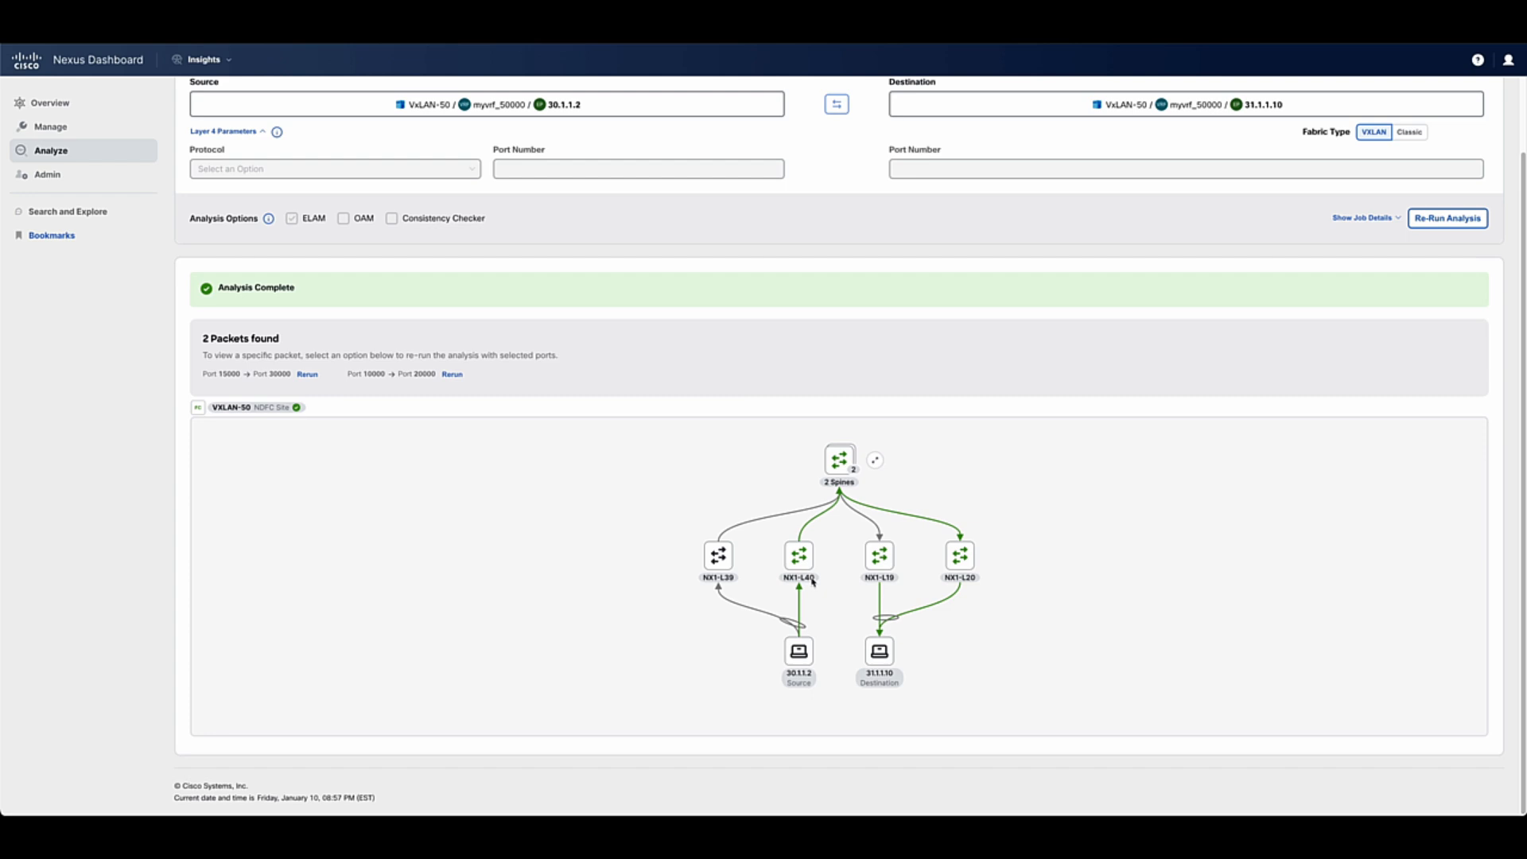
left_click(839, 458)
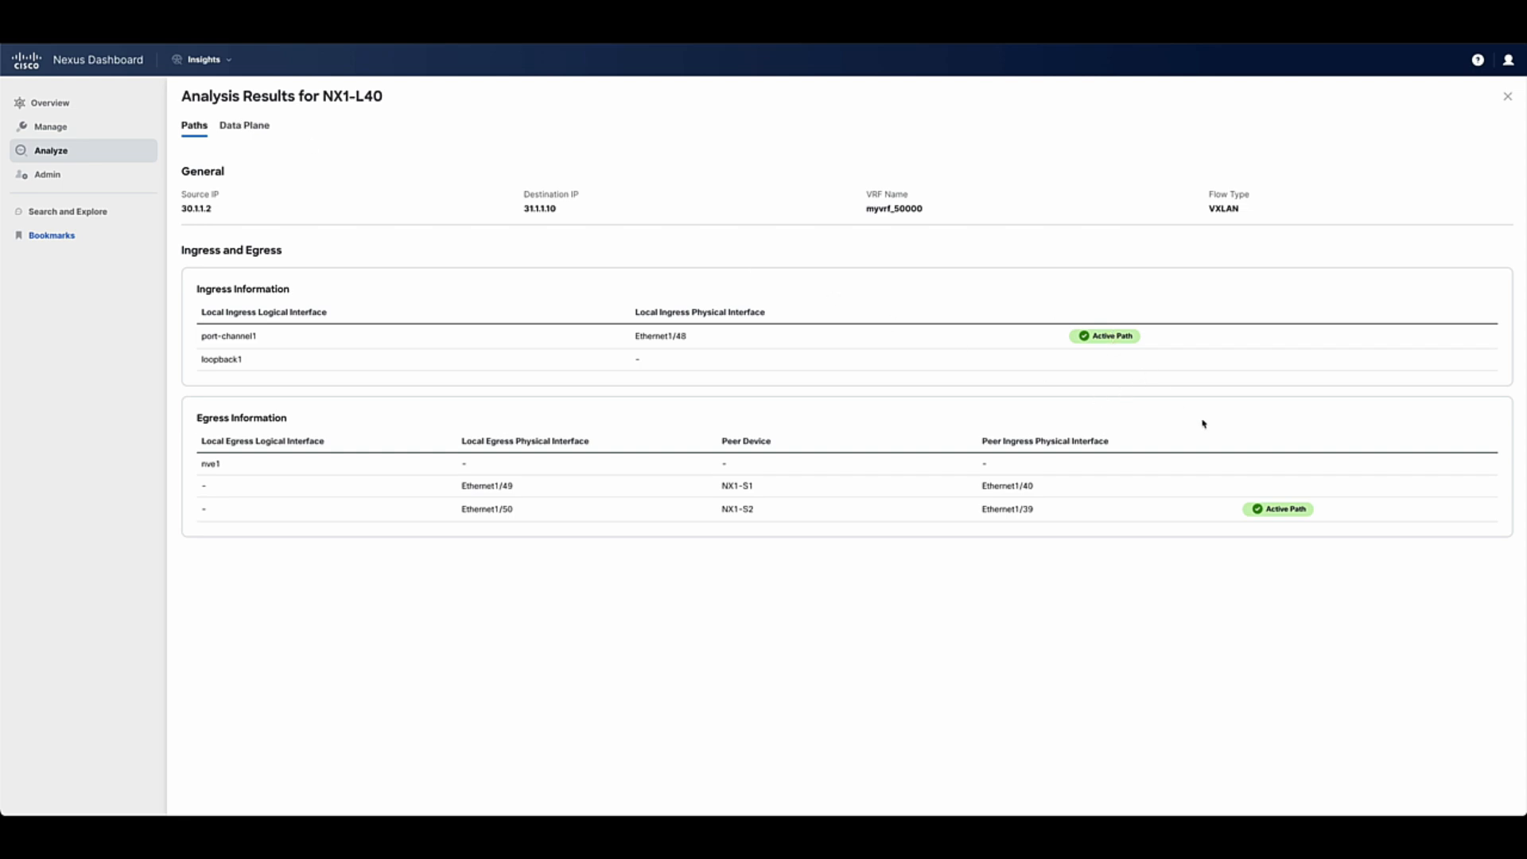
left_click(245, 124)
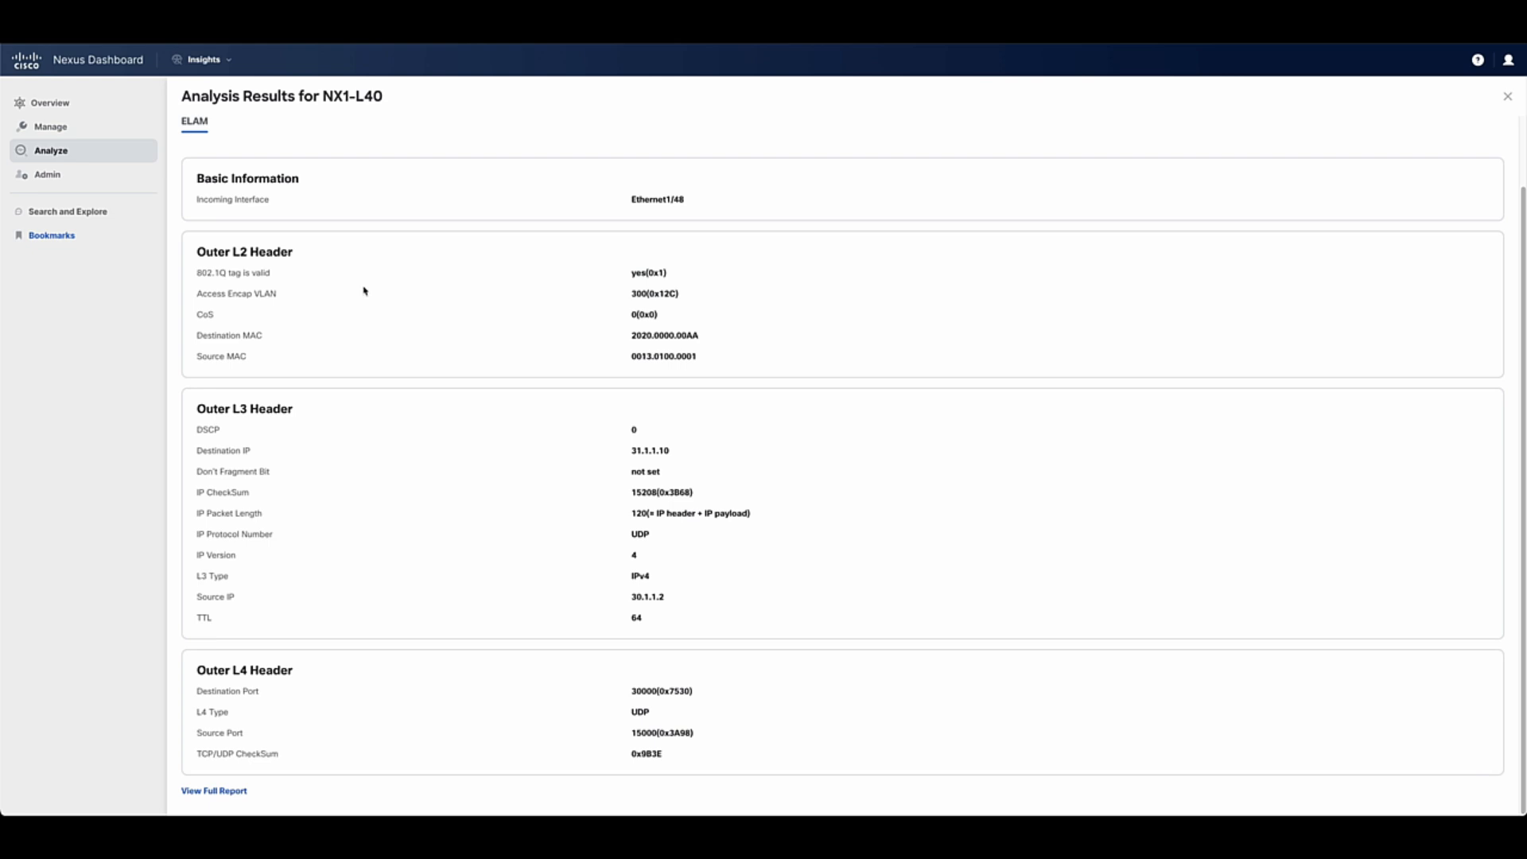
left_click(1508, 97)
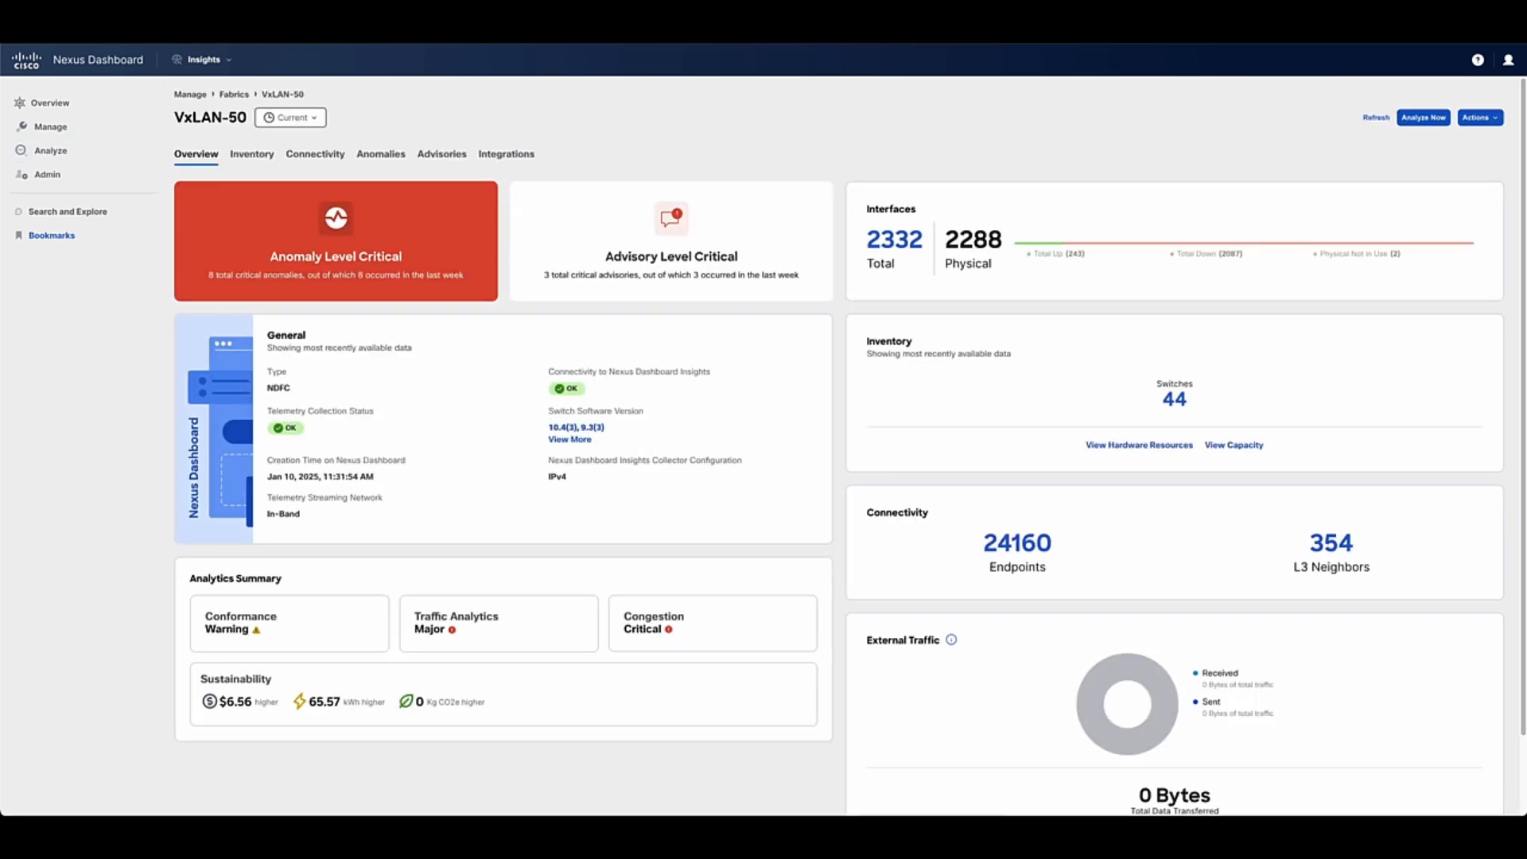
mouse_move(115, 366)
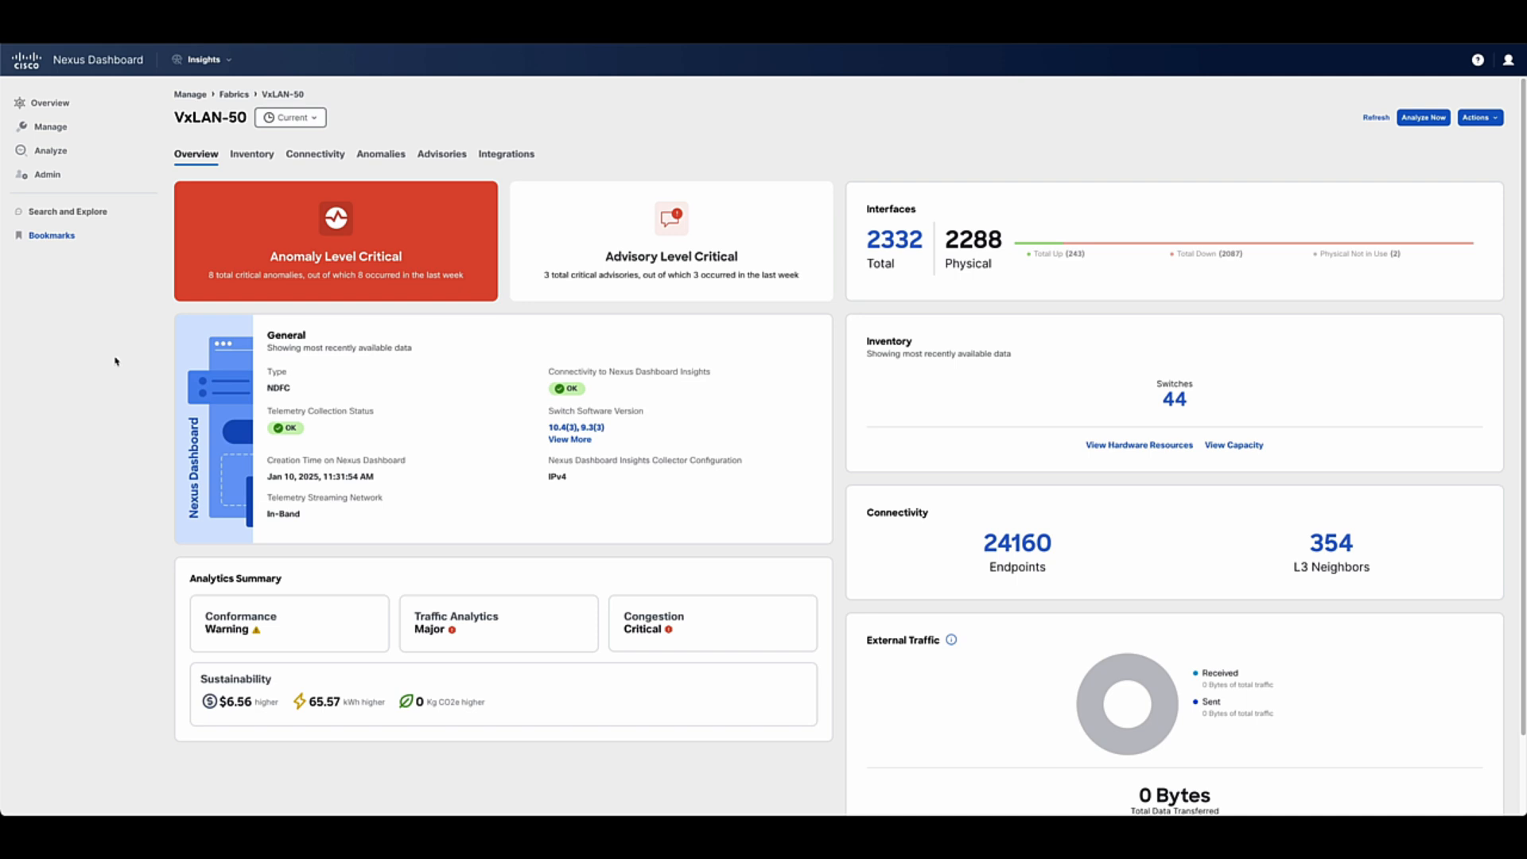
mouse_move(182, 565)
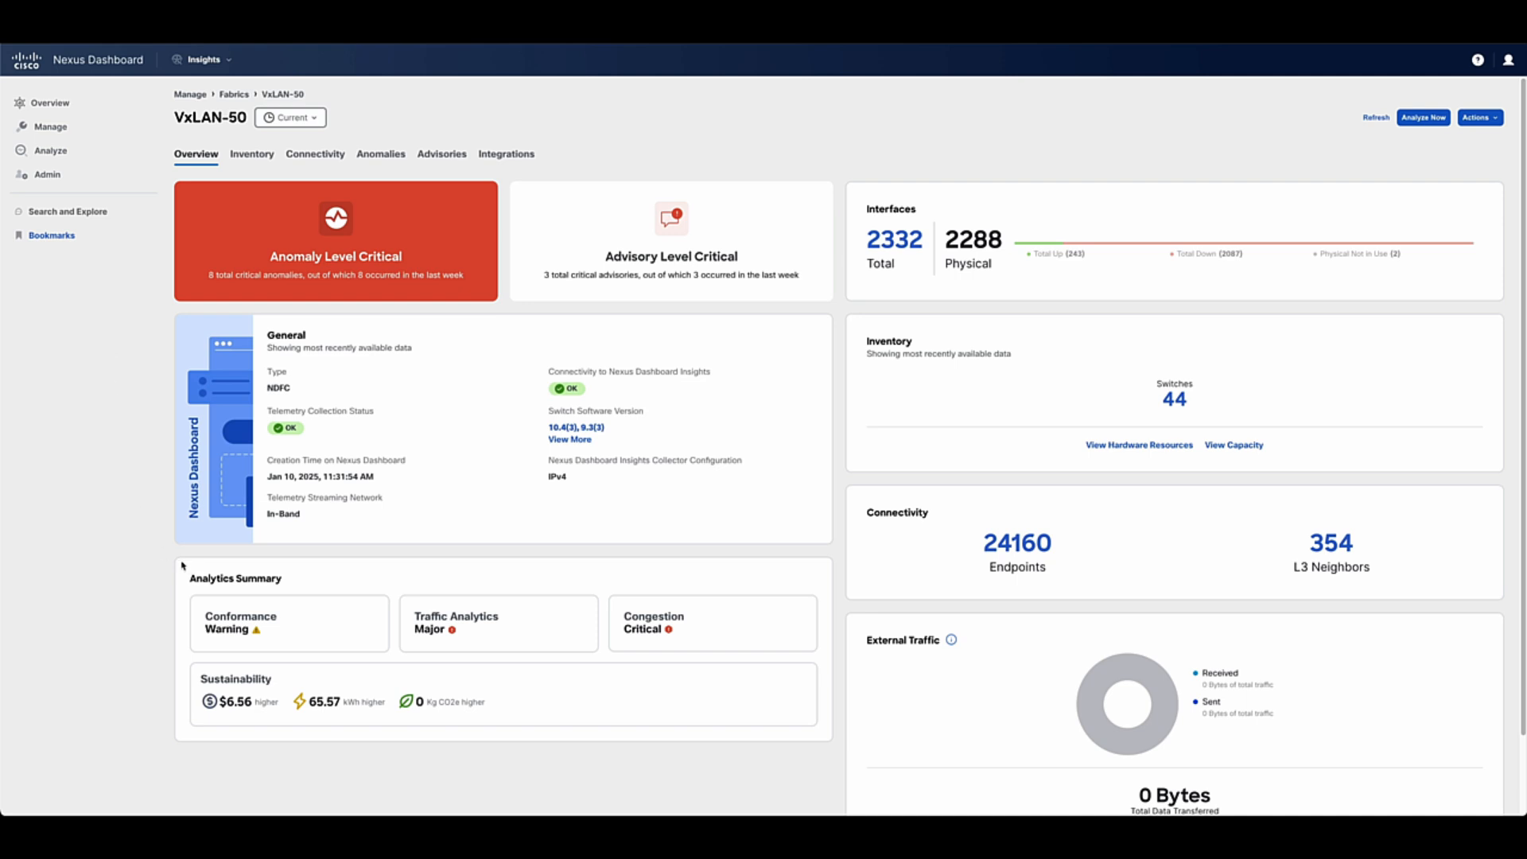
- Show the VxLAN-50 Traffic Analytics summary with Major latency and drops scores
left_click(713, 624)
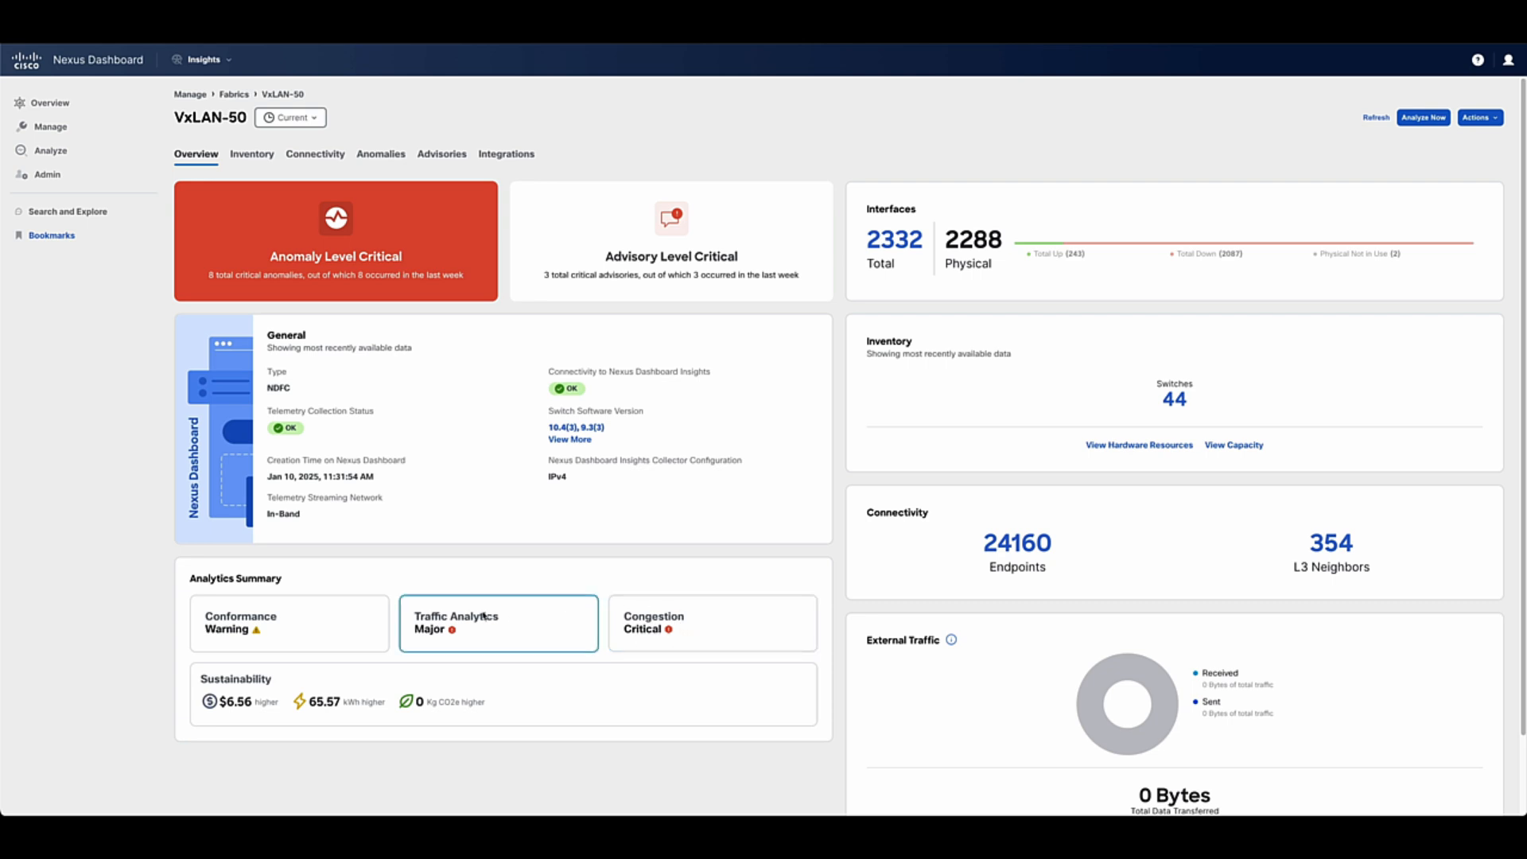
left_click(498, 622)
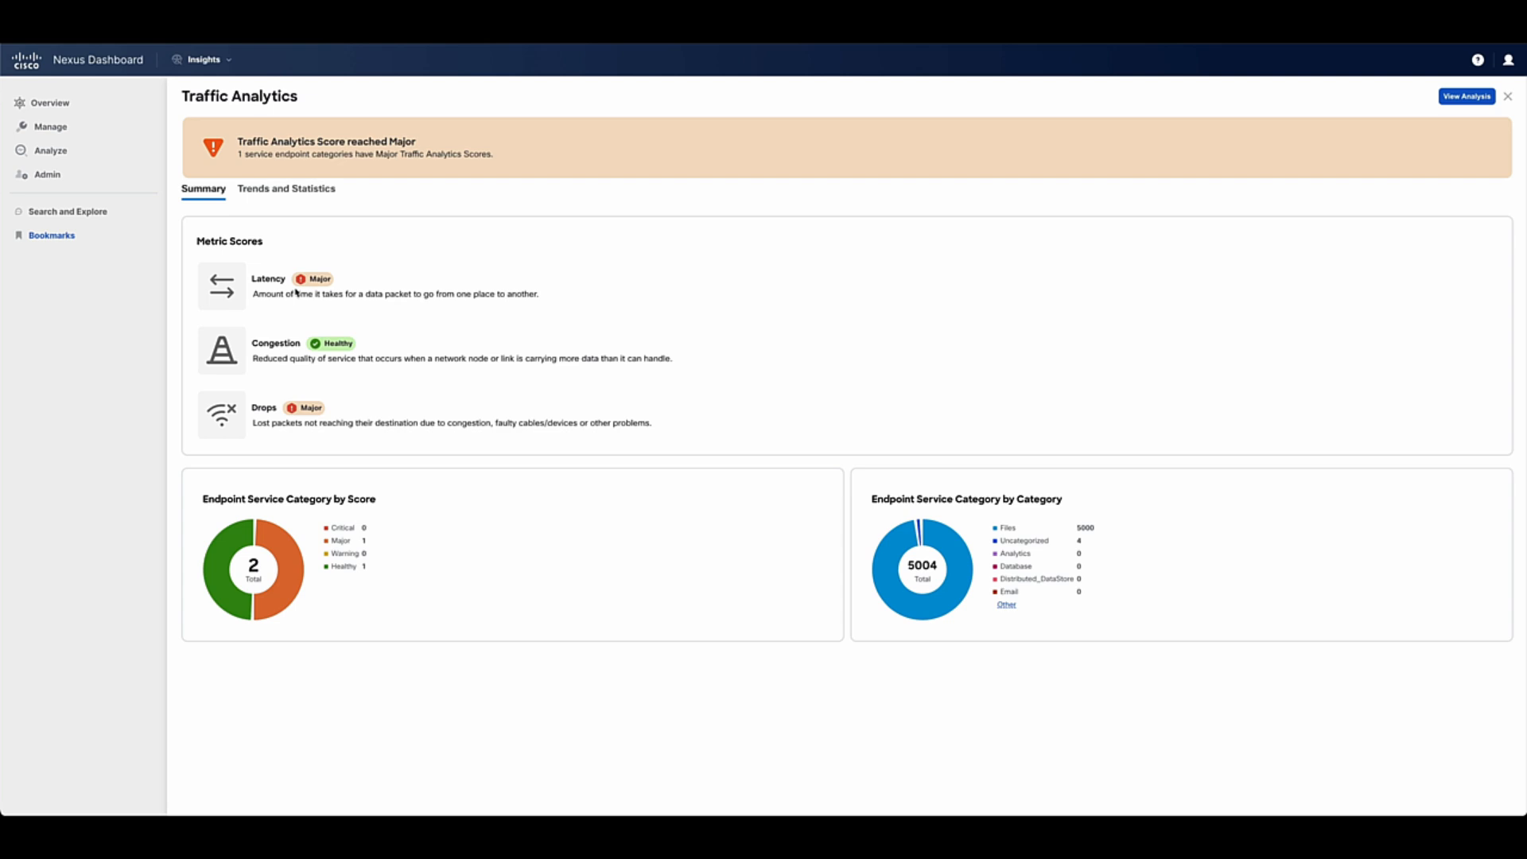
mouse_move(1321, 127)
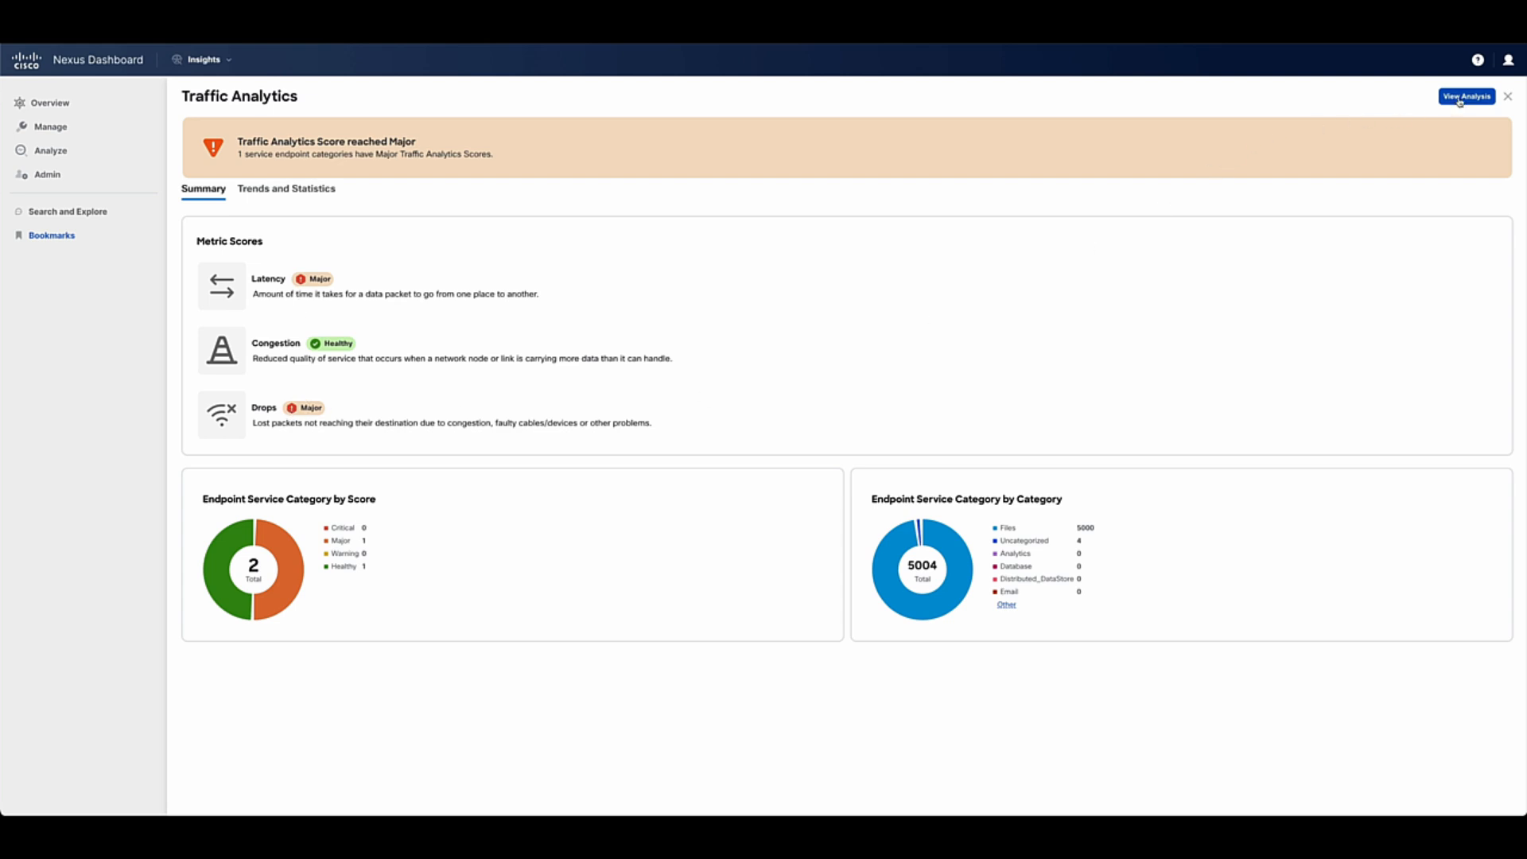
- View the full VxLAN-50 traffic analysis and bring up Service Details for 31.1.1.10:20000
left_click(1465, 97)
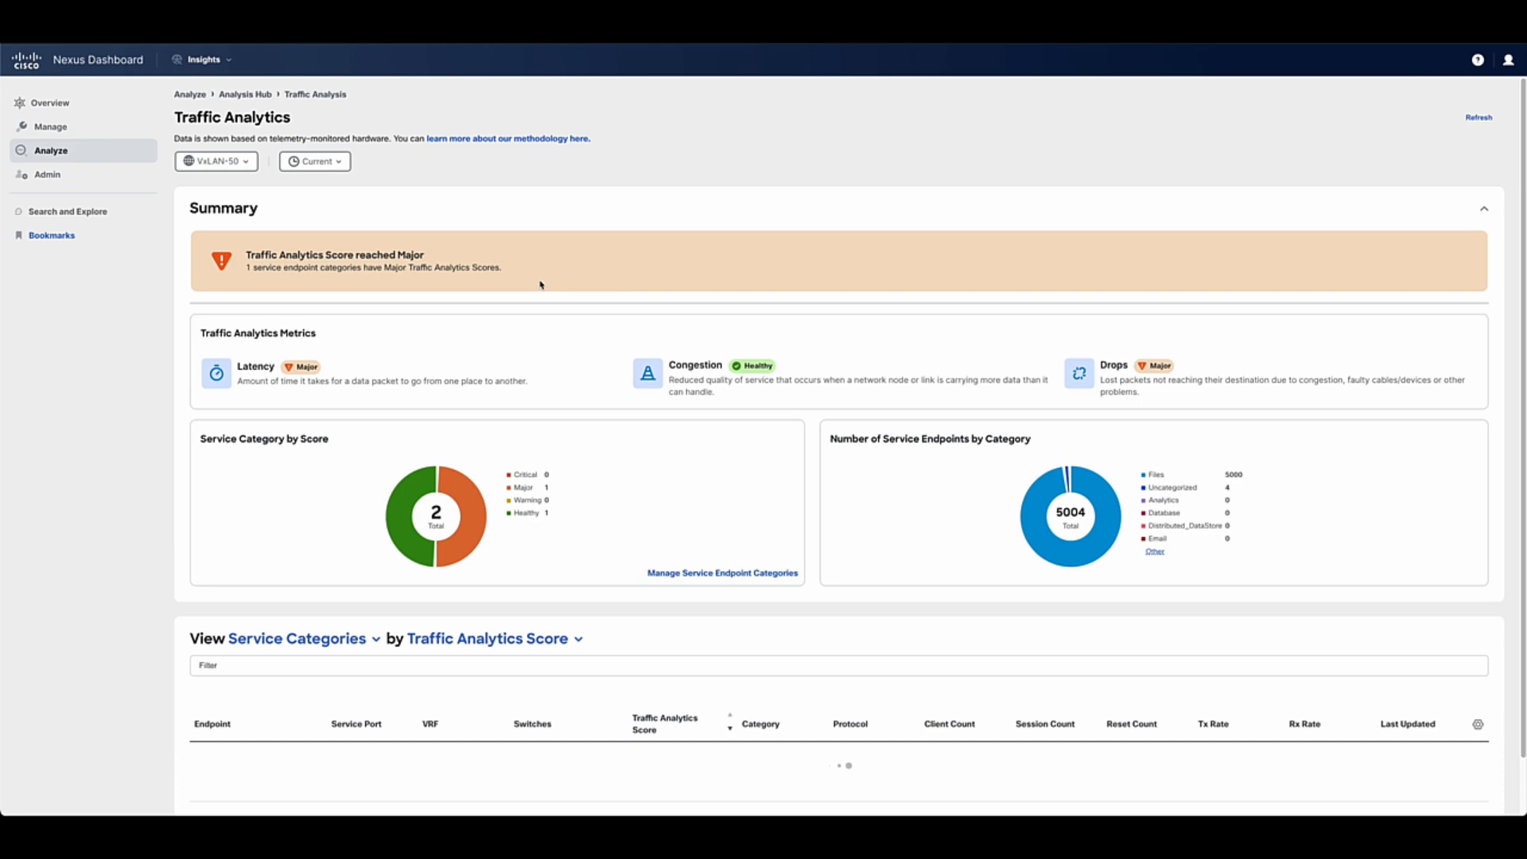
scroll("down", 3)
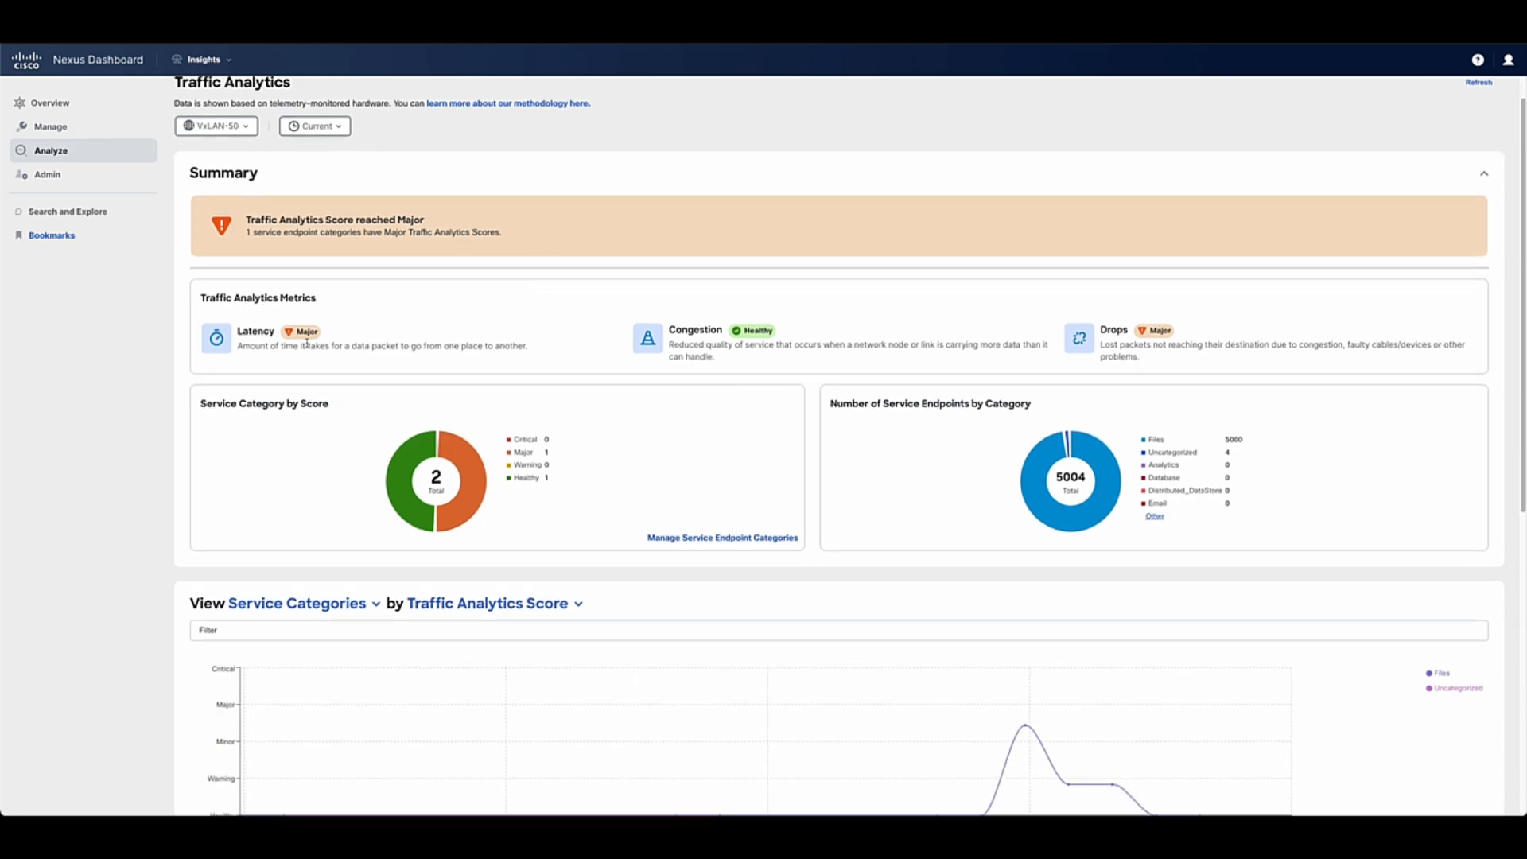
scroll("down", 3)
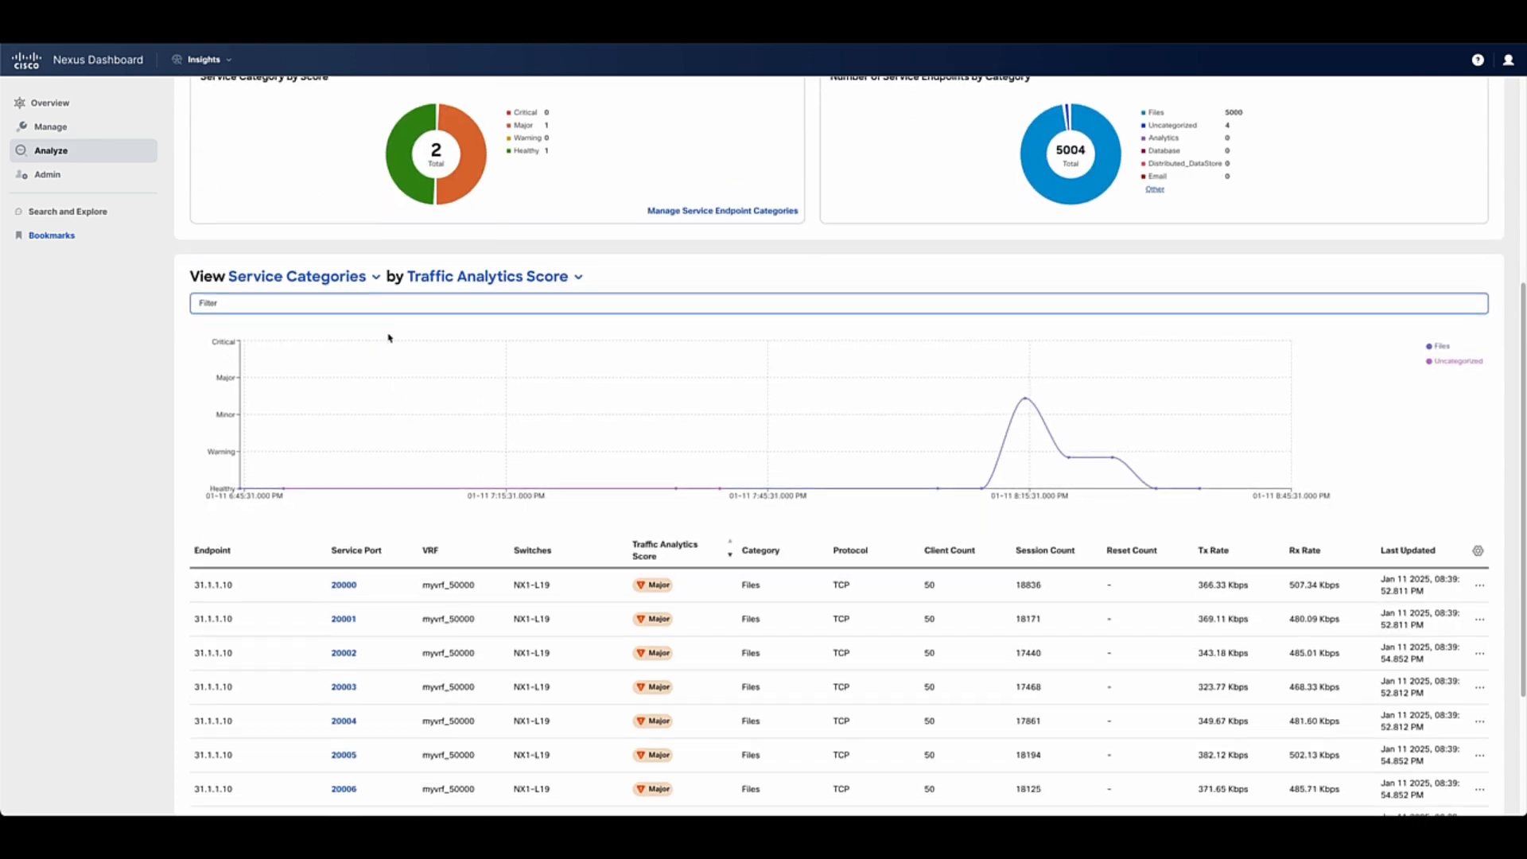
scroll("down", 3)
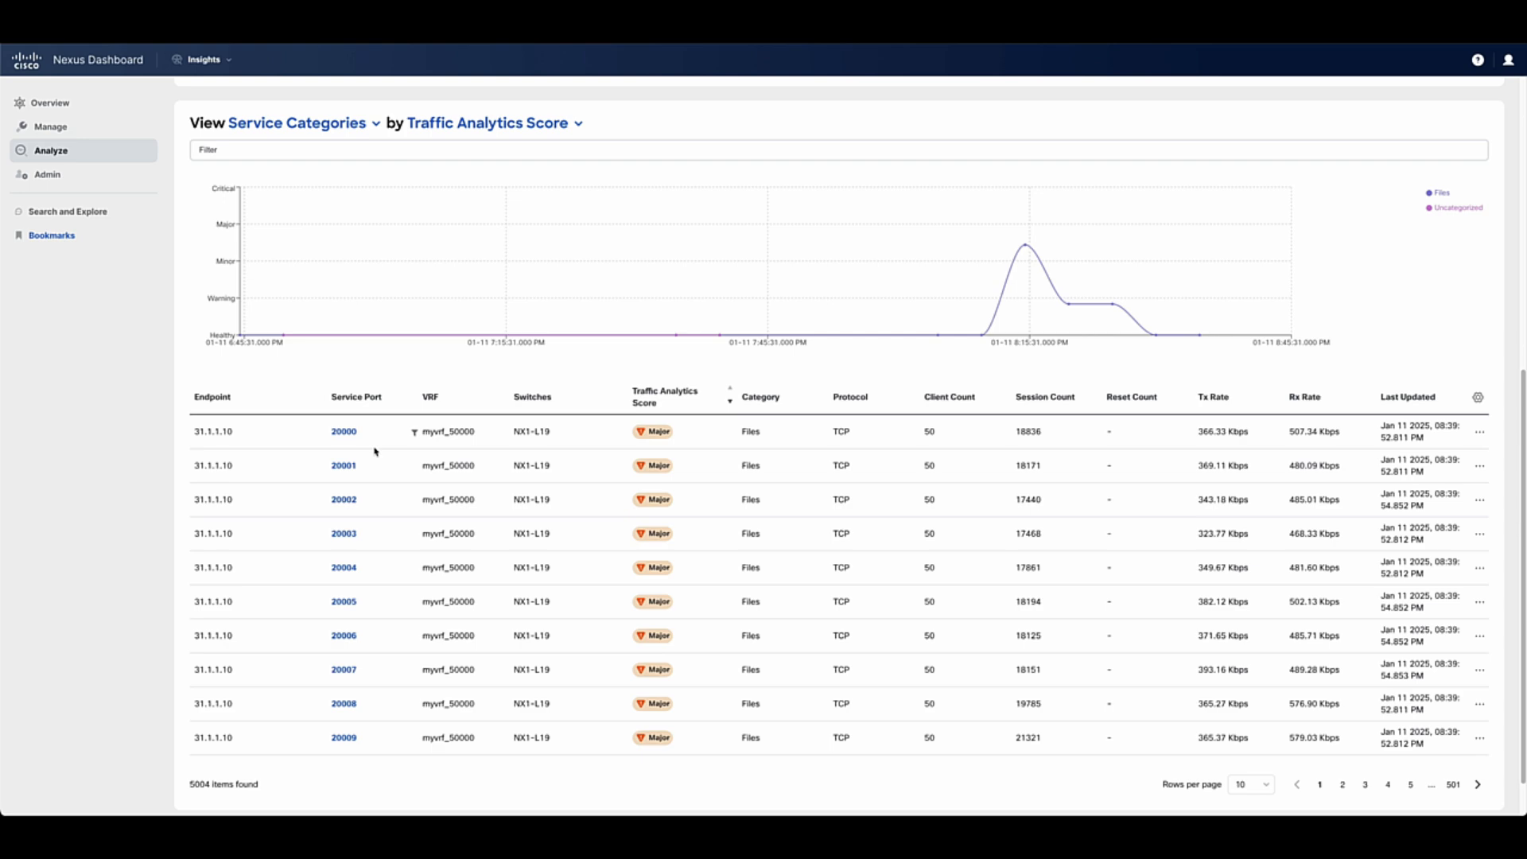
left_click(344, 431)
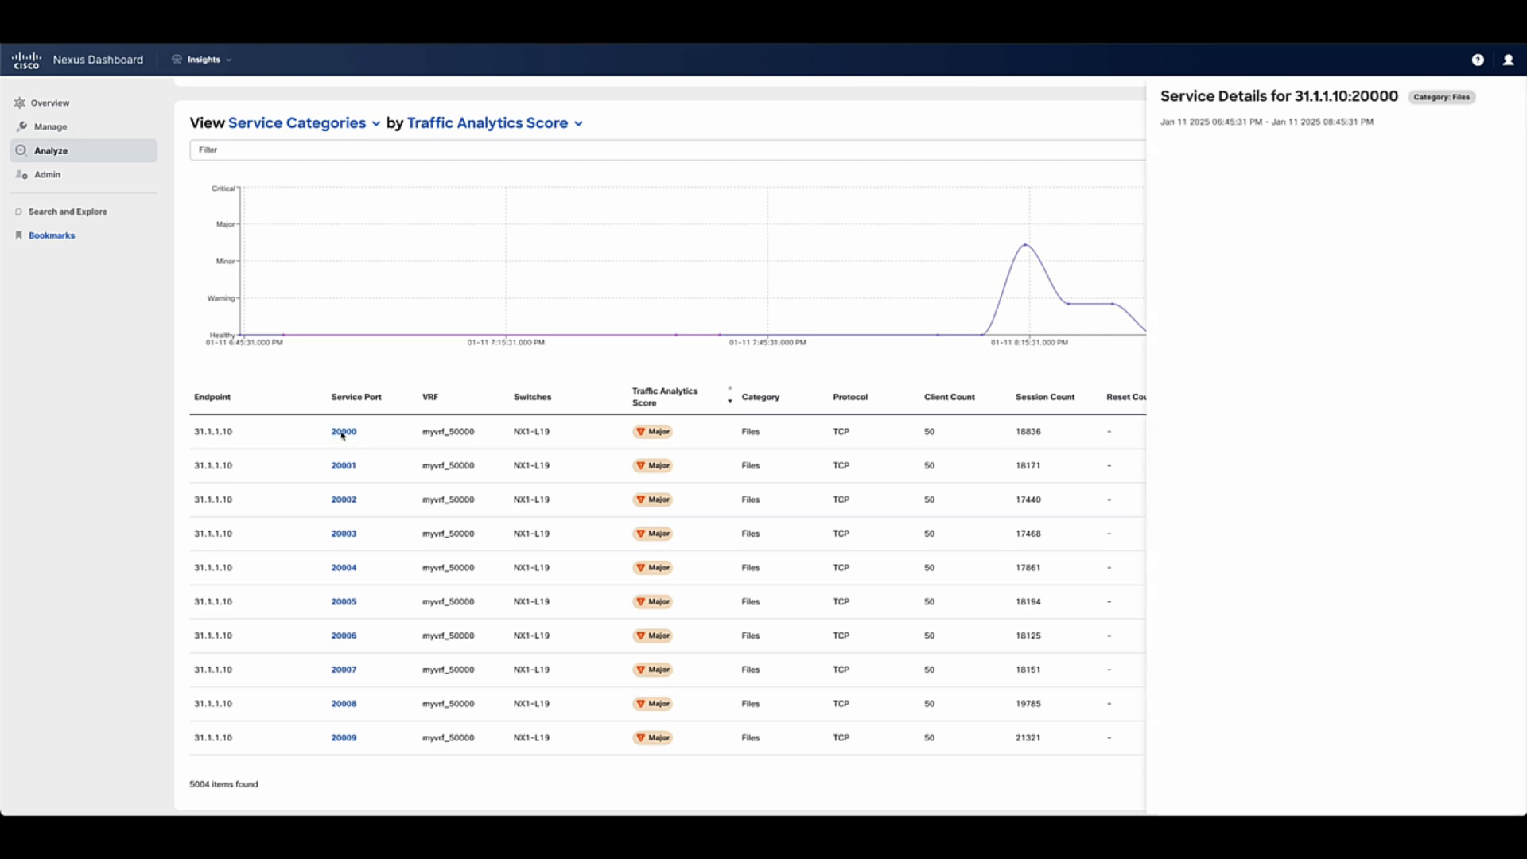
- Trace a flow record path between 31.1.1.10 and 30.1.1.10 via Flow Collections, then go to Search and Explore
left_click(344, 431)
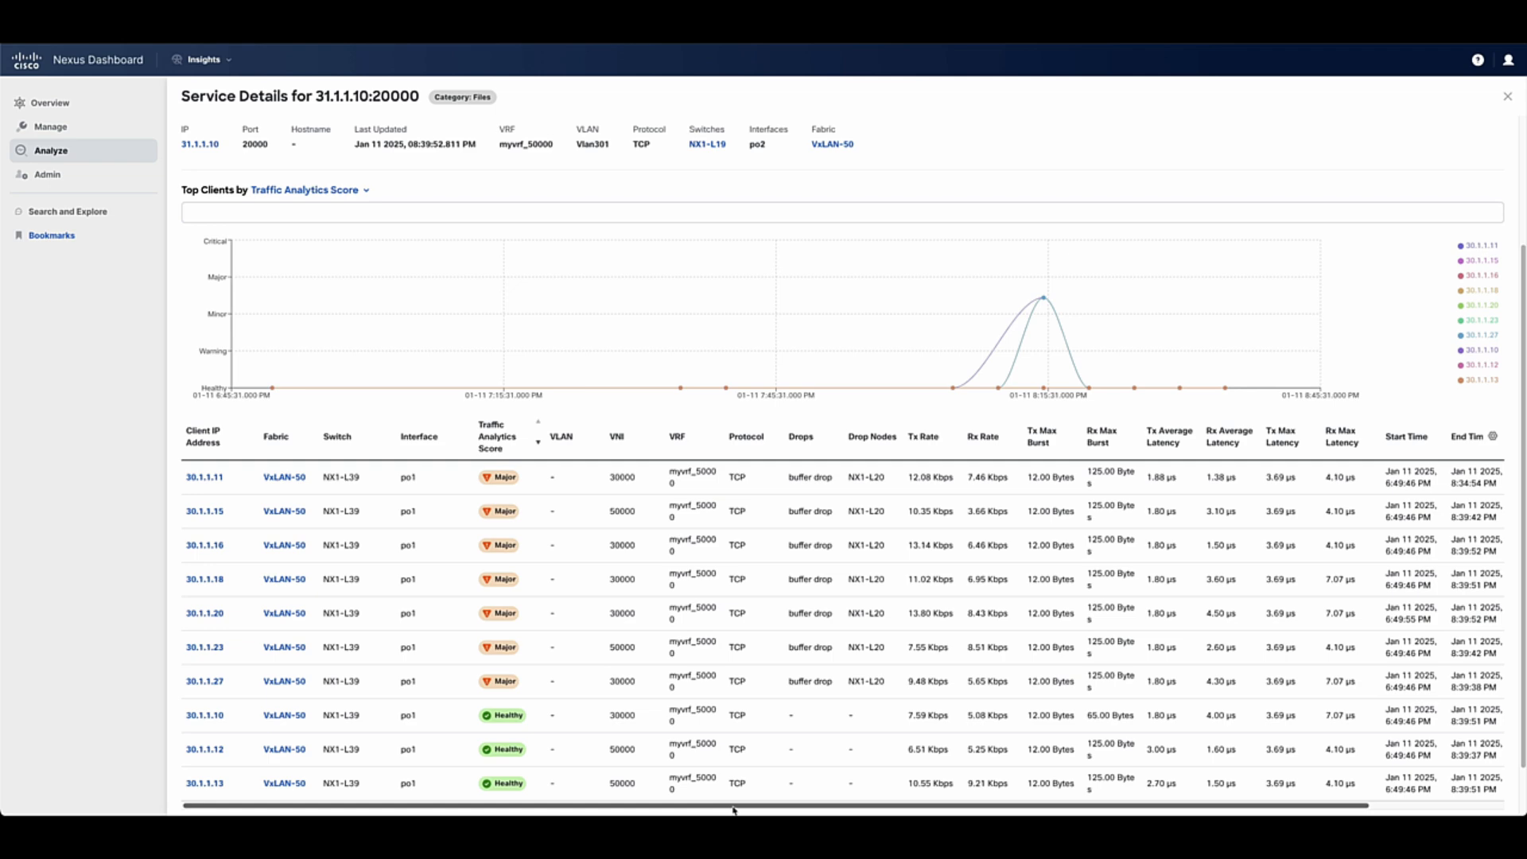
scroll("right", 3)
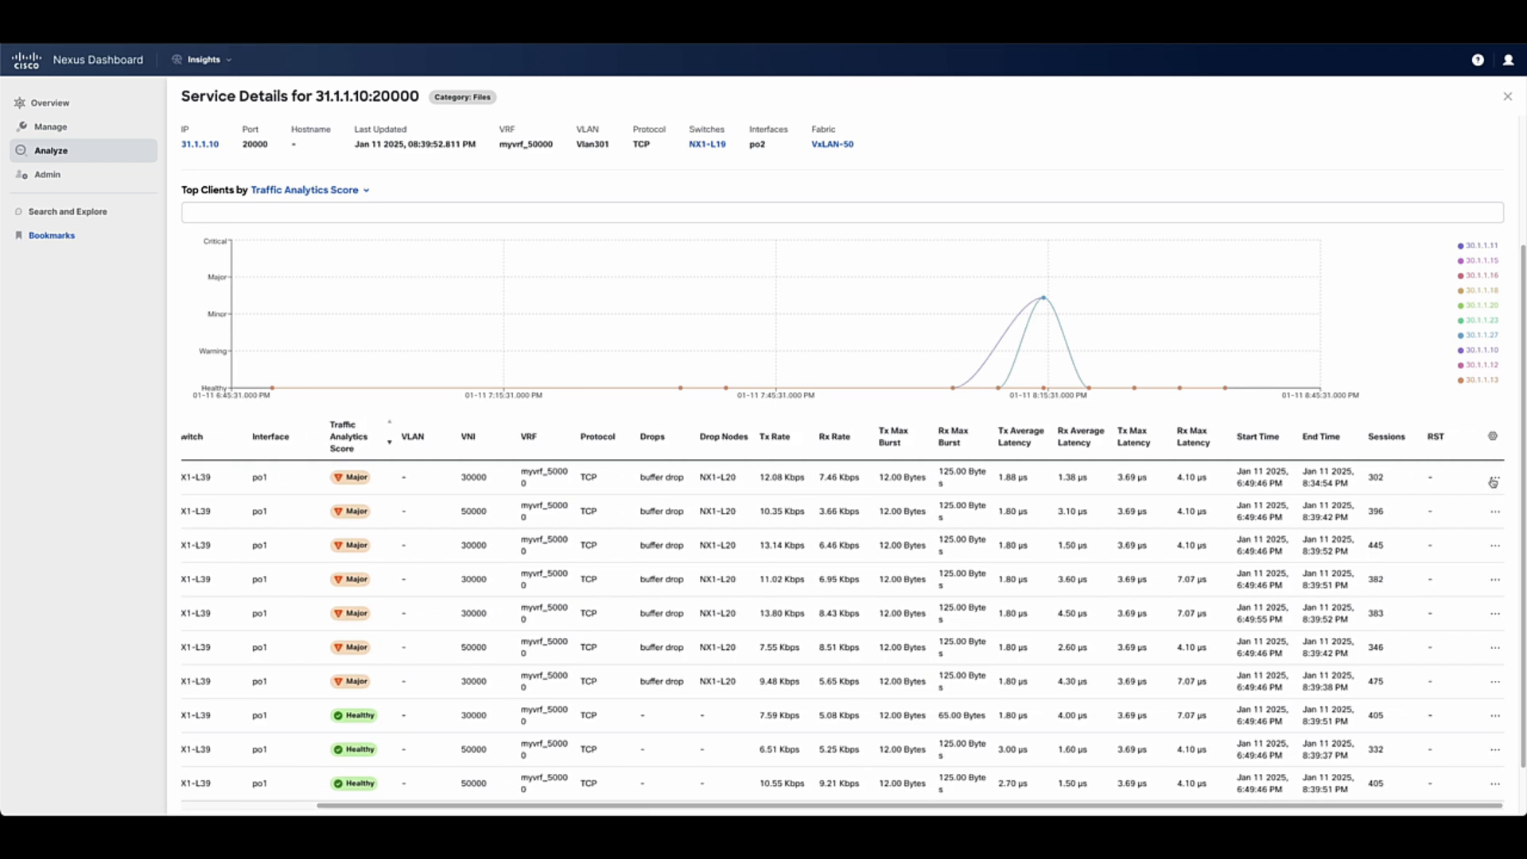
left_click(444, 143)
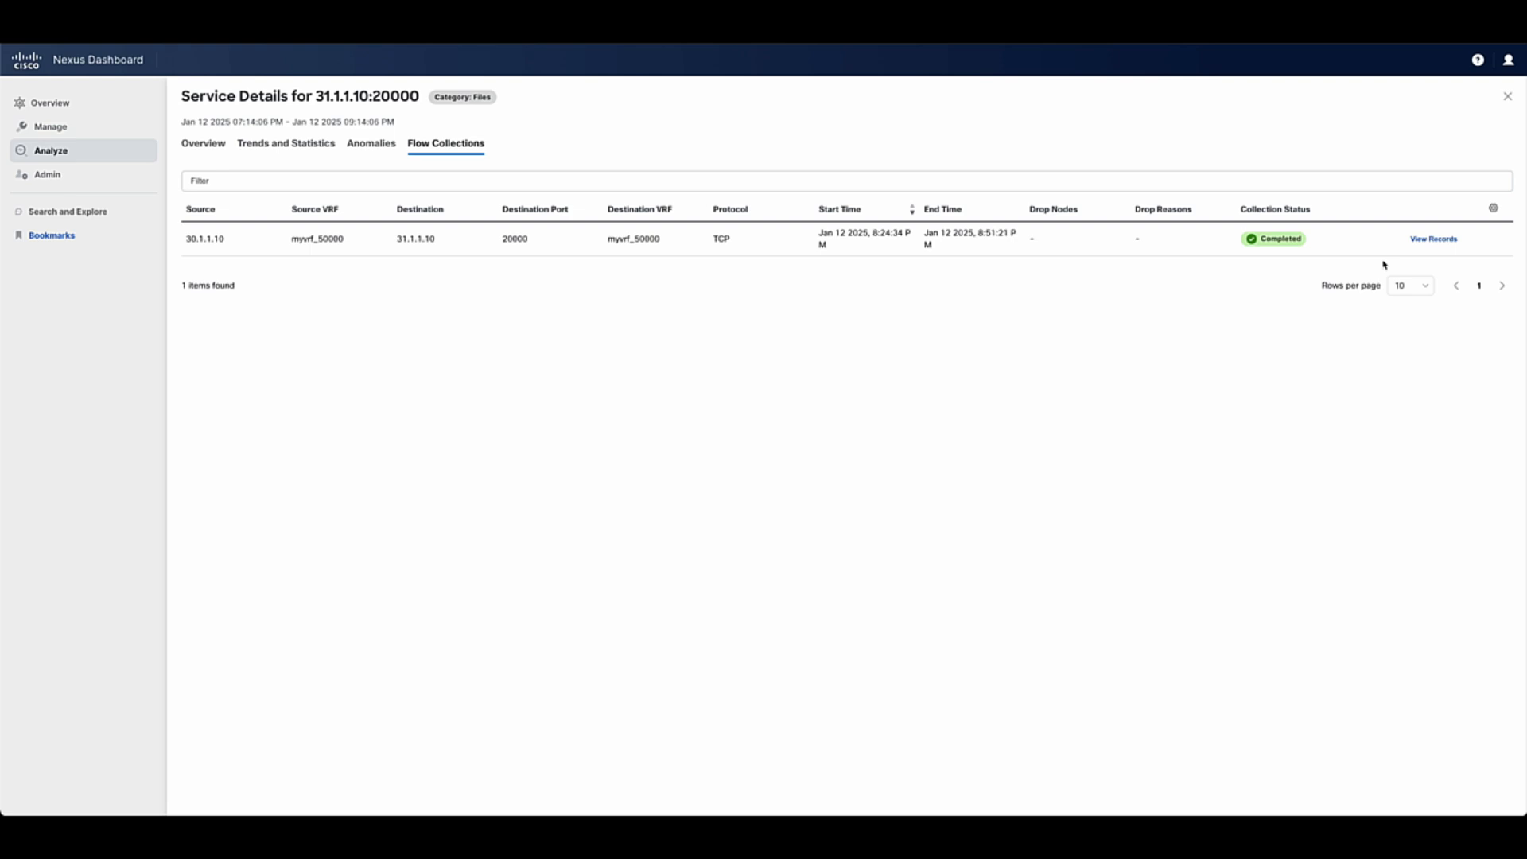
left_click(1433, 239)
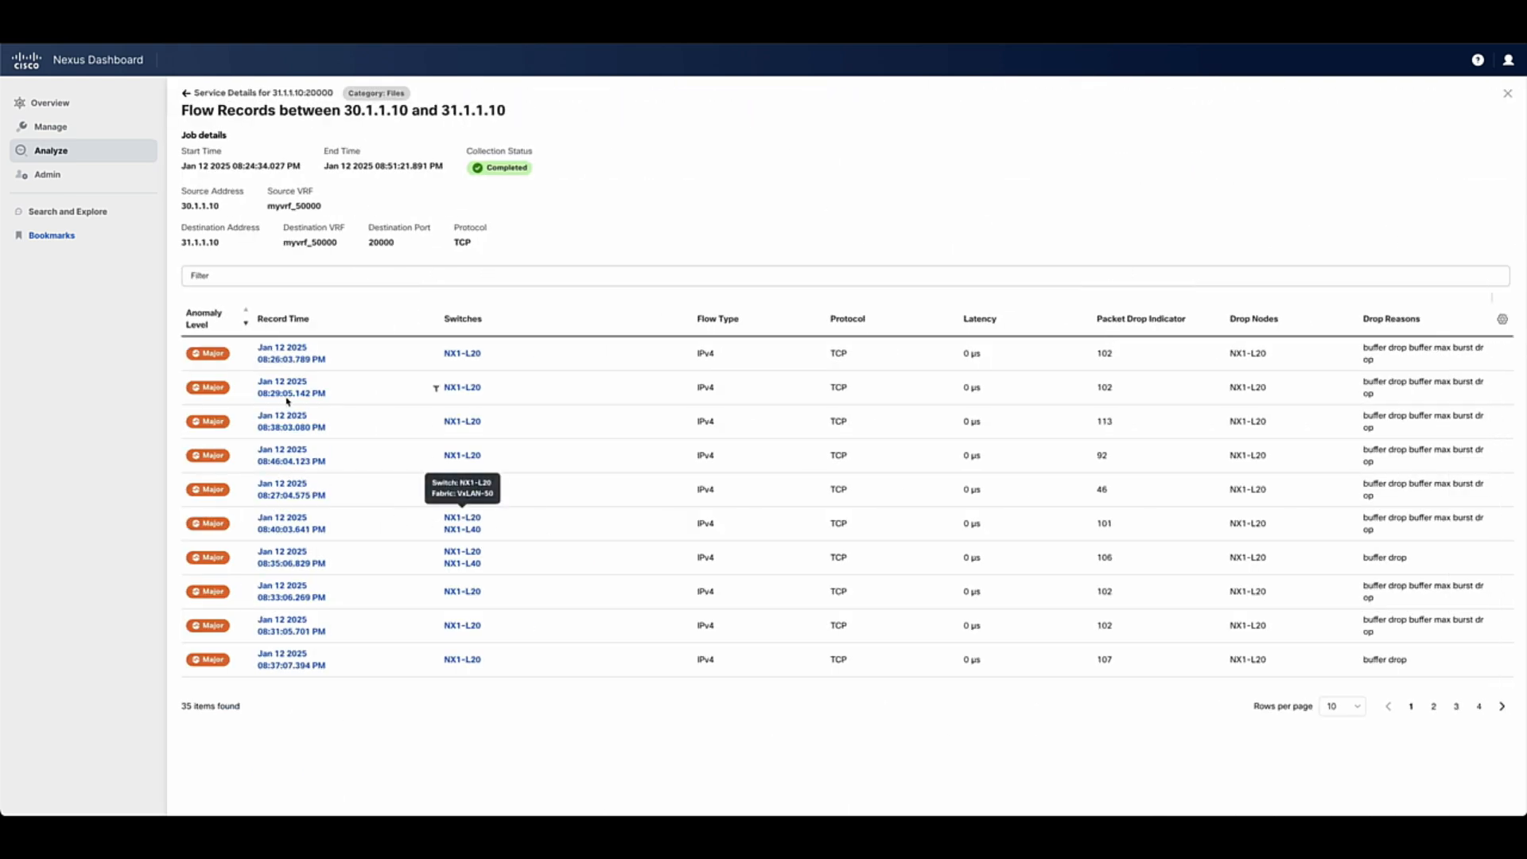
left_click(282, 353)
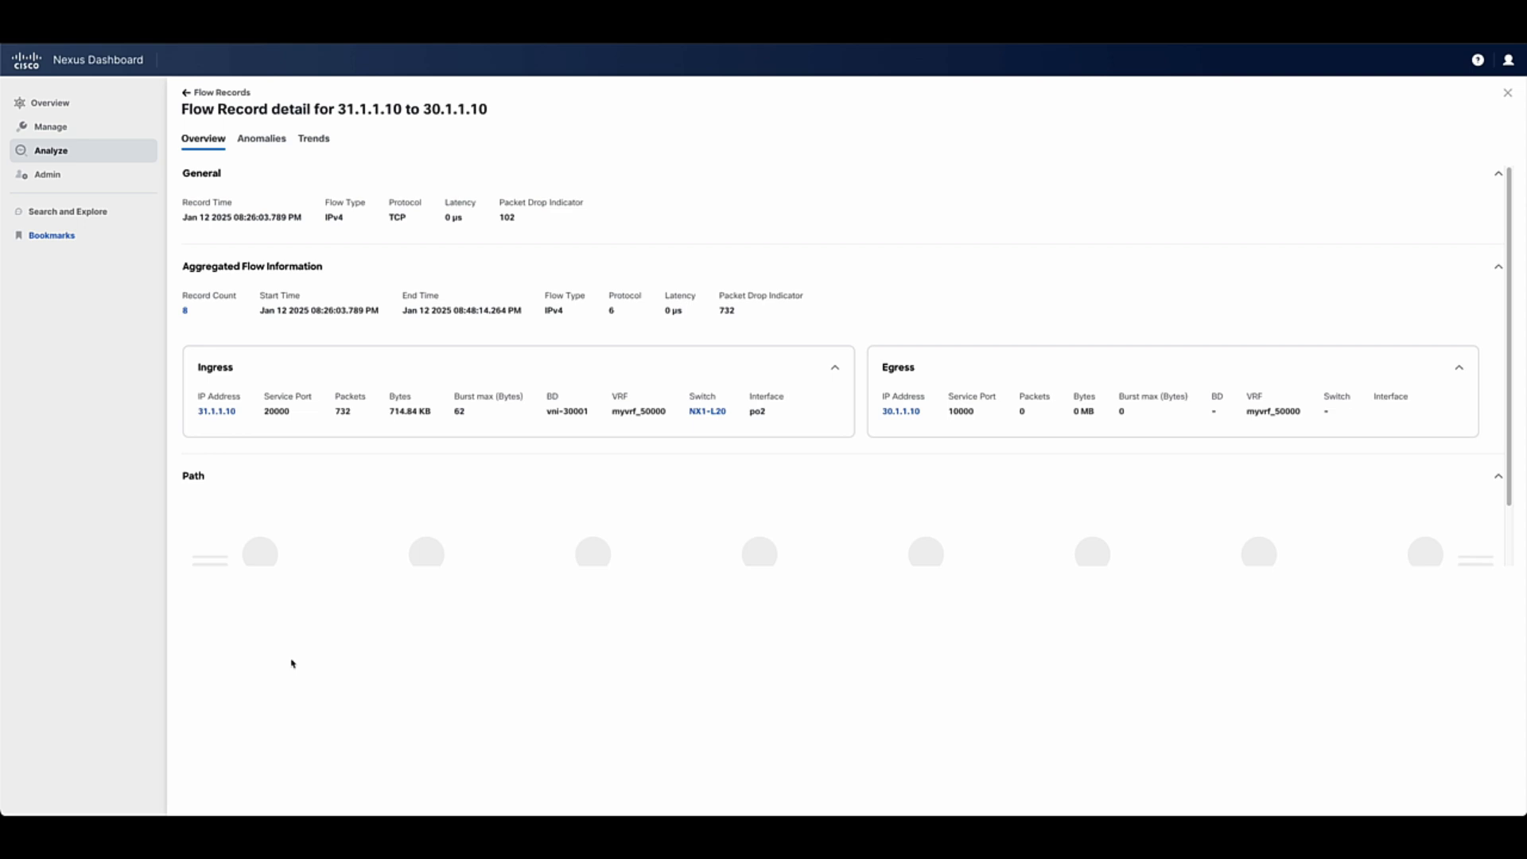
mouse_move(735, 315)
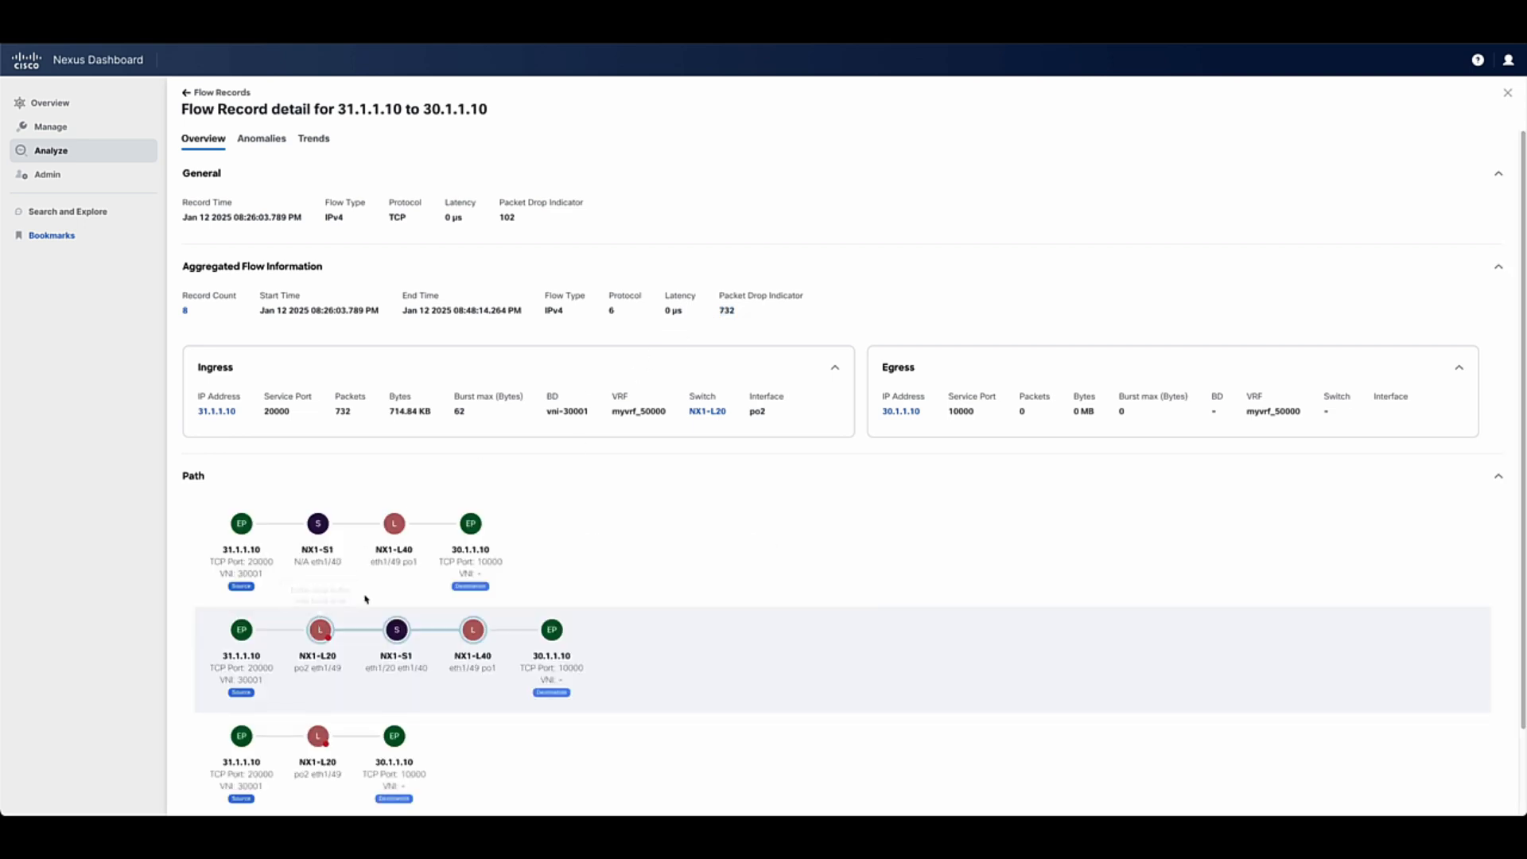
left_click(67, 212)
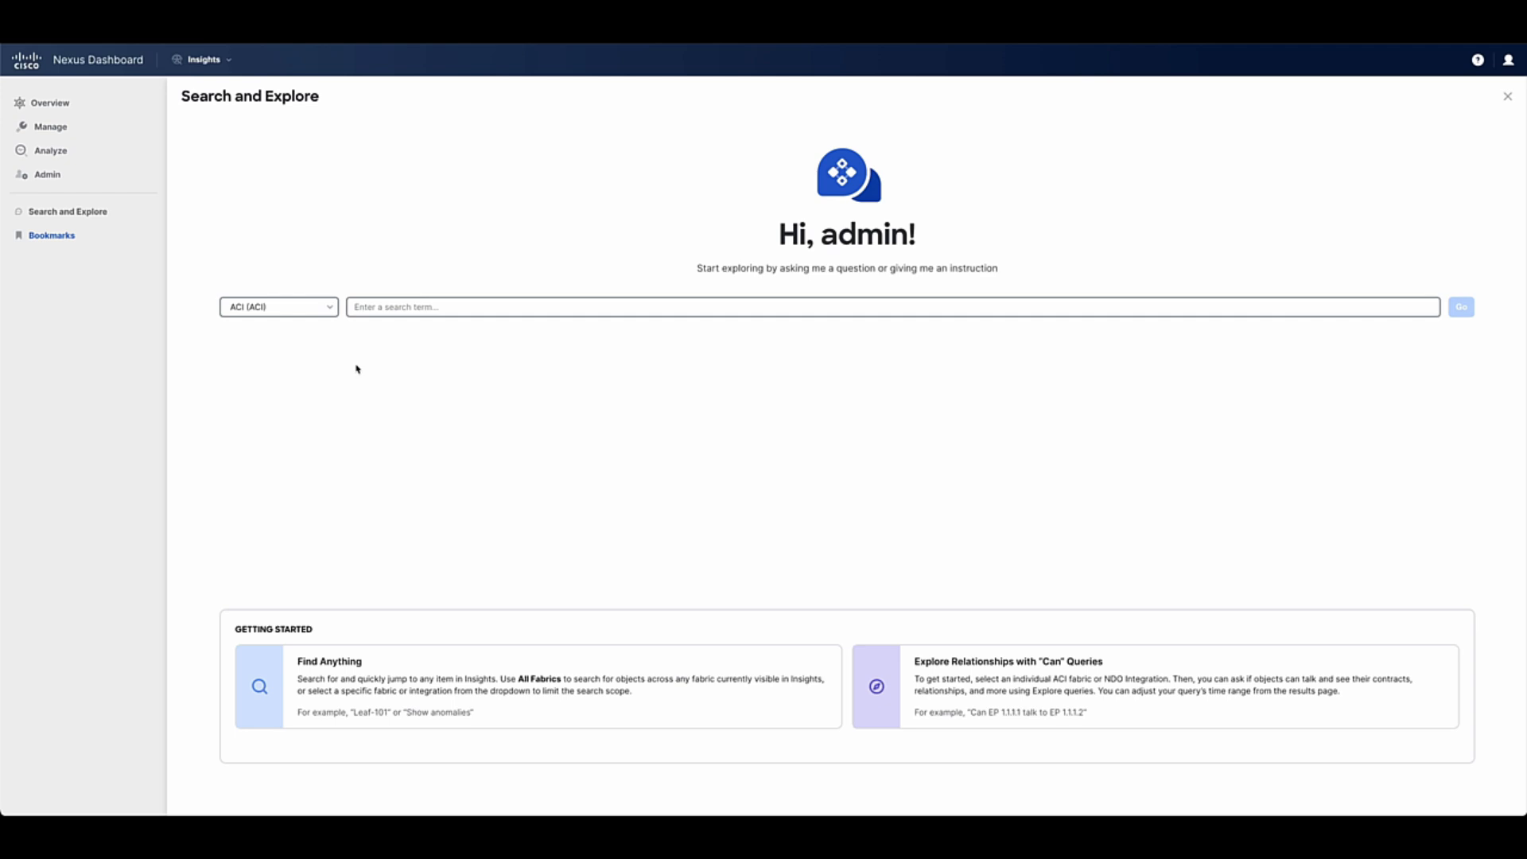
mouse_move(321, 144)
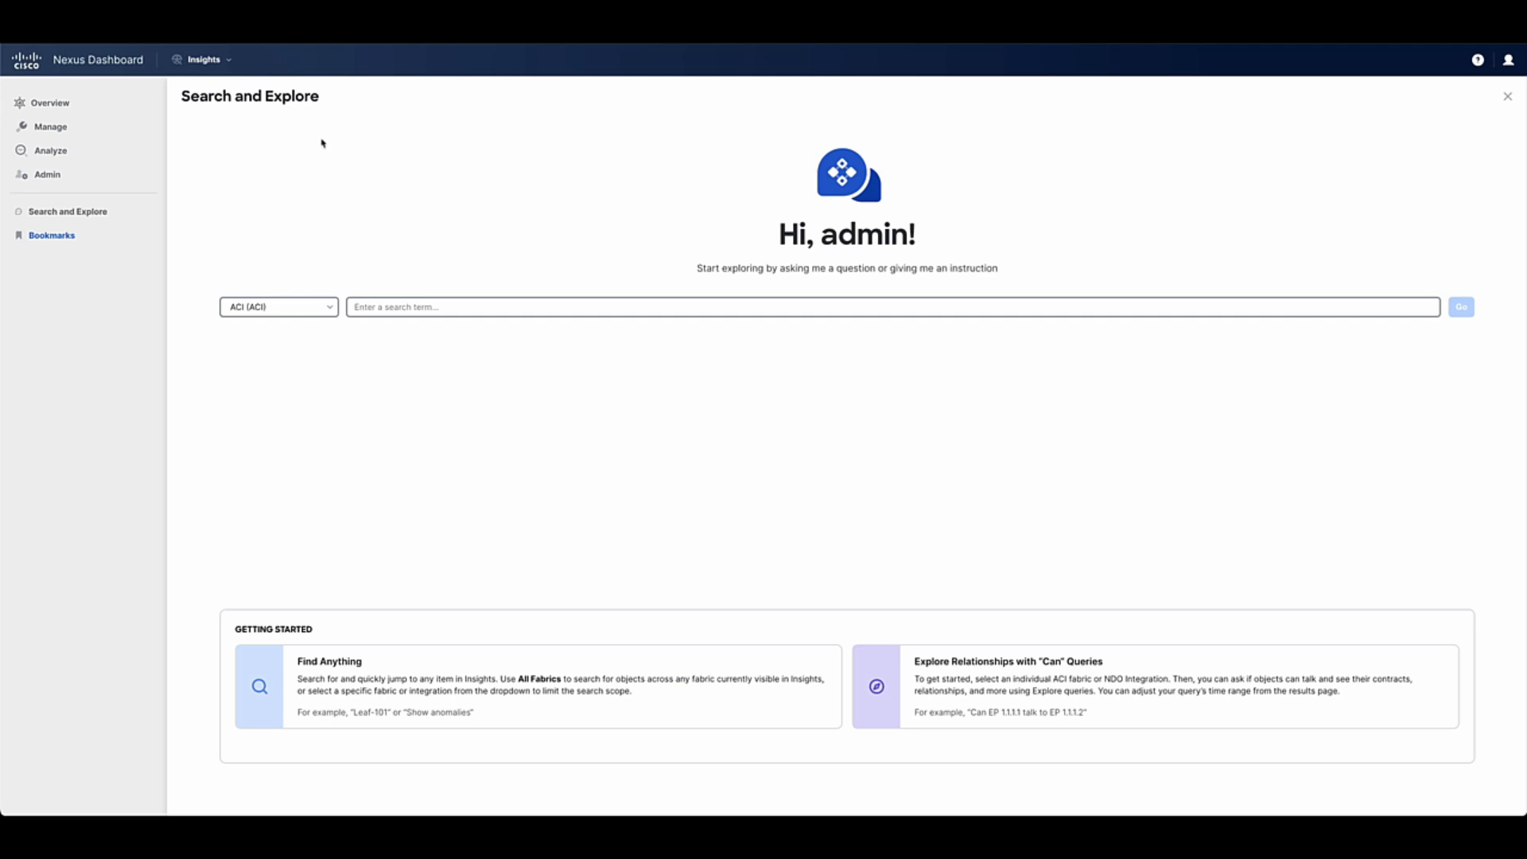
mouse_move(267, 127)
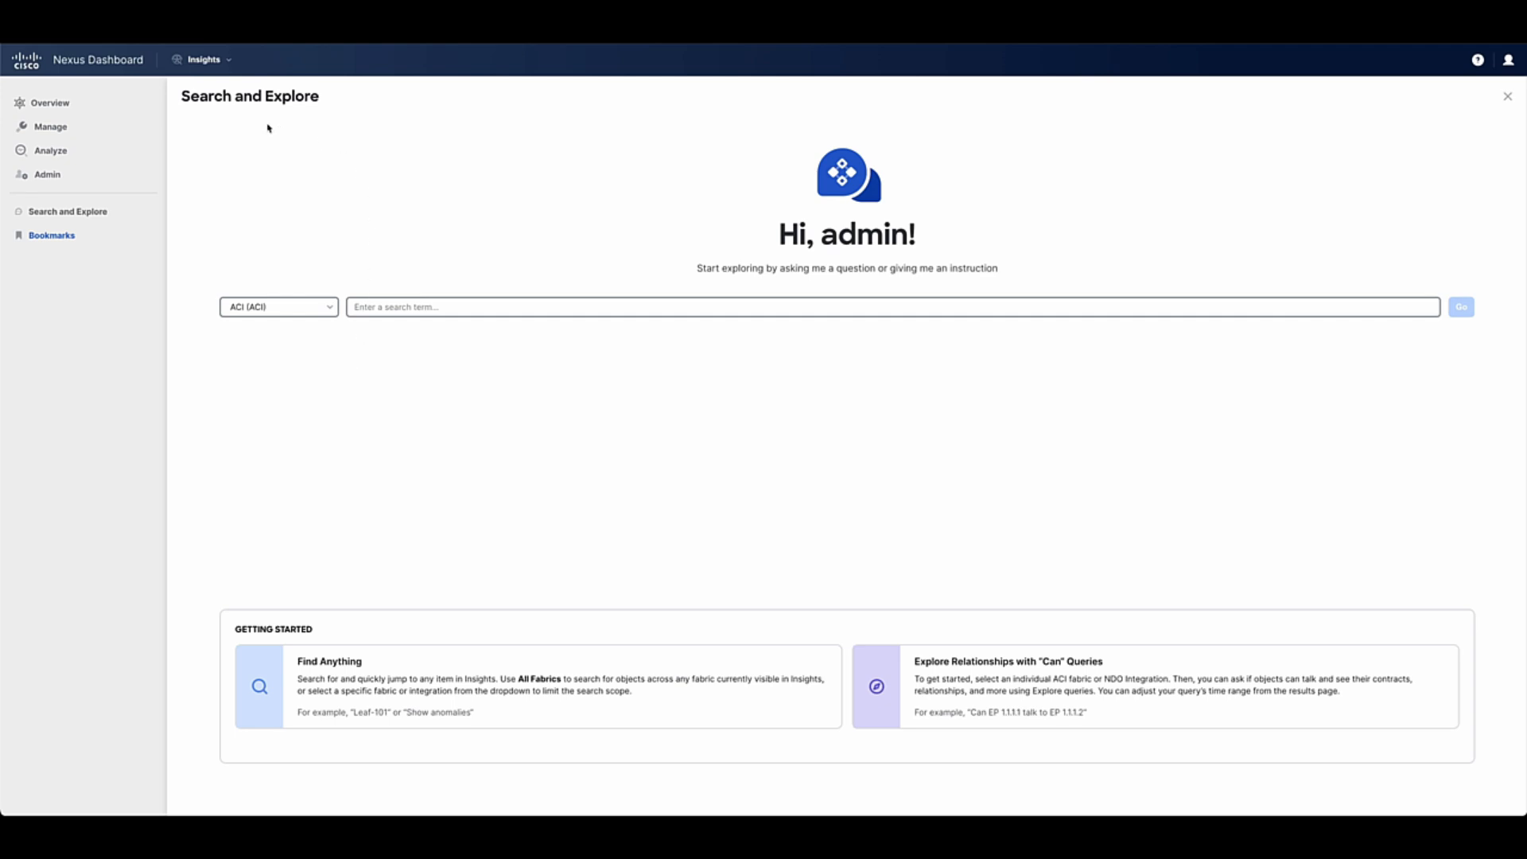
- Rerun the recent query asking whether endpoint 54.0.0.10/32 can talk to 55.0.0.10/32
left_click(876, 307)
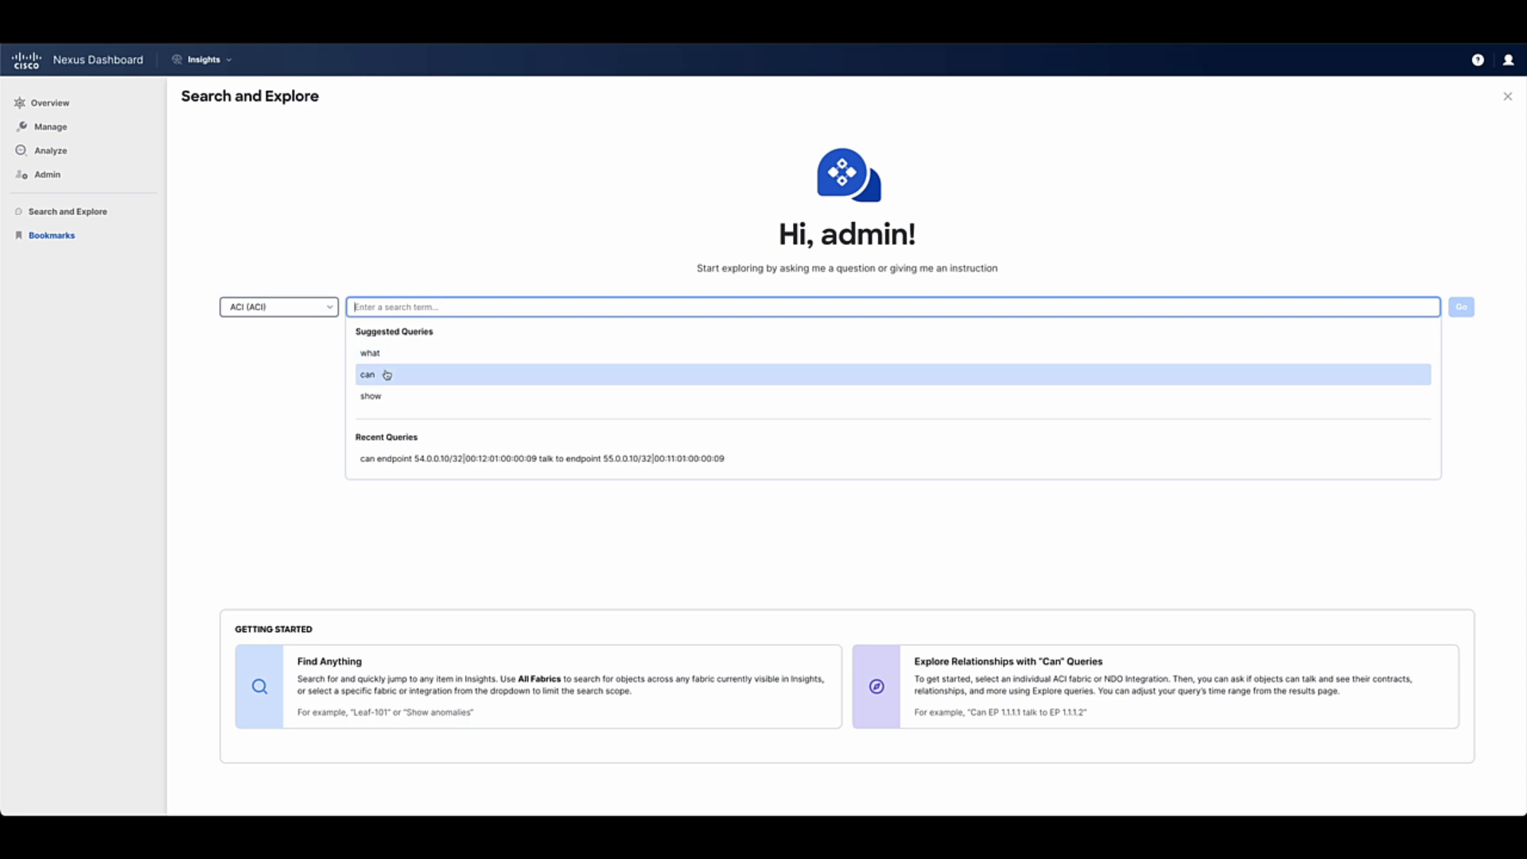
mouse_move(380, 353)
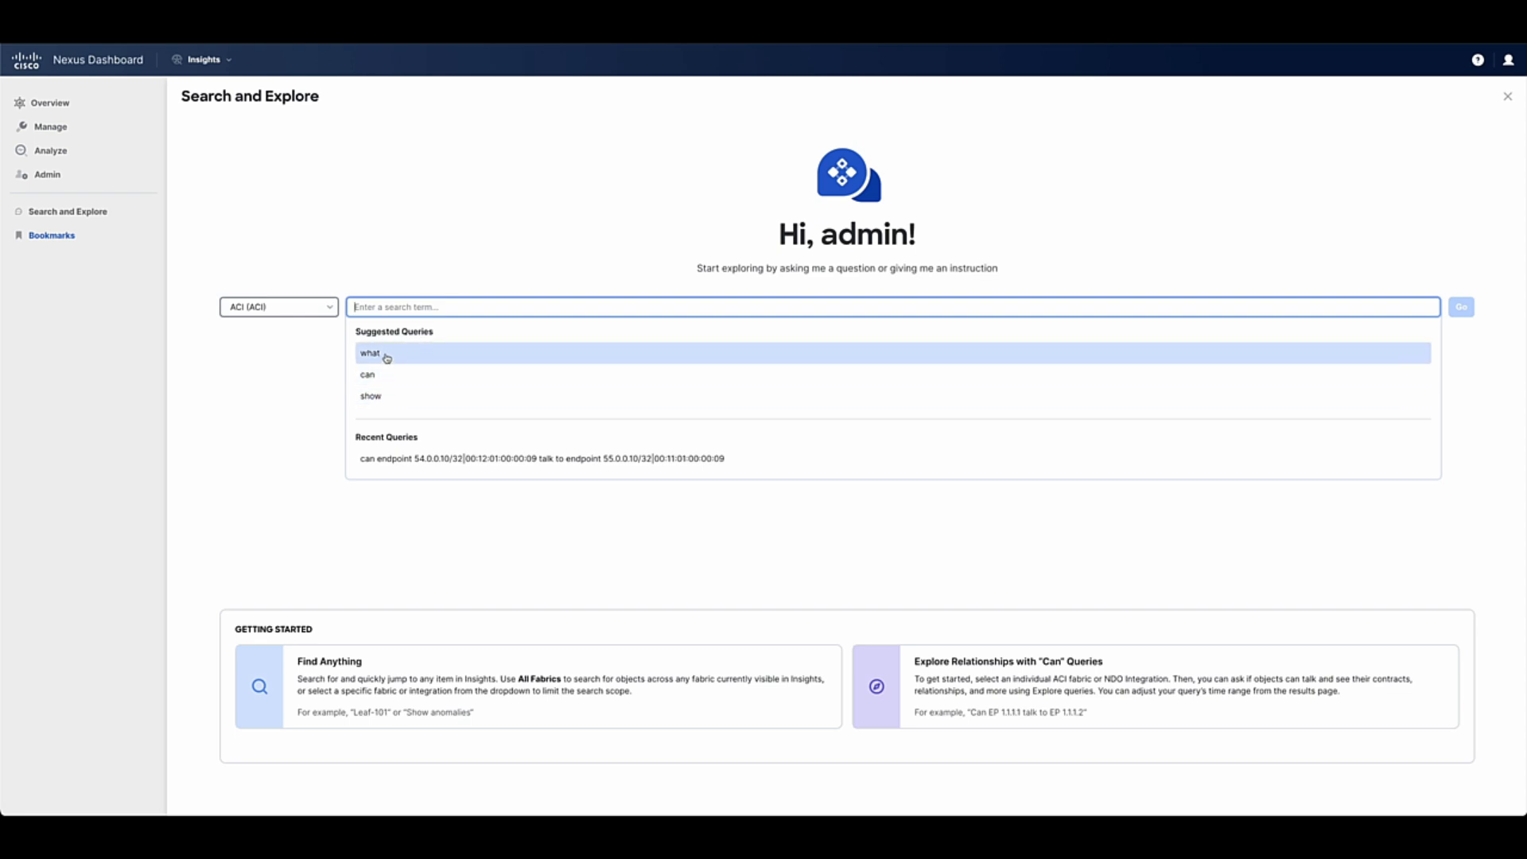
mouse_move(484, 361)
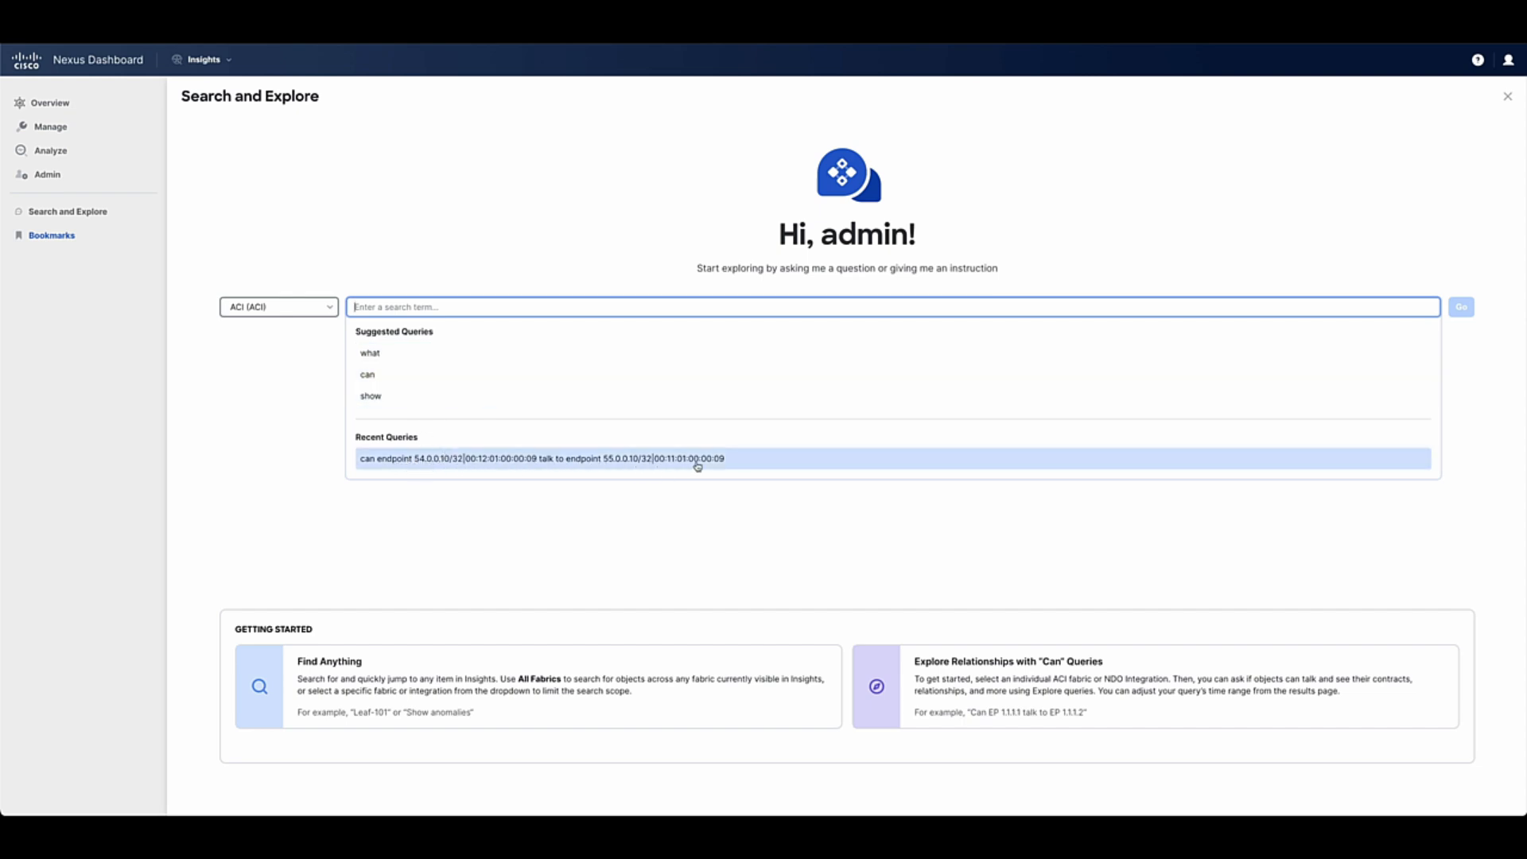
left_click(697, 458)
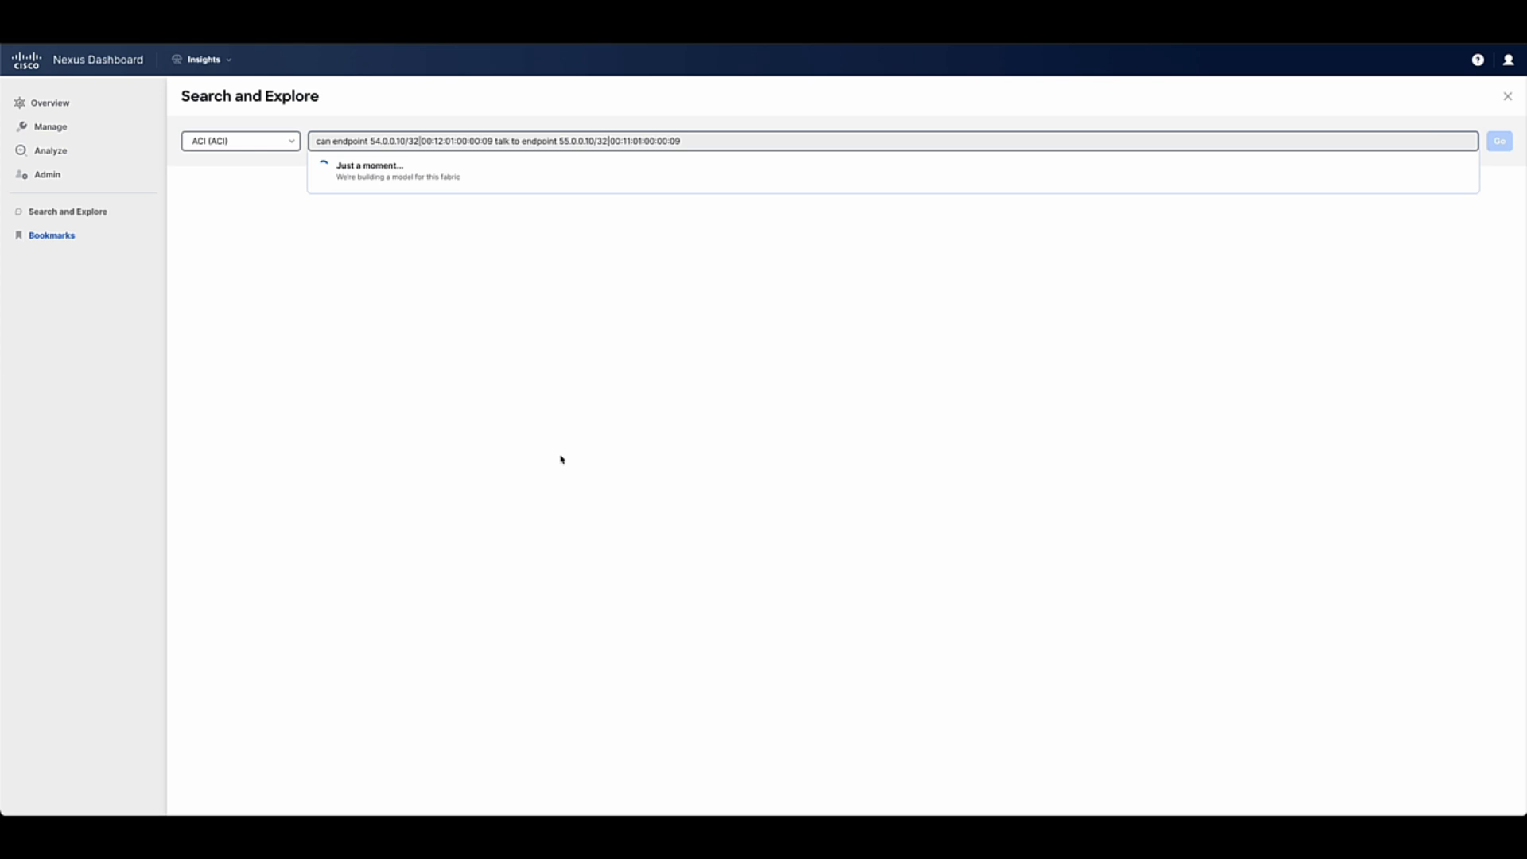
- Run the query and review Connectivity, Policy and Anomalies results confirming 54.0.0.10 can reach 55.0.0.10
left_click(1498, 141)
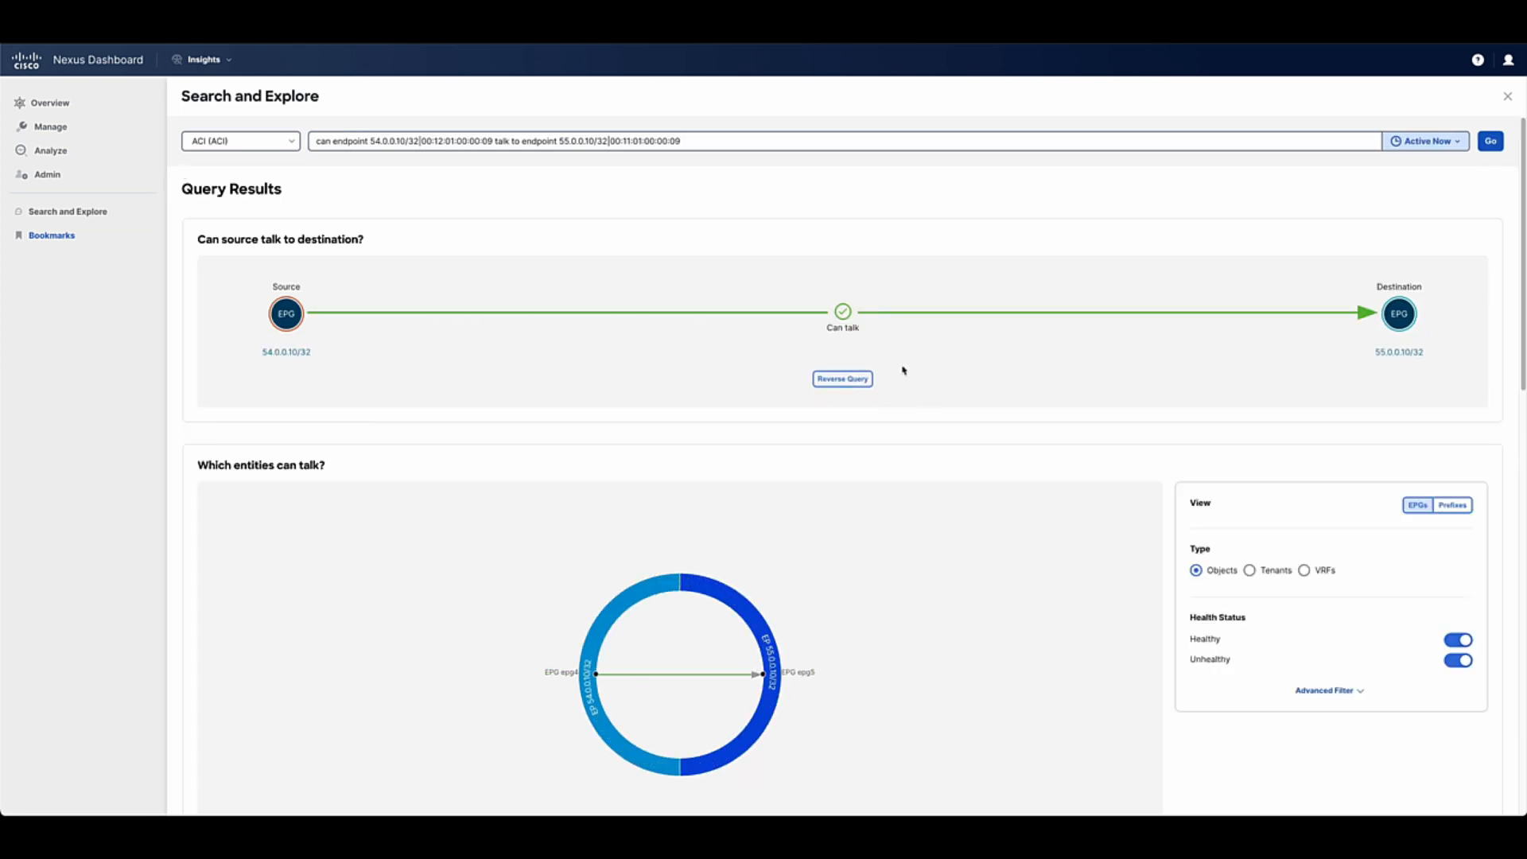
scroll("down", 3)
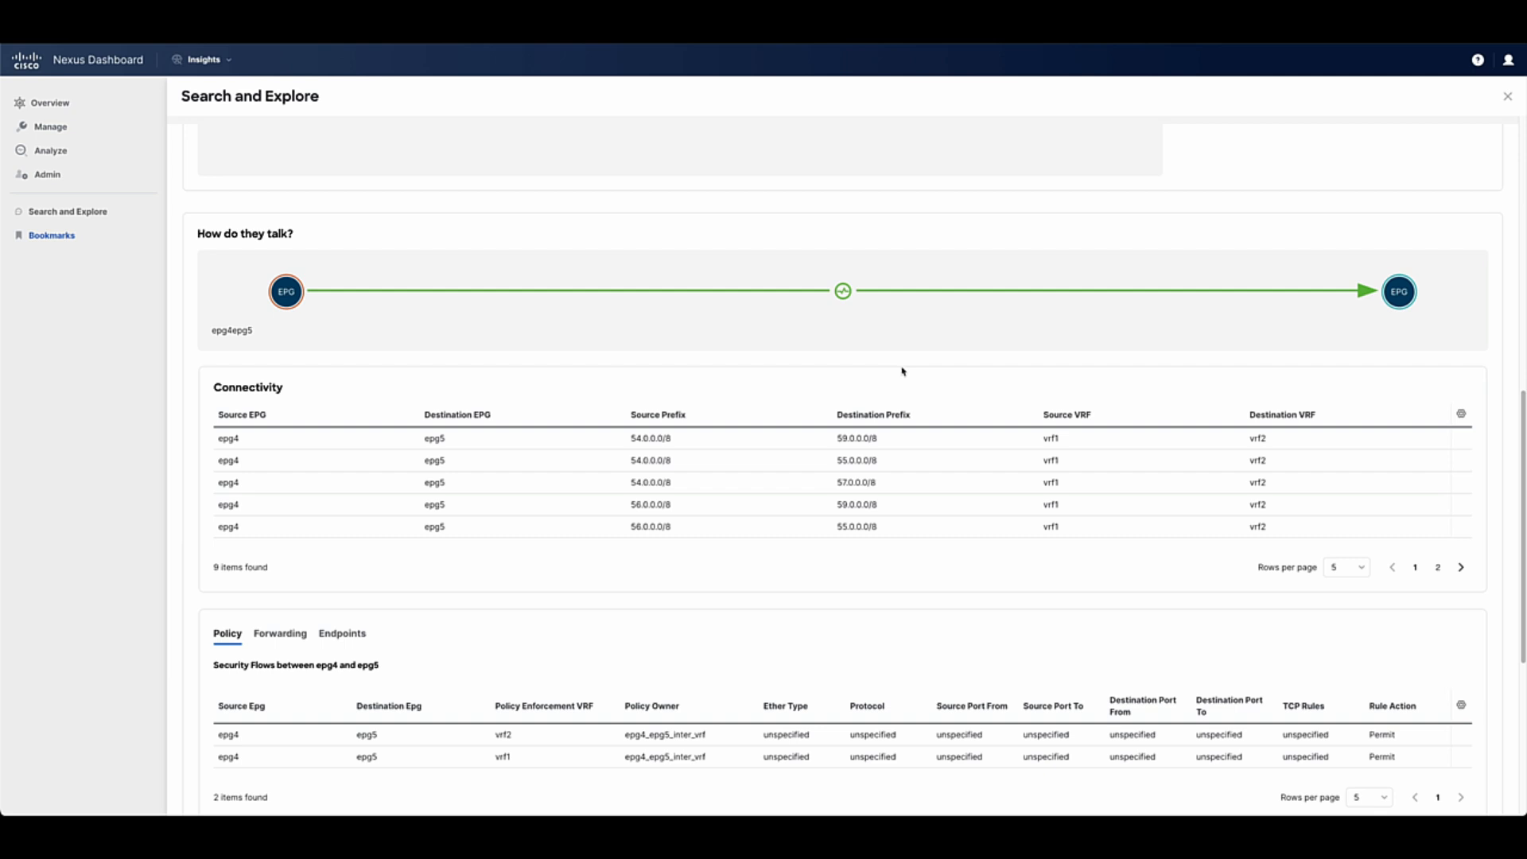
scroll("down", 3)
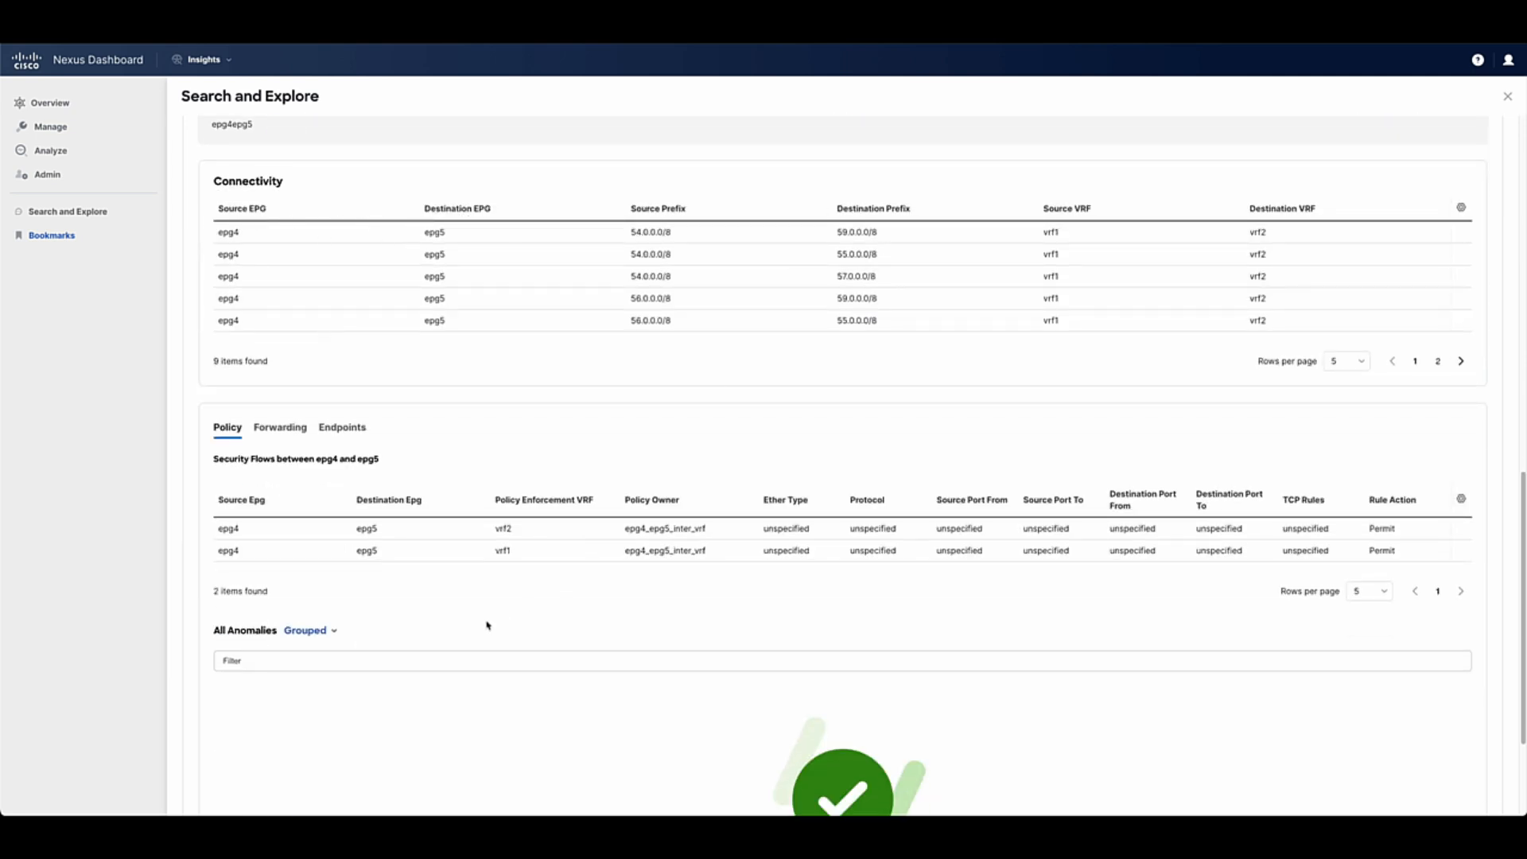
scroll("down", 3)
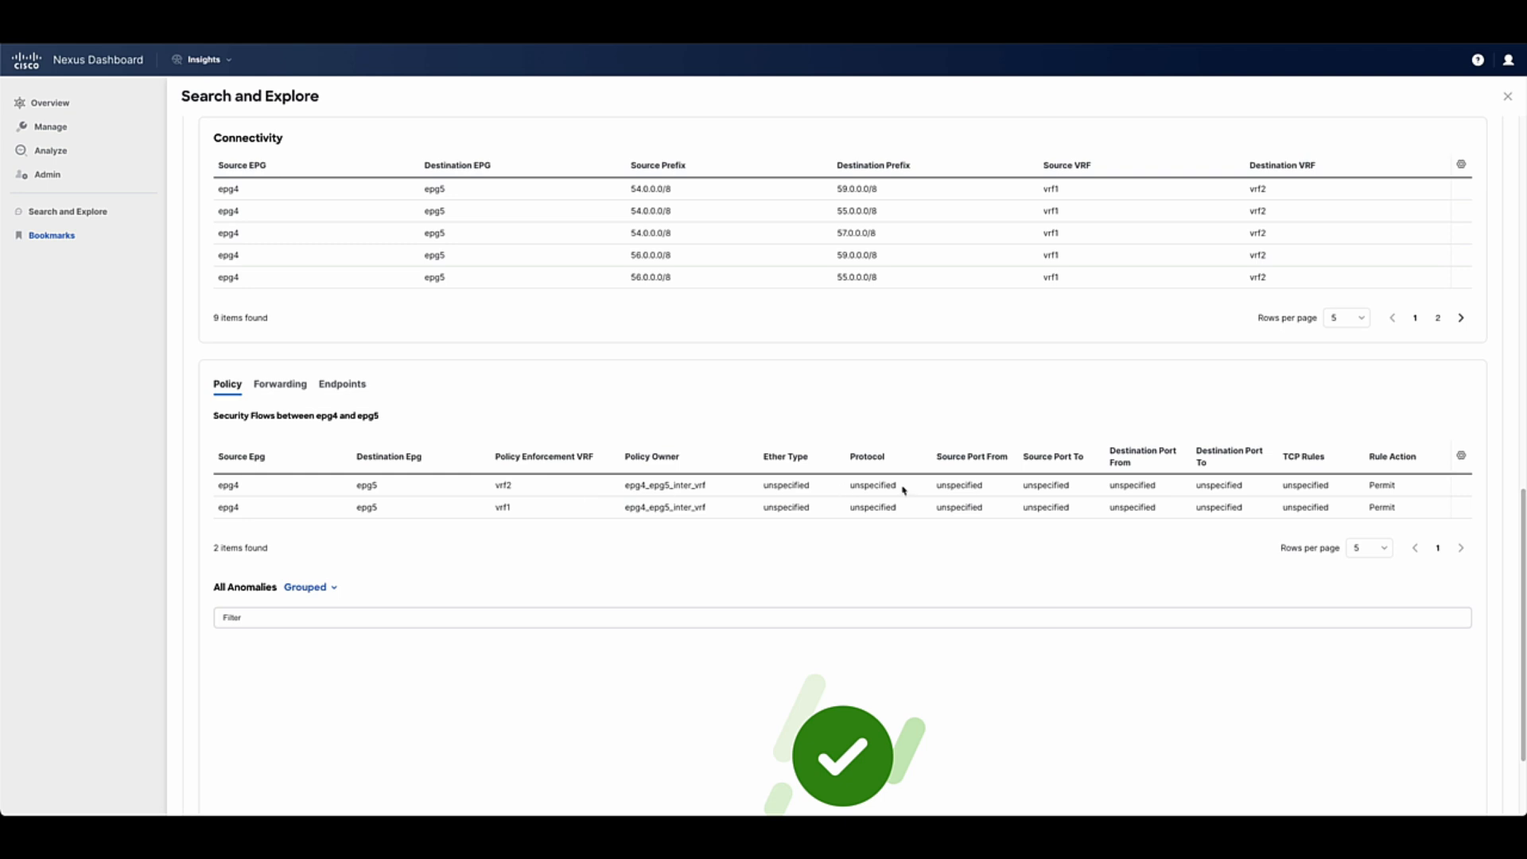
mouse_move(662, 486)
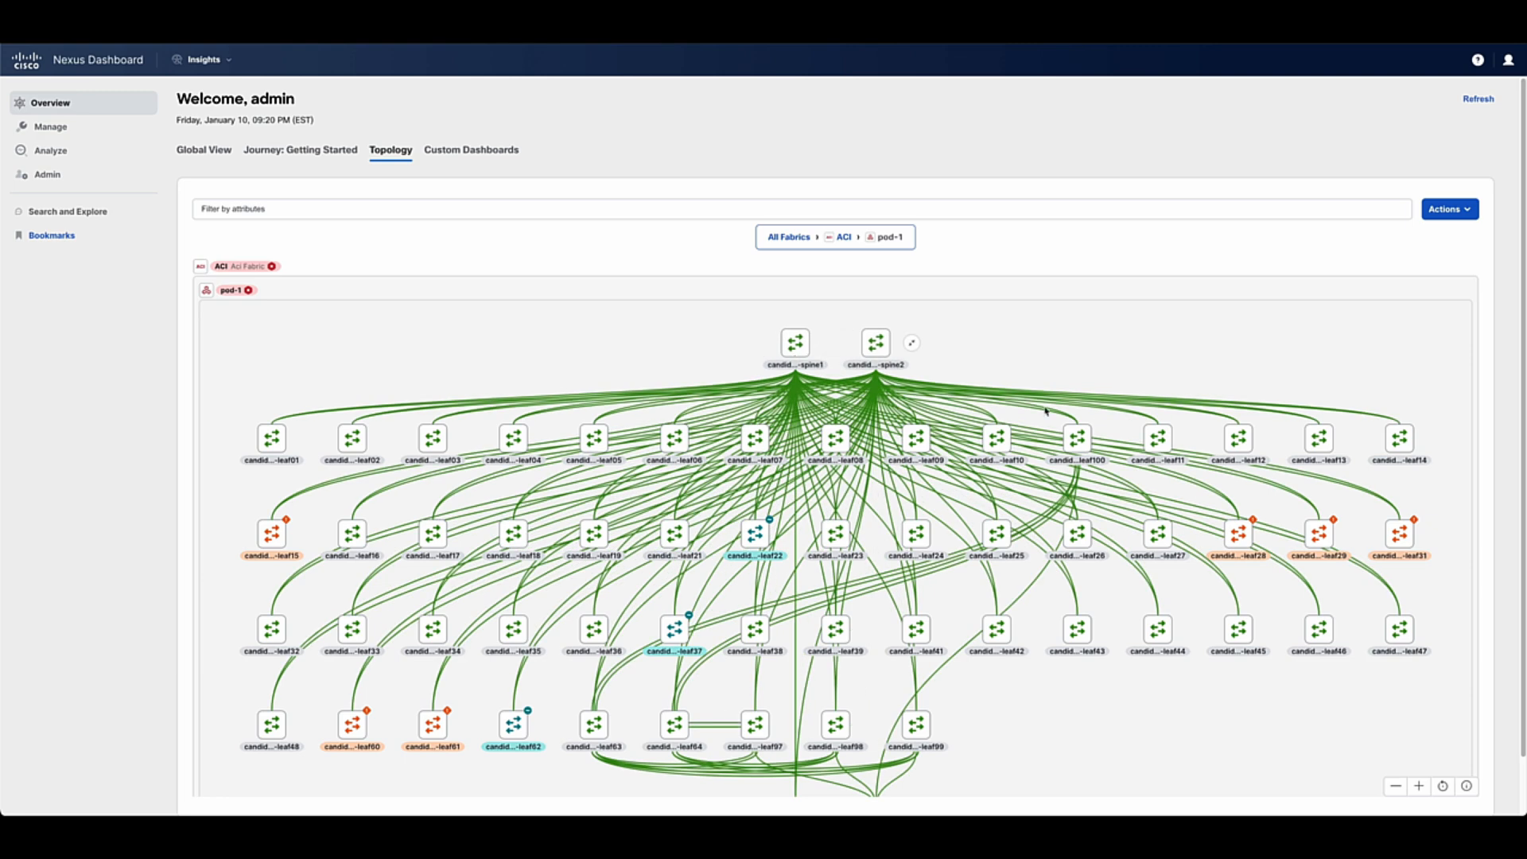
- Filter the pod-1 topology by Endpoint IP 55.0.0.10 and trace it to leaf28's endpoint list
left_click(798, 208)
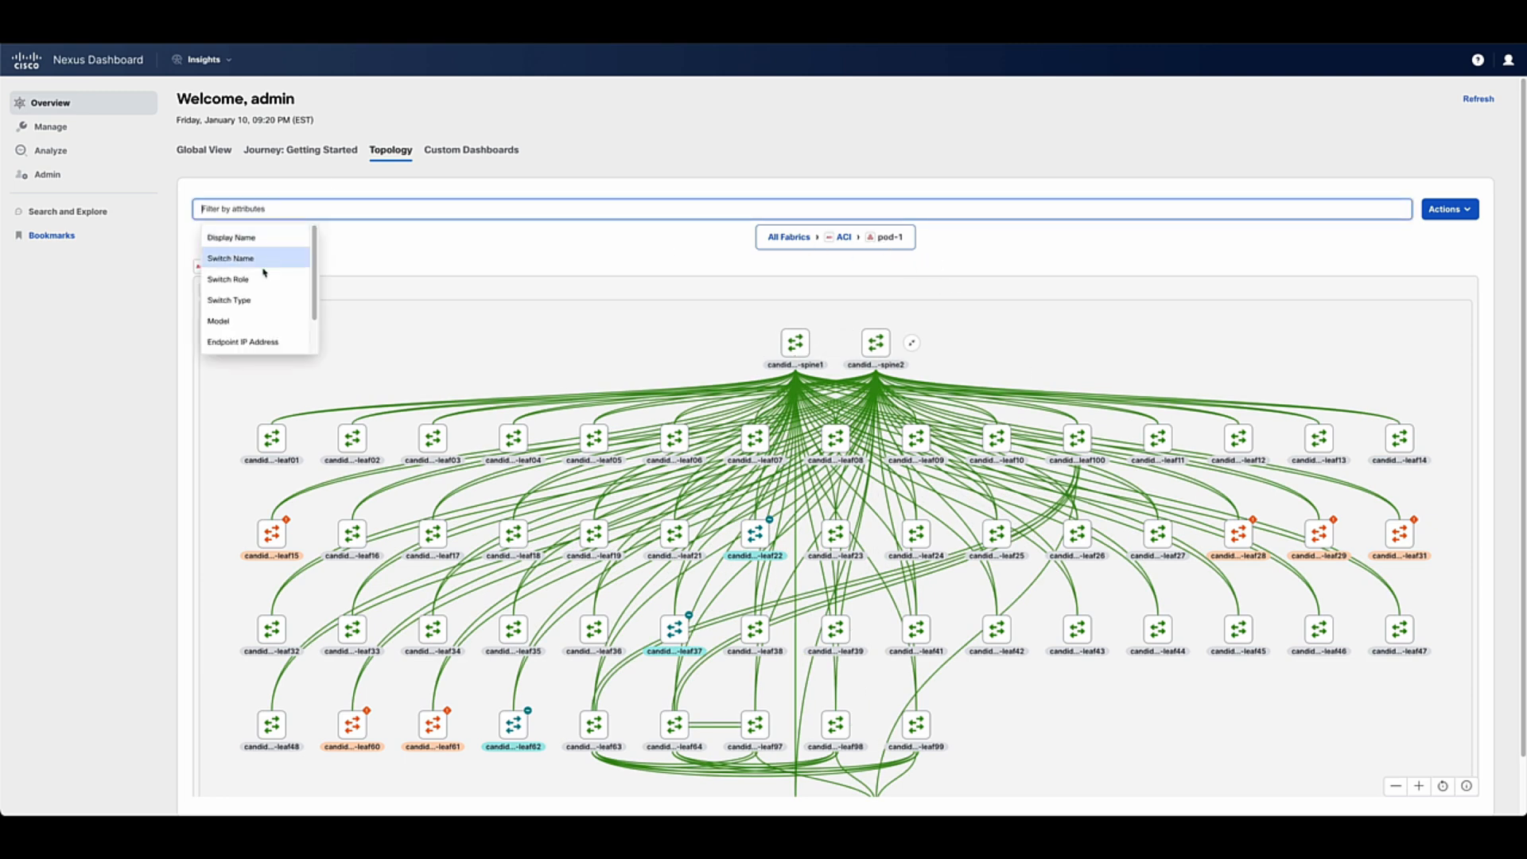
left_click(242, 341)
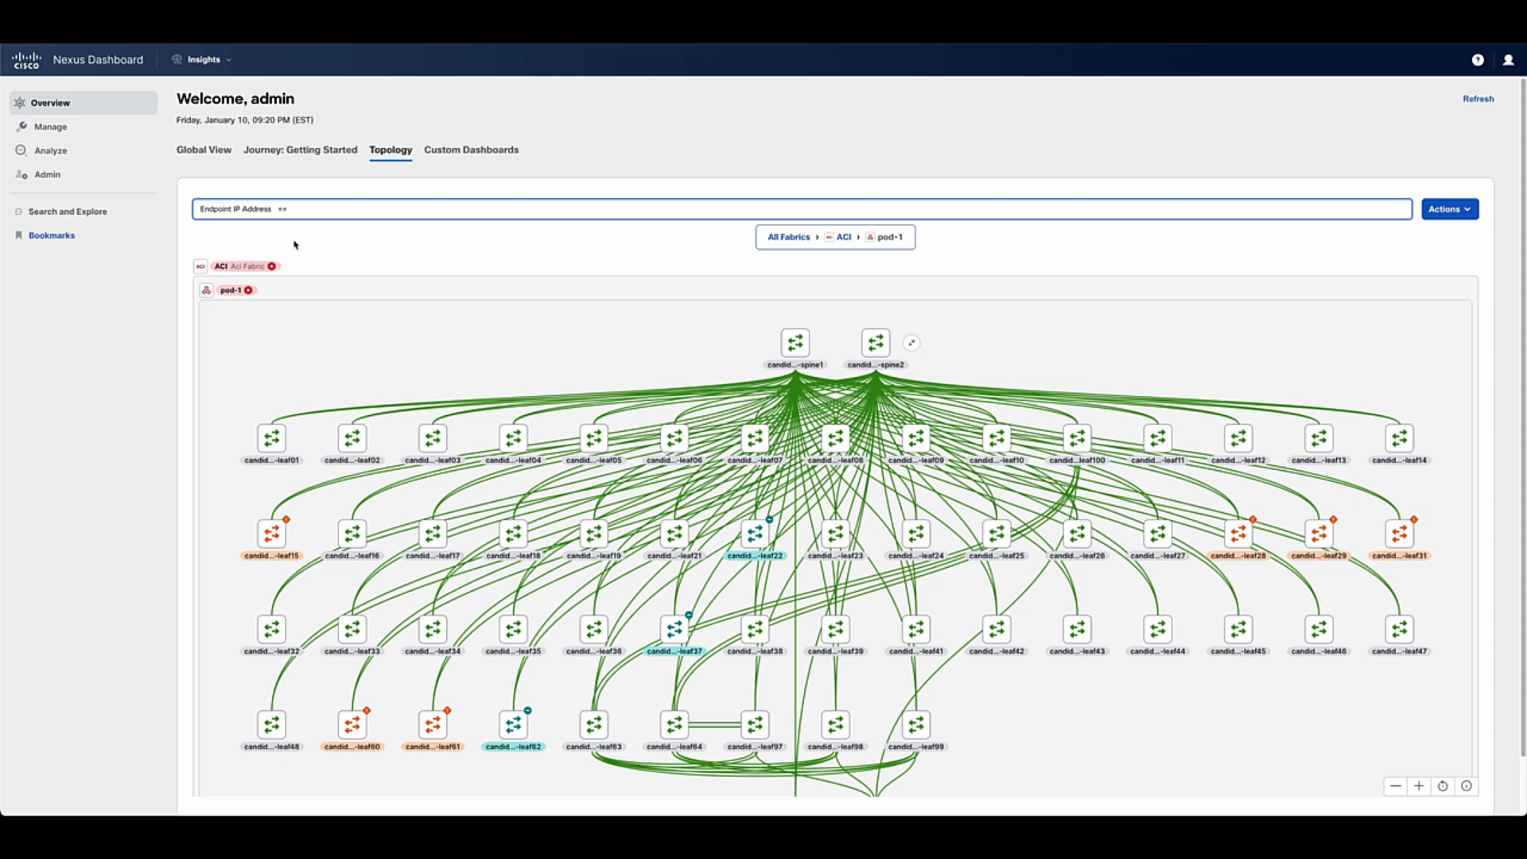
type("55.0.0.10")
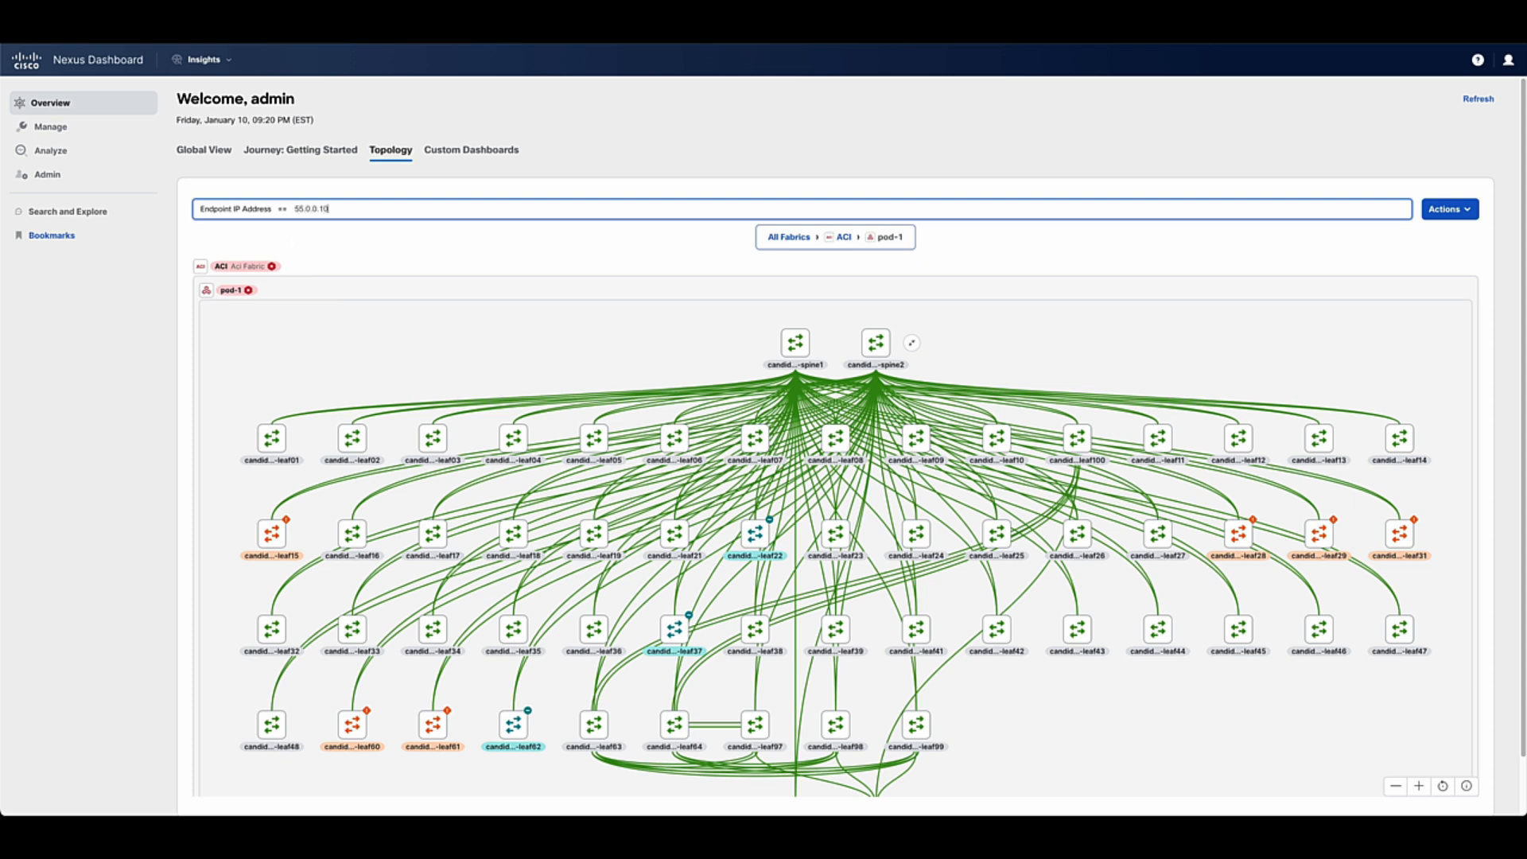
left_click(340, 209)
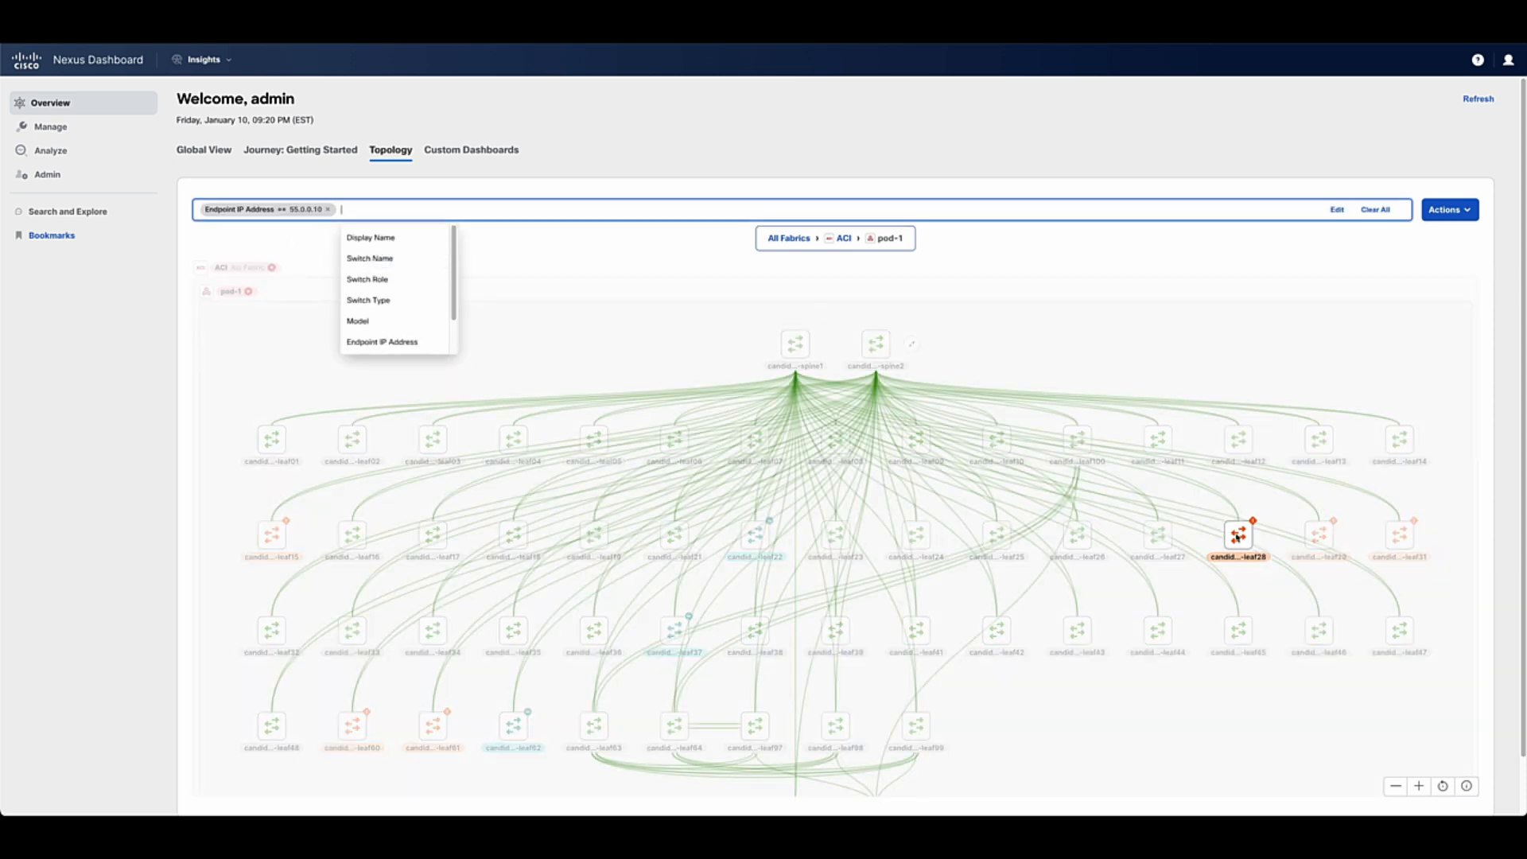
left_click(1239, 534)
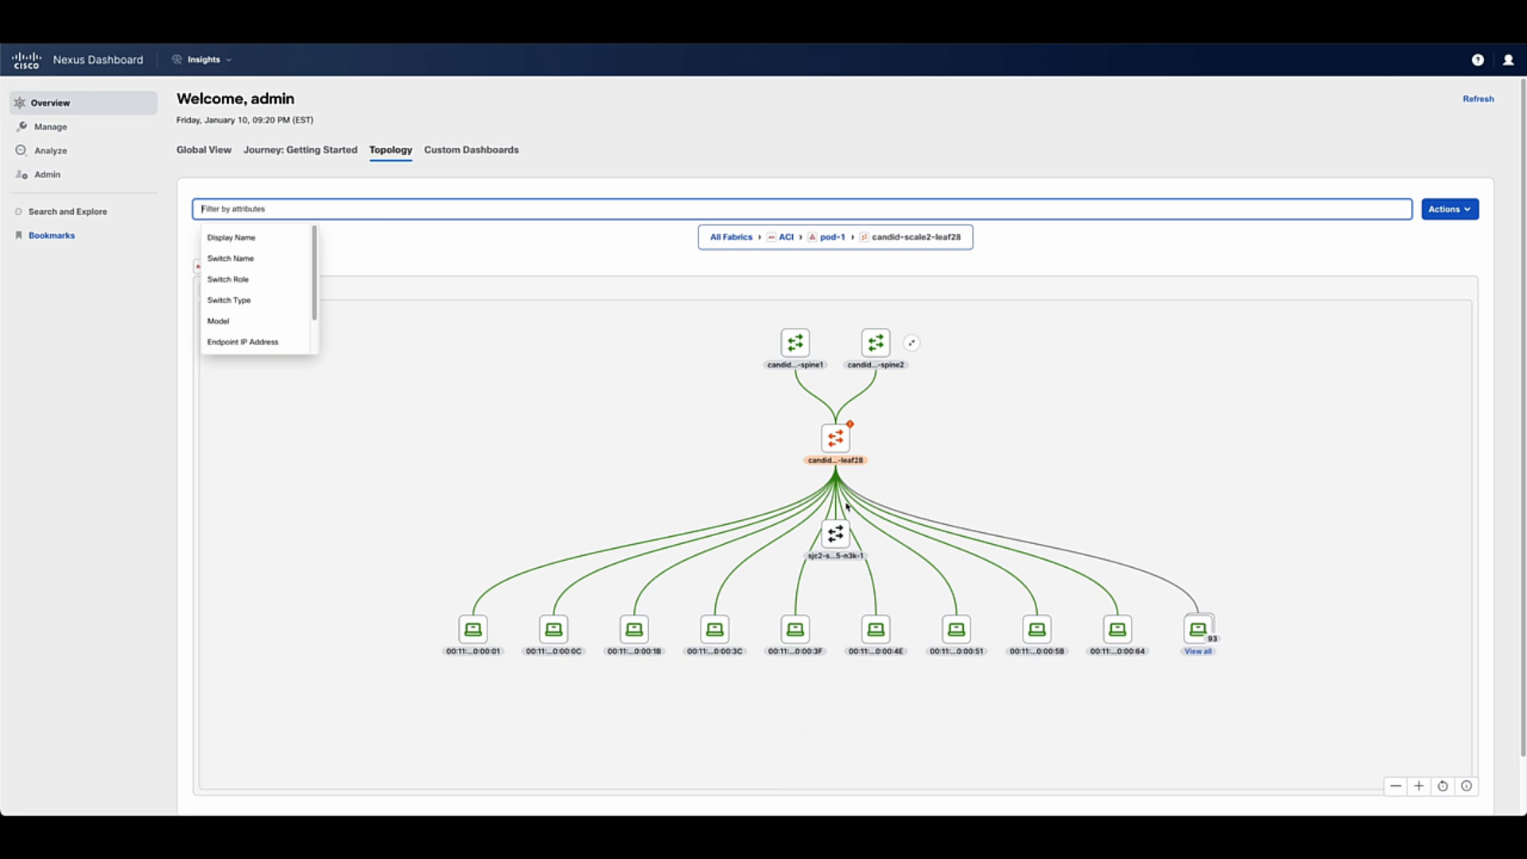
left_click(1196, 651)
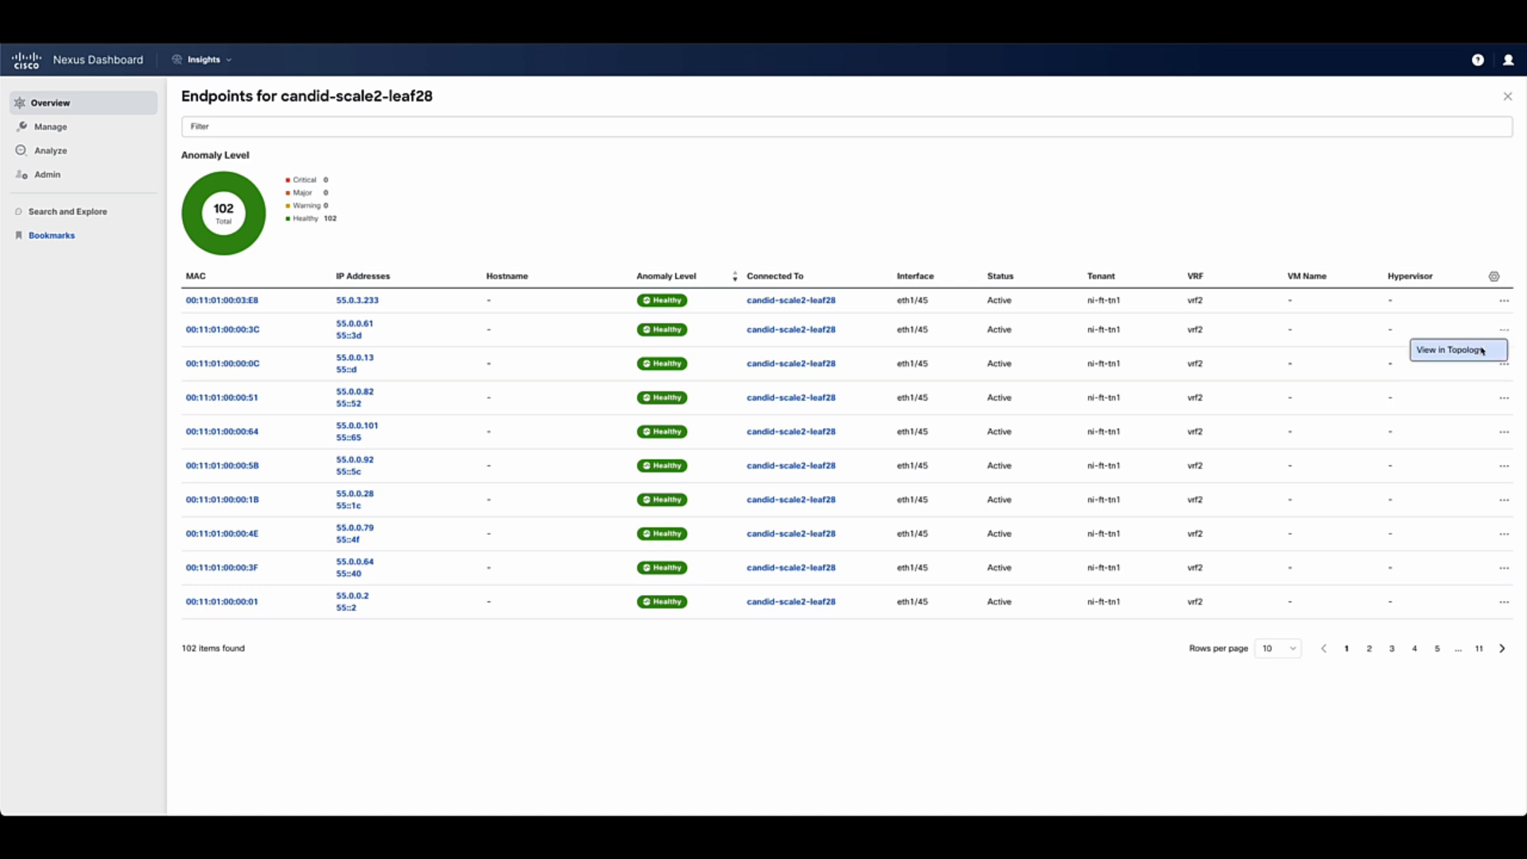
left_click(1458, 350)
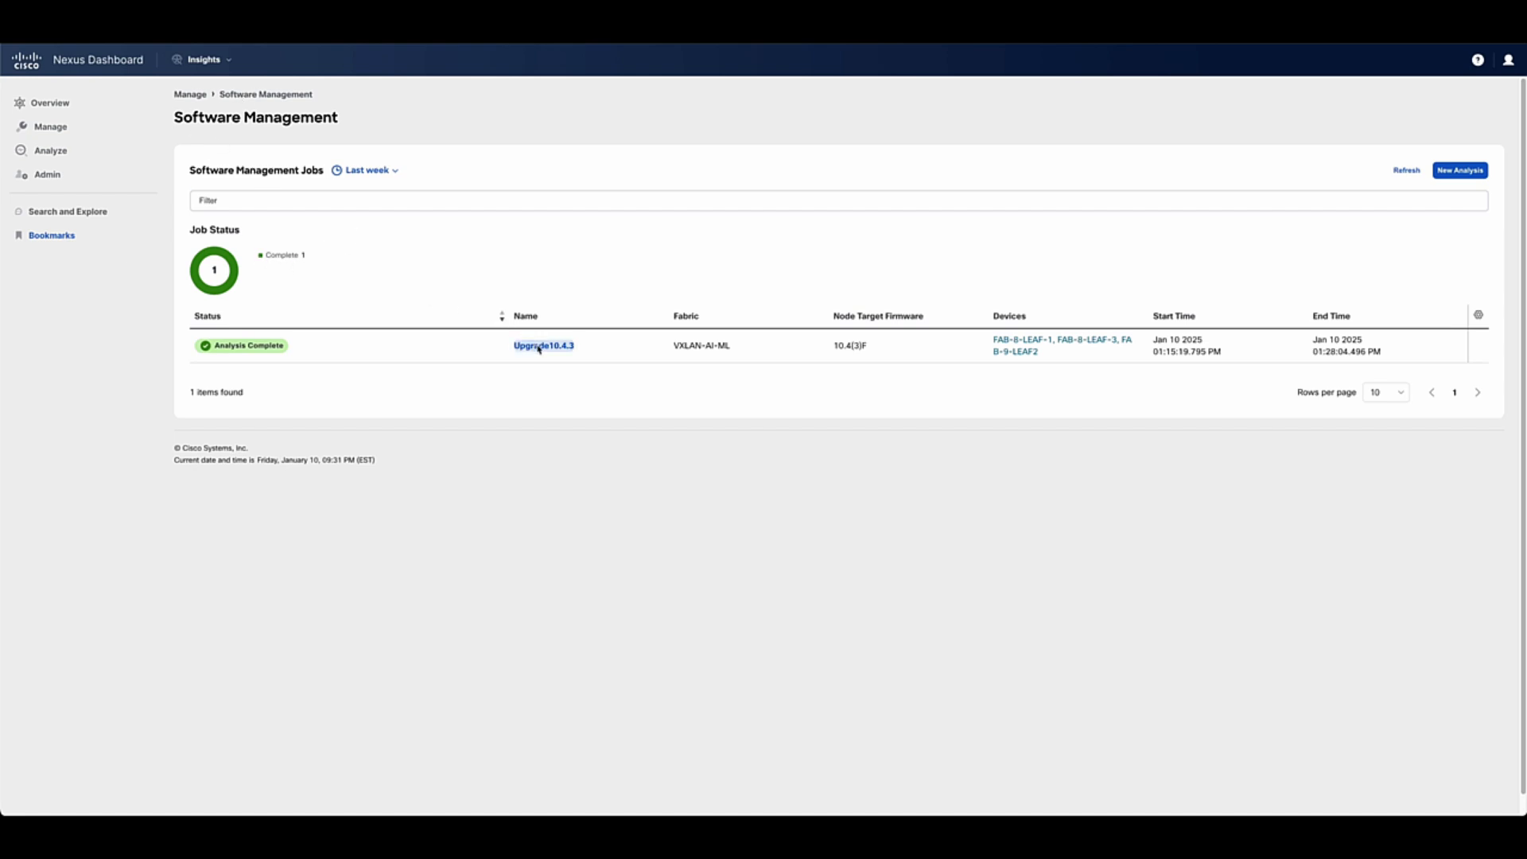
- Review Upgrade10.4.3's pre-update validation results (17 of 24 passing) for VXLAN-AI-ML
left_click(542, 345)
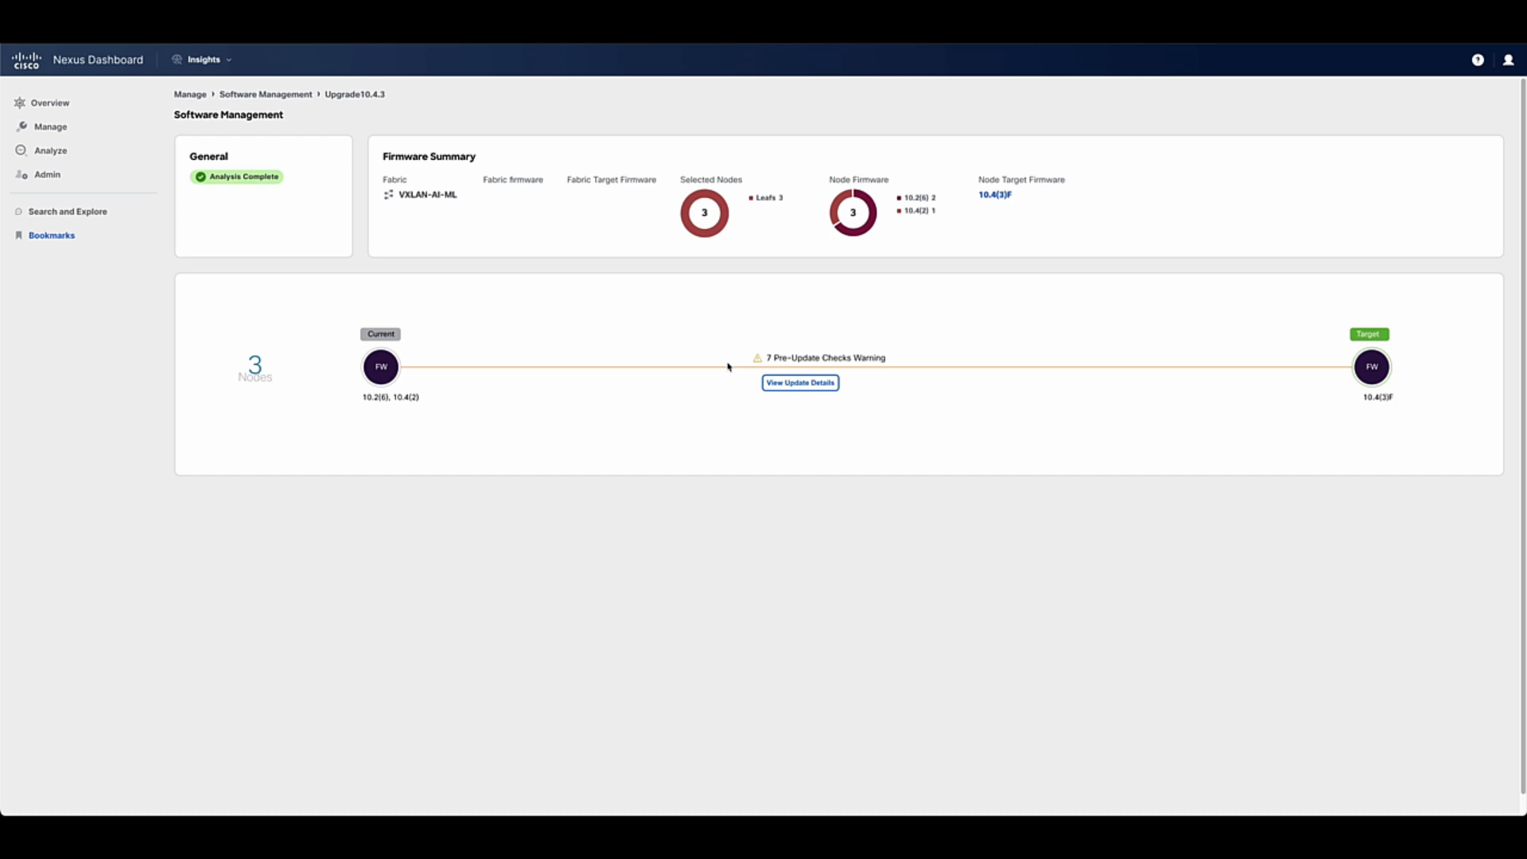
left_click(799, 382)
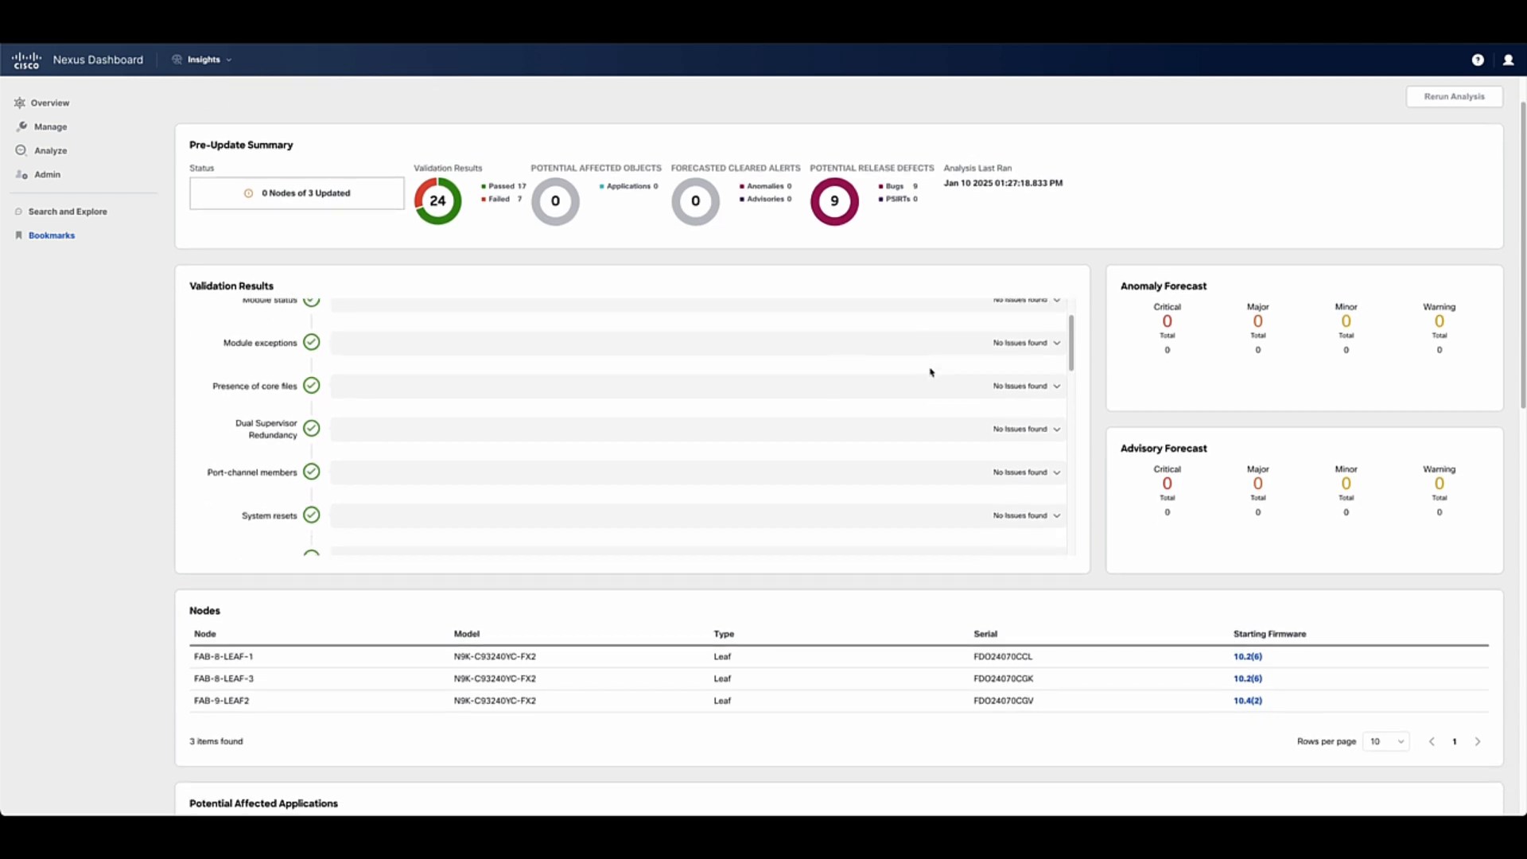
scroll("down", 3)
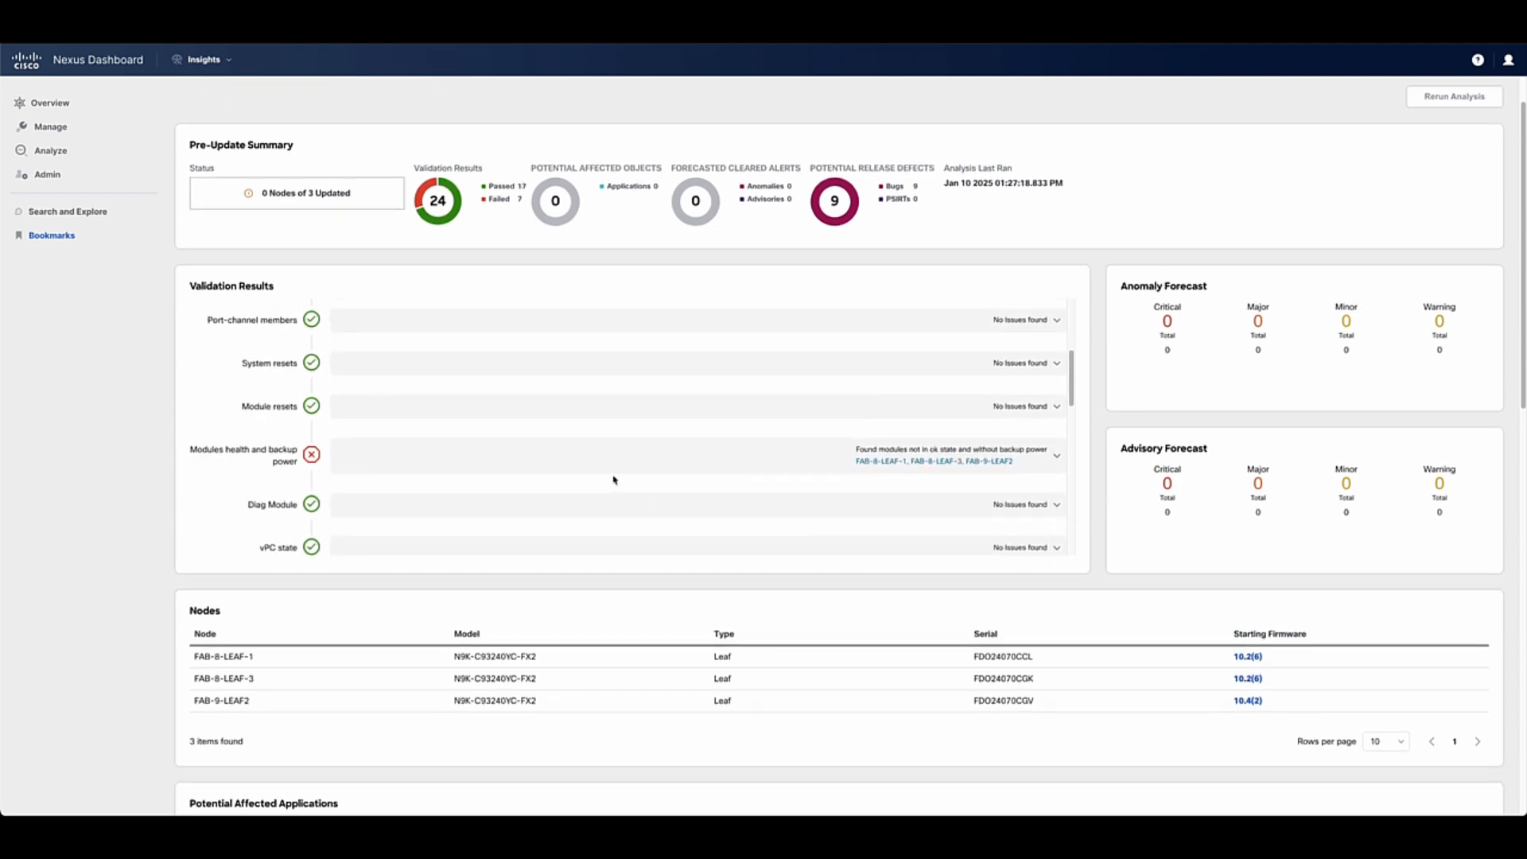
scroll("down", 3)
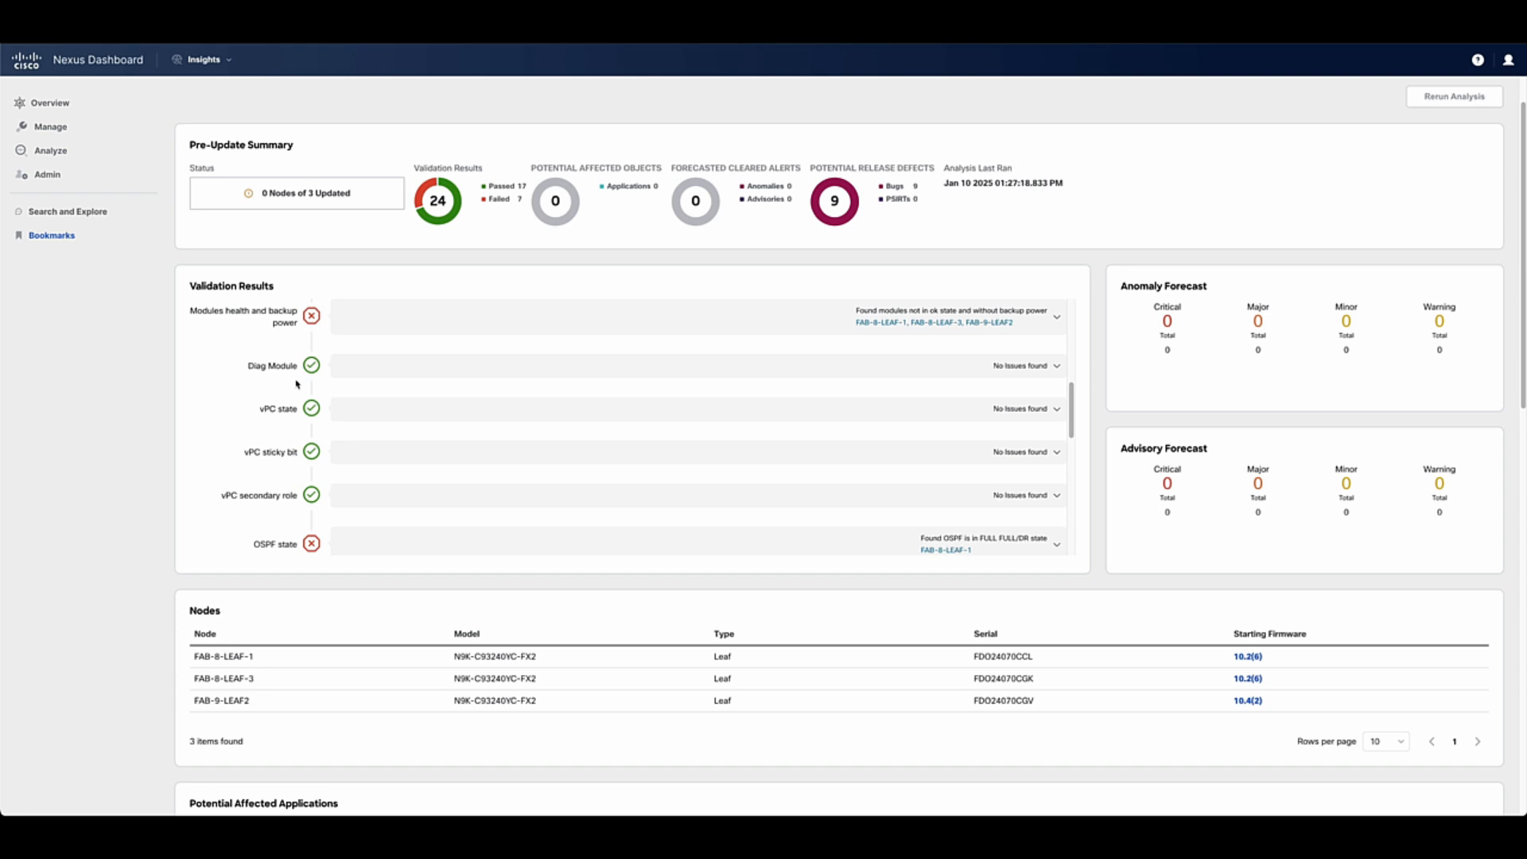
scroll("down", 3)
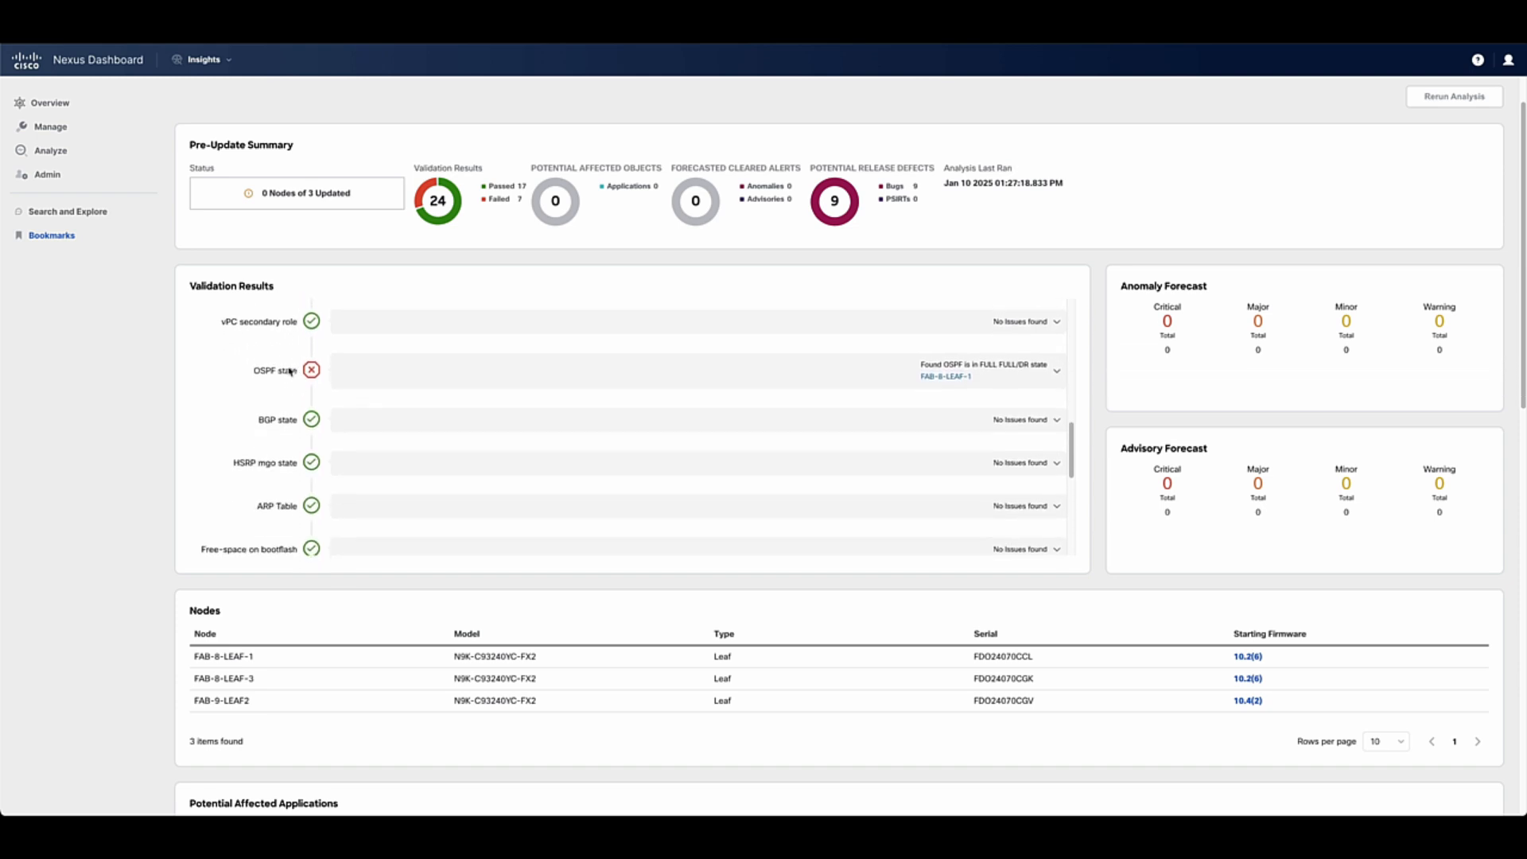
scroll("down", 3)
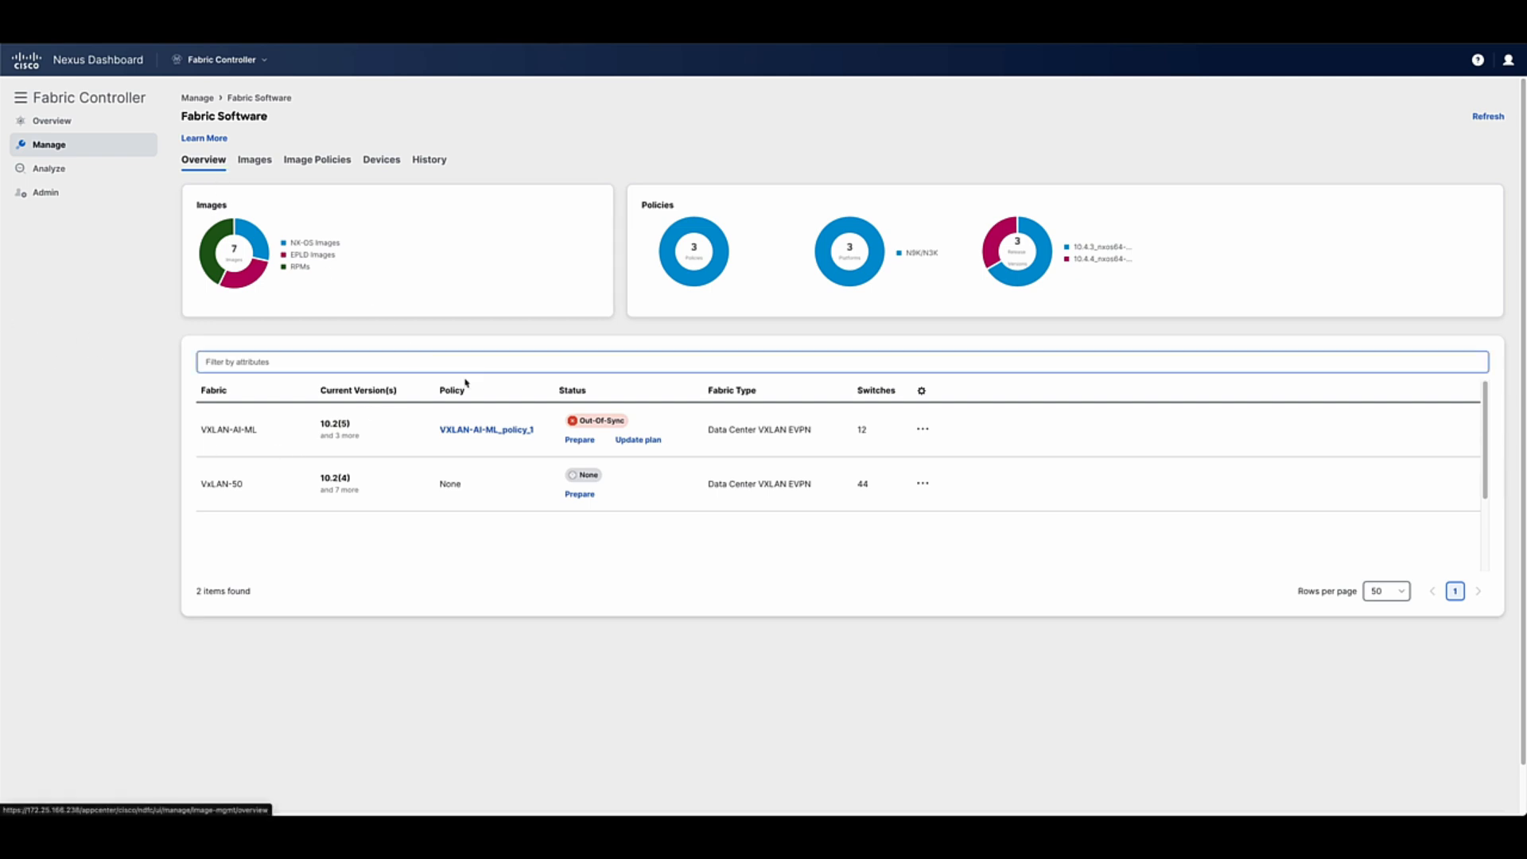
- Examine the post-update delta analysis and its new critical Interface Down anomaly details
left_click(637, 439)
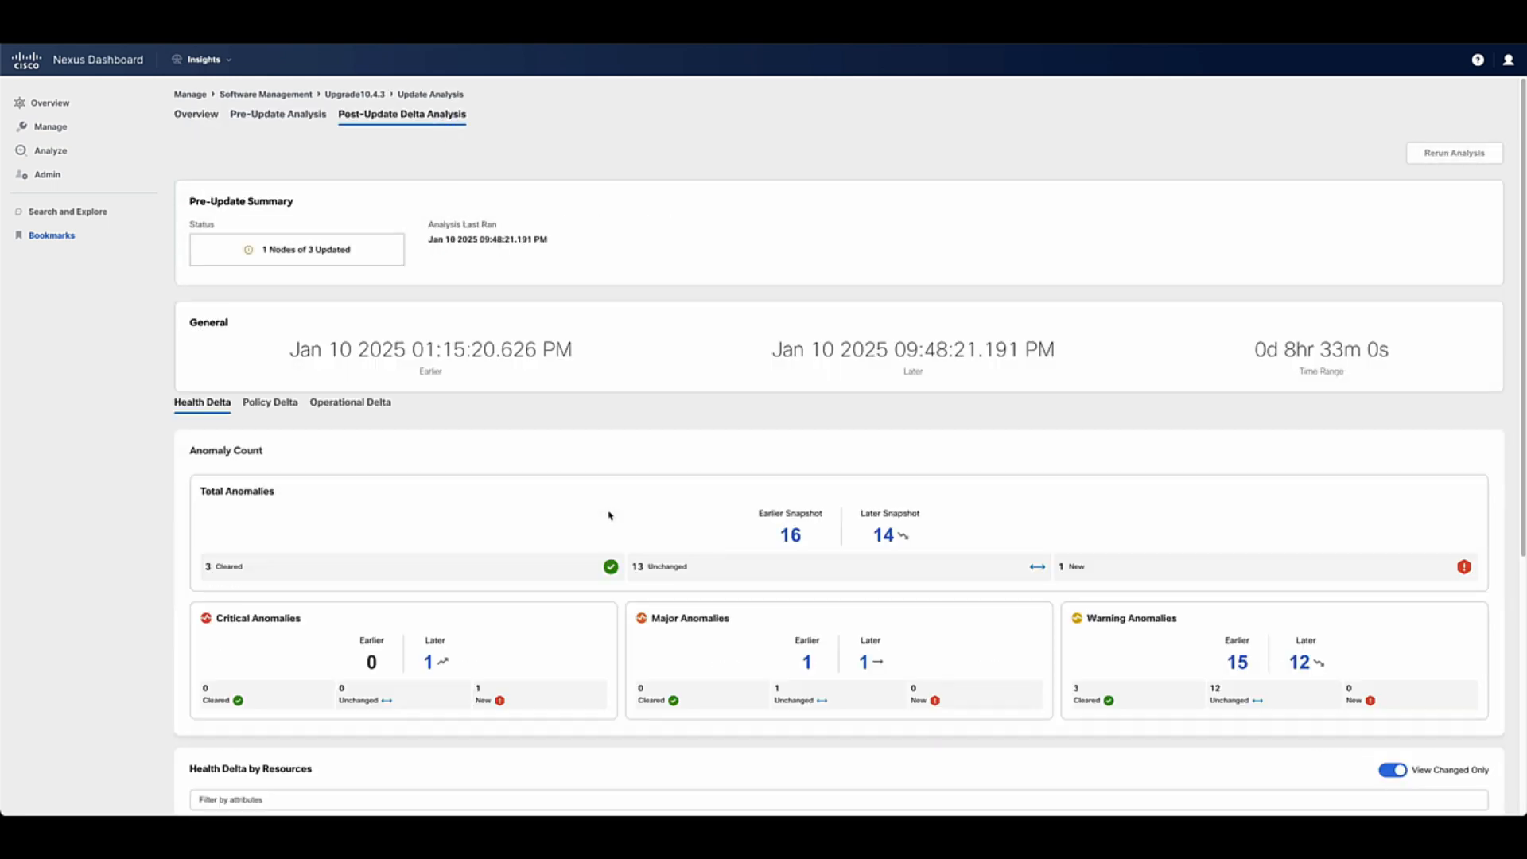
scroll("down", 3)
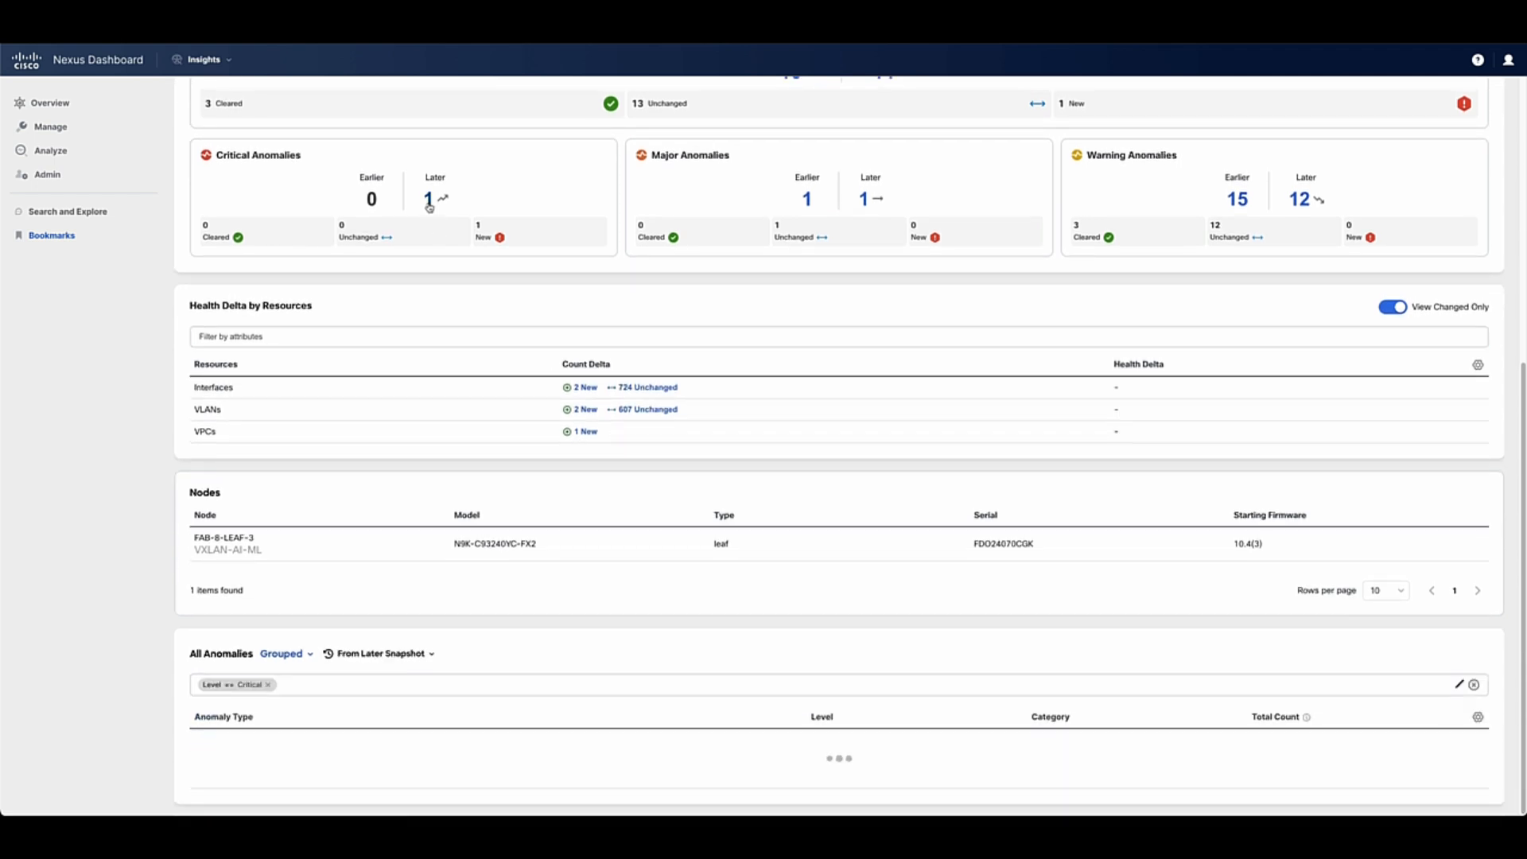
left_click(224, 736)
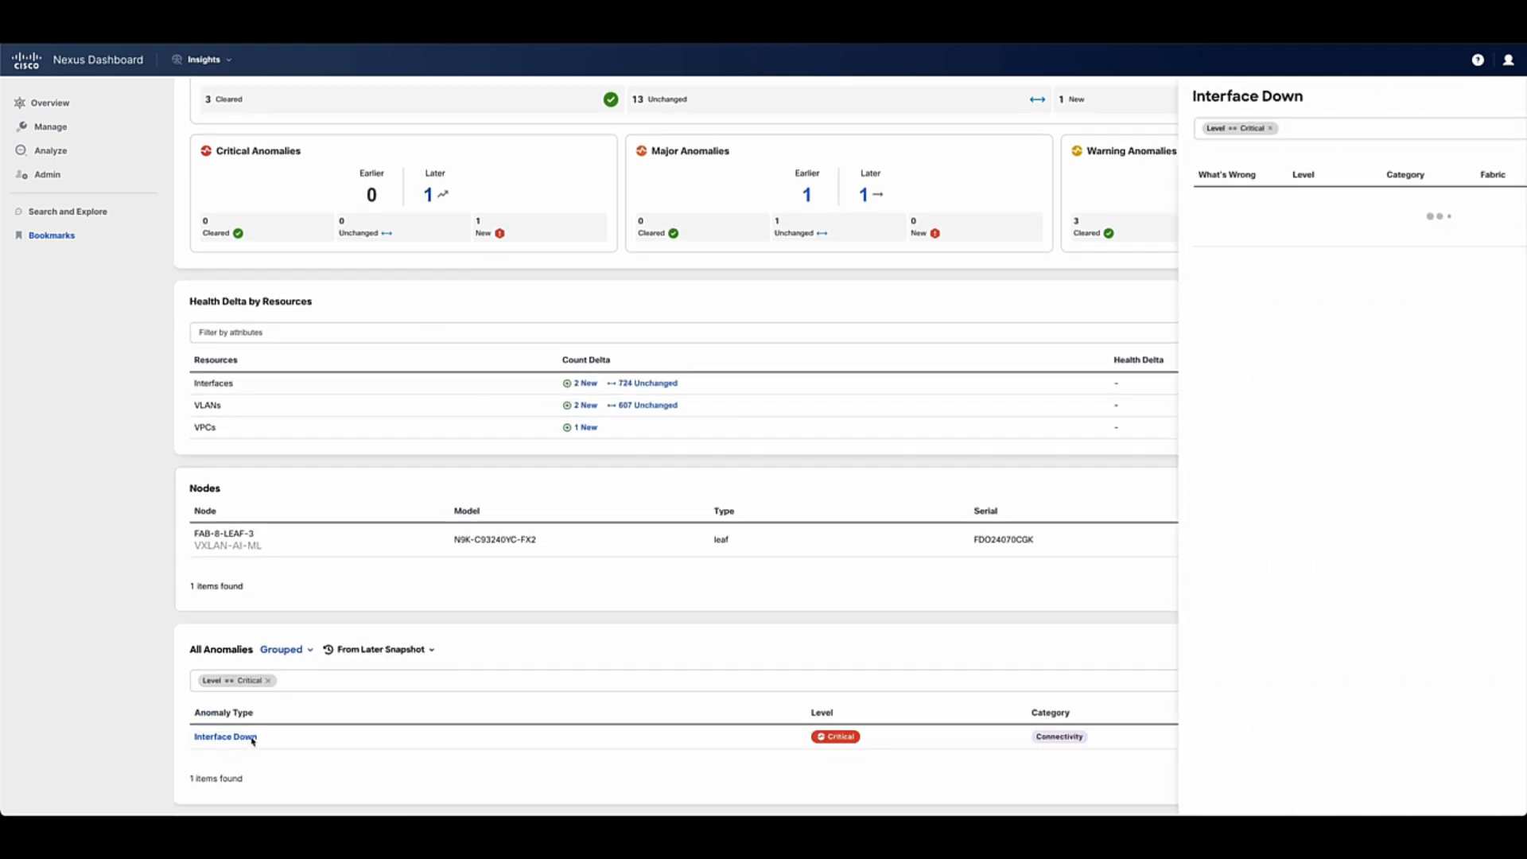
left_click(225, 737)
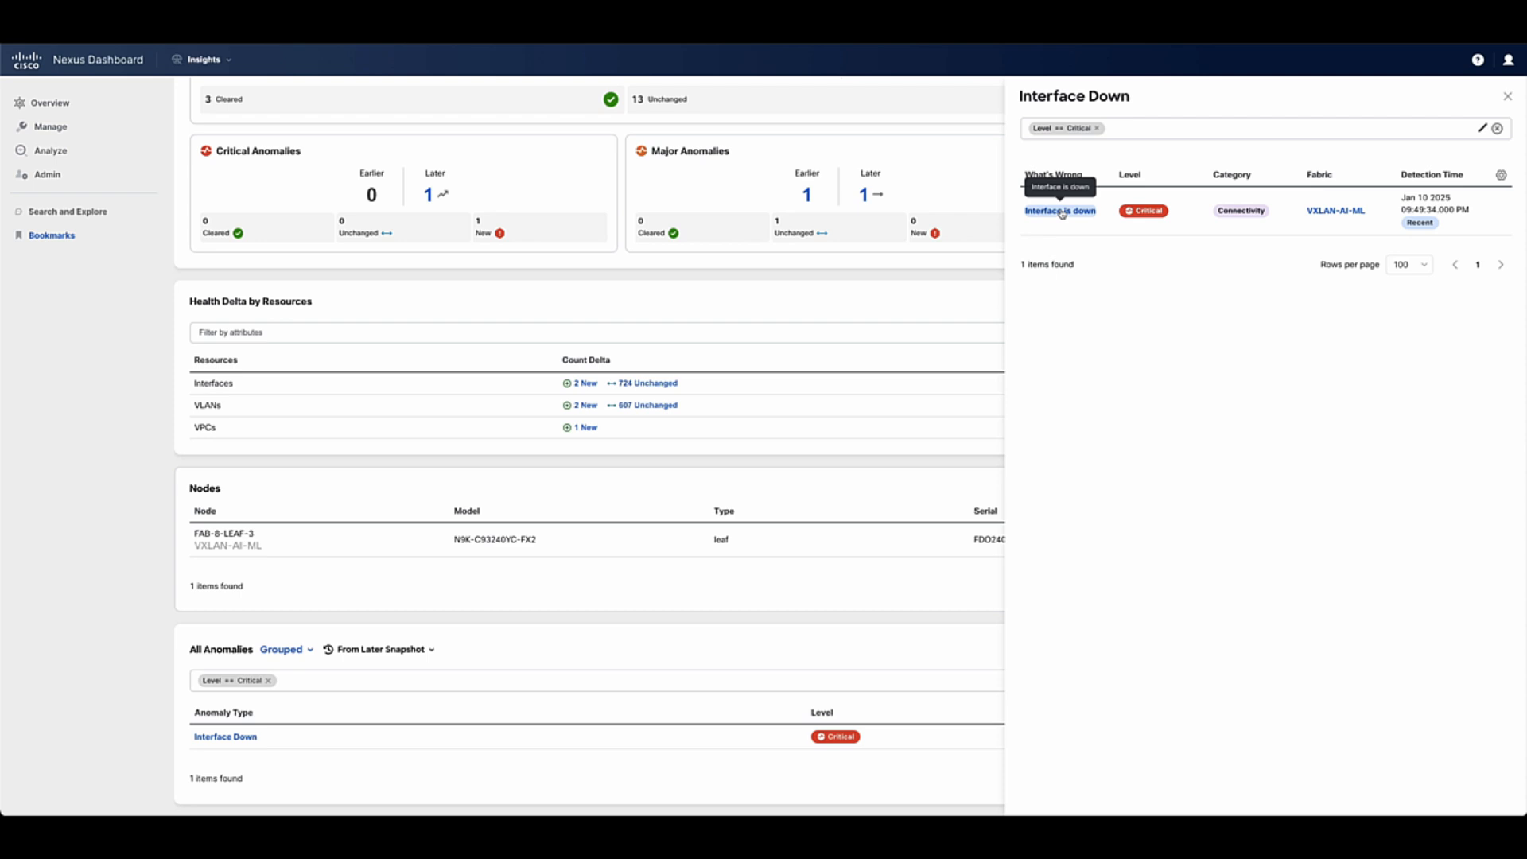
left_click(1060, 210)
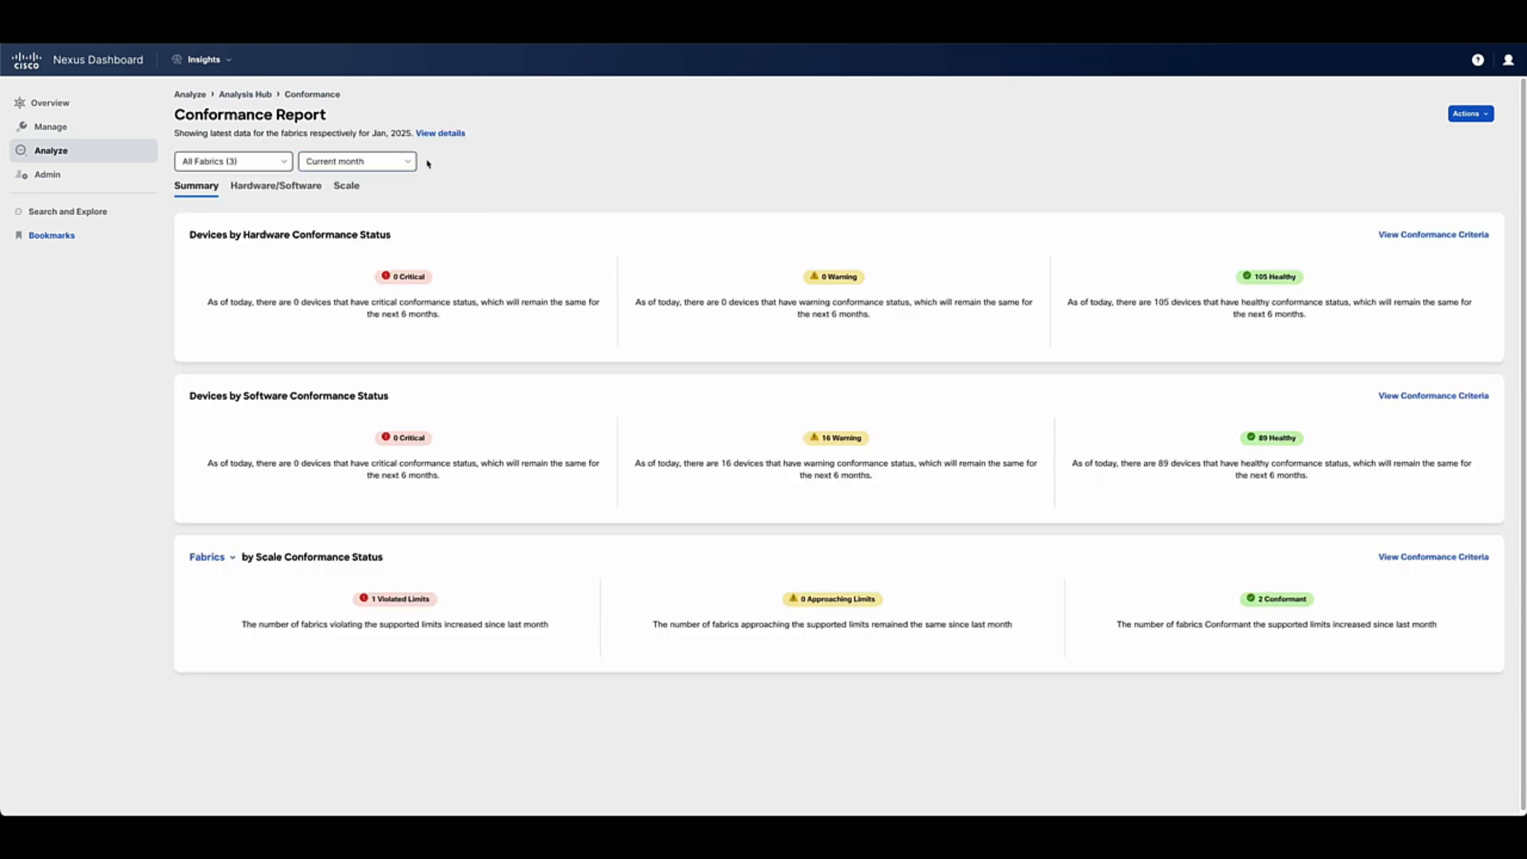
- Review Hardware/Software conformance for devices 18 Months from now, sorted by hardware status (Healthy)
left_click(275, 184)
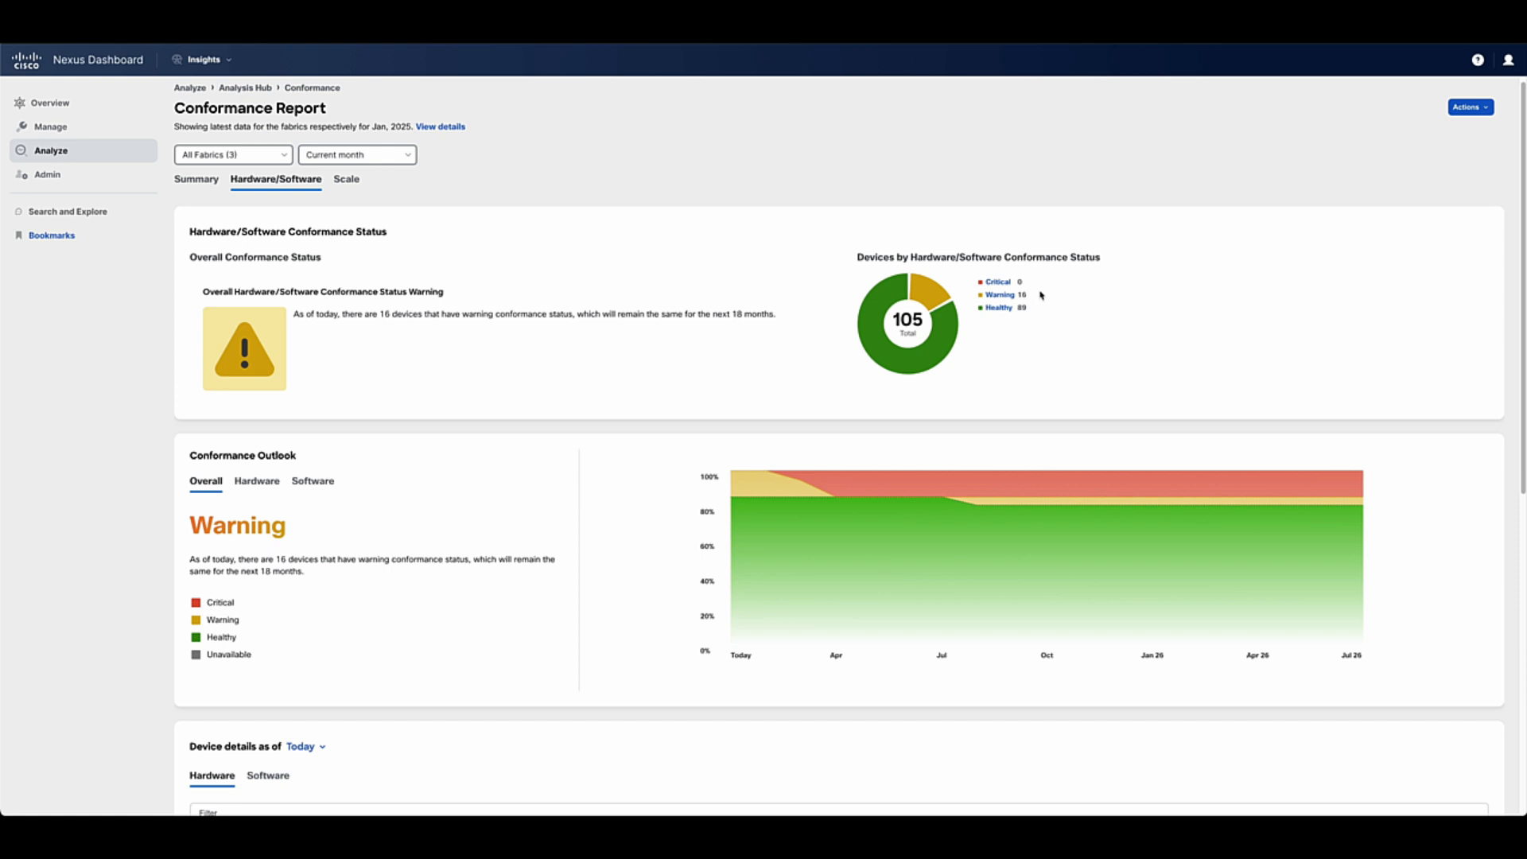
scroll("down", 3)
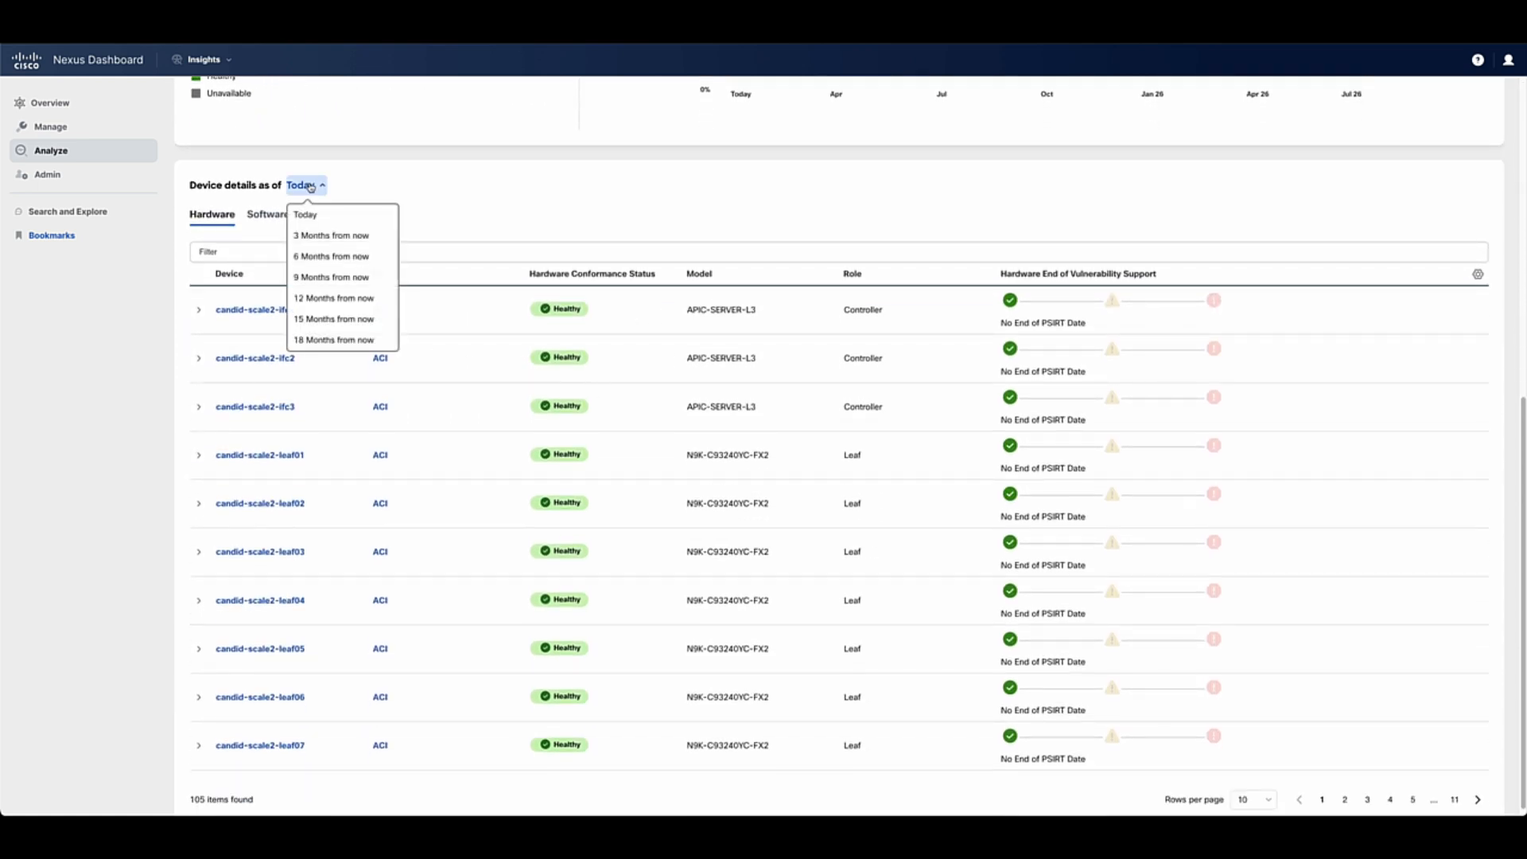
mouse_move(334, 339)
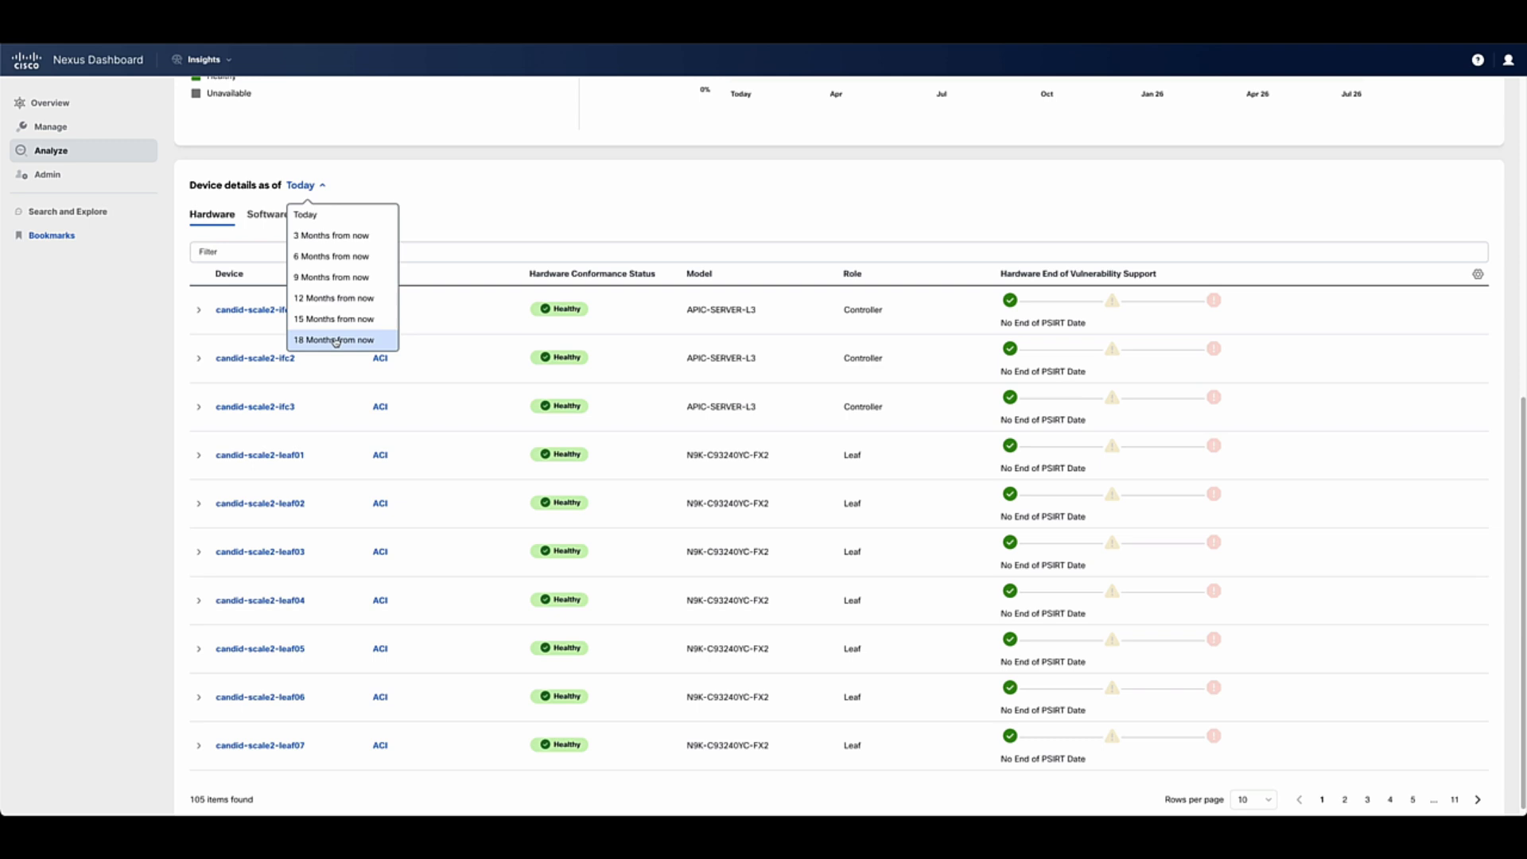
left_click(334, 341)
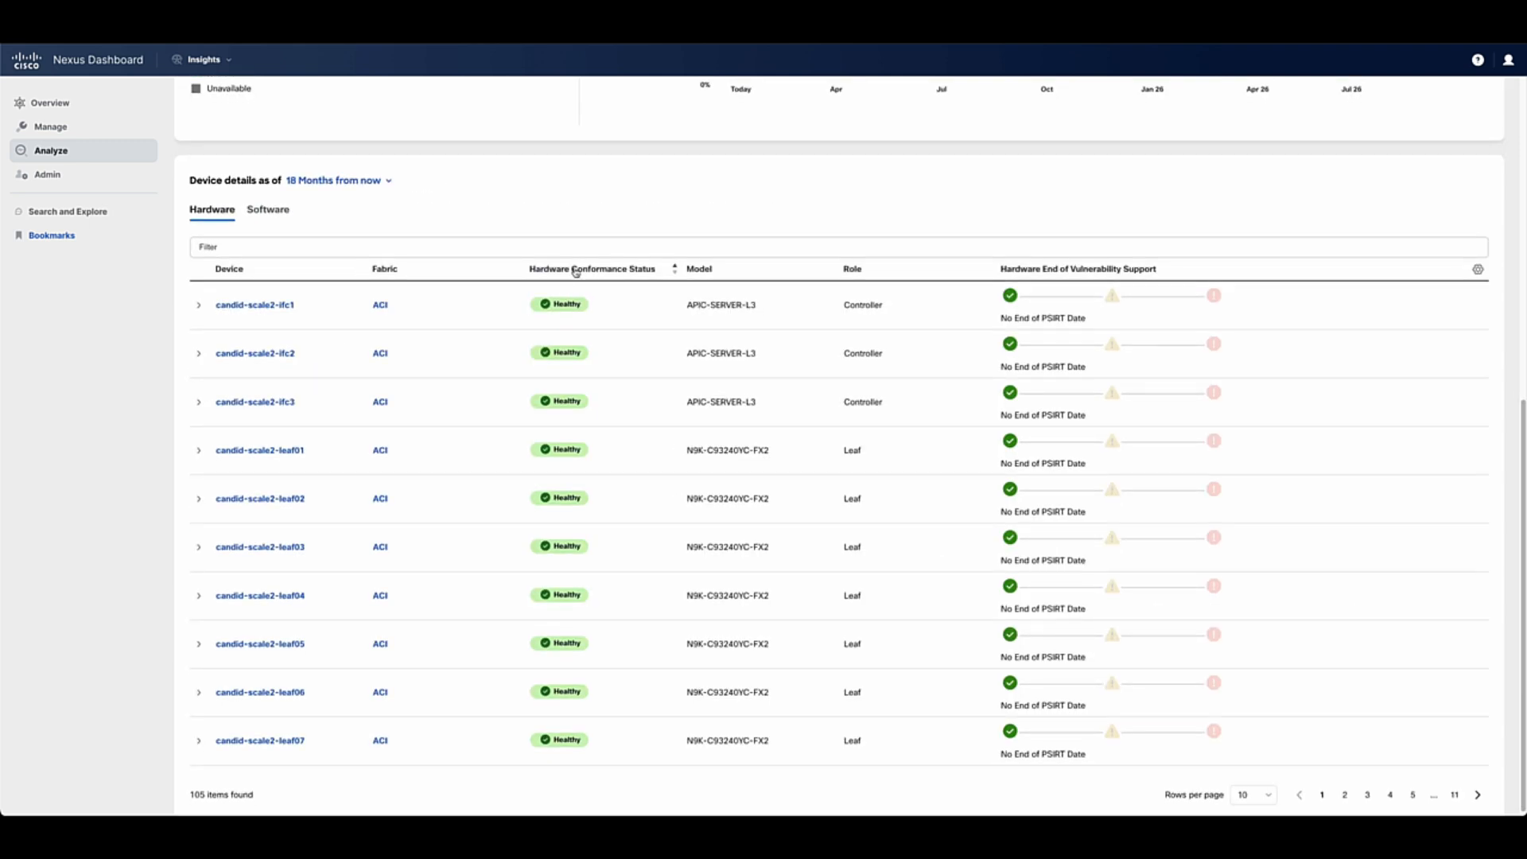
left_click(592, 269)
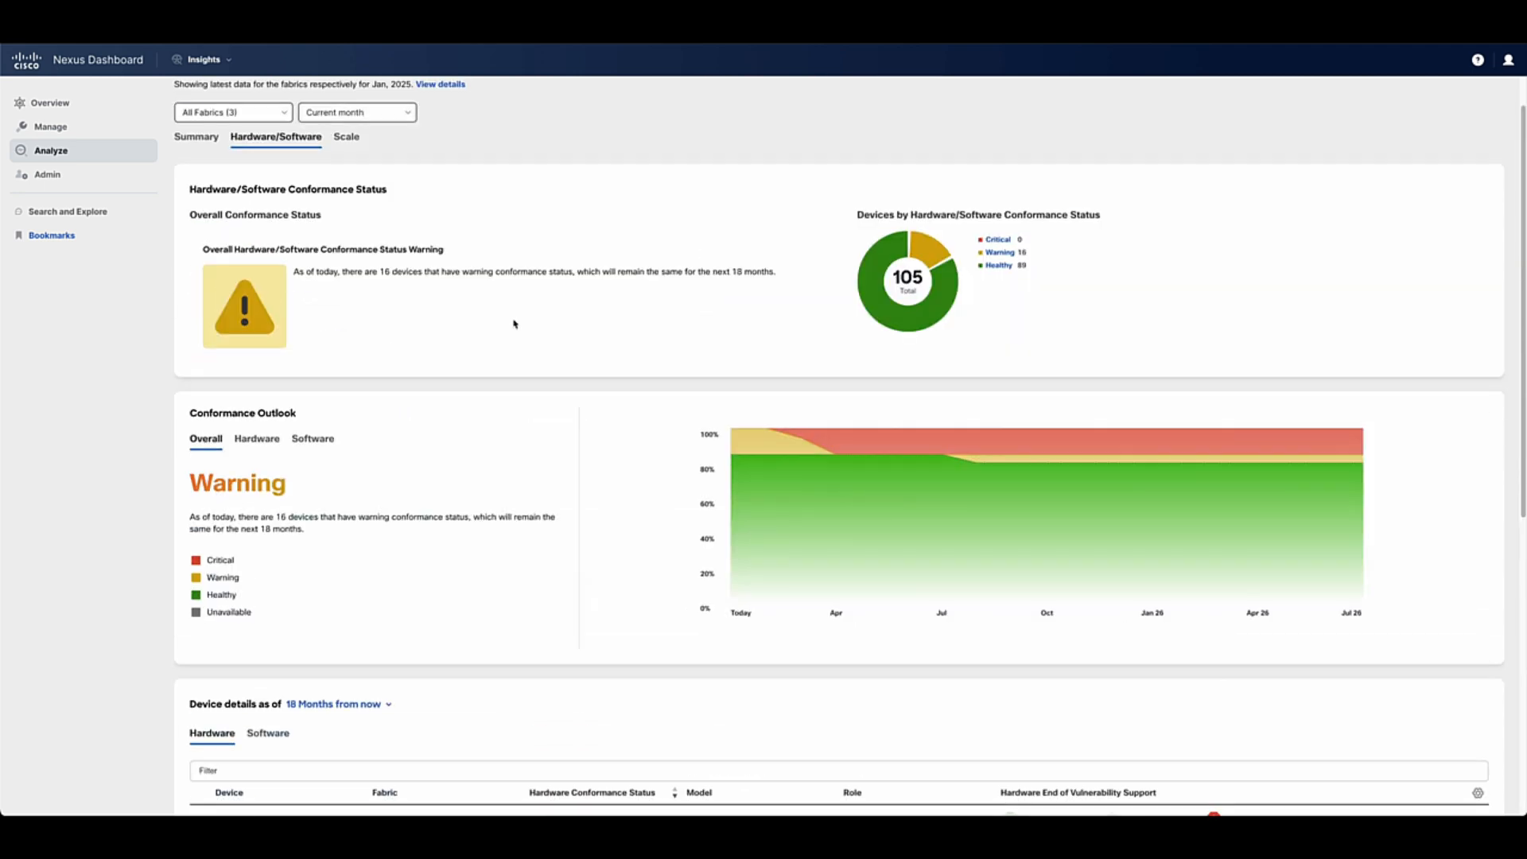
- Inspect ACI scale metrics showing L3 VRF count violating limits at 133%, then return to Analysis Hub
left_click(345, 137)
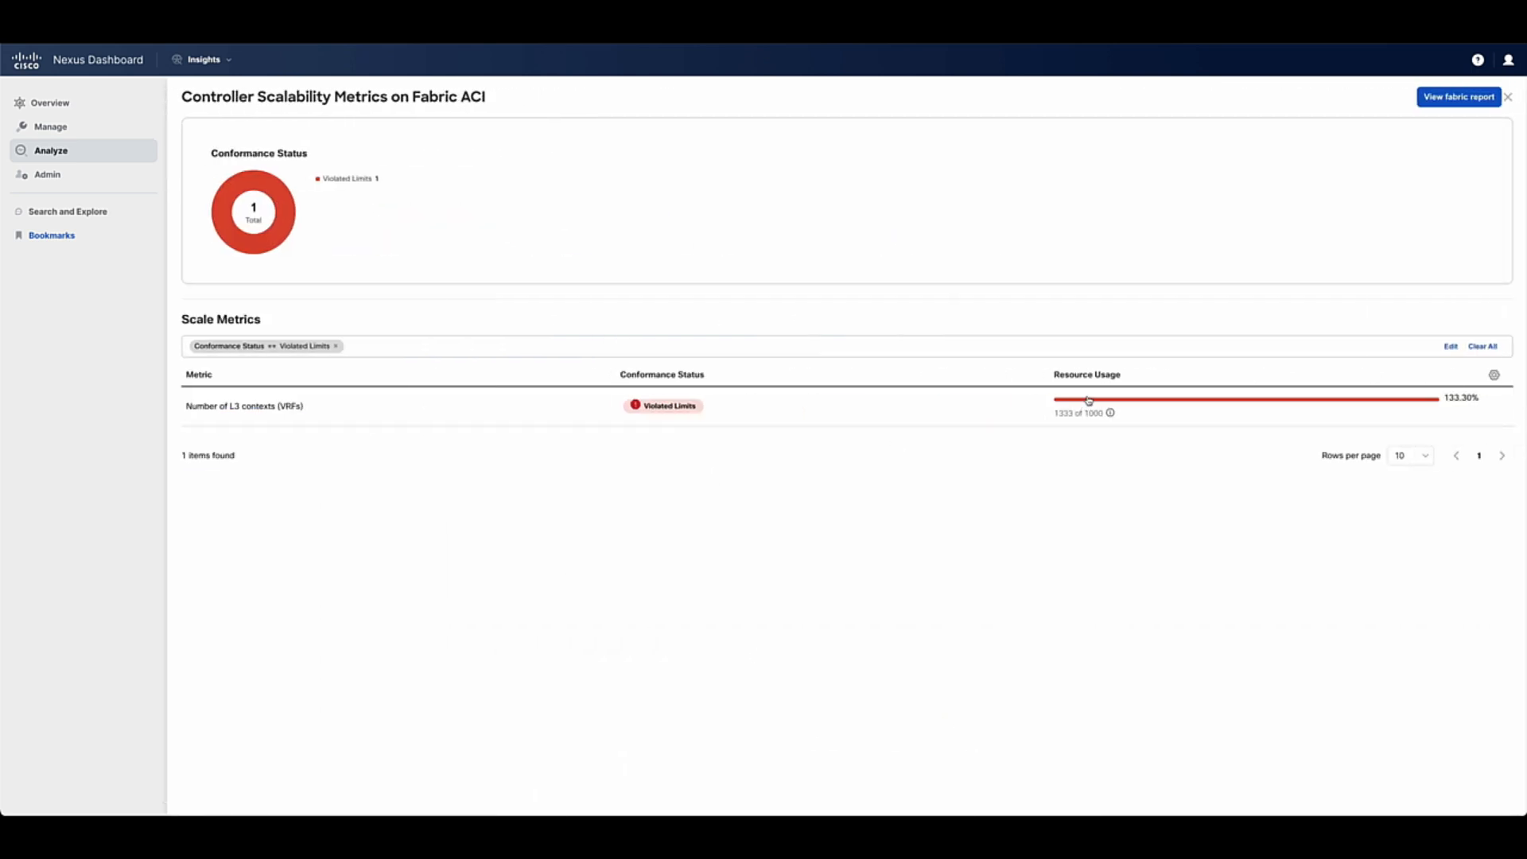
left_click(1508, 97)
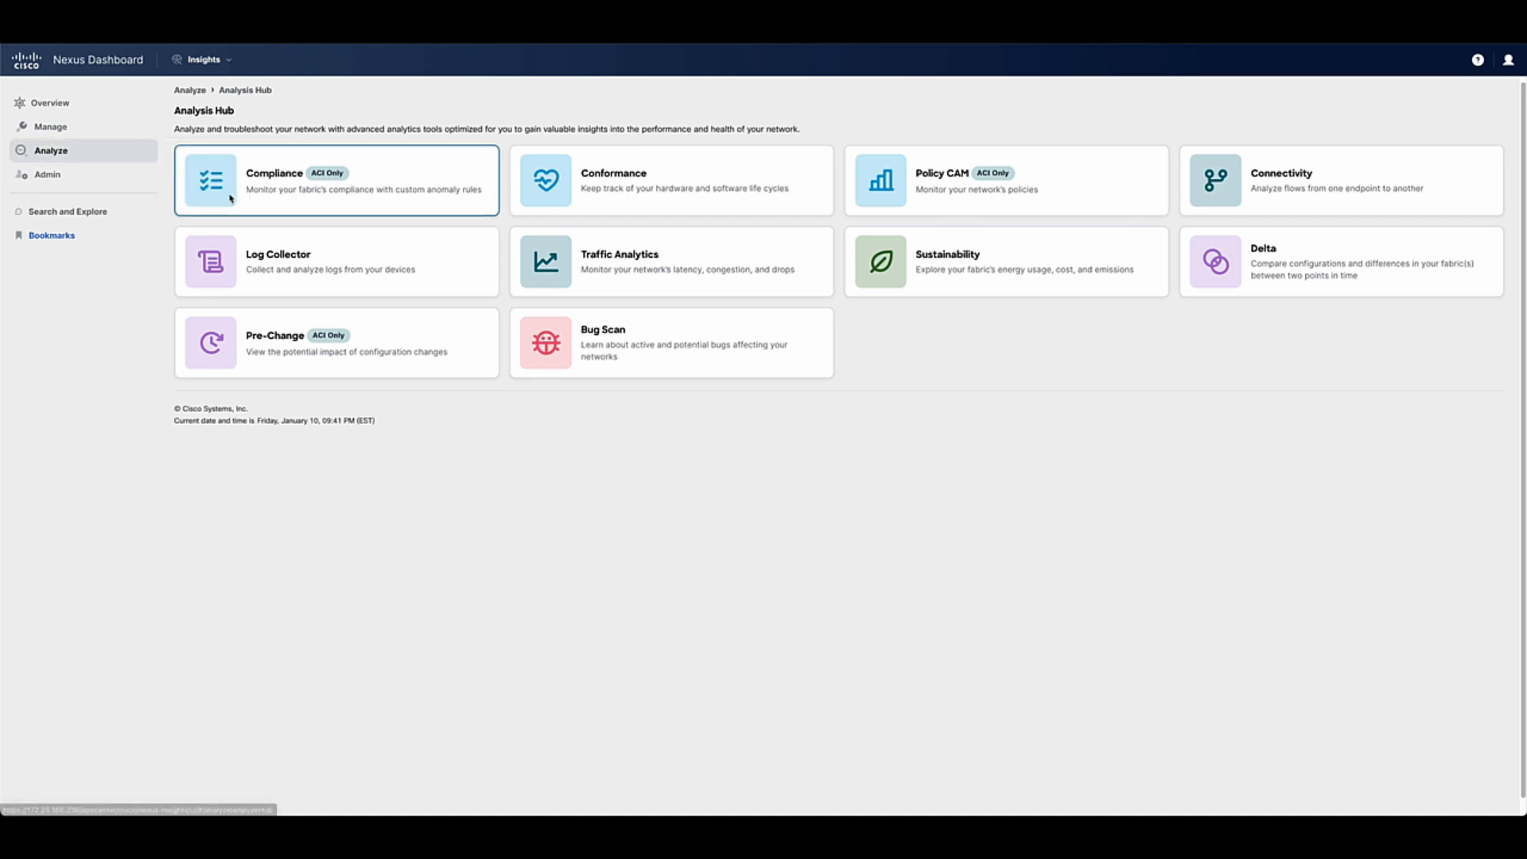
mouse_move(654, 471)
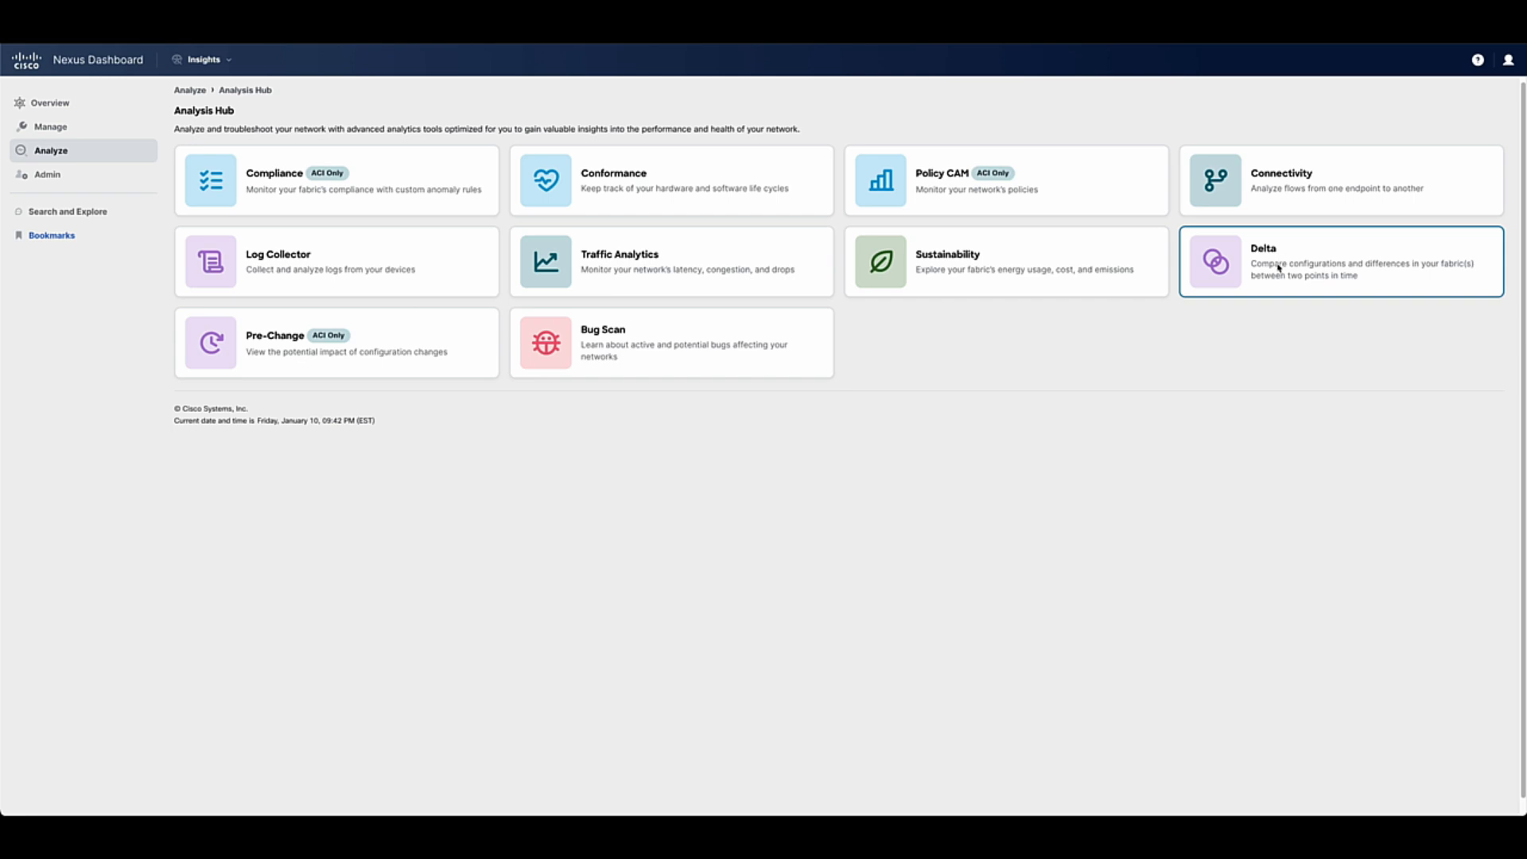
mouse_move(659, 354)
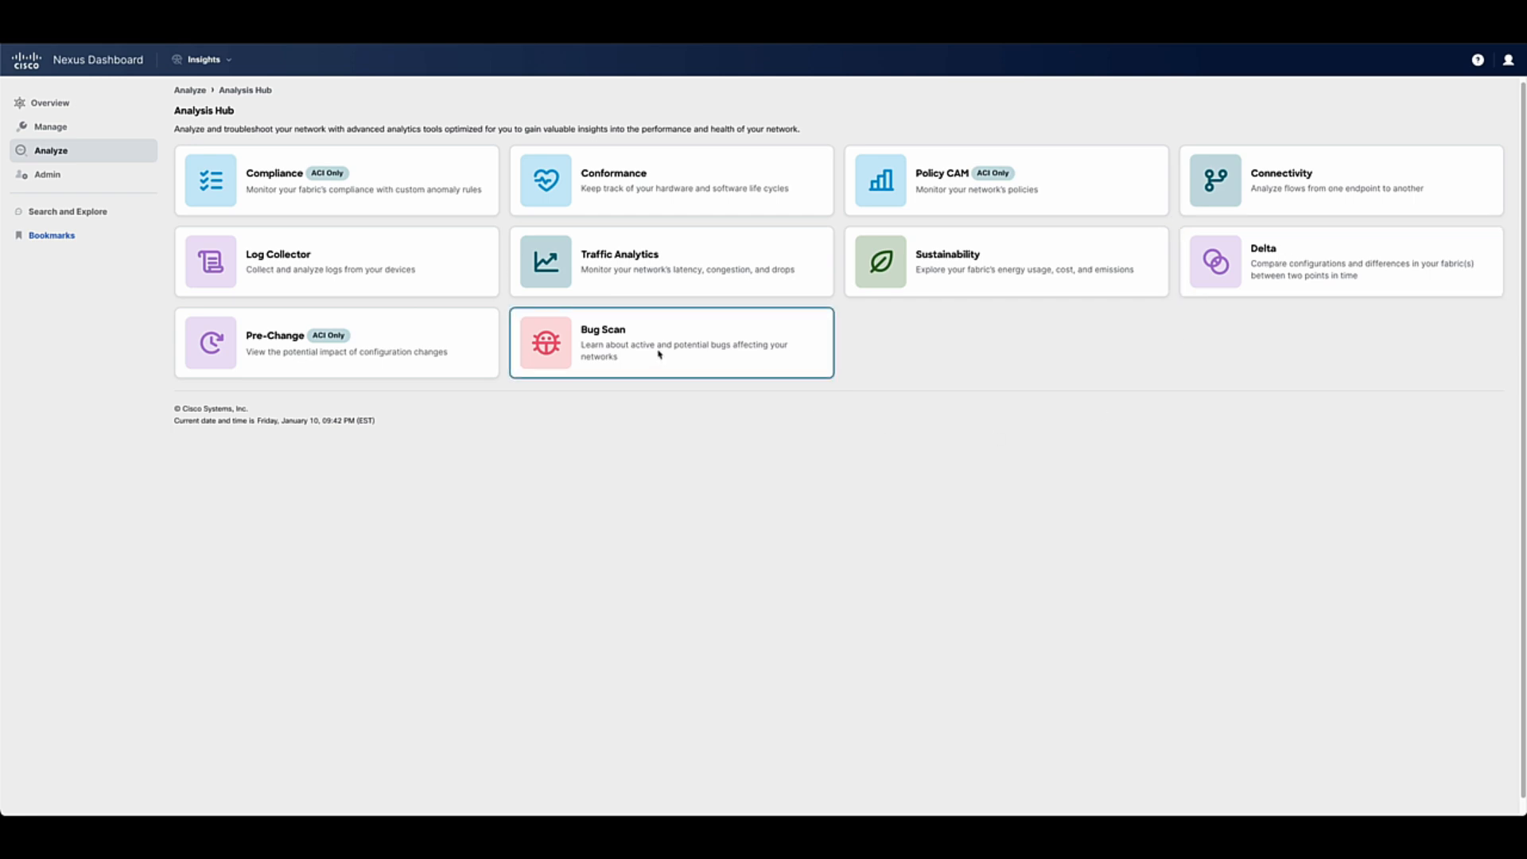
mouse_move(384, 265)
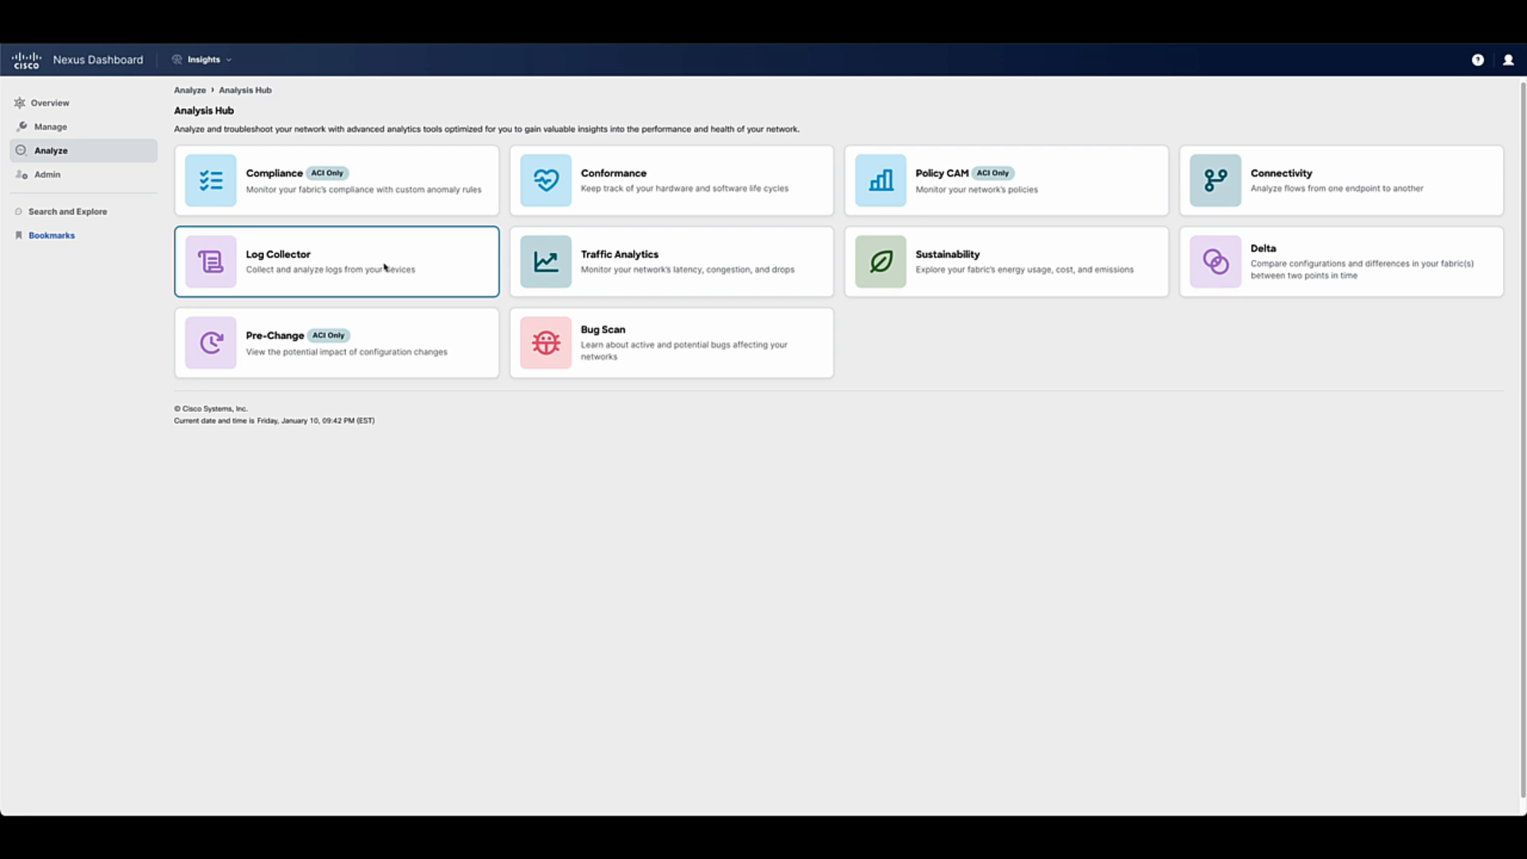